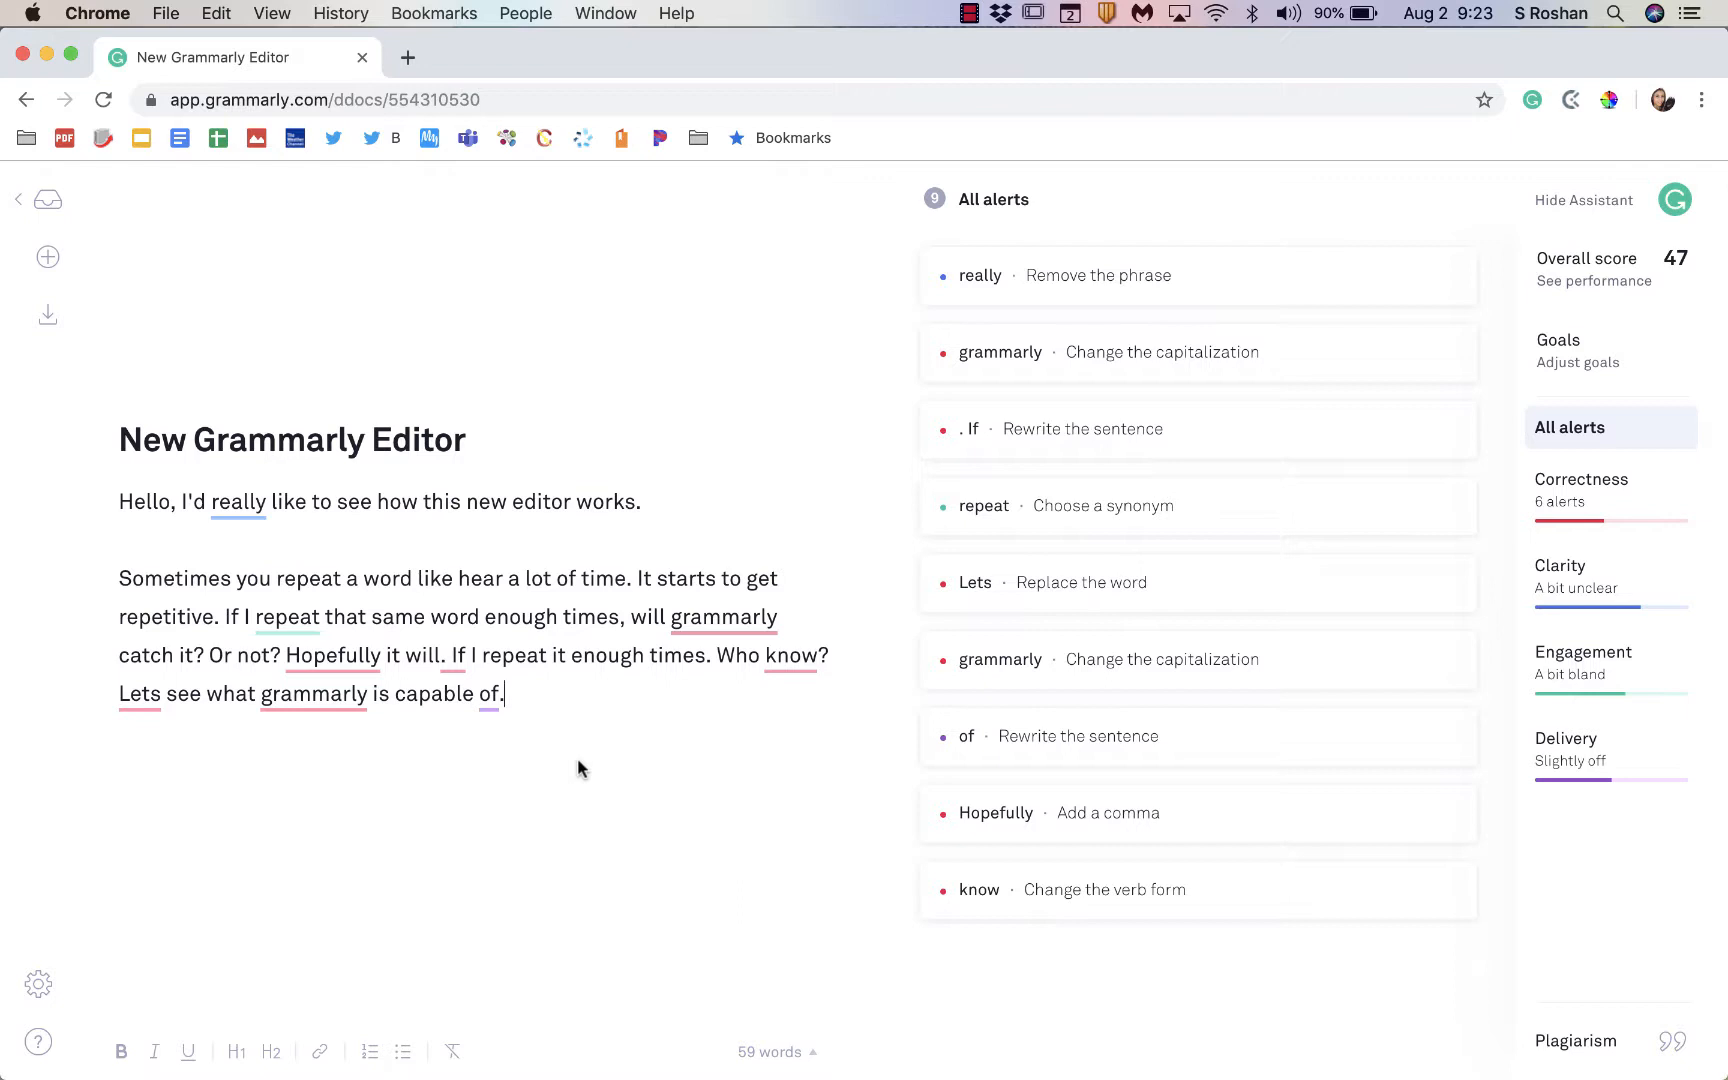
mouse_move(554, 560)
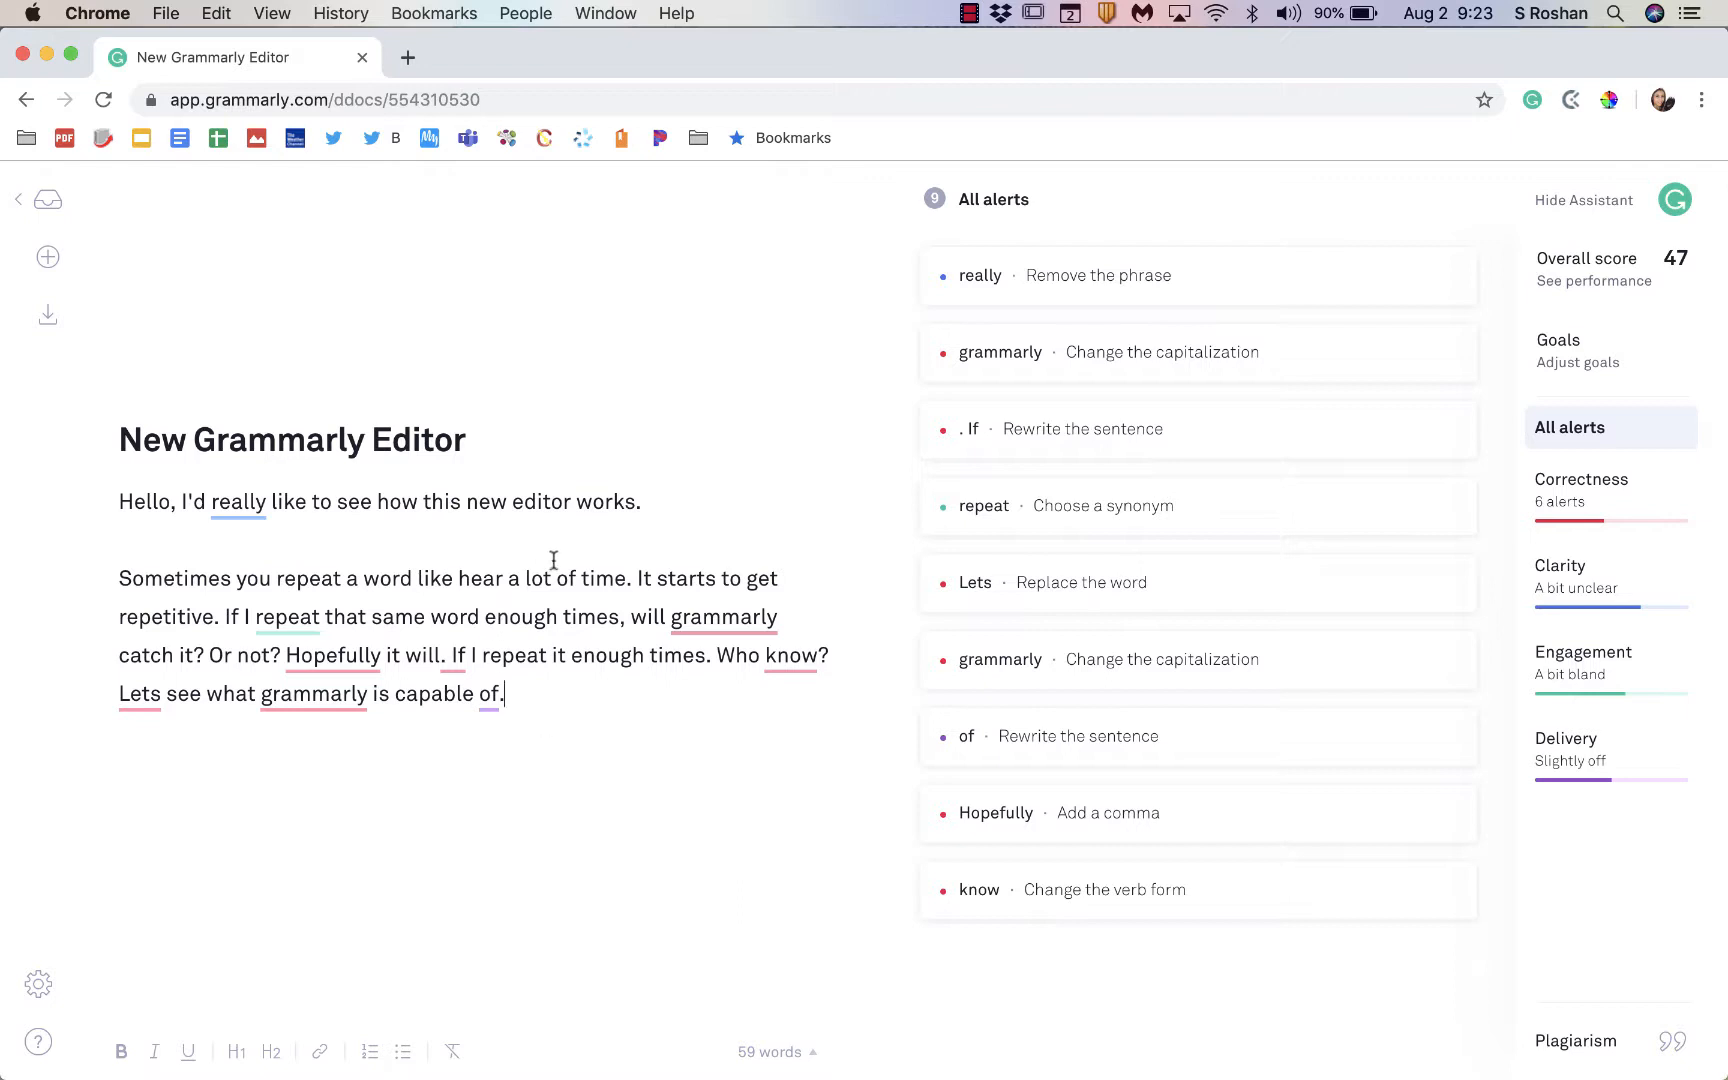
mouse_move(572, 768)
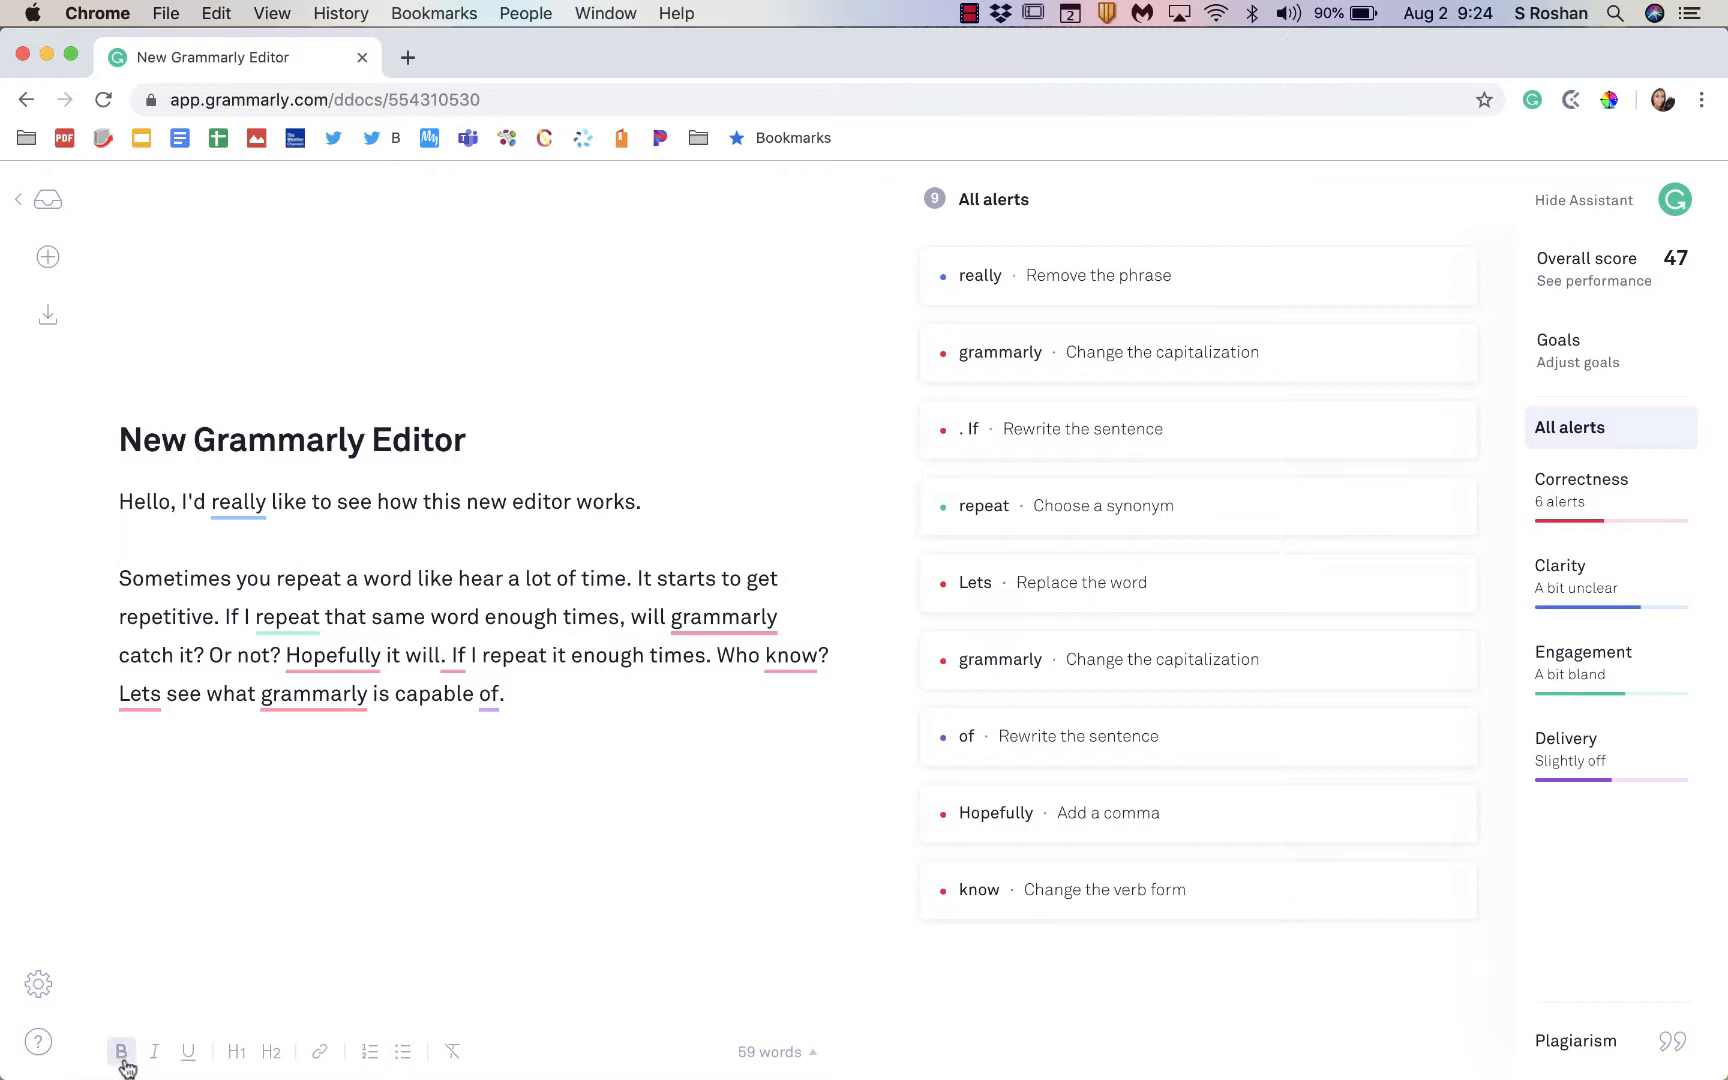
mouse_move(256, 1054)
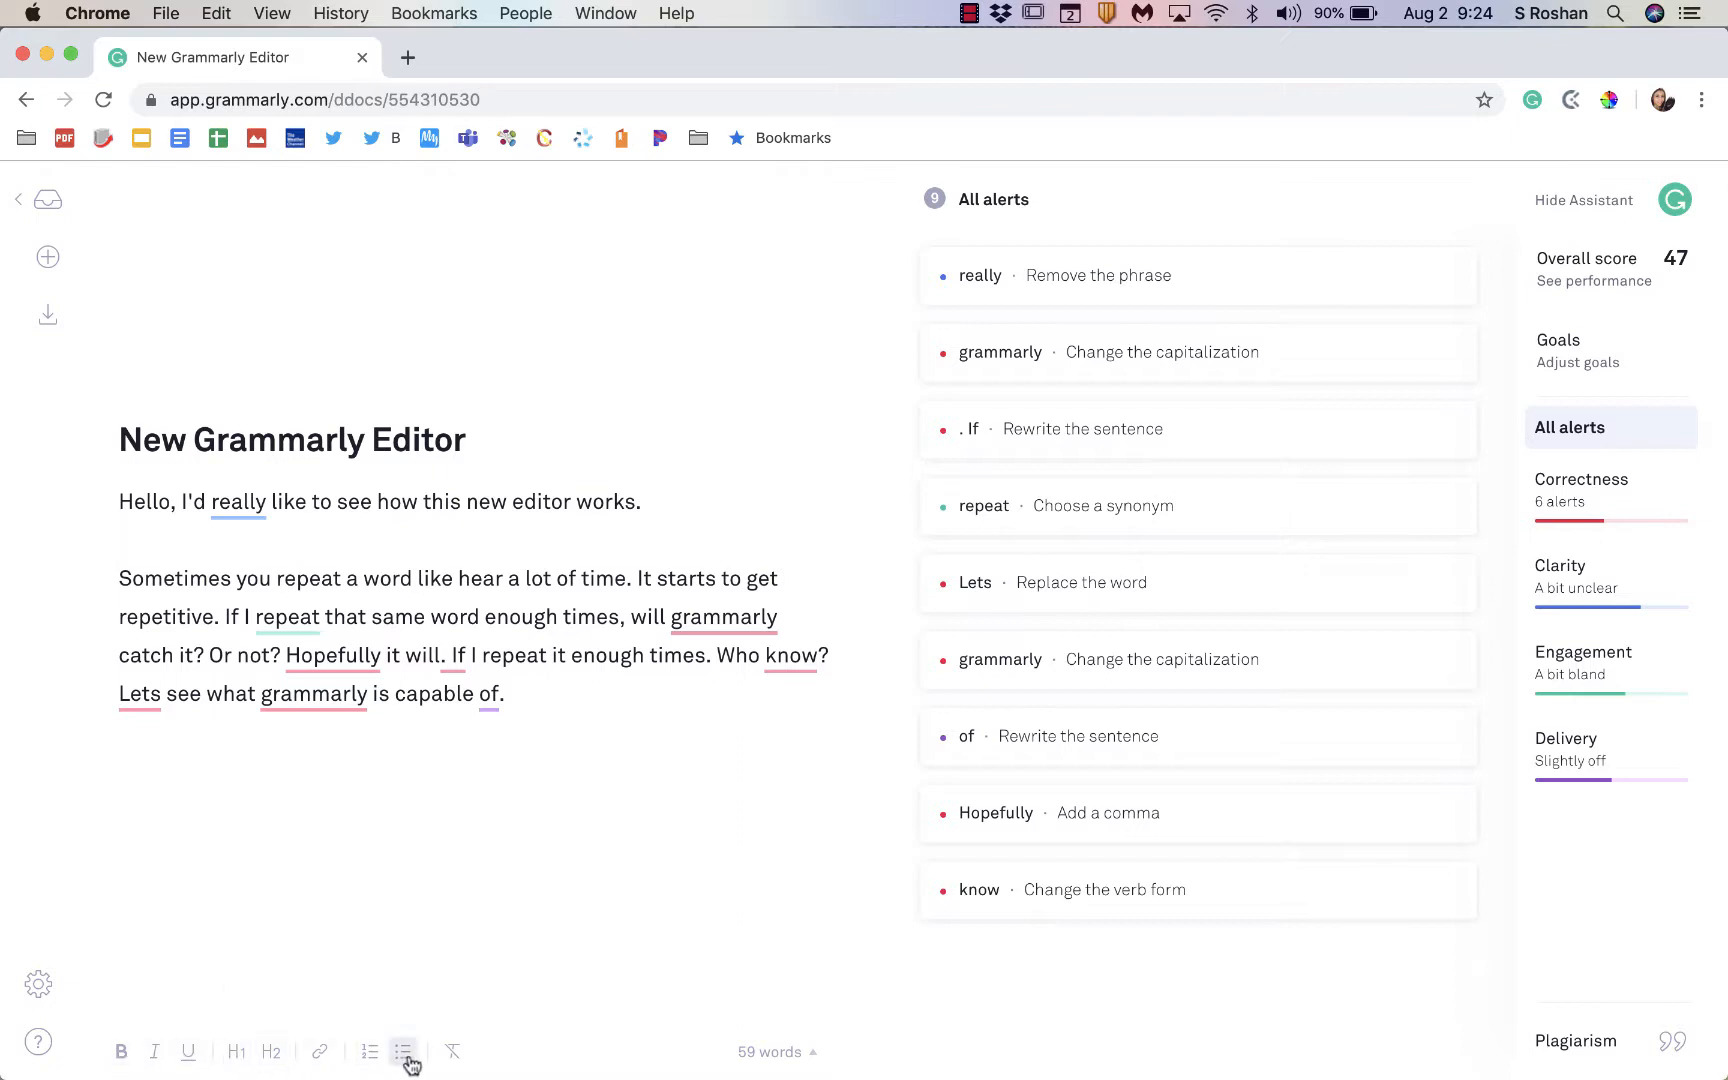
Step: Apply bold and italic to the word Hello, then clear its formatting back to plain text
double_click(144, 502)
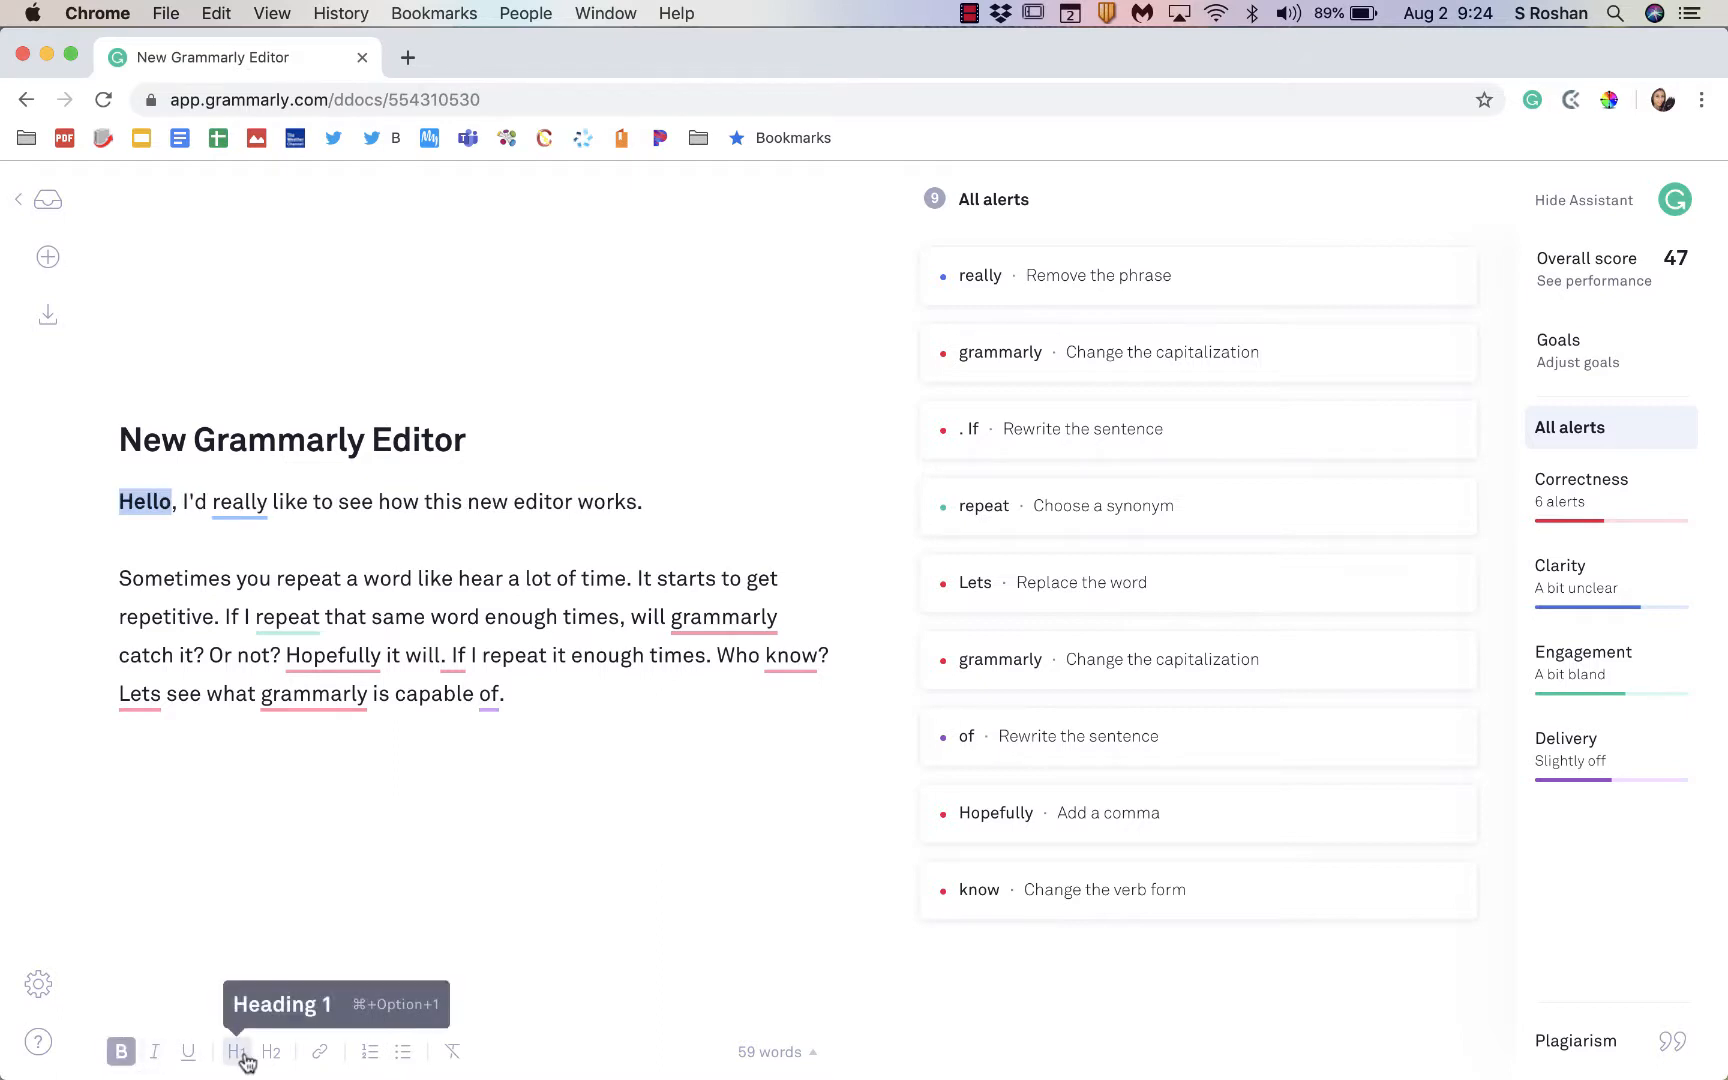
left_click(236, 1052)
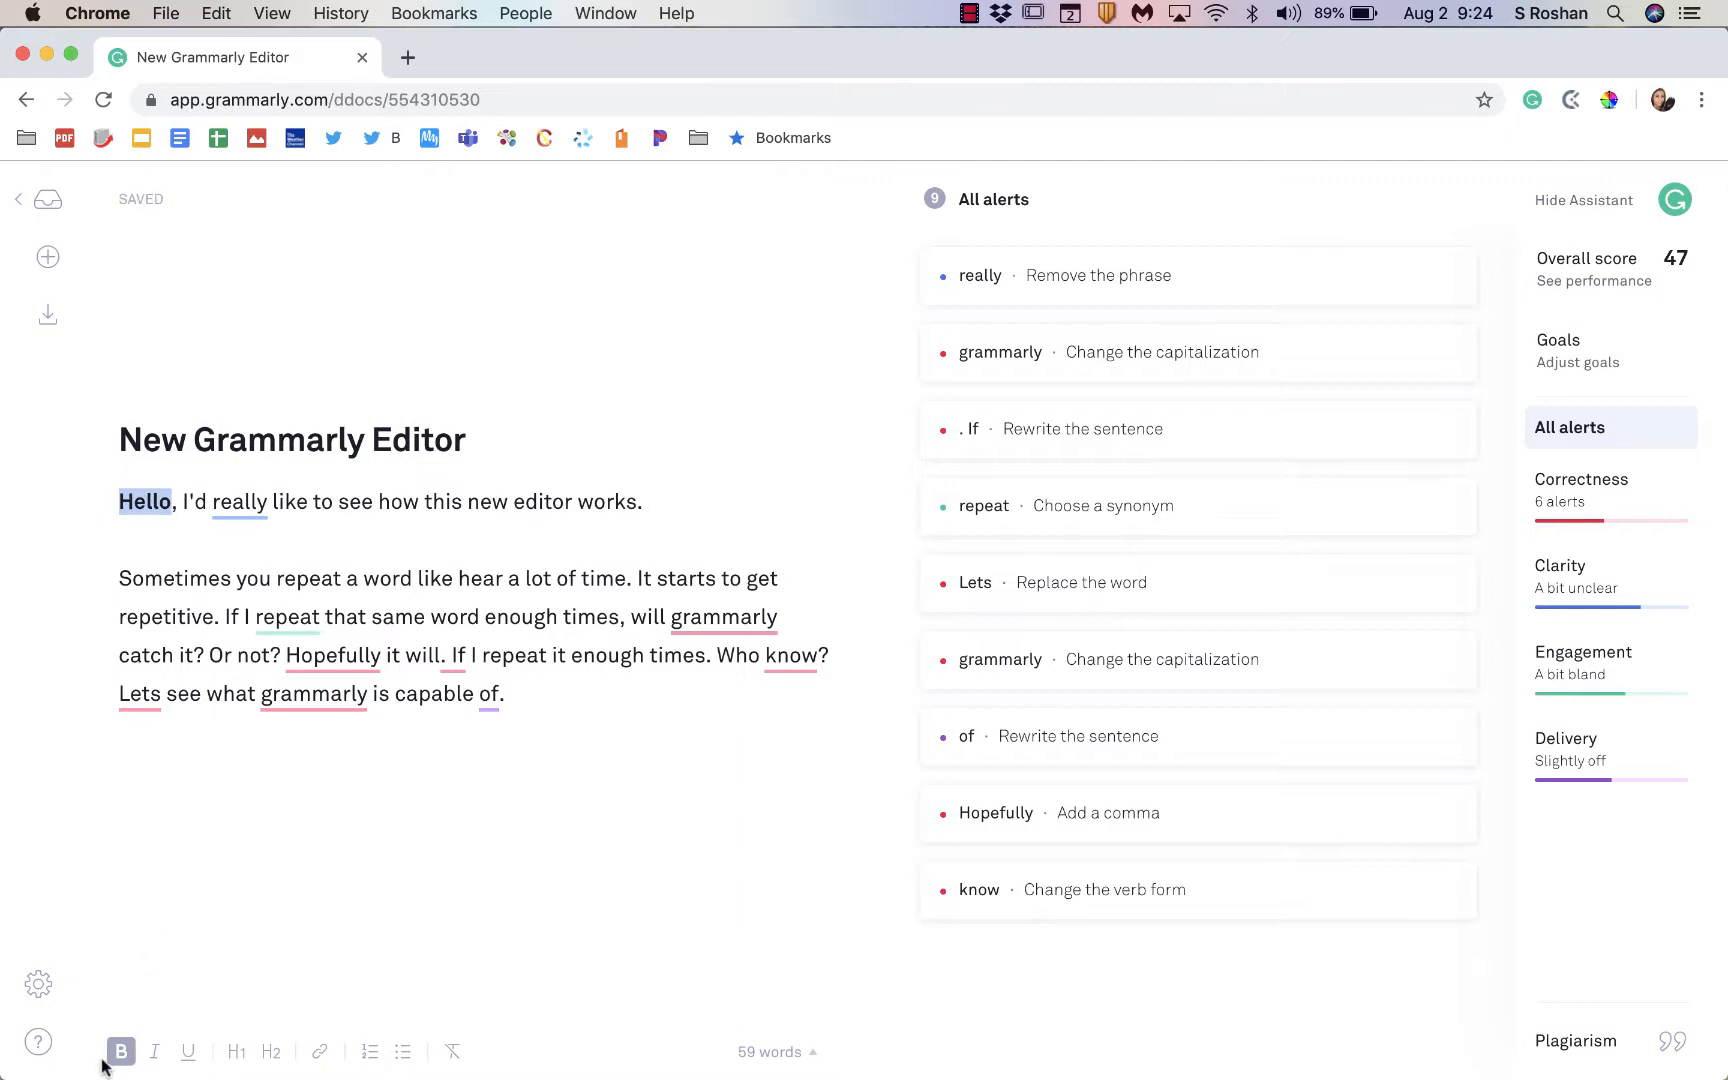
left_click(154, 1052)
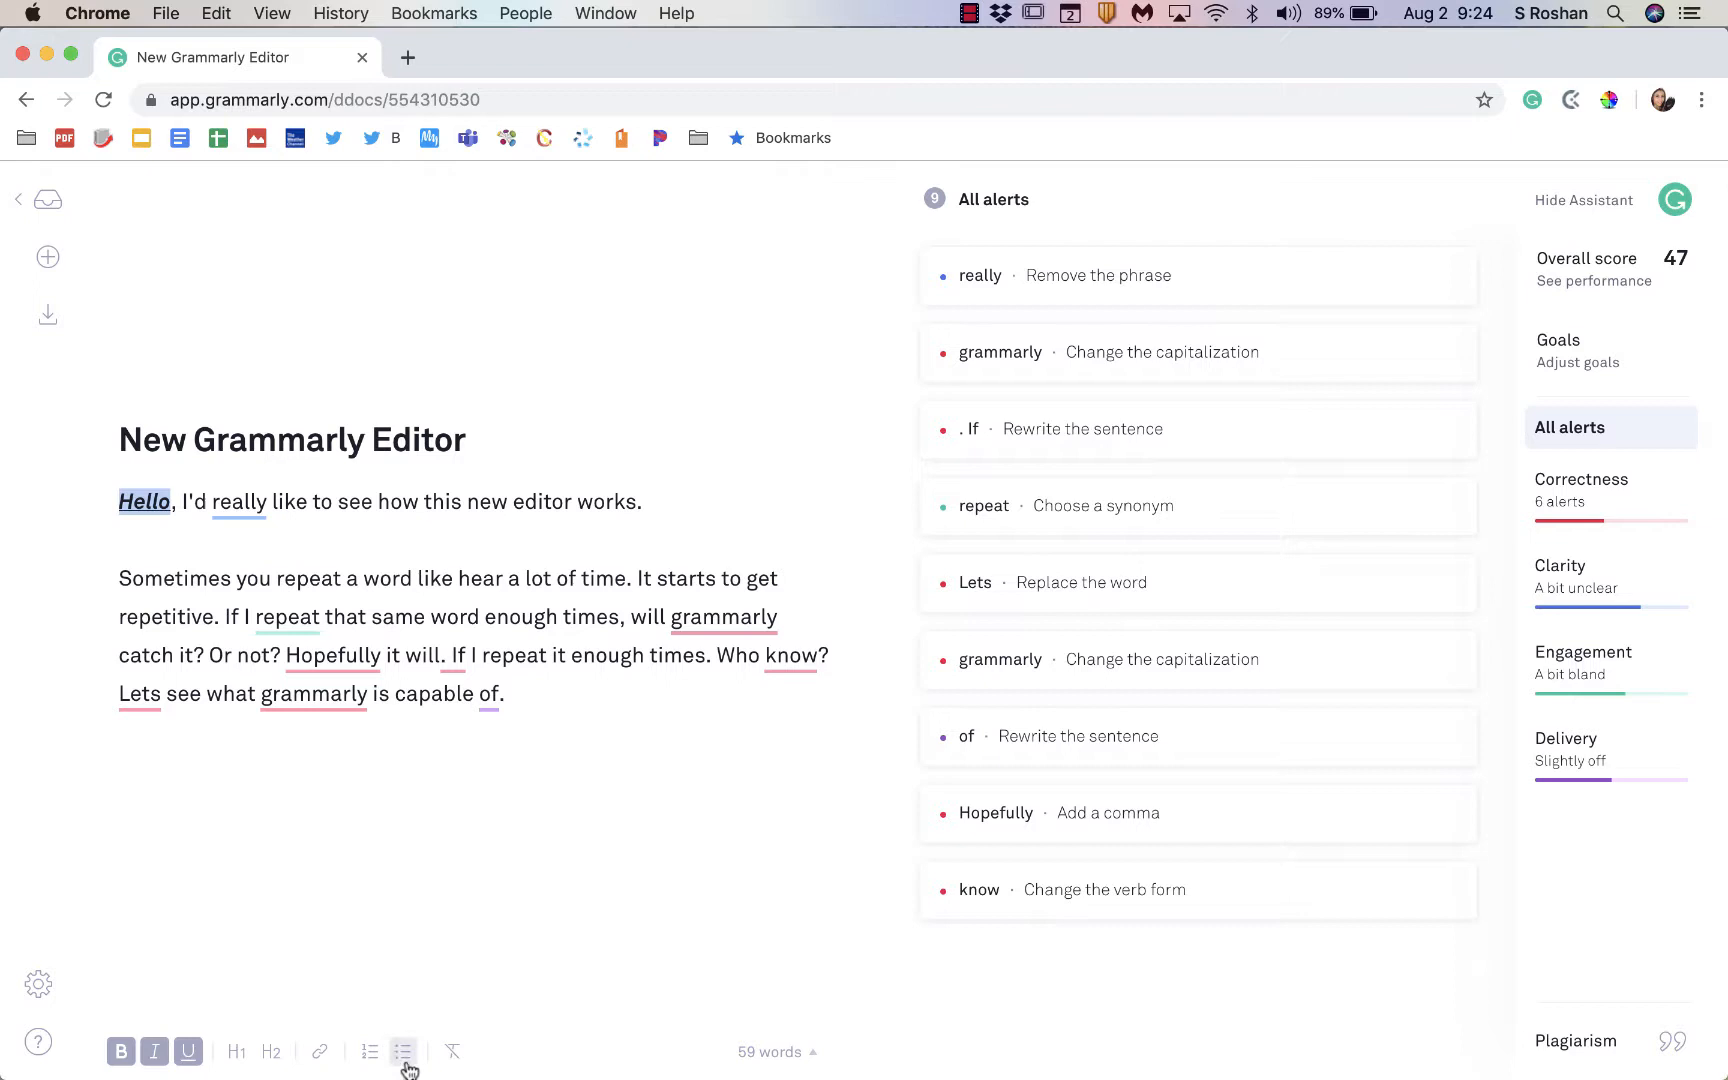
mouse_move(370, 1052)
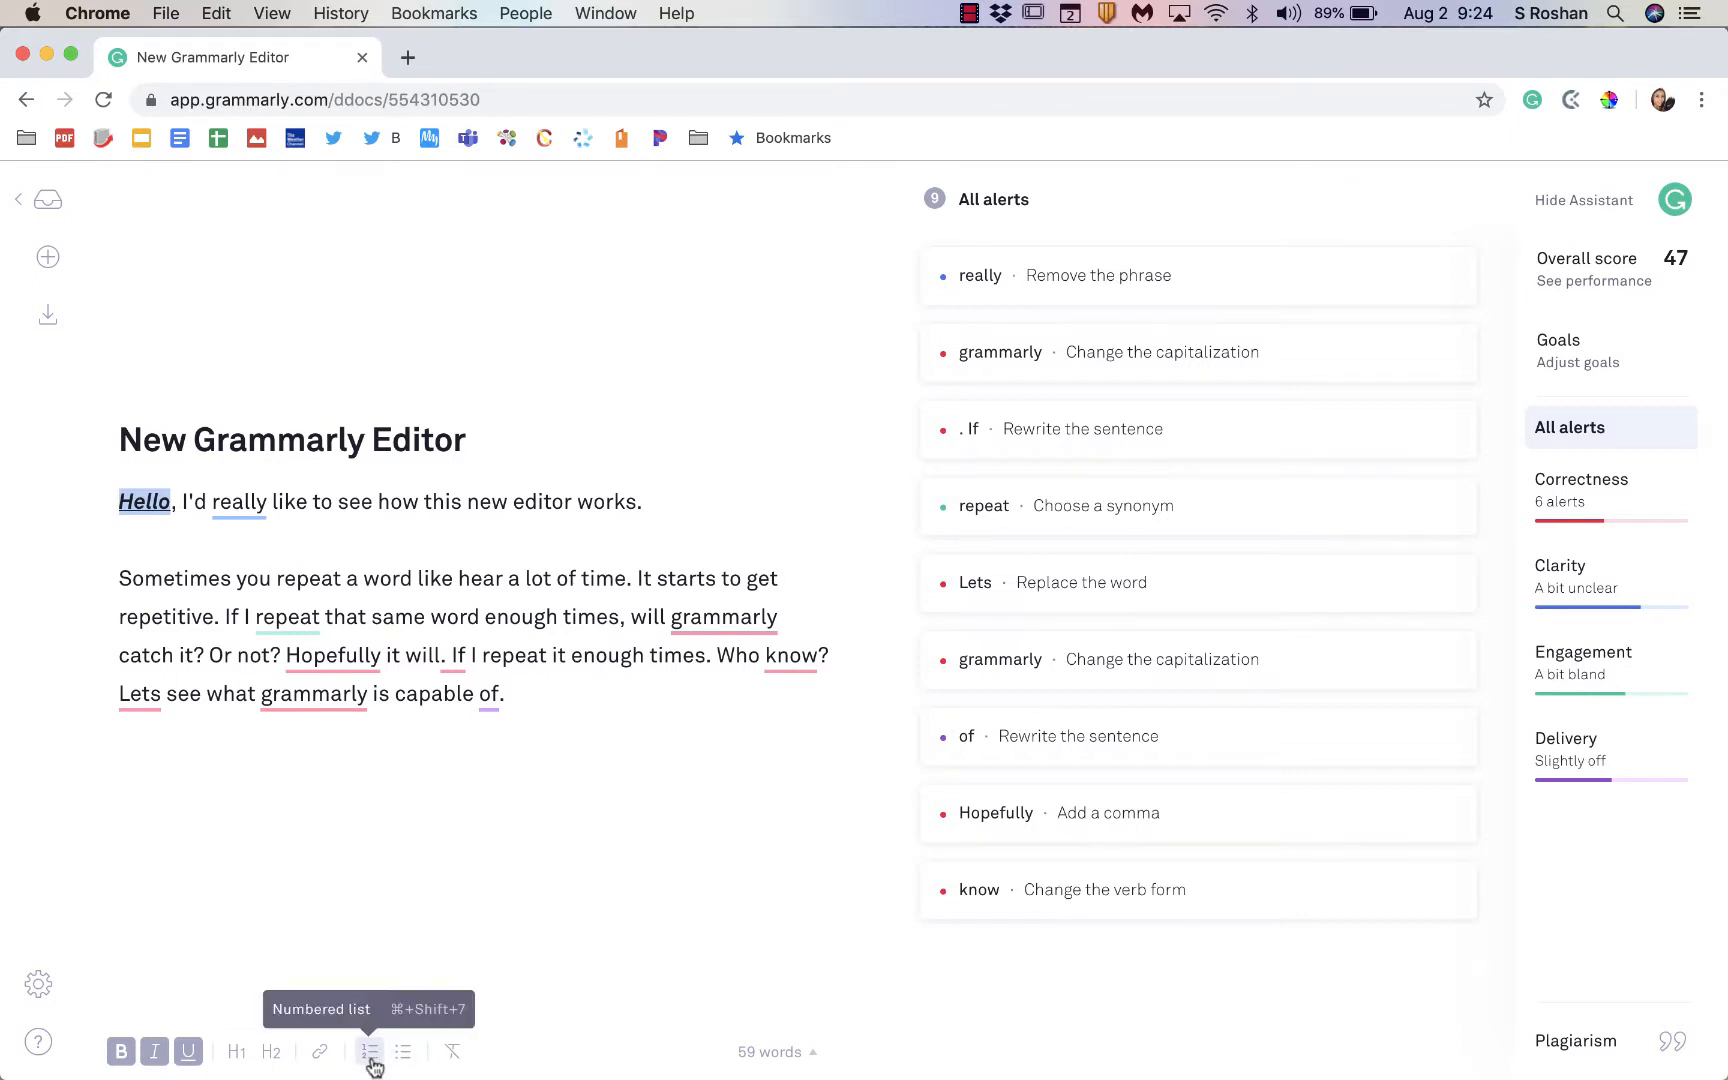
mouse_move(450, 1050)
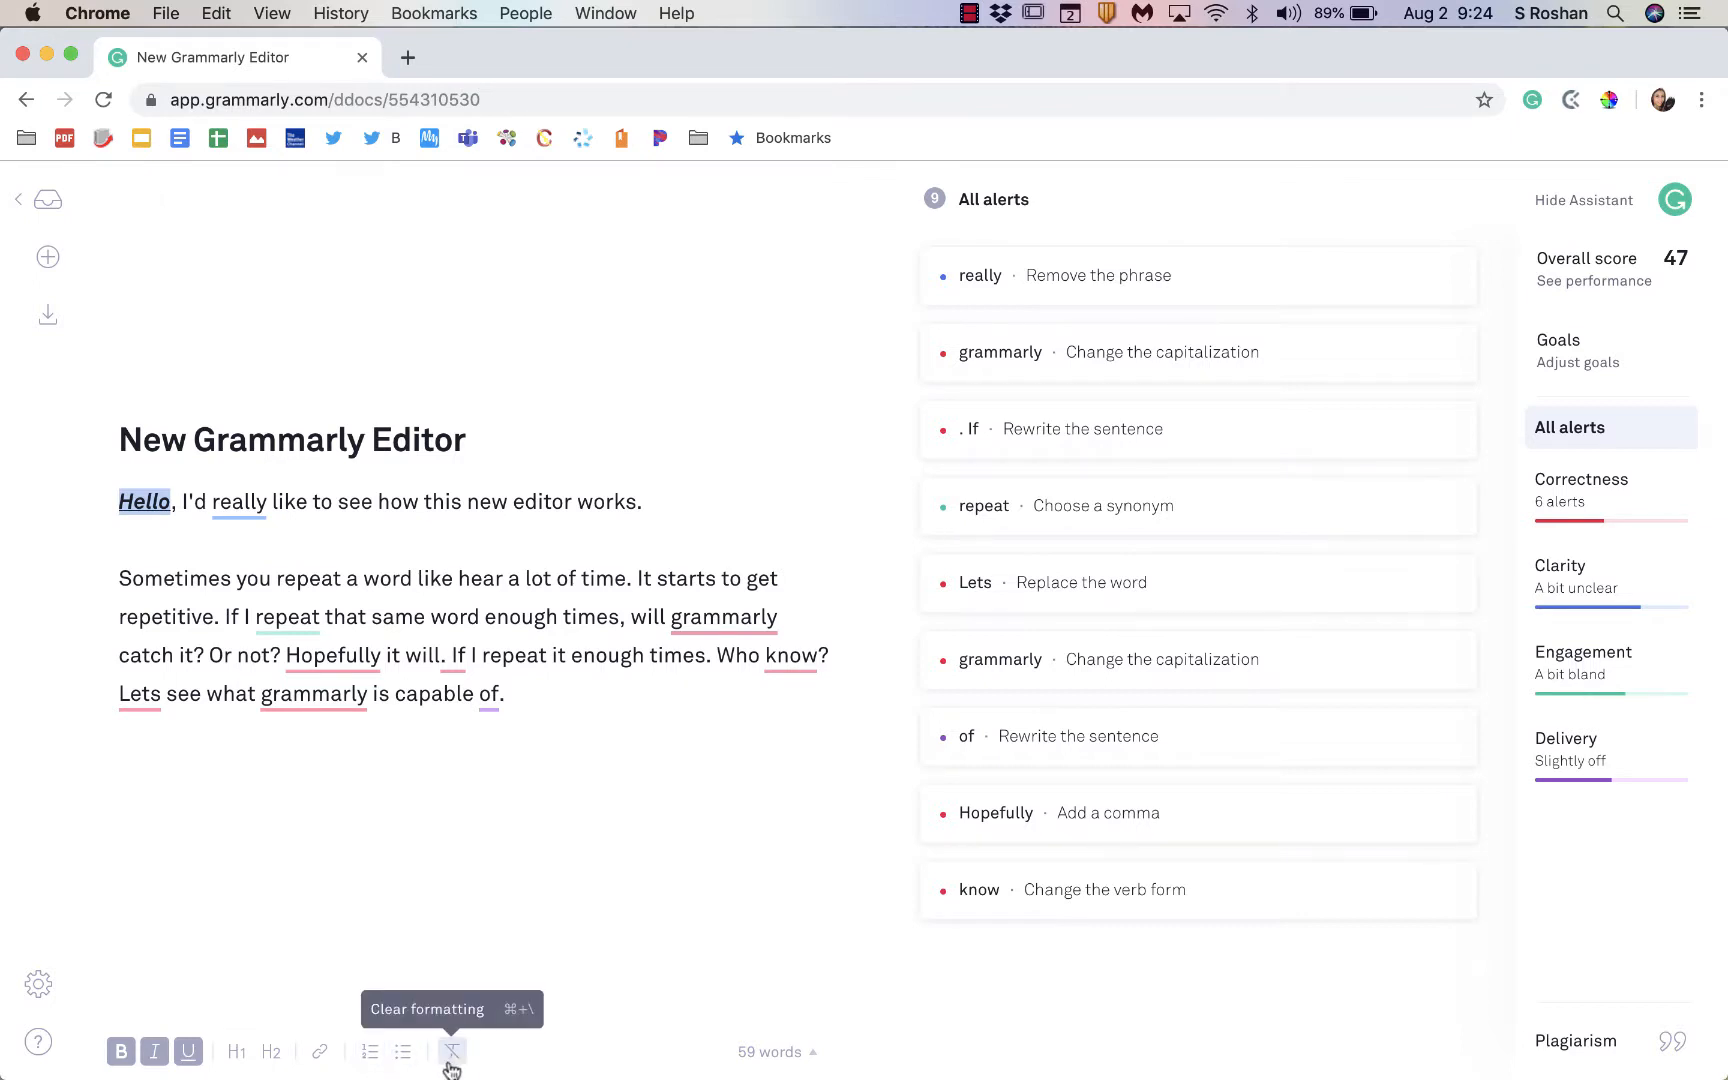
left_click(450, 1050)
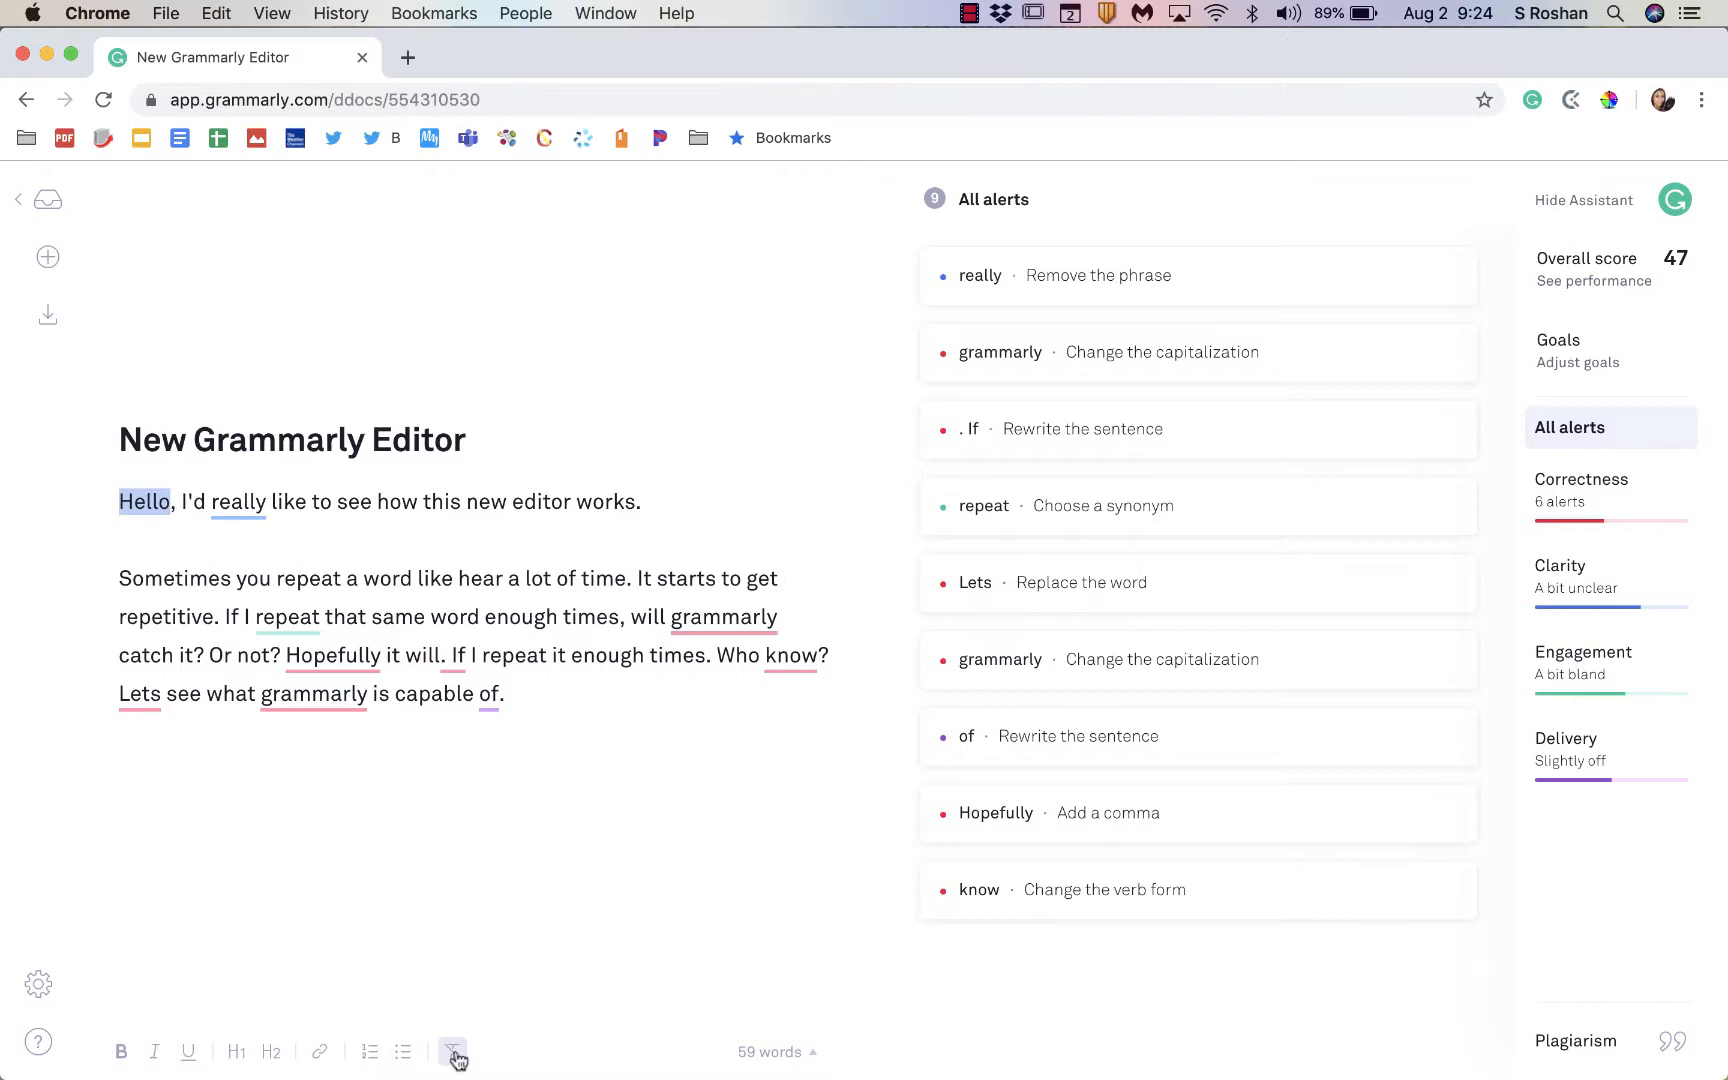
left_click(776, 1052)
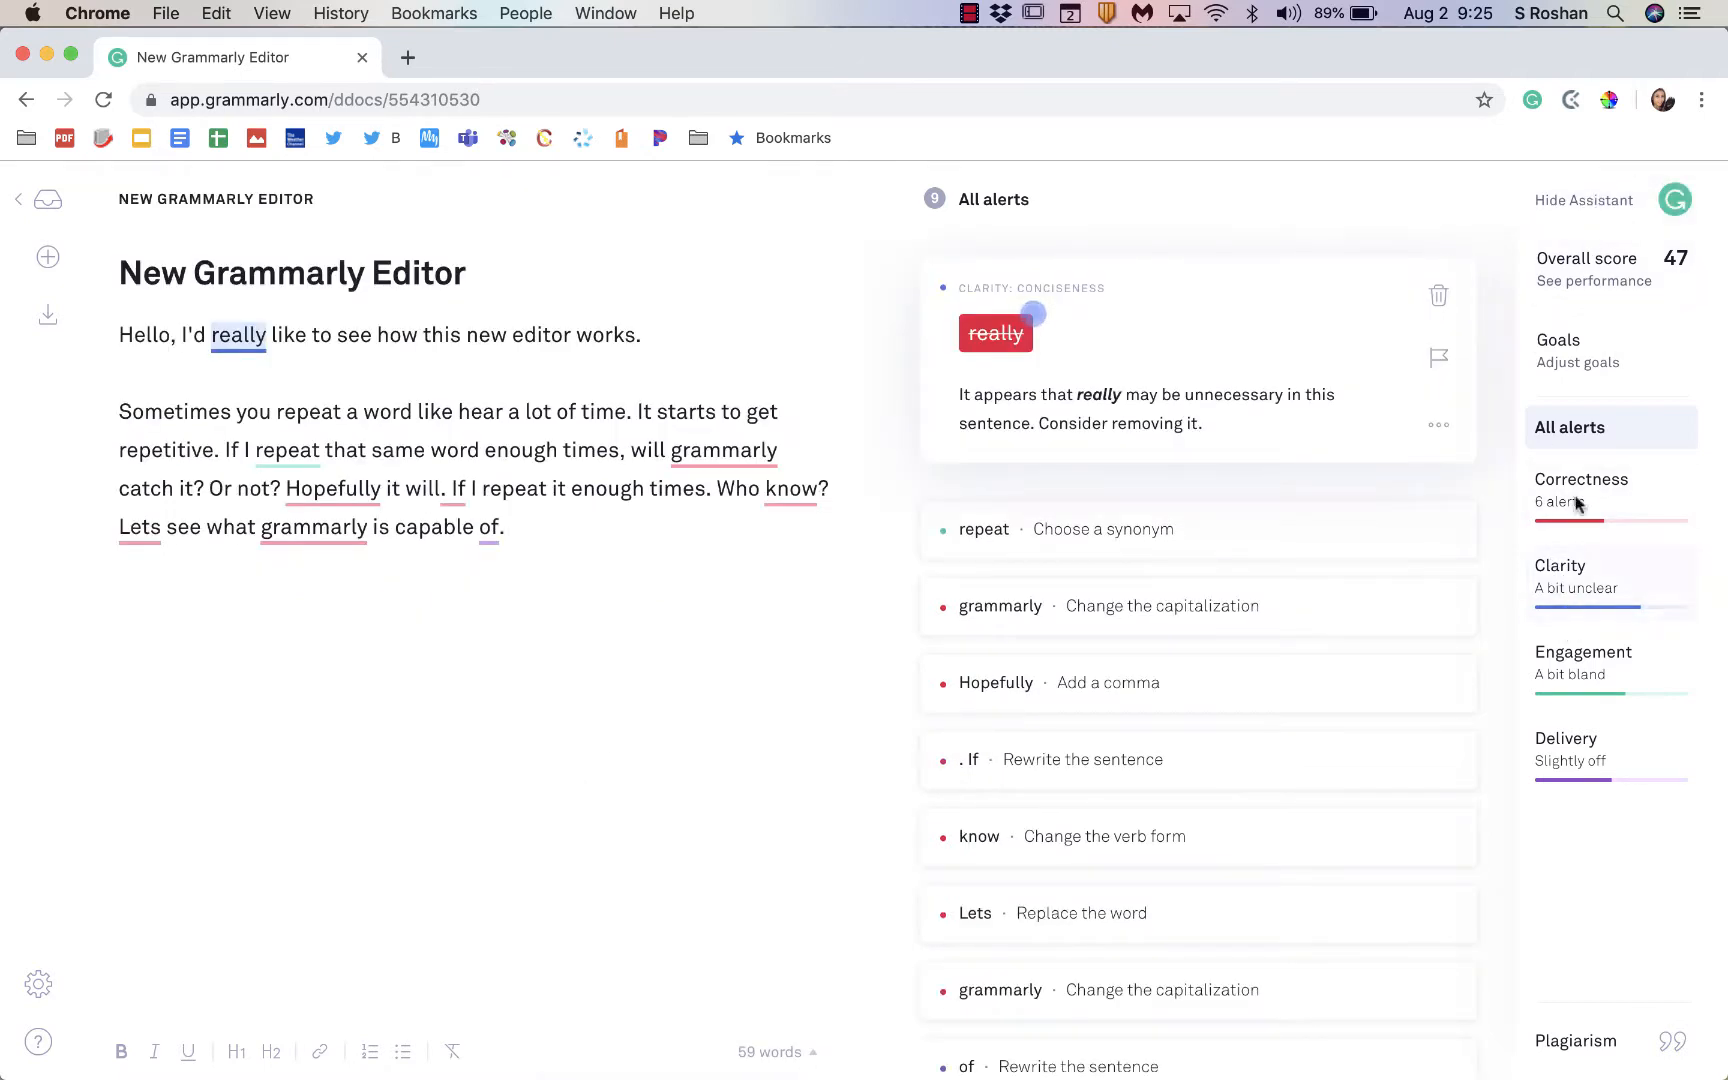
mouse_move(1596, 332)
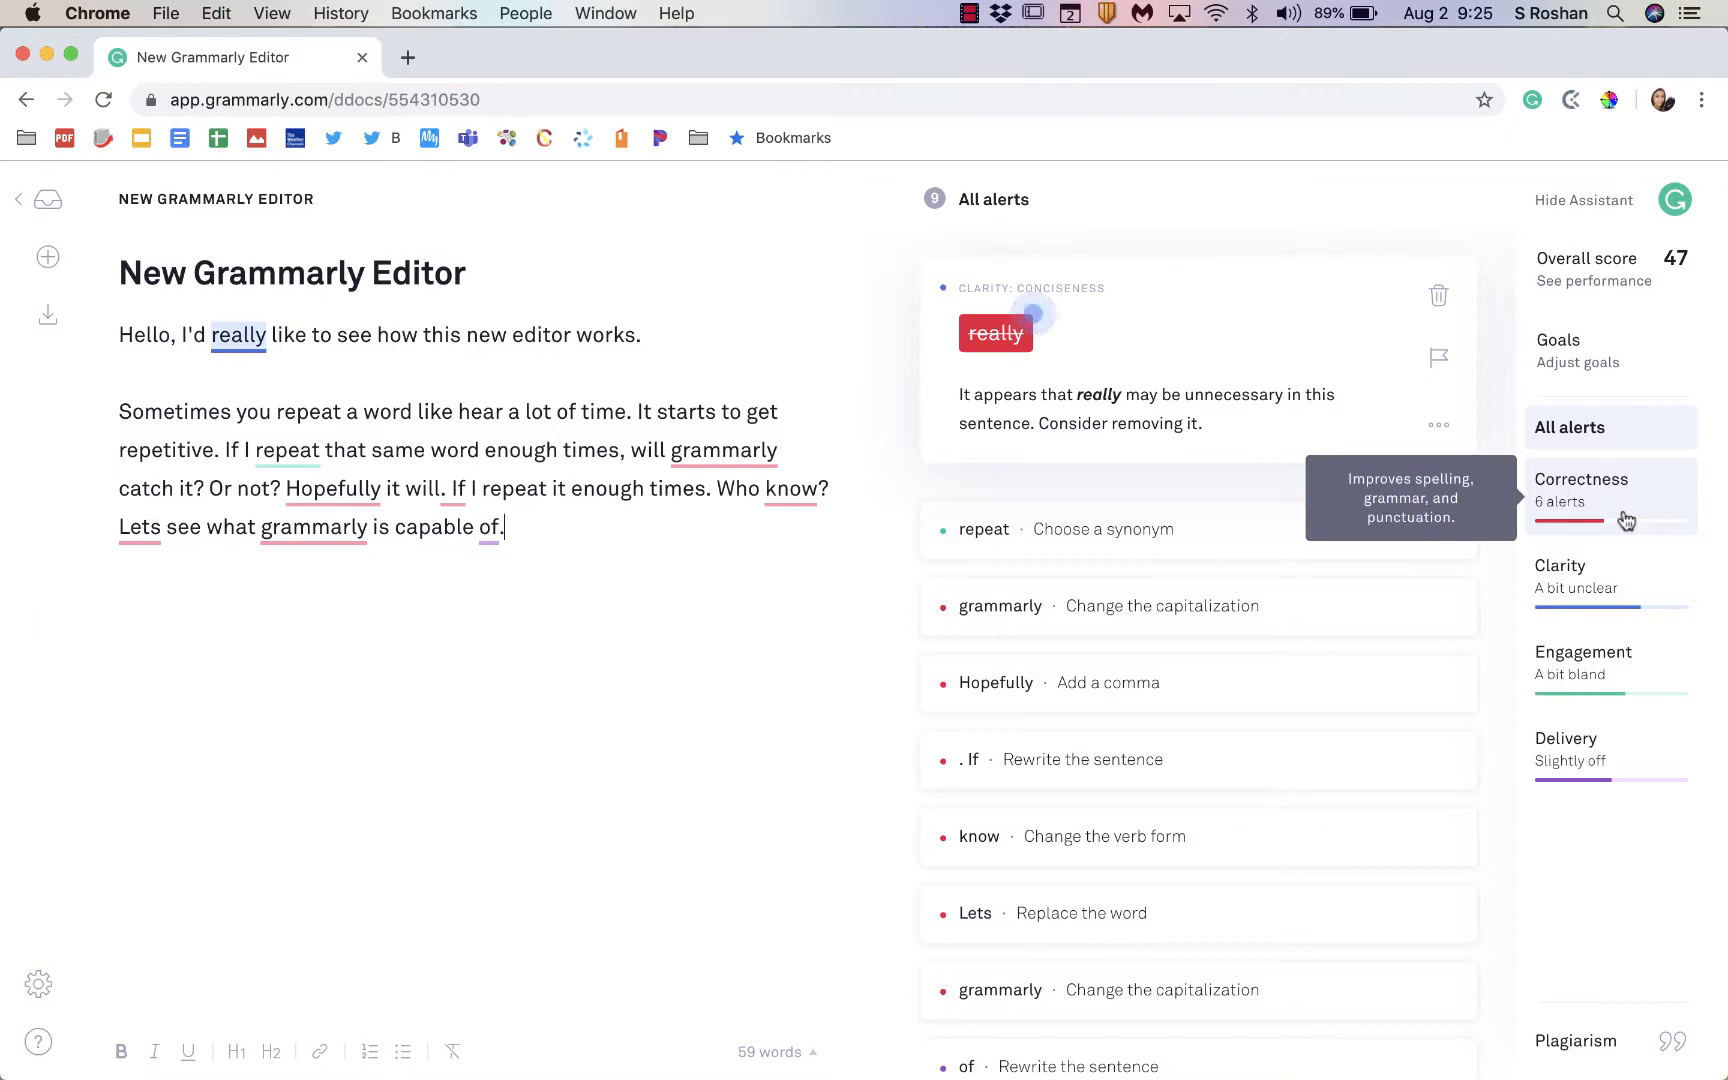
Step: Filter to Correctness alerts, then return to all alerts with the 'really' suggestion shown
left_click(1580, 488)
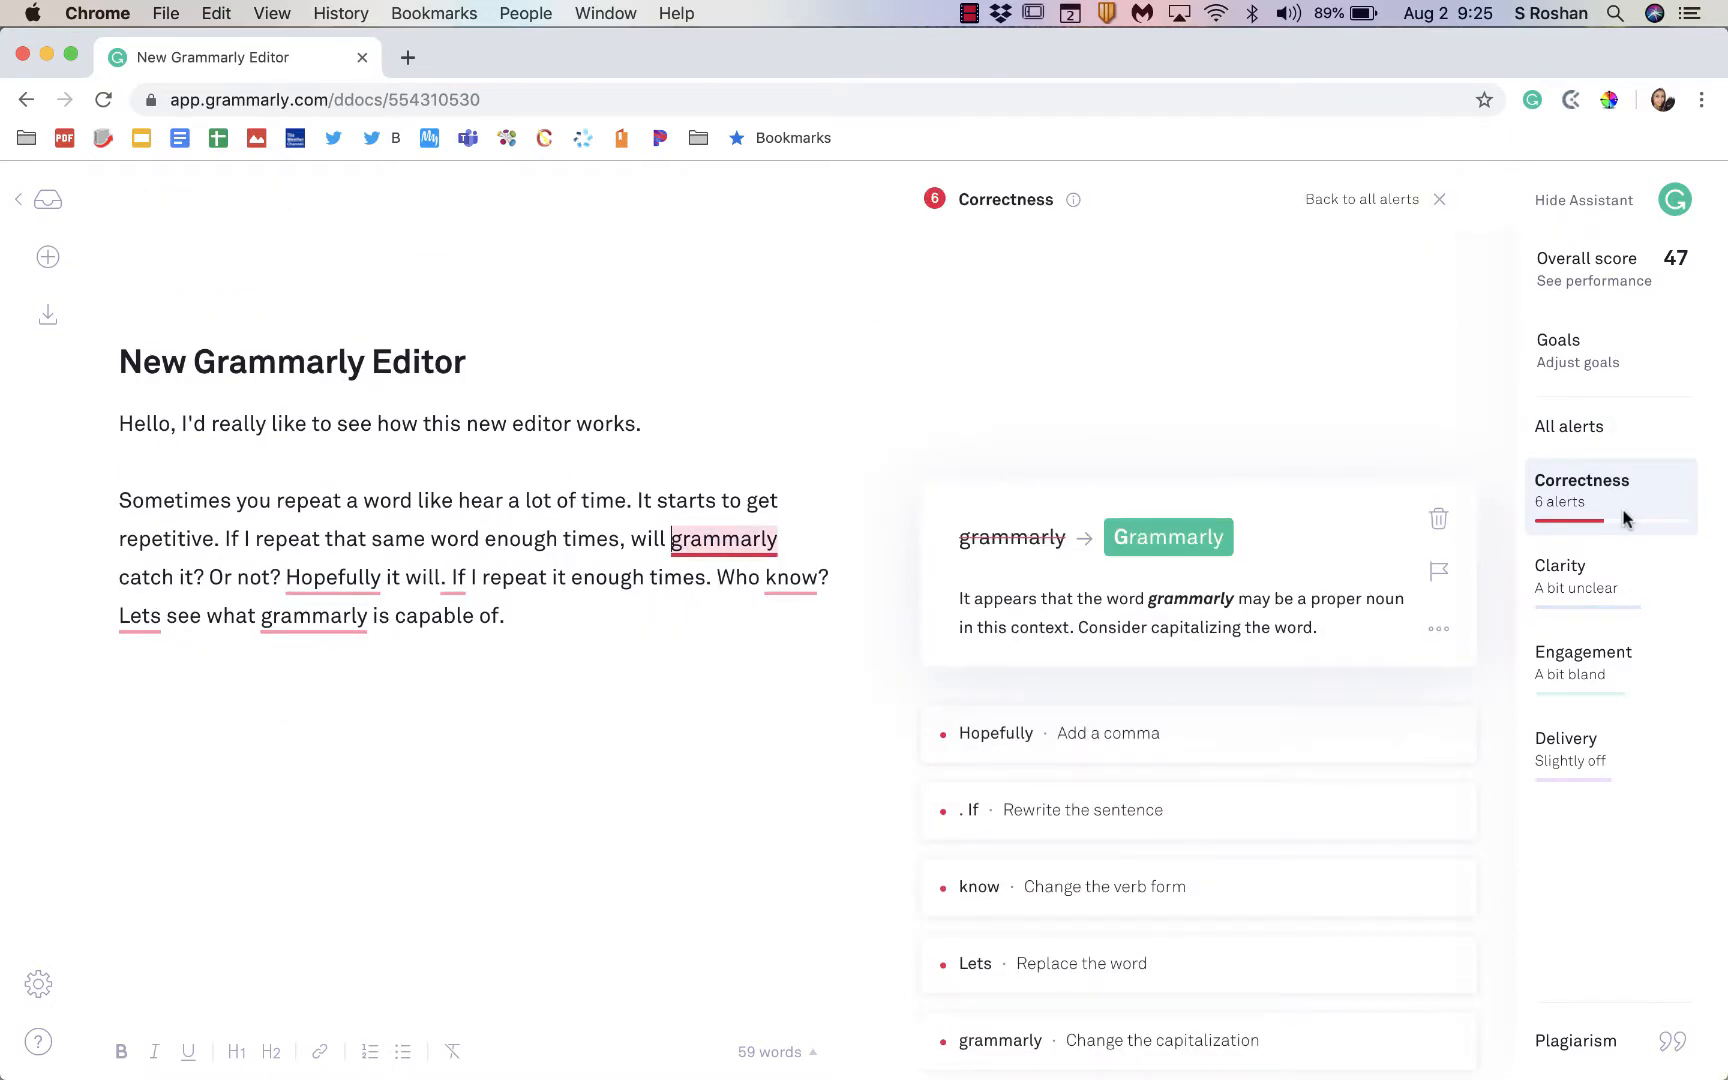
mouse_move(1630, 504)
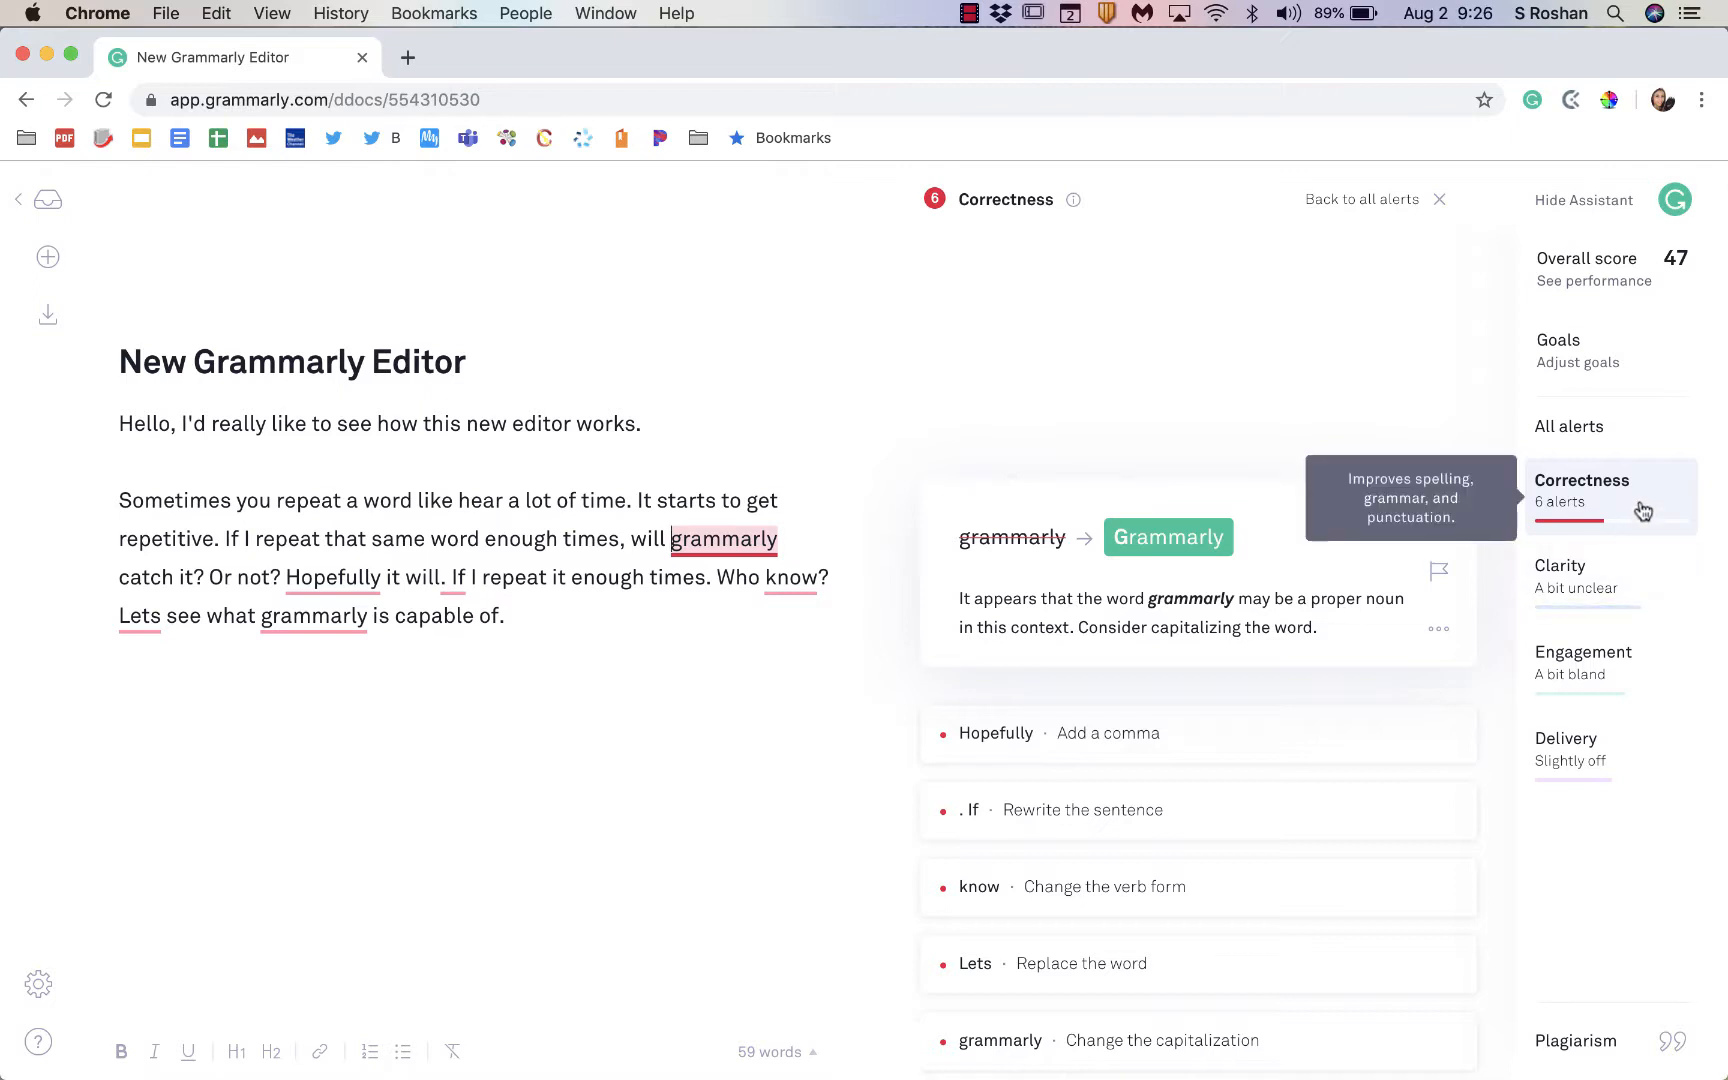
left_click(1608, 576)
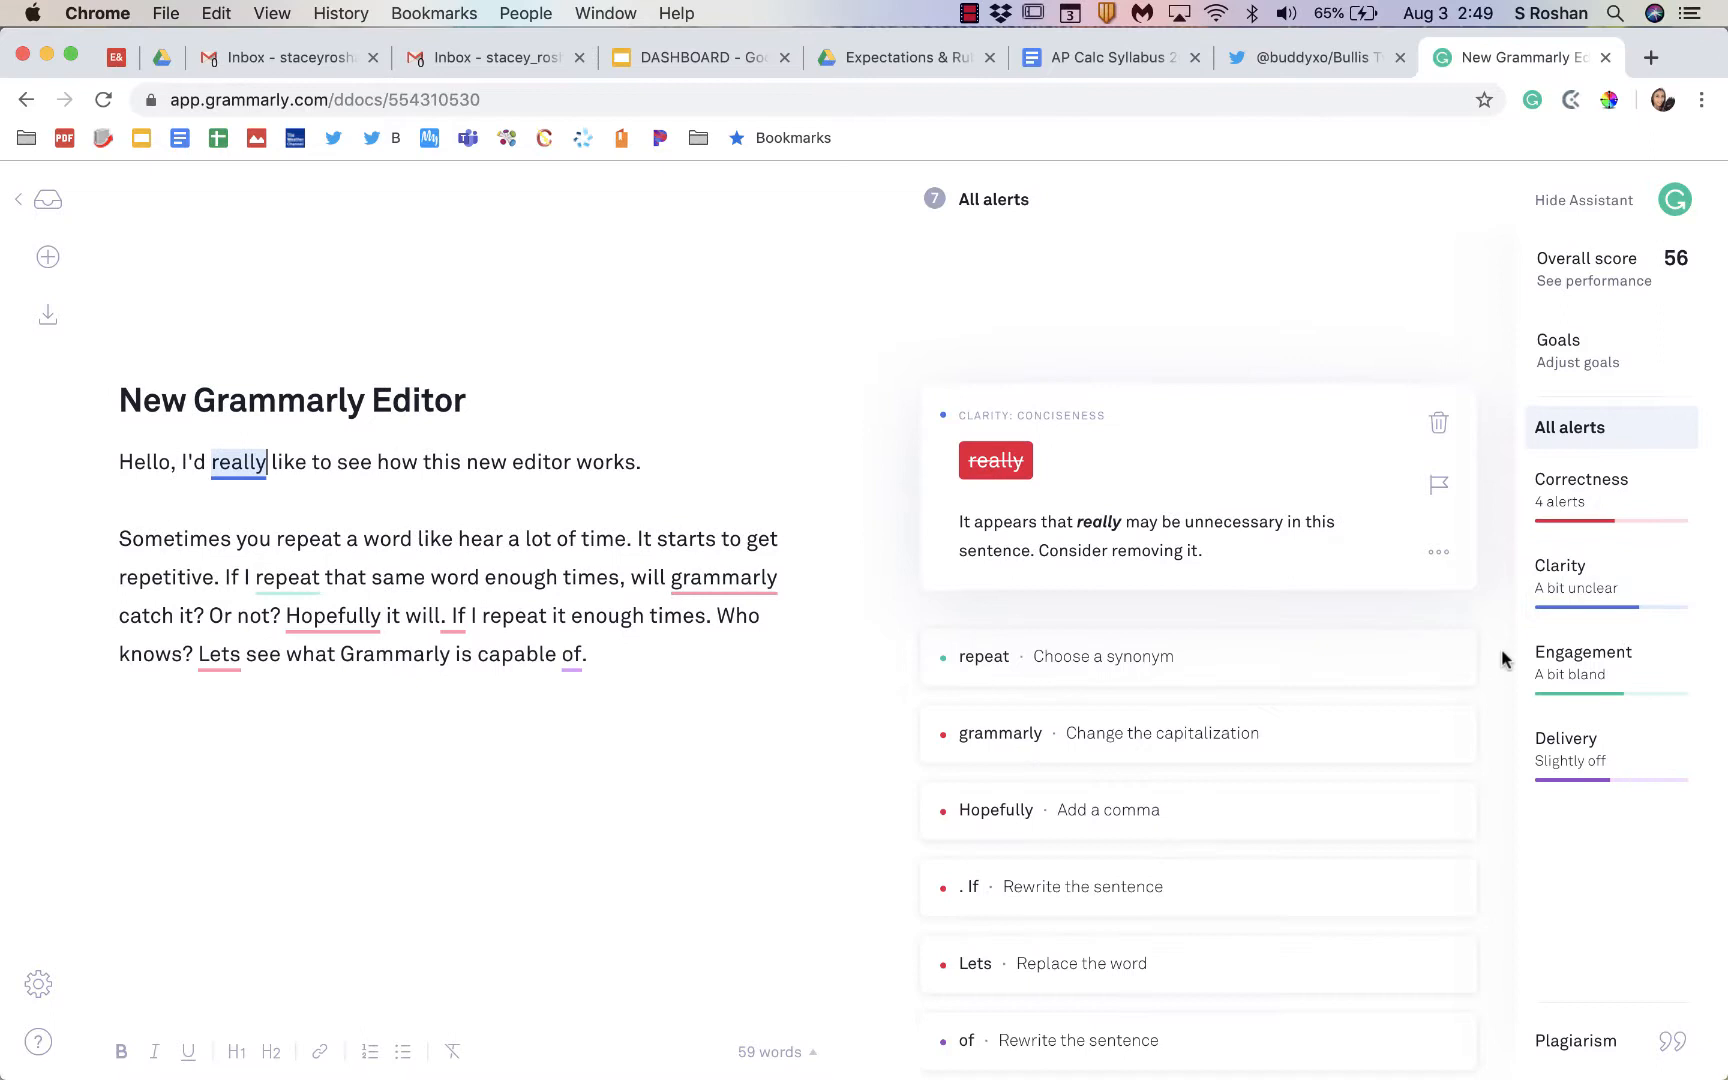
mouse_move(1440, 554)
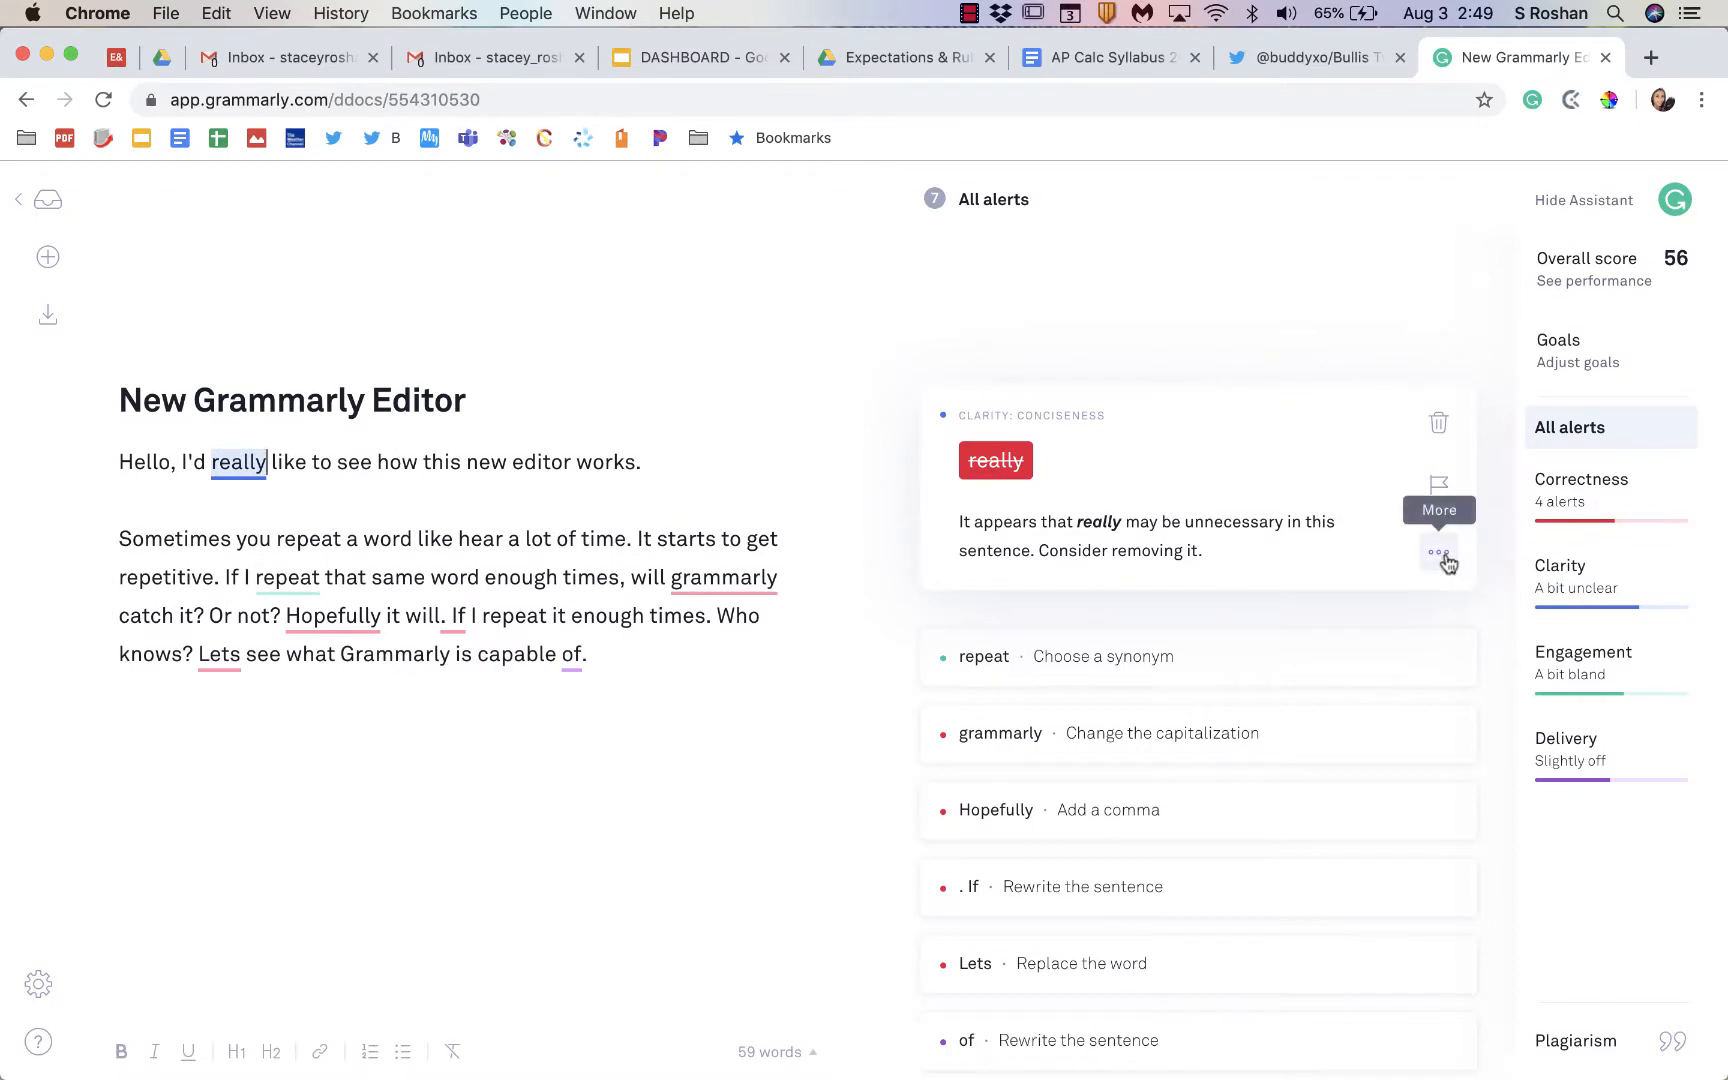
mouse_move(1406, 566)
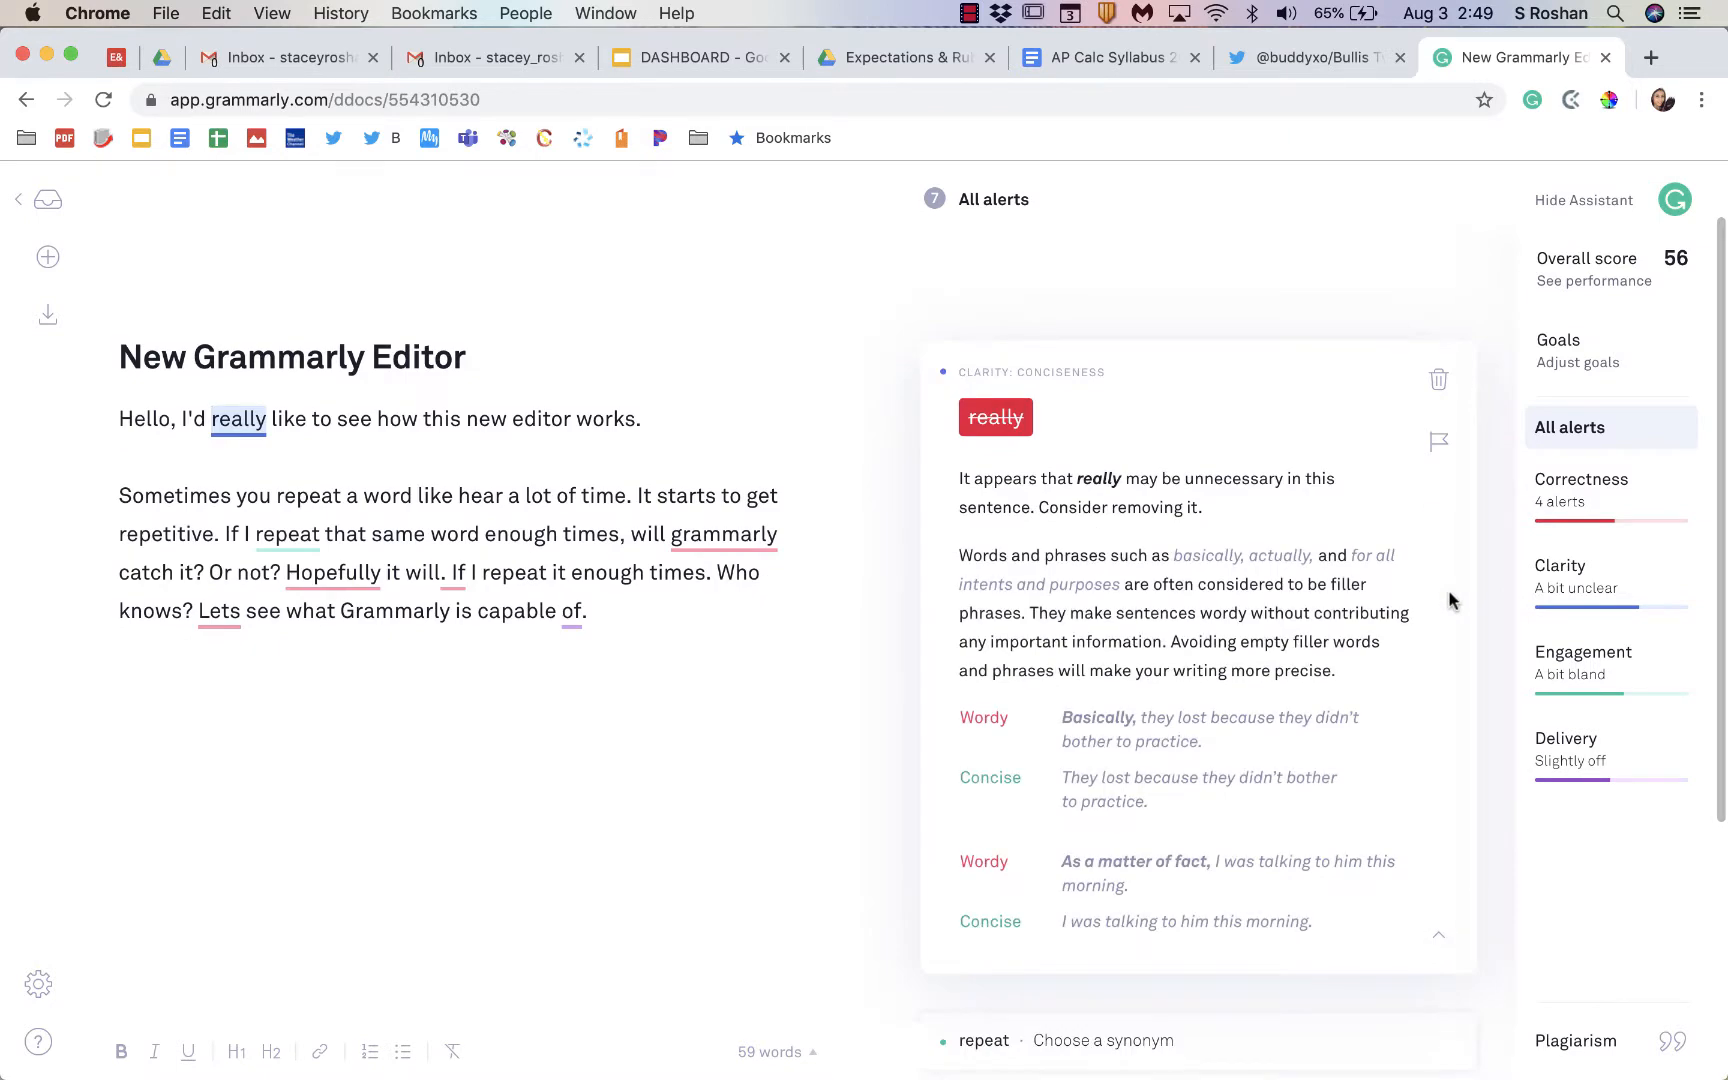
mouse_move(1128, 570)
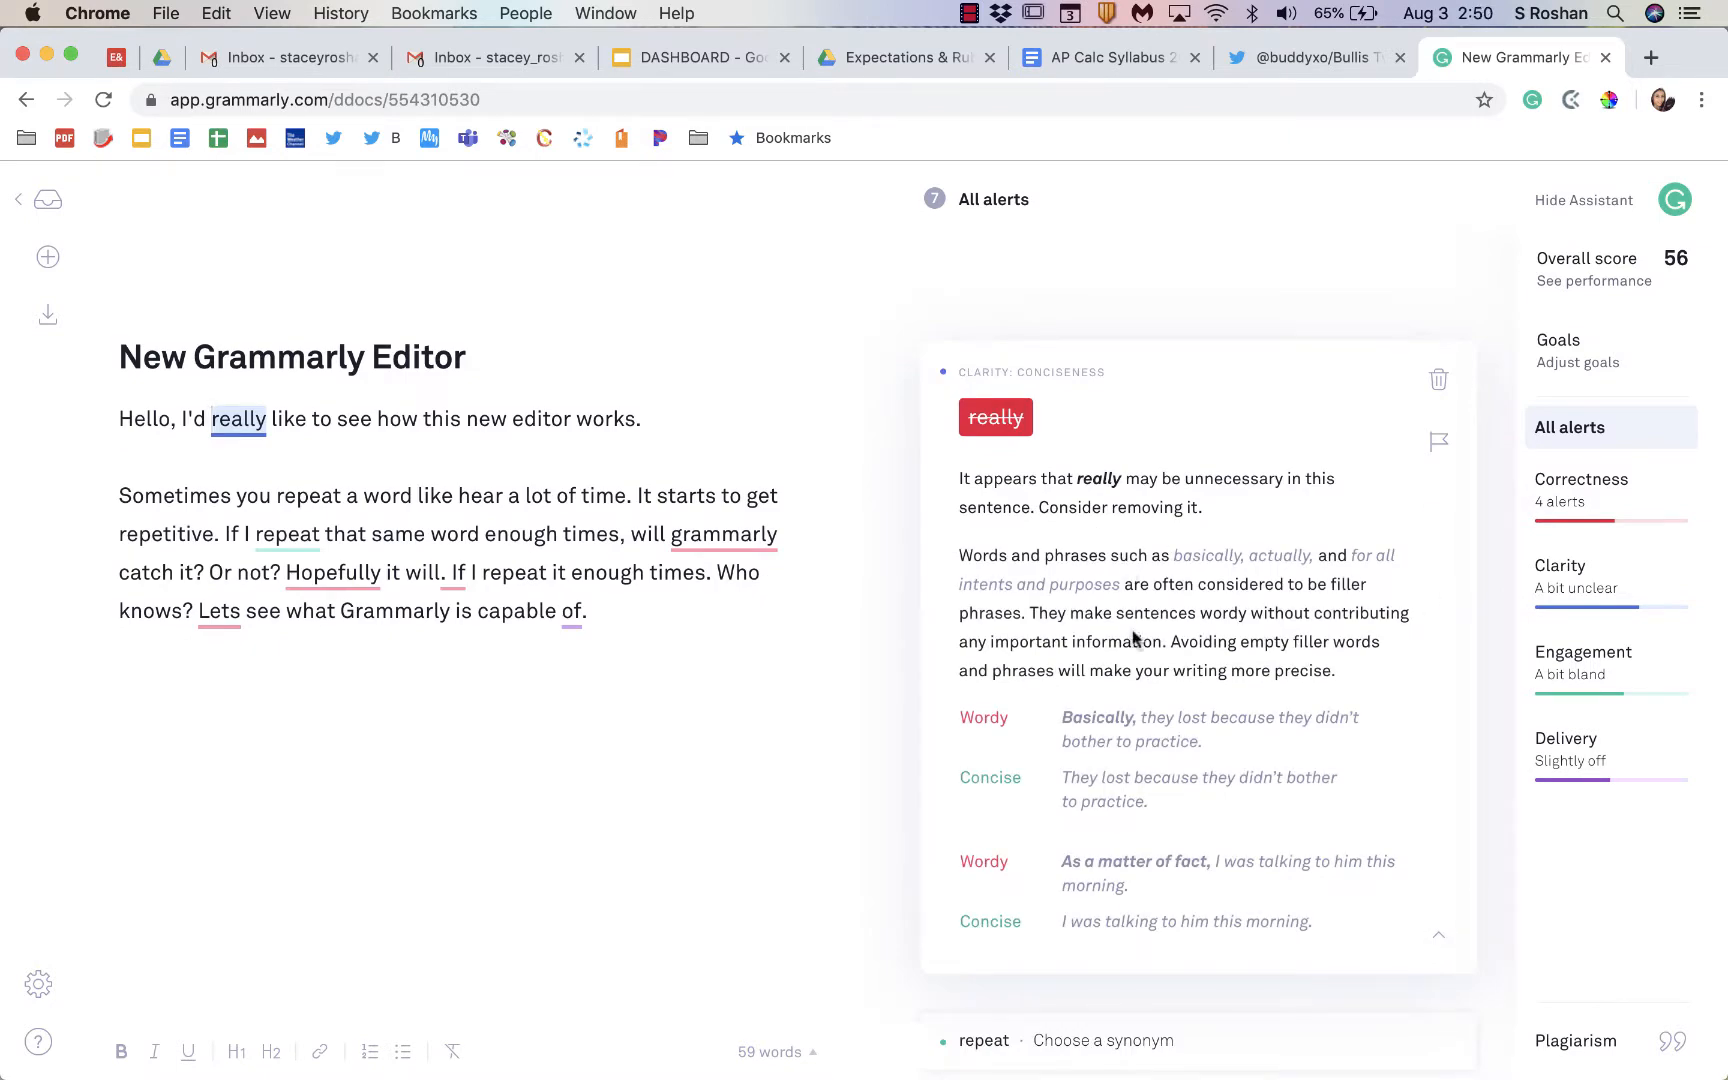
mouse_move(1218, 822)
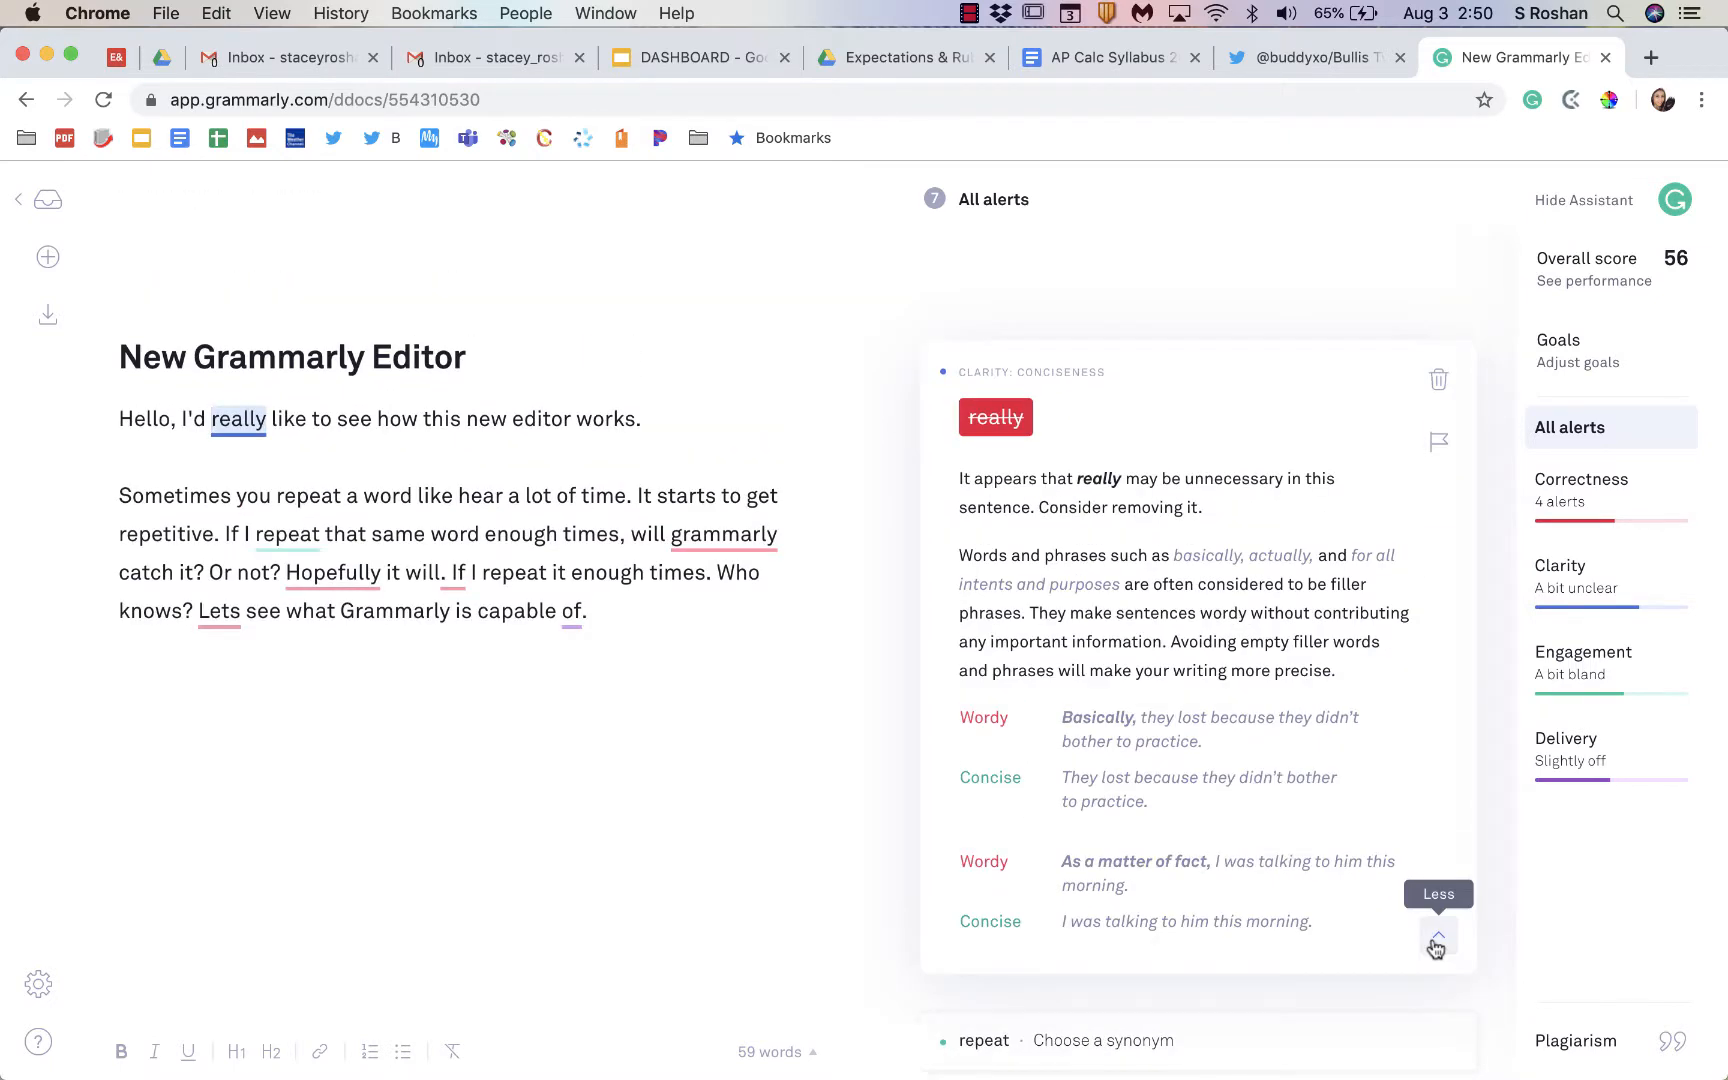
Step: Collapse the longer explanation on the 'really' filler-word alert
left_click(1438, 938)
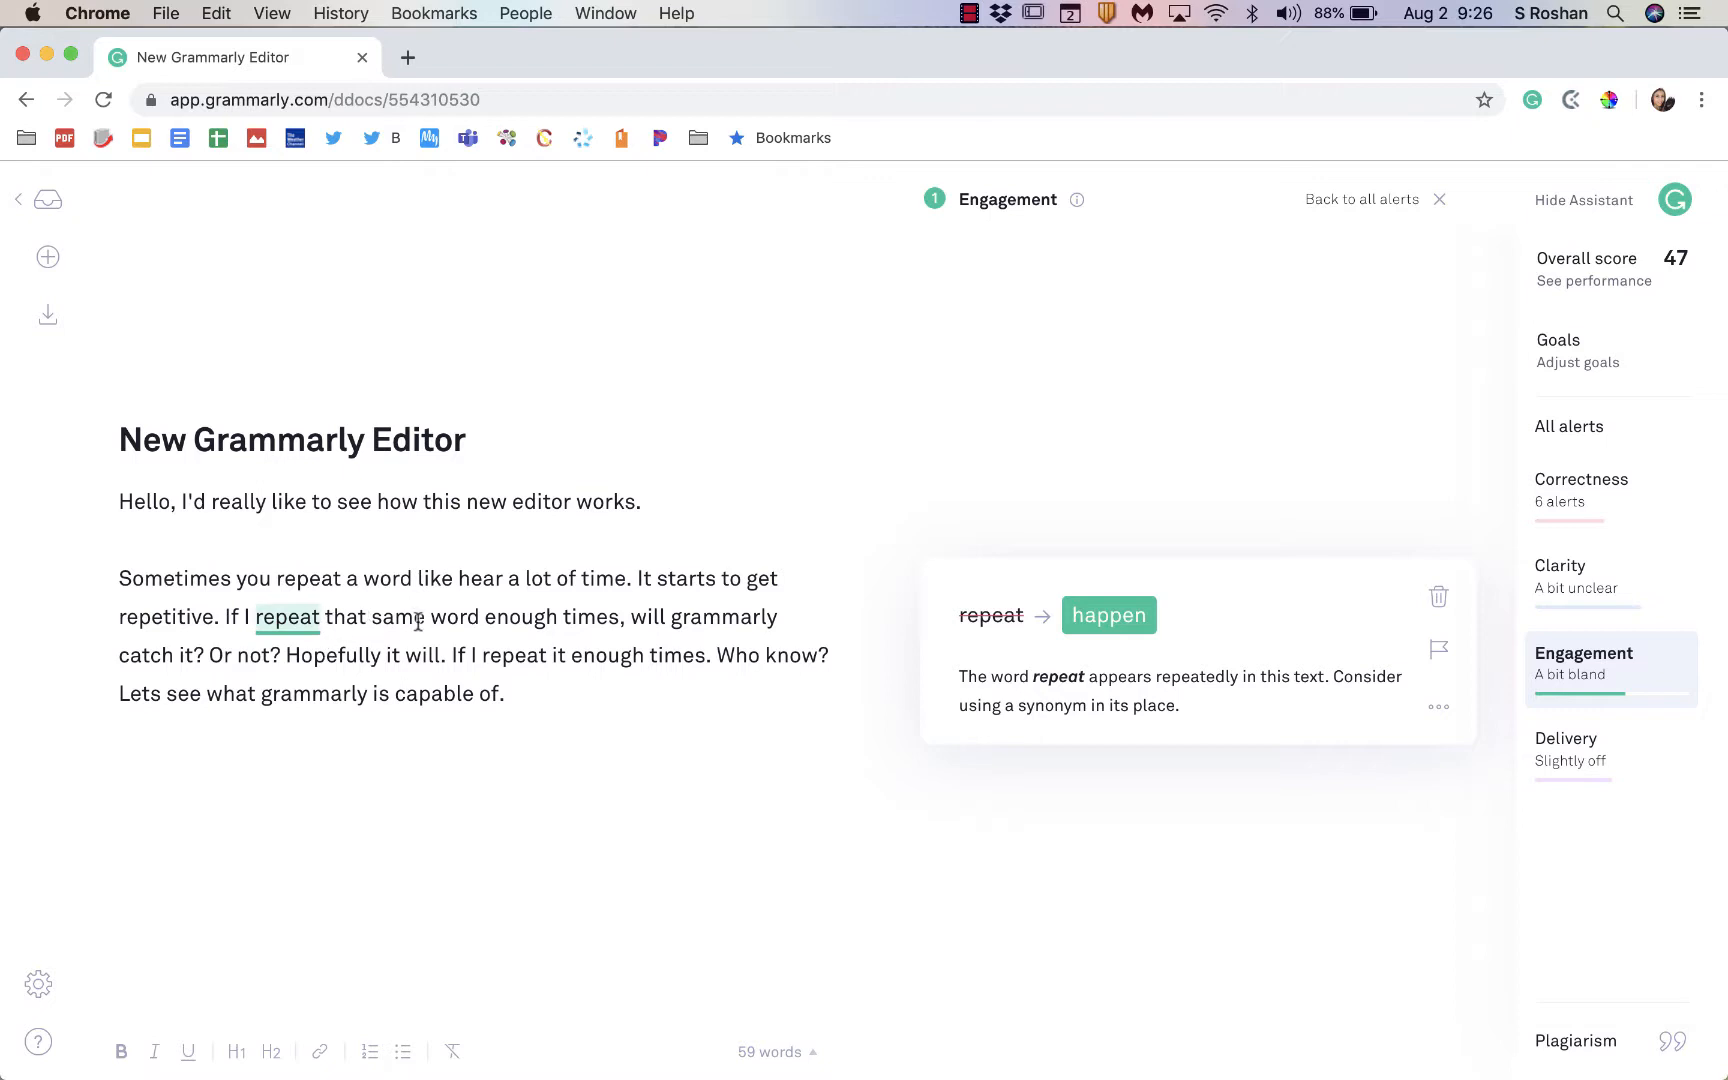
mouse_move(562, 632)
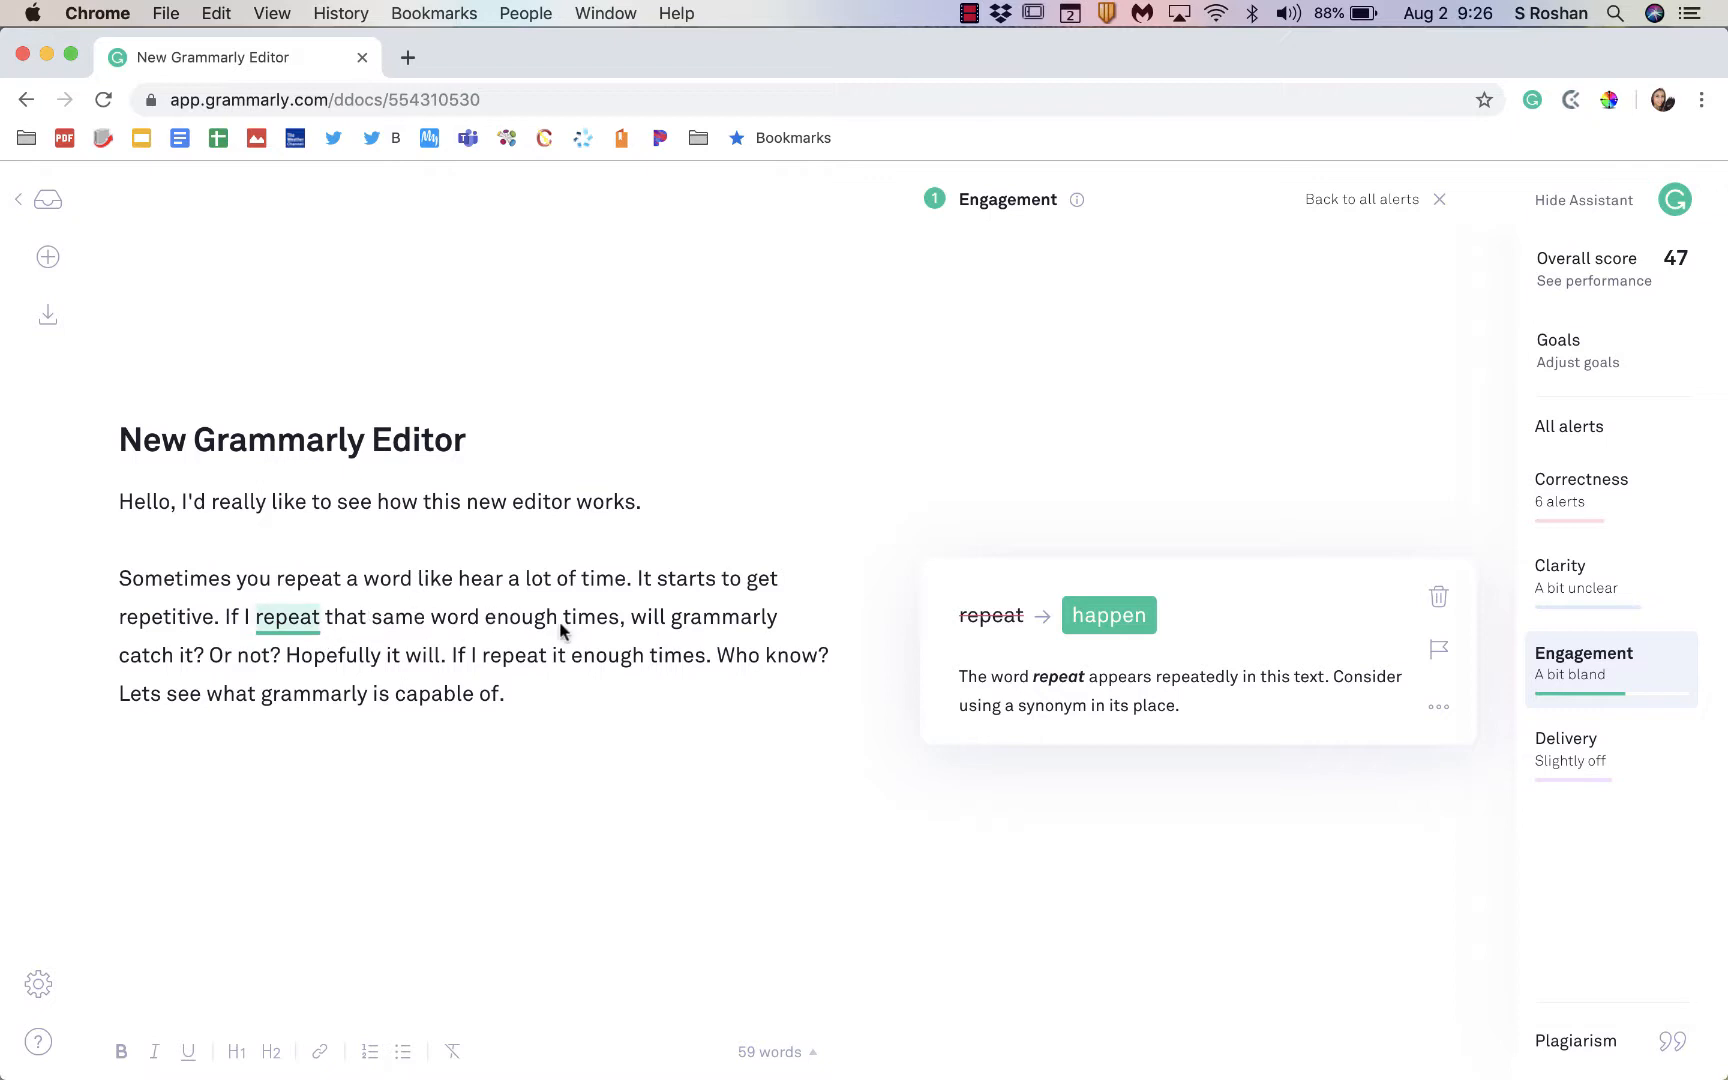
mouse_move(1108, 614)
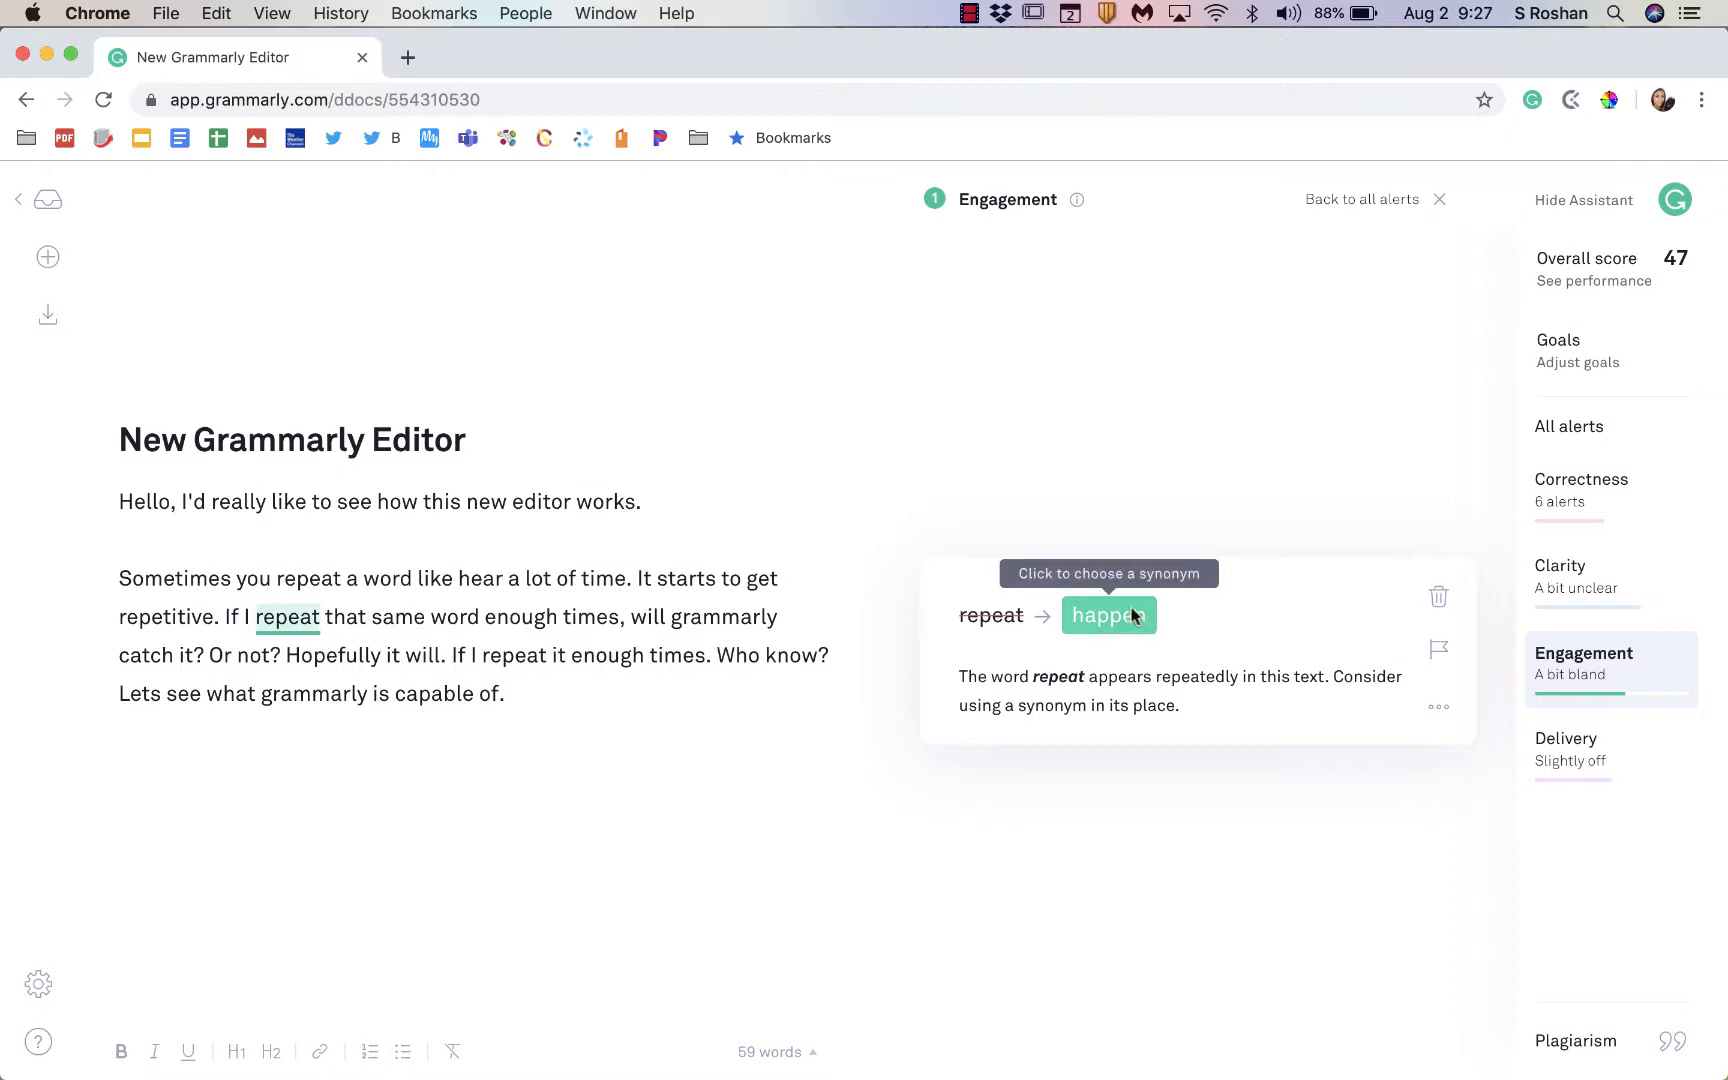
Step: Review the Correctness, Engagement and Delivery categories, ending on the sentence-ending 'of' alert
left_click(1608, 750)
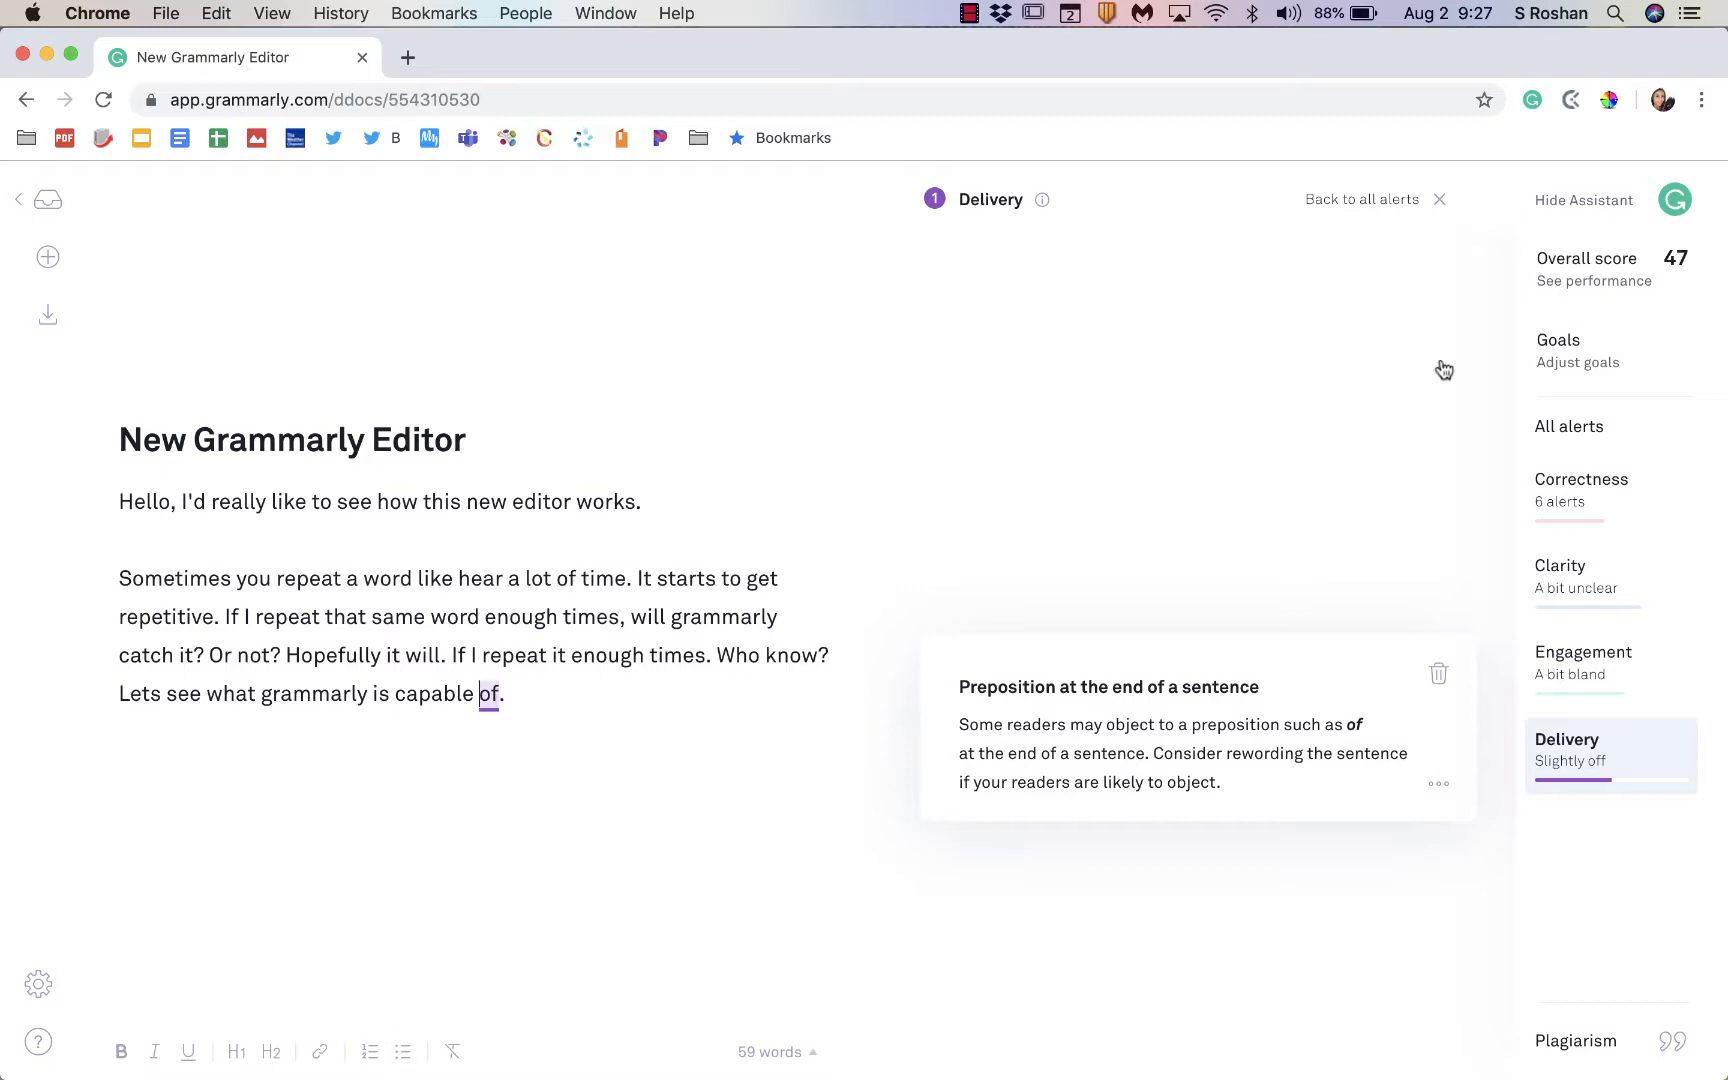
left_click(1582, 480)
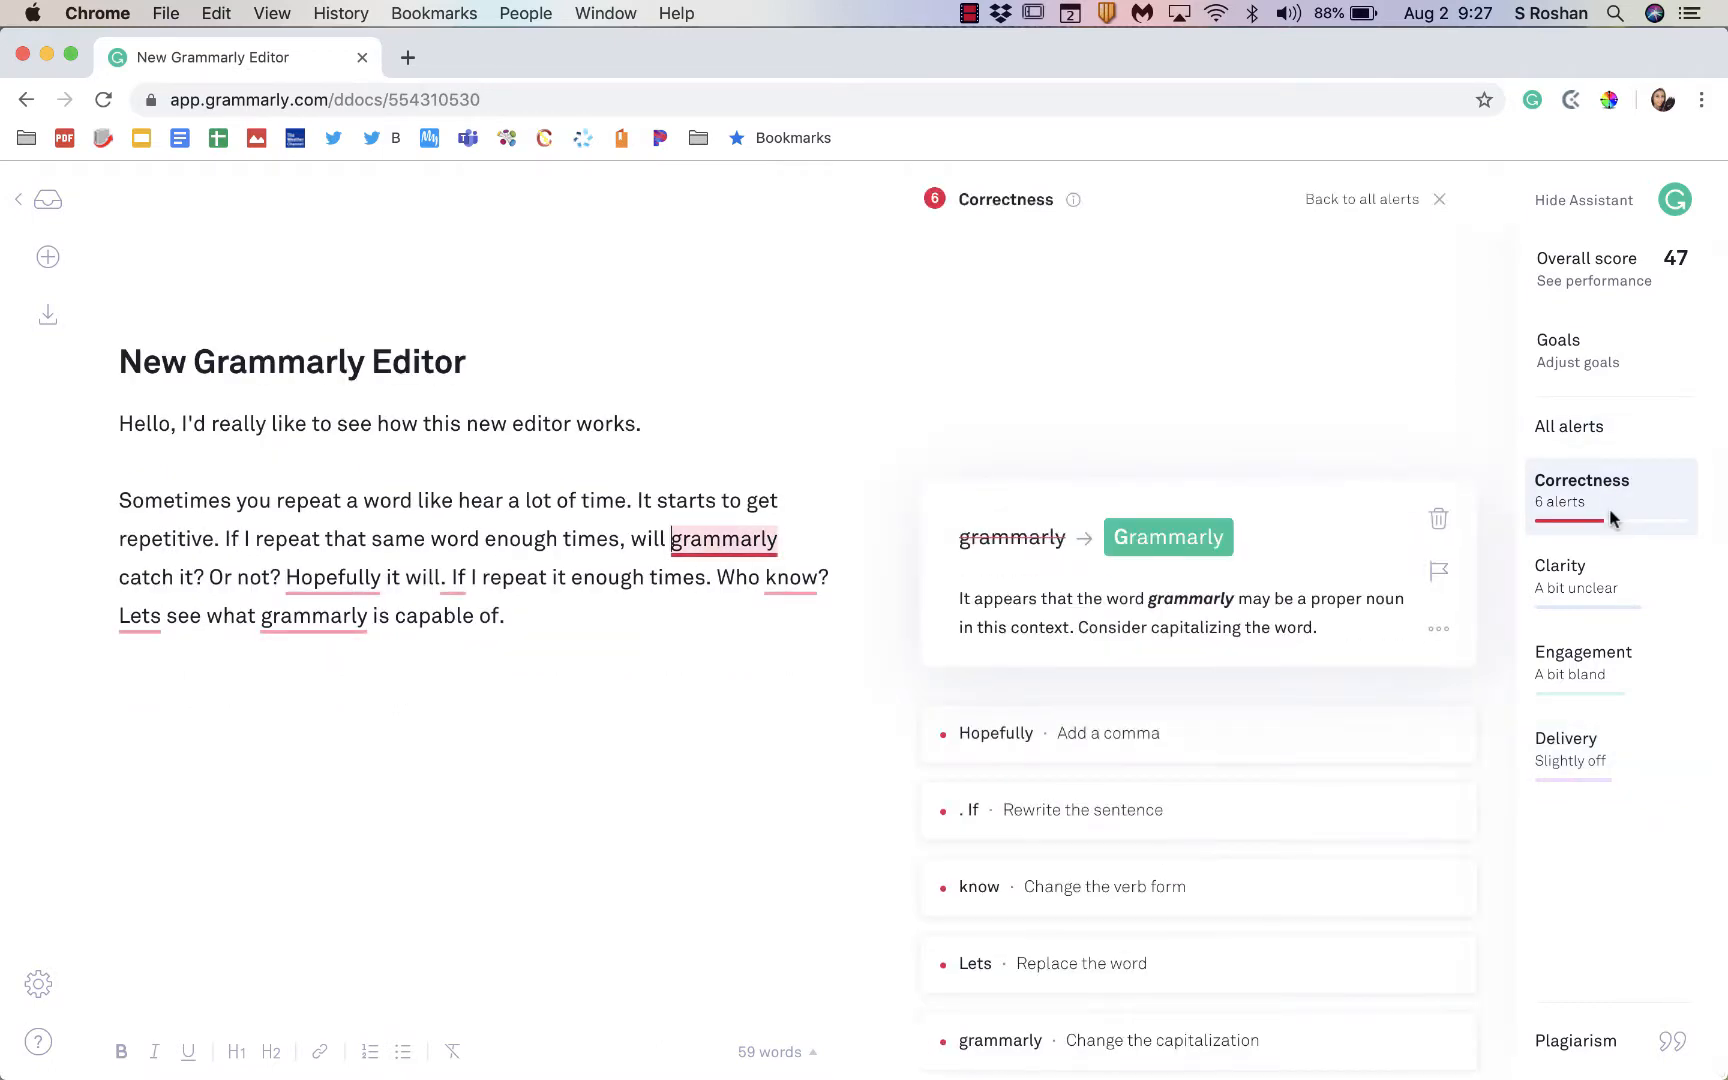
mouse_move(1620, 574)
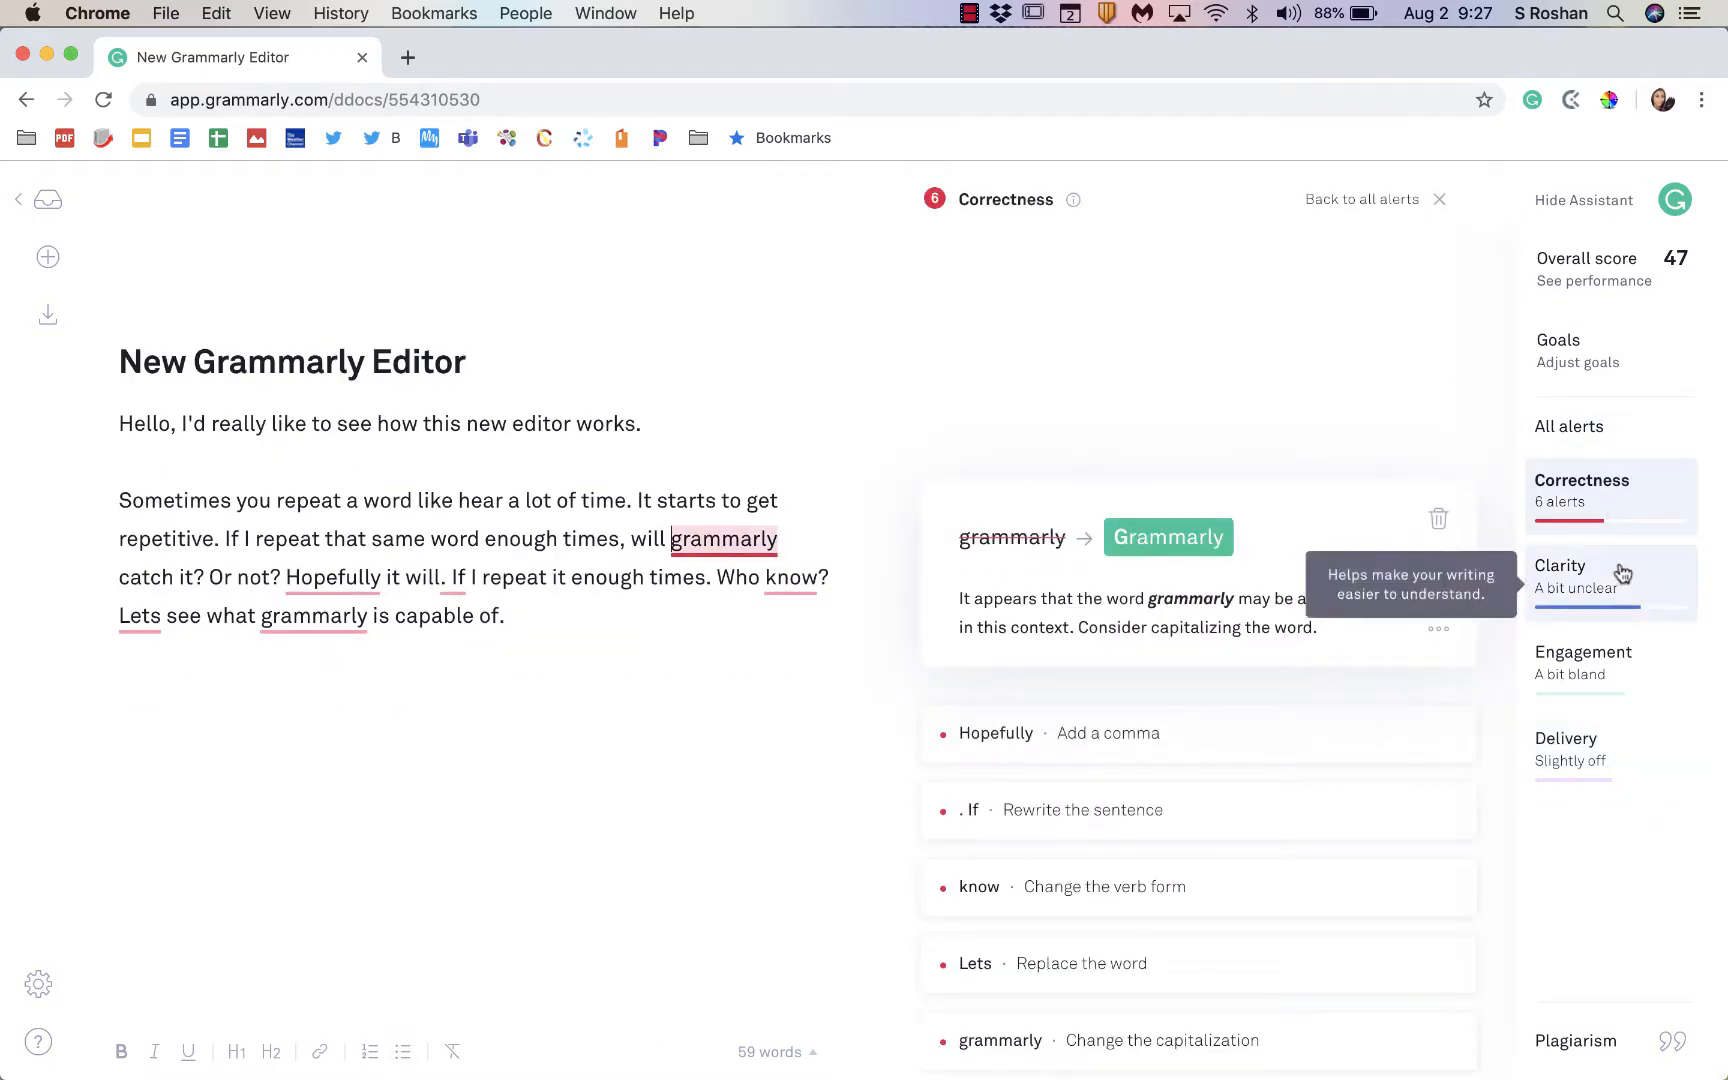
left_click(1584, 662)
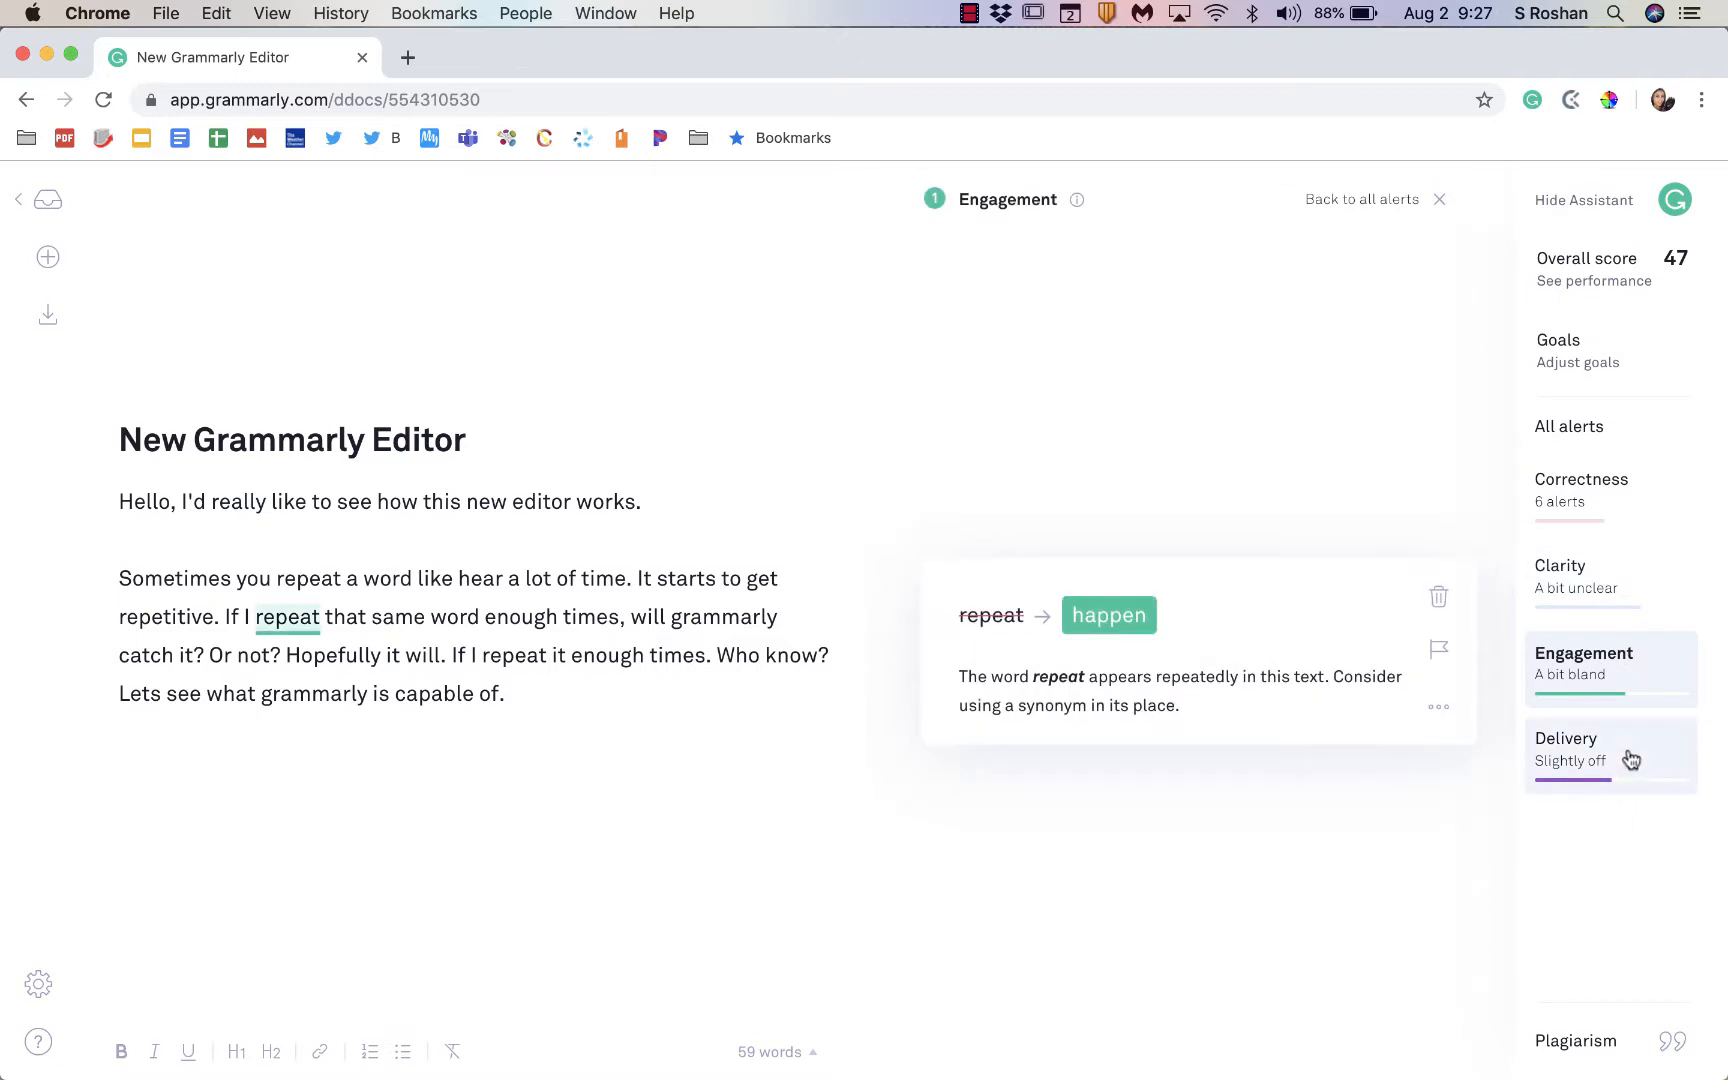
left_click(1570, 750)
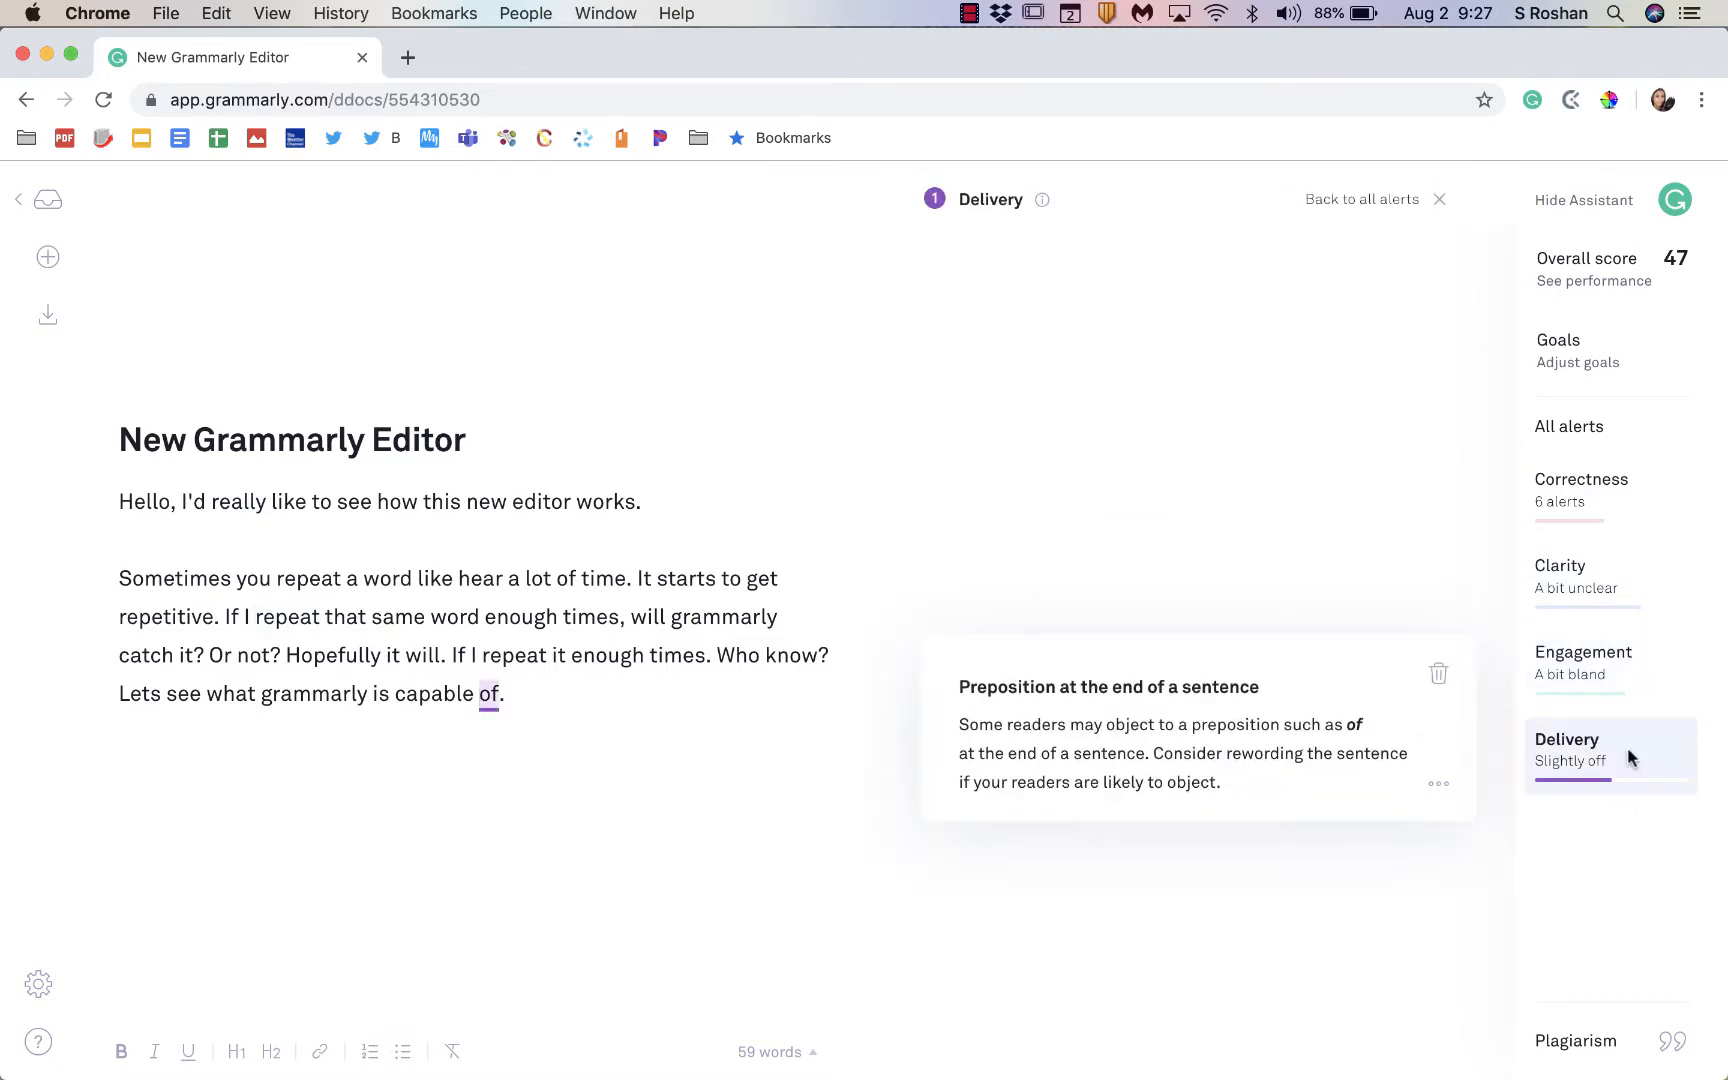
mouse_move(1646, 282)
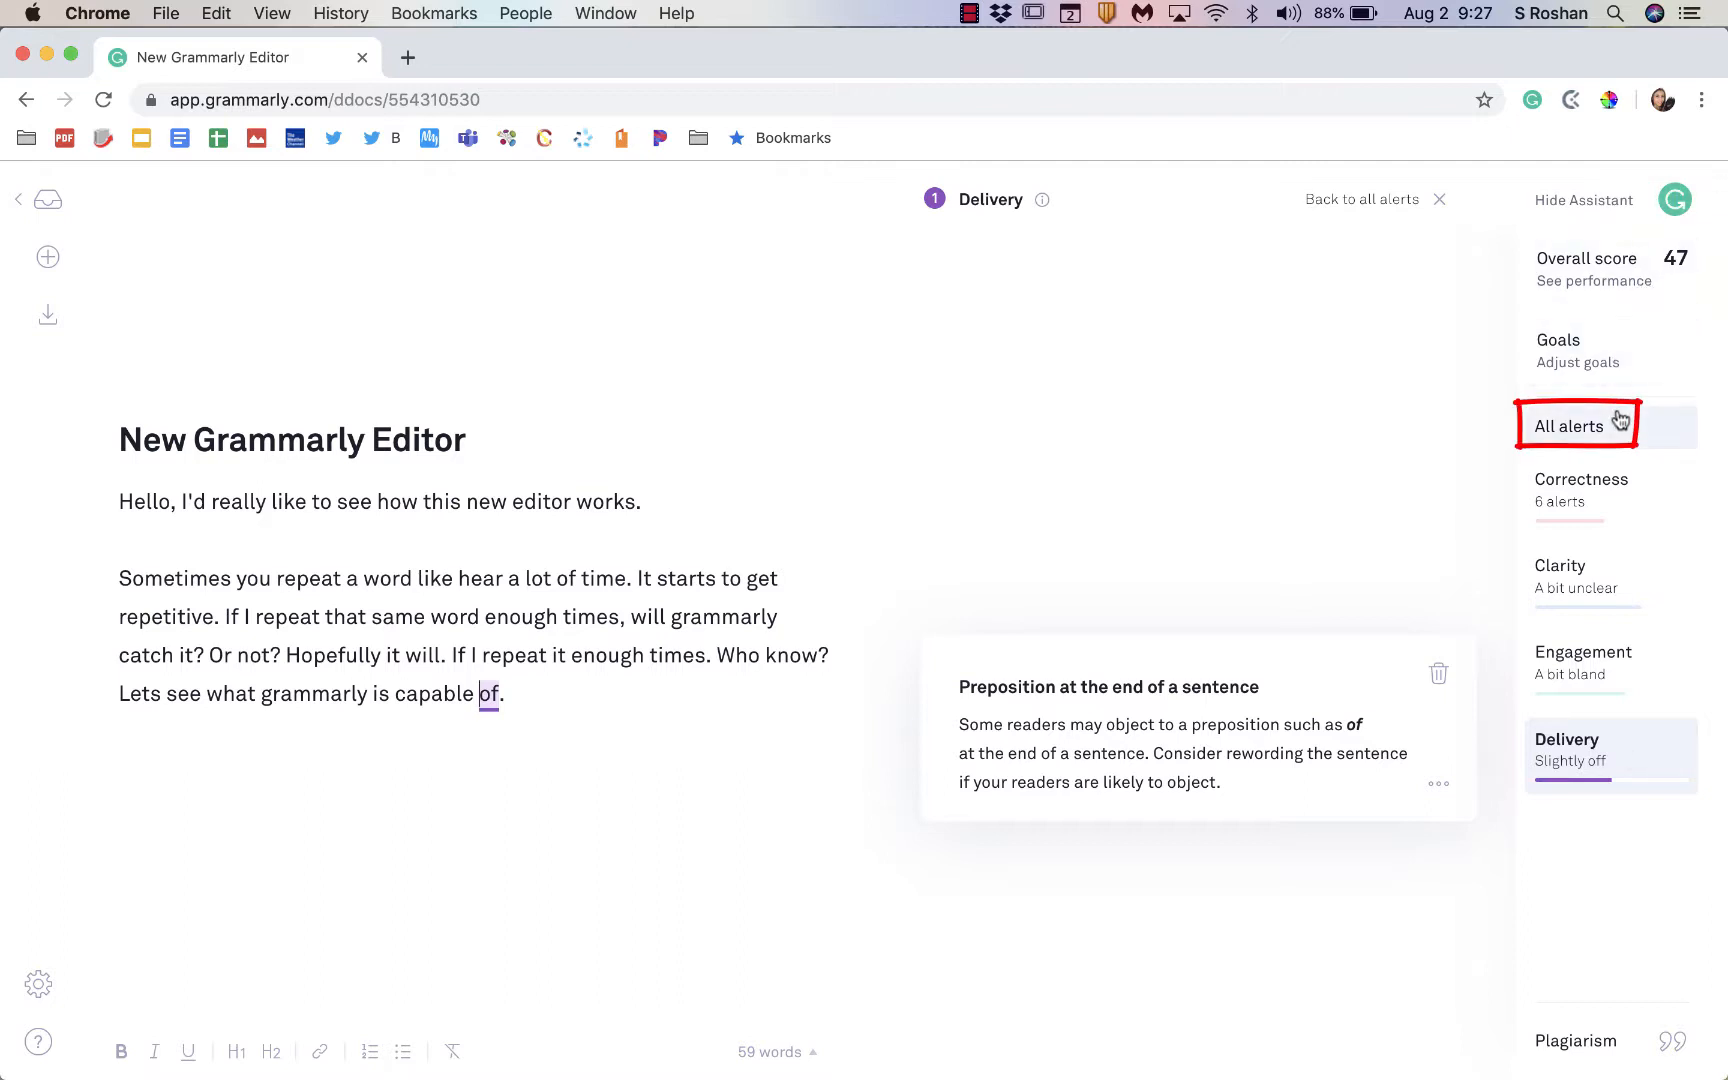
Step: Show all alerts, accept removing 'really' and select the second 'repeat' for rewording
left_click(1574, 424)
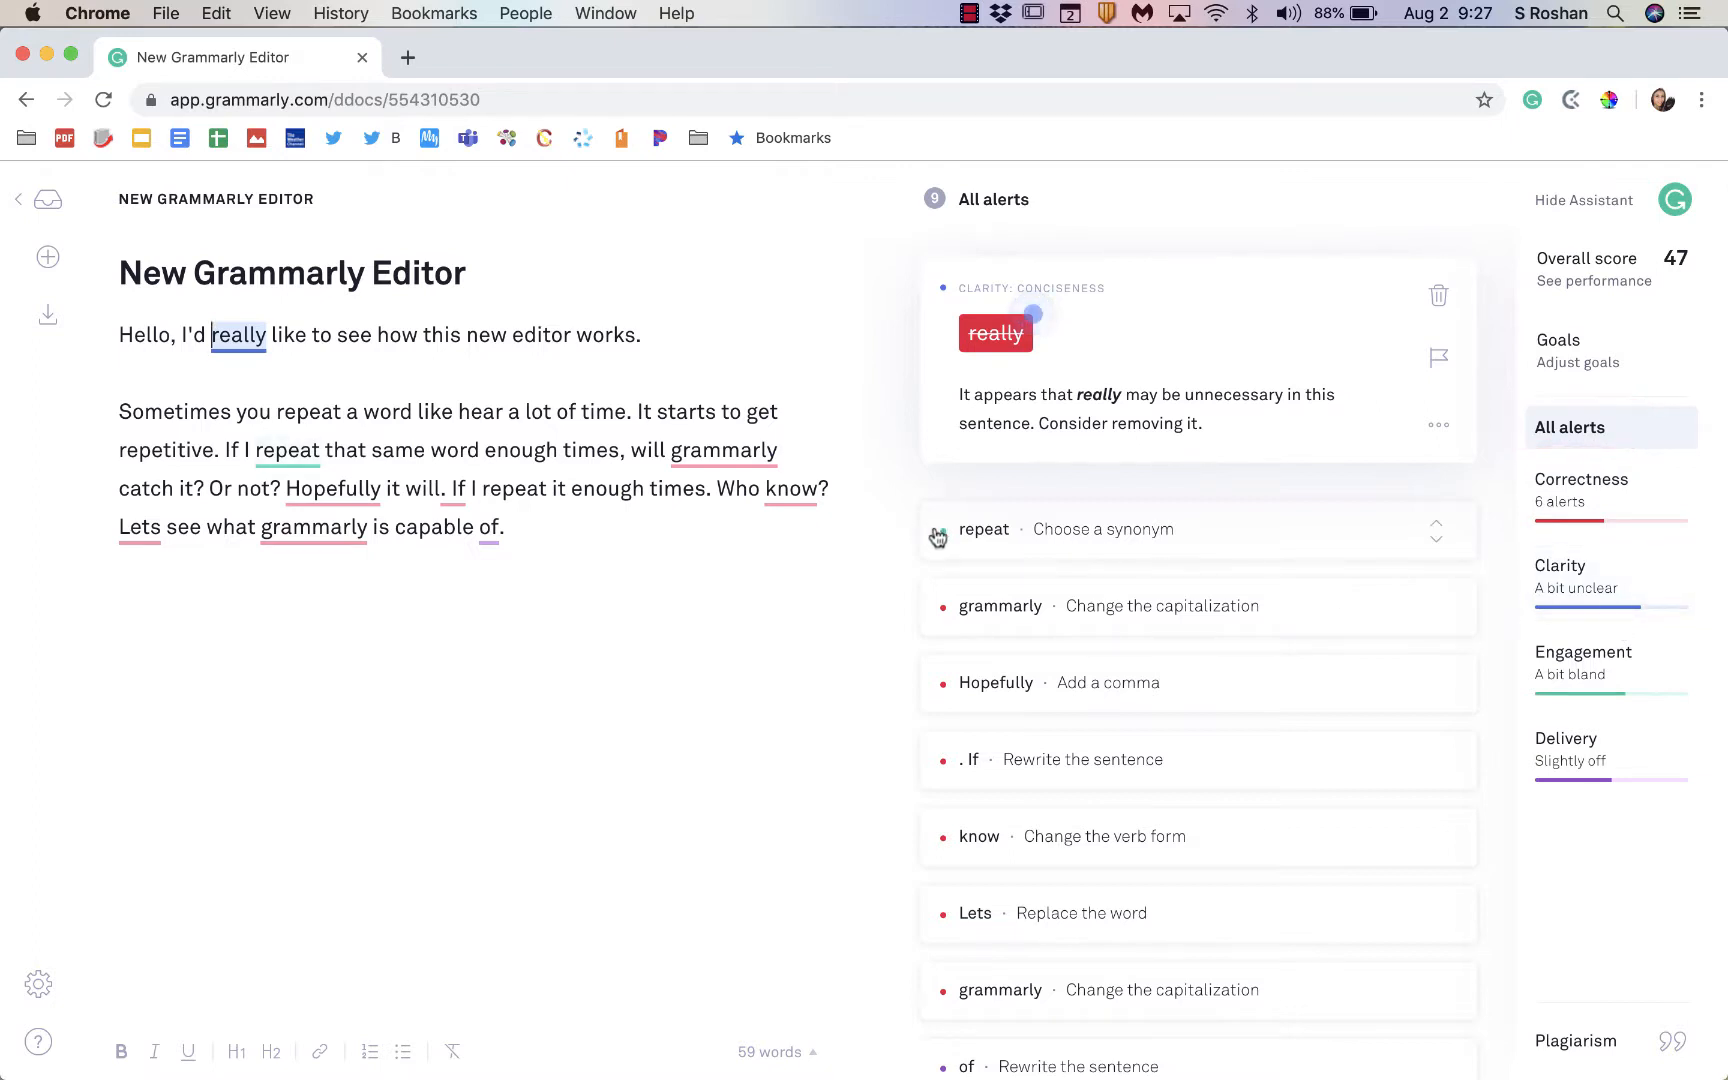
mouse_move(1612, 510)
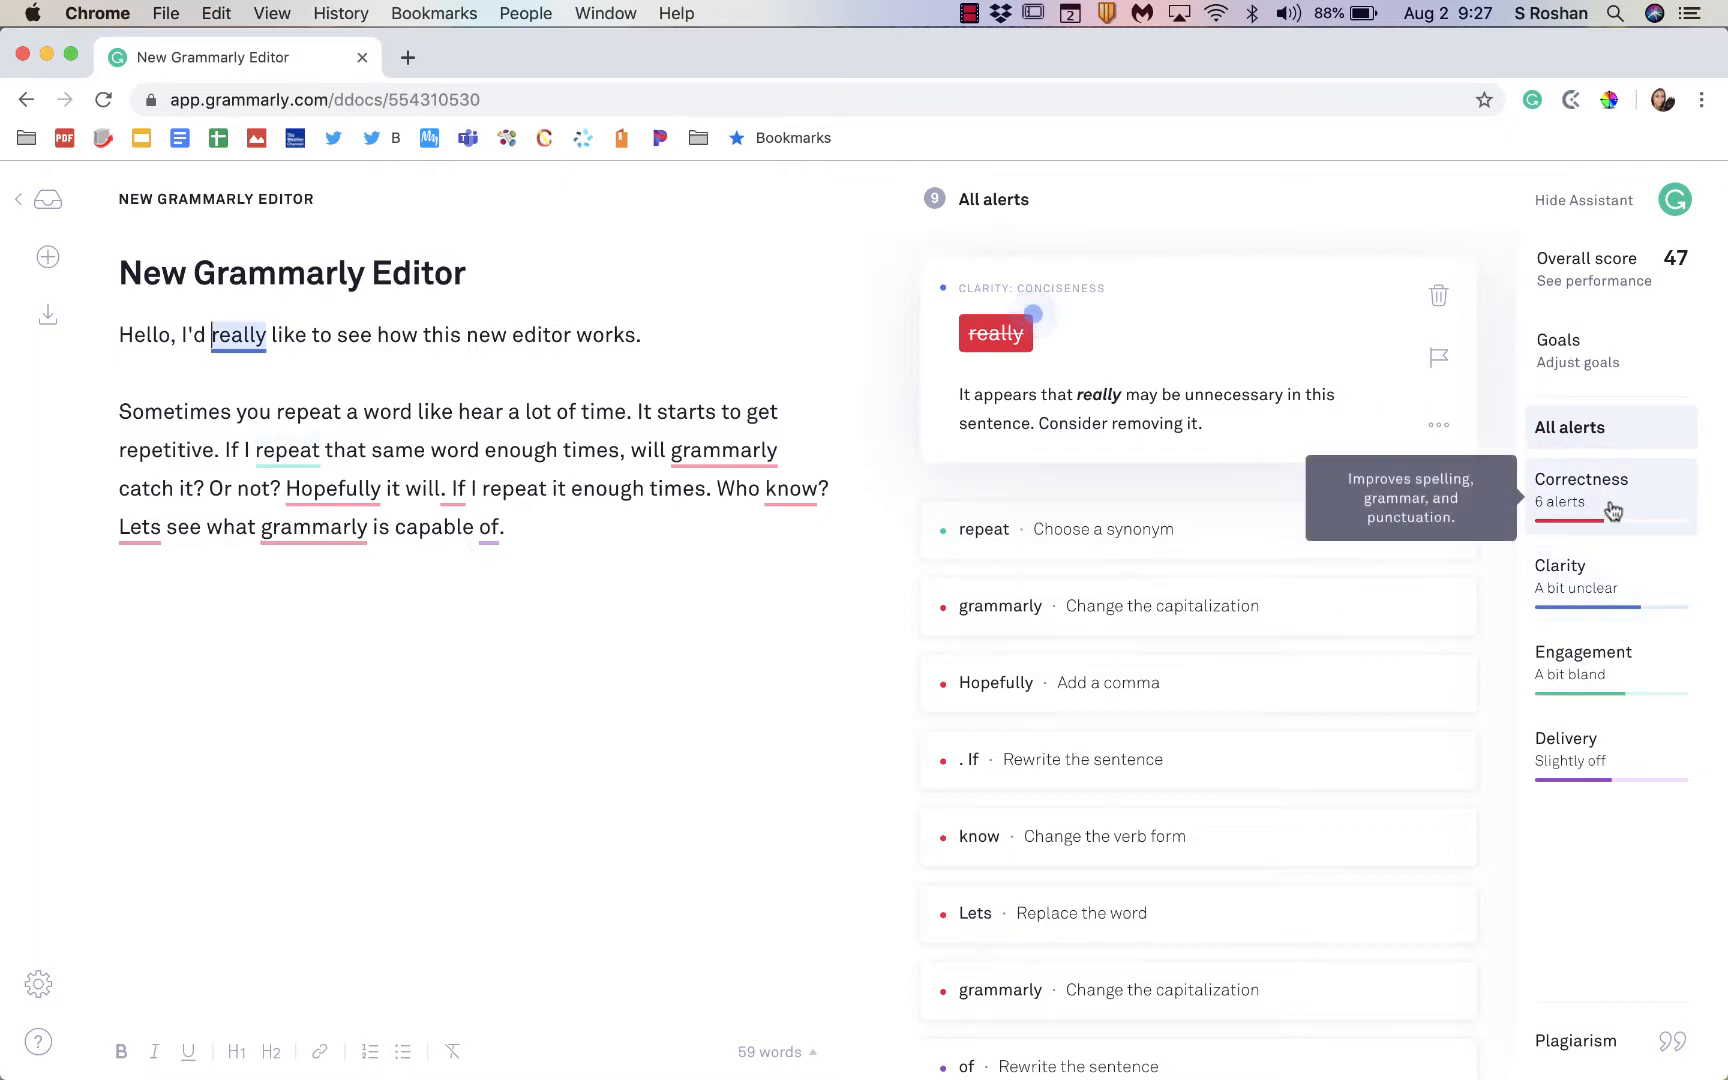
mouse_move(1600, 602)
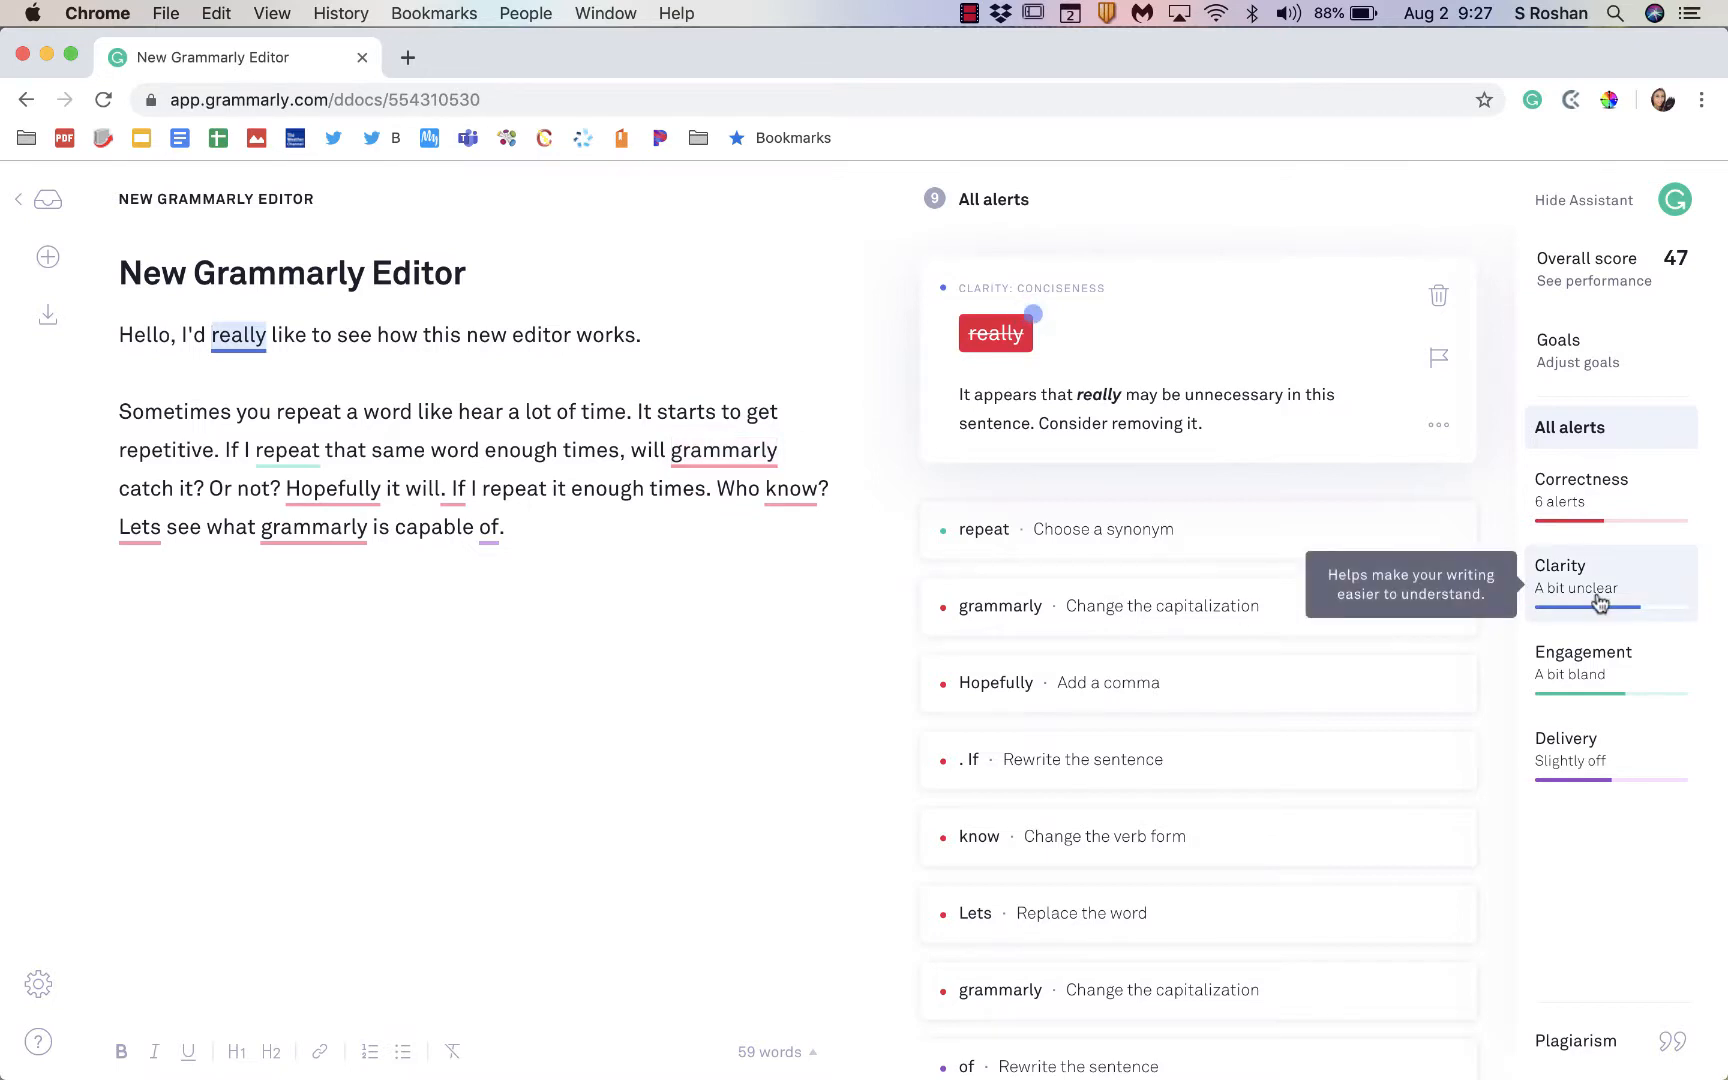
mouse_move(1442, 826)
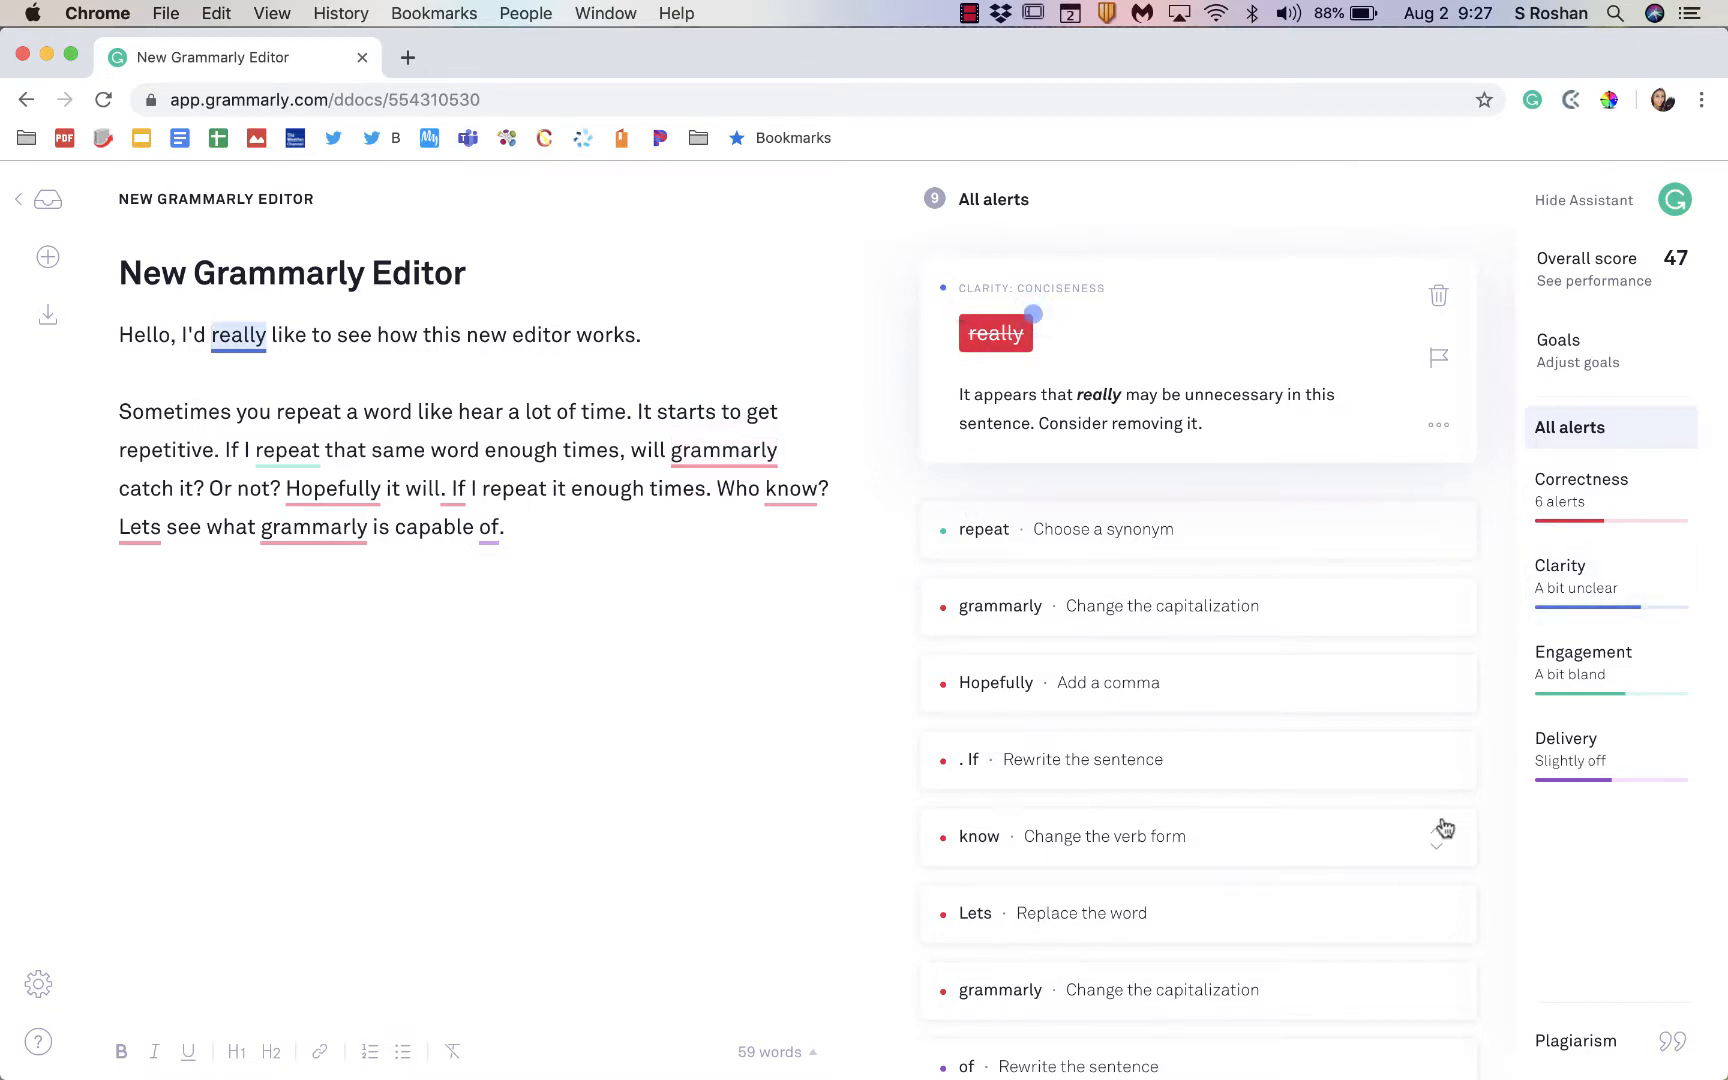
mouse_move(946, 538)
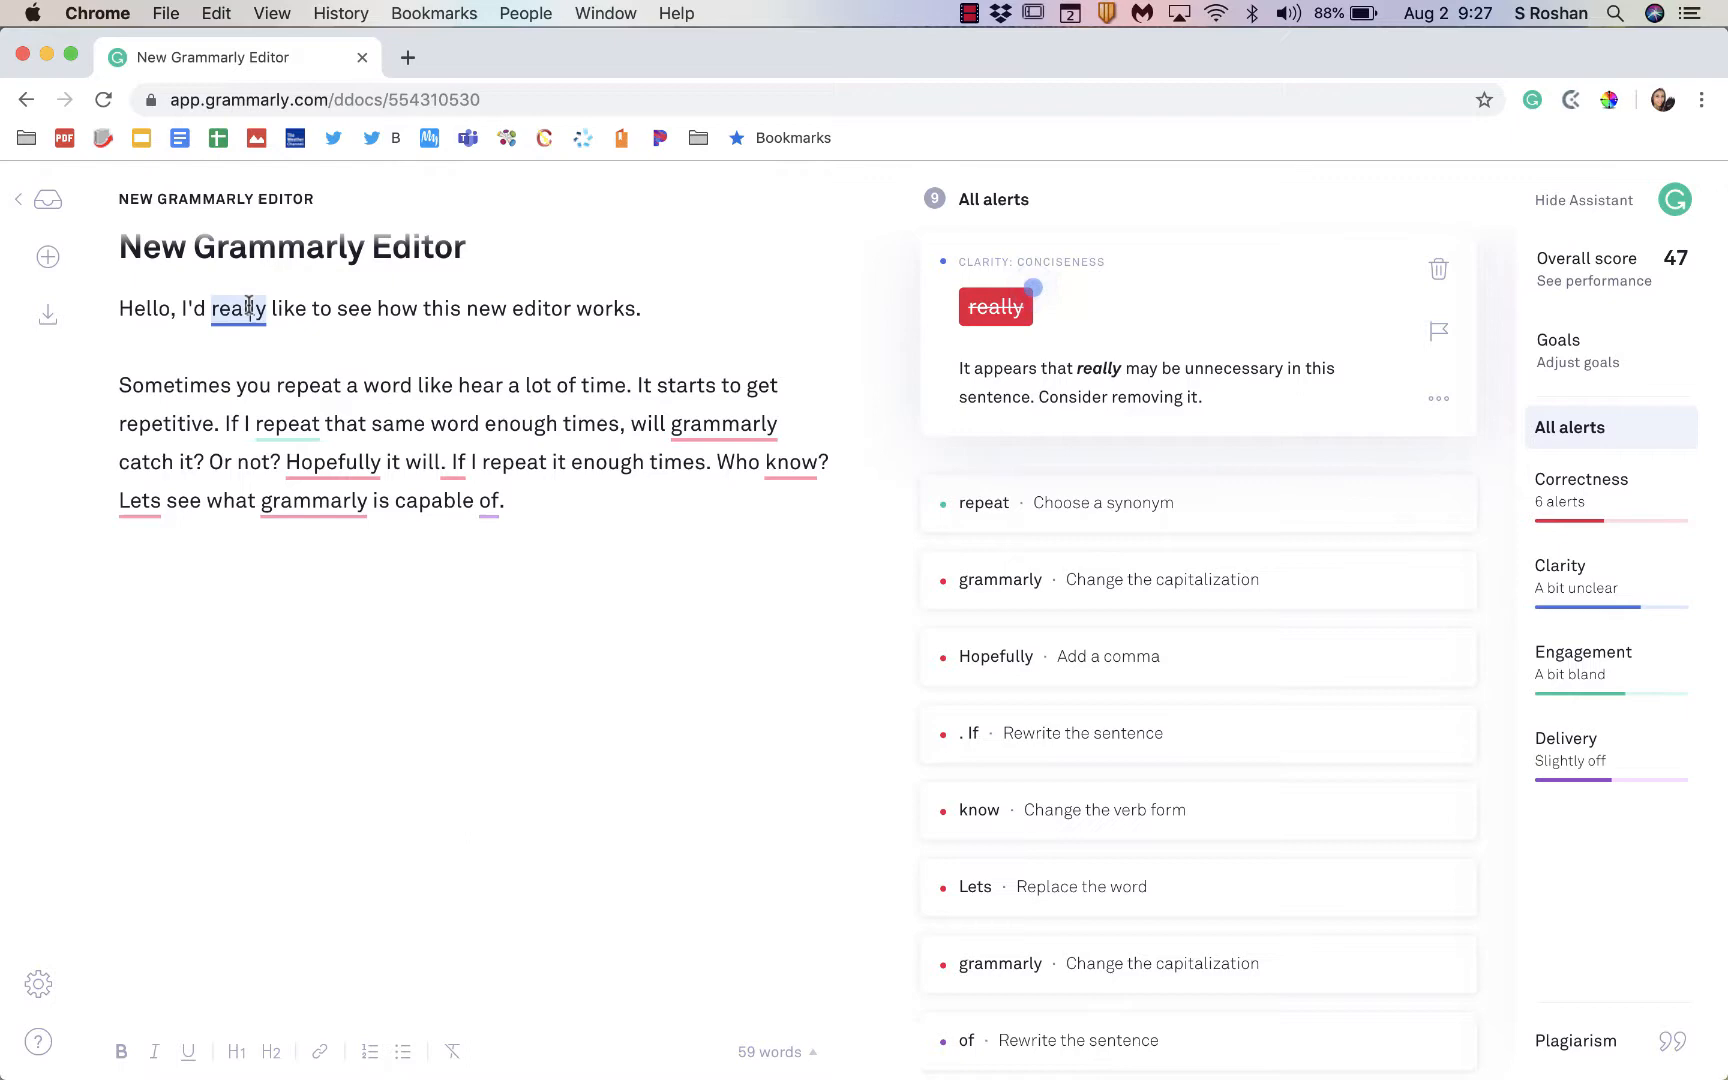
left_click(992, 306)
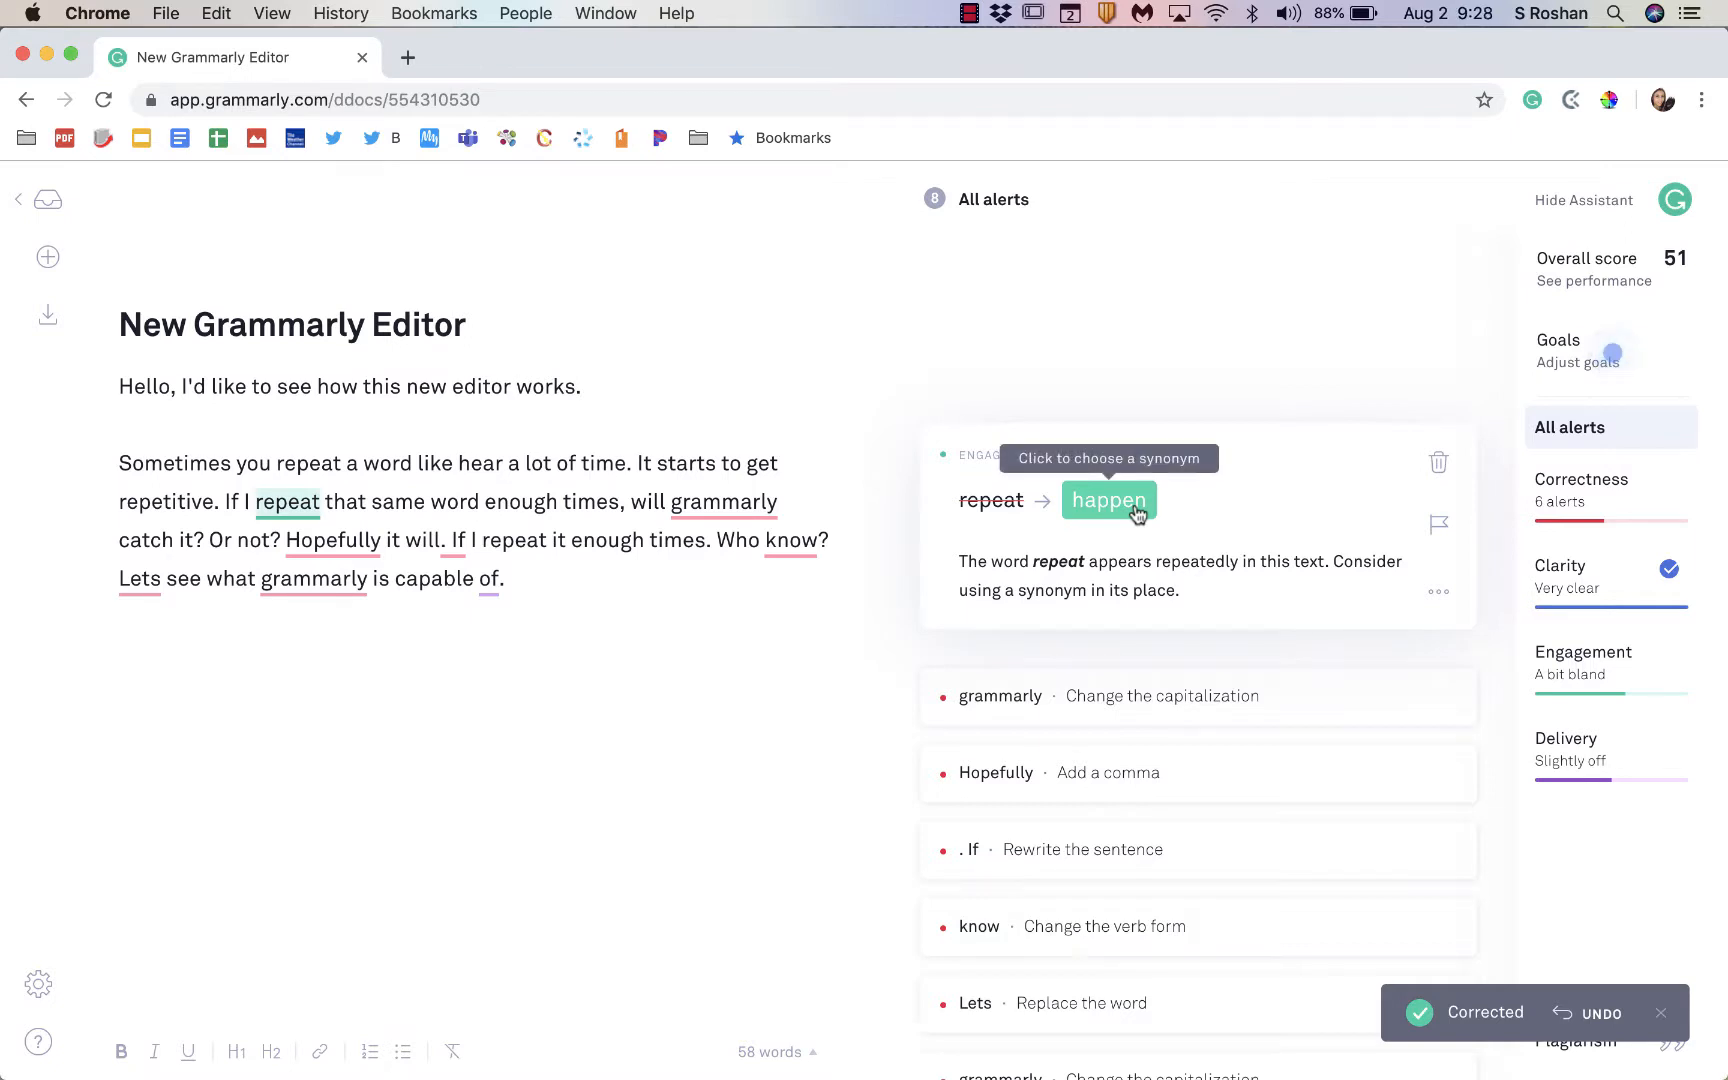
mouse_move(1020, 510)
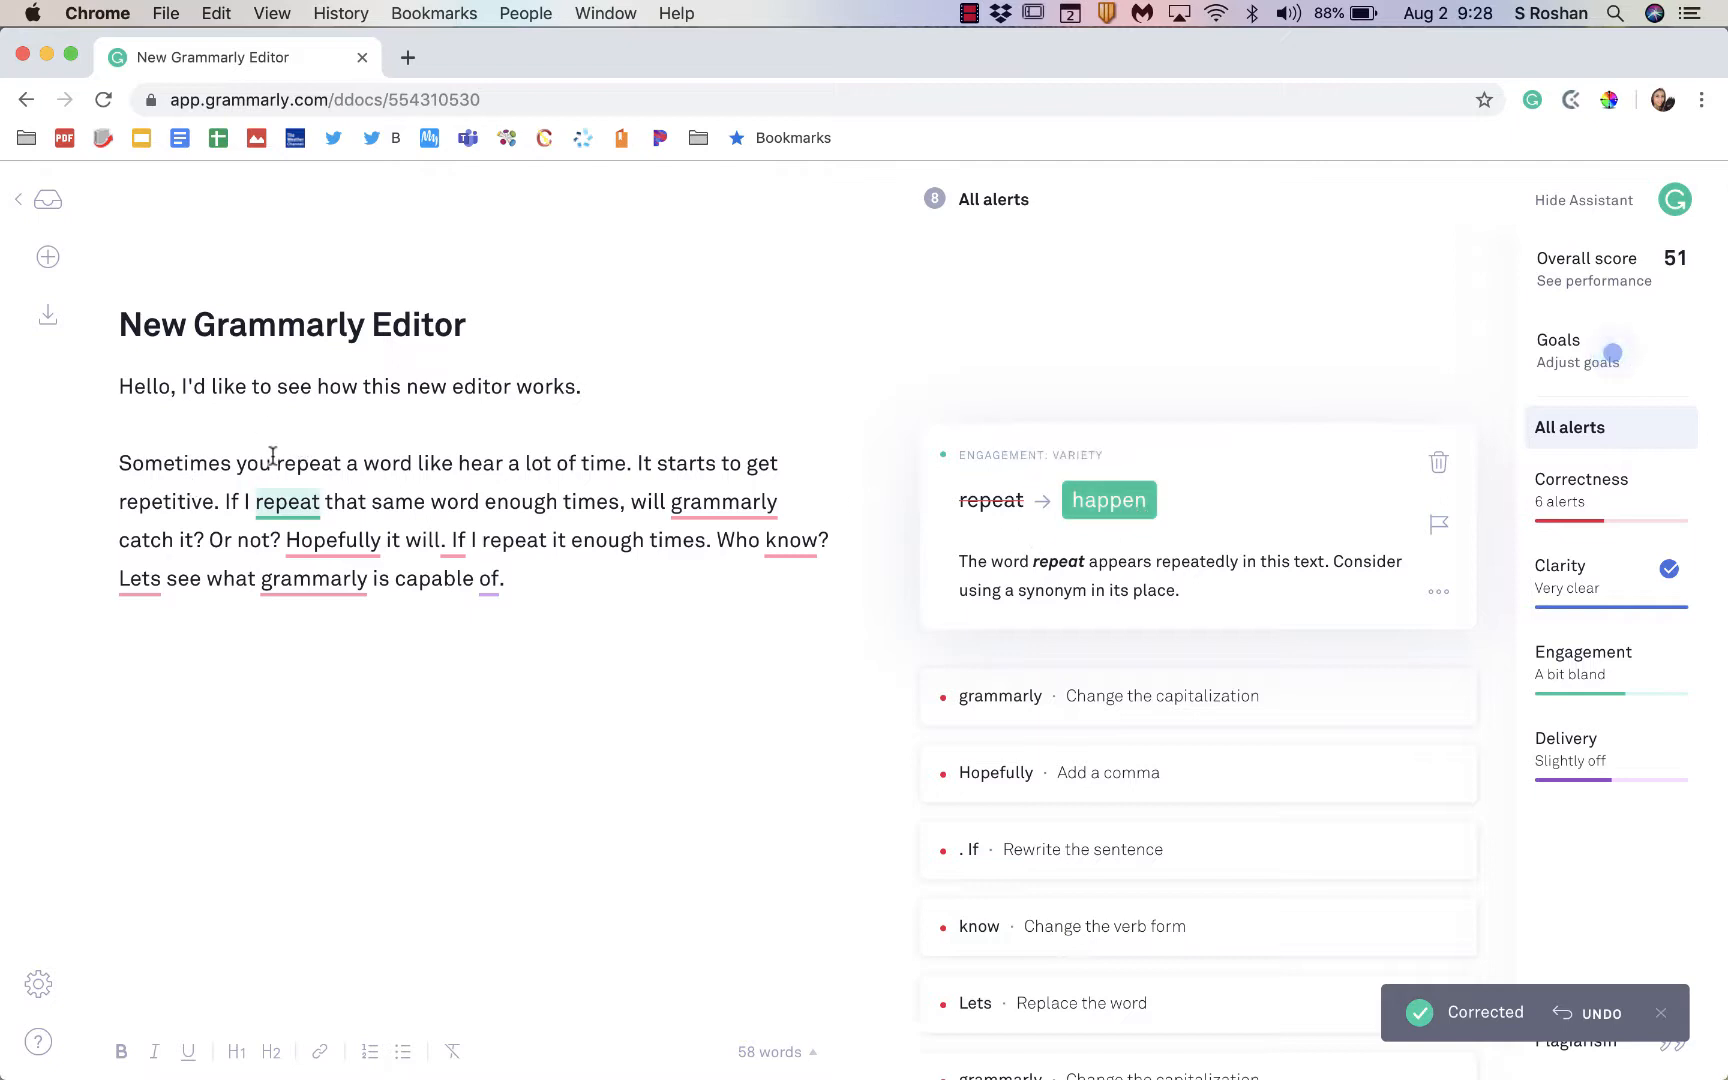
double_click(308, 462)
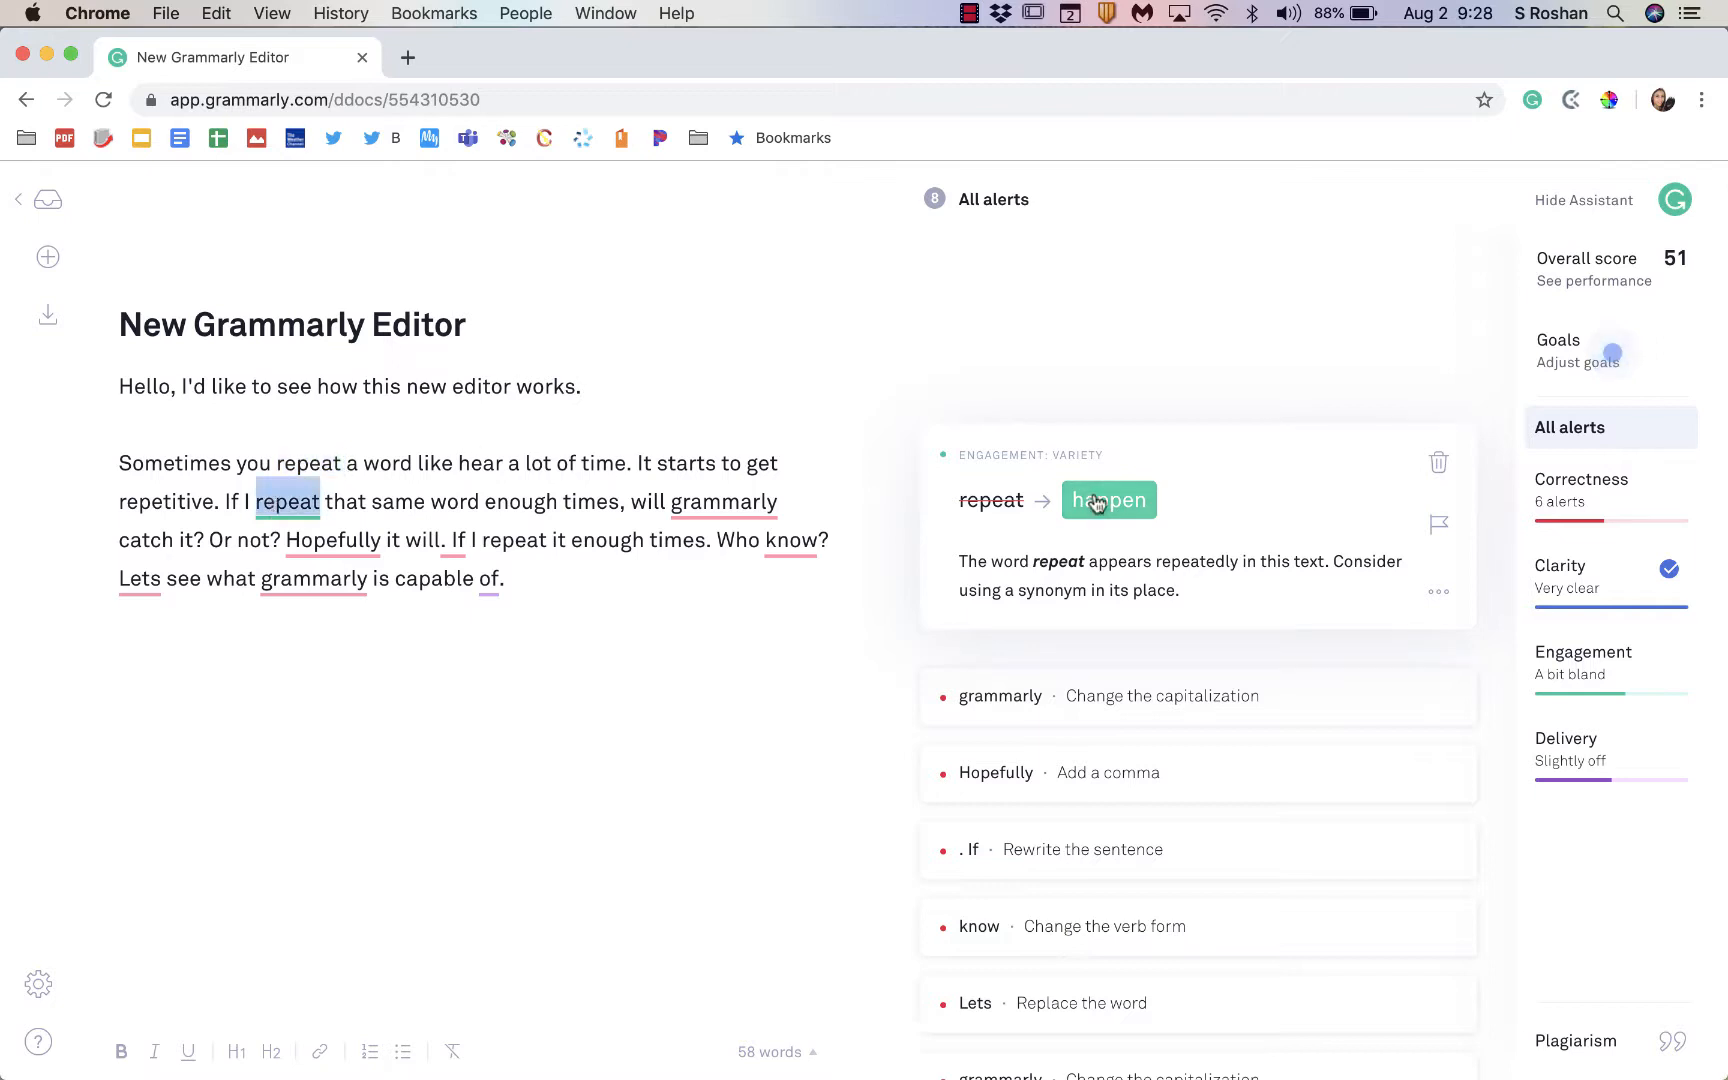
mouse_move(1108, 500)
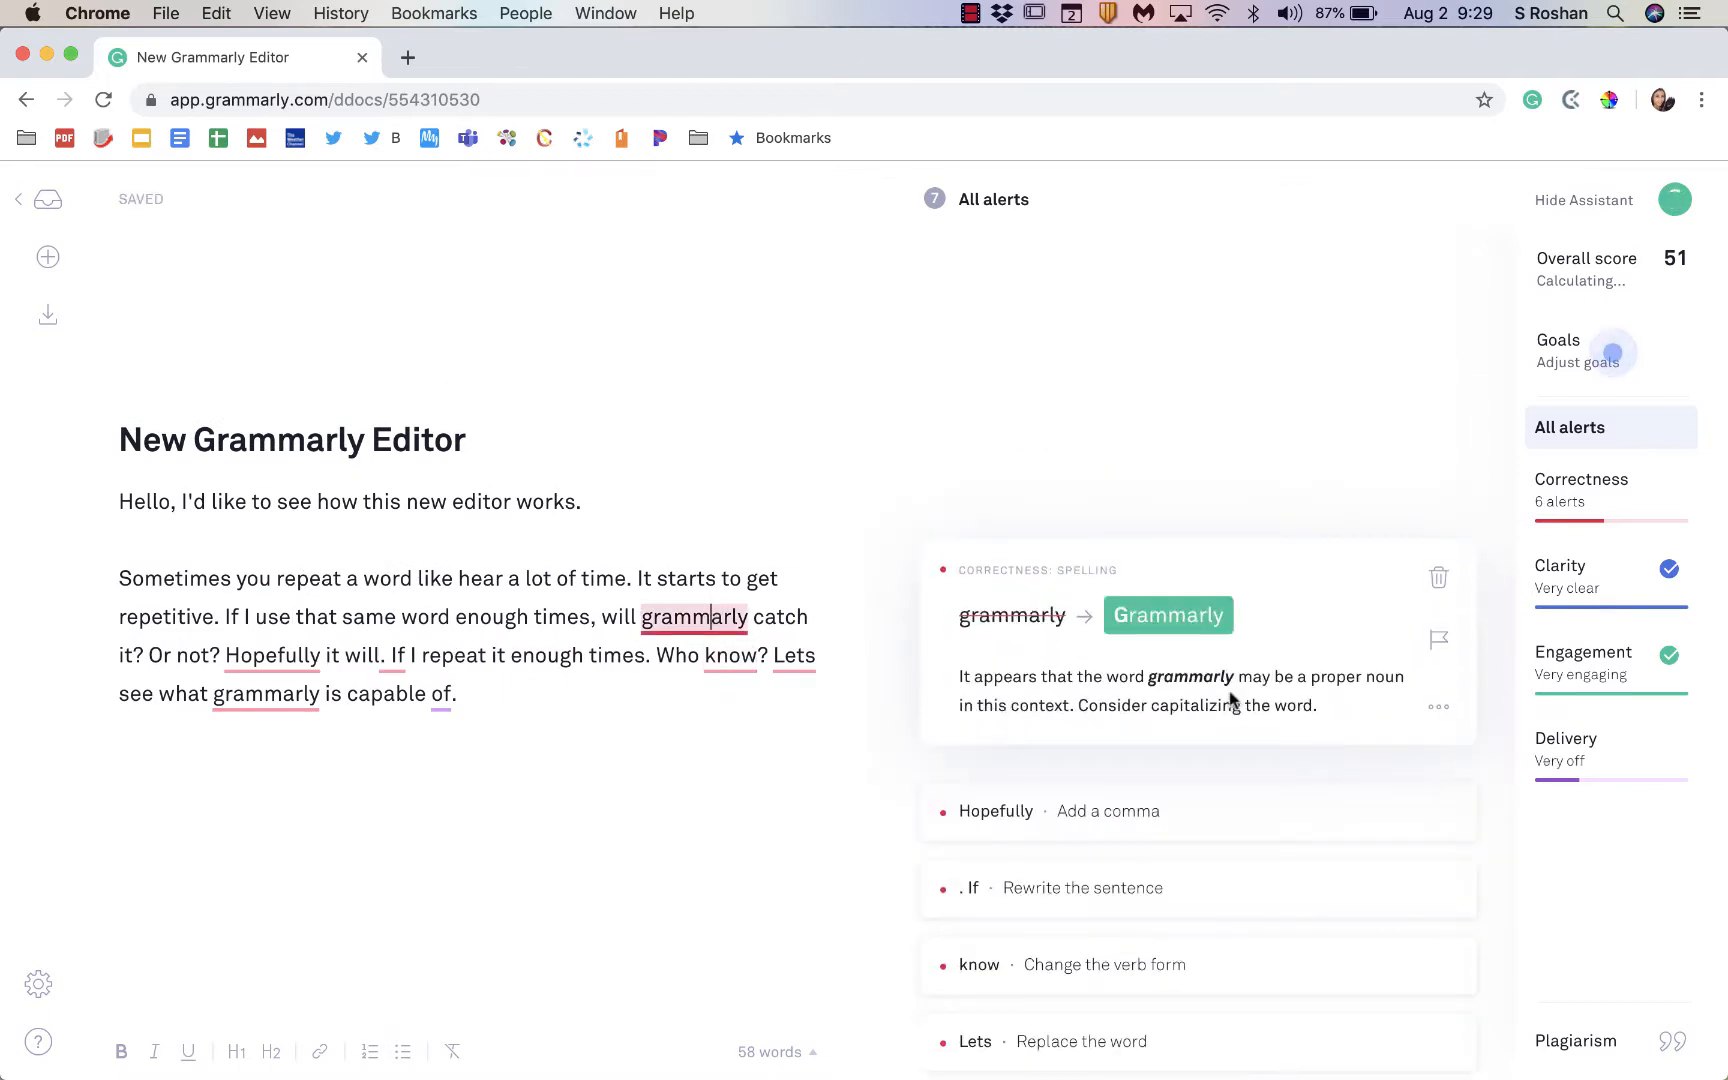
Step: Accept capitalizing Grammarly and joining the 'If' fragment, reaching a score of 92
left_click(1168, 614)
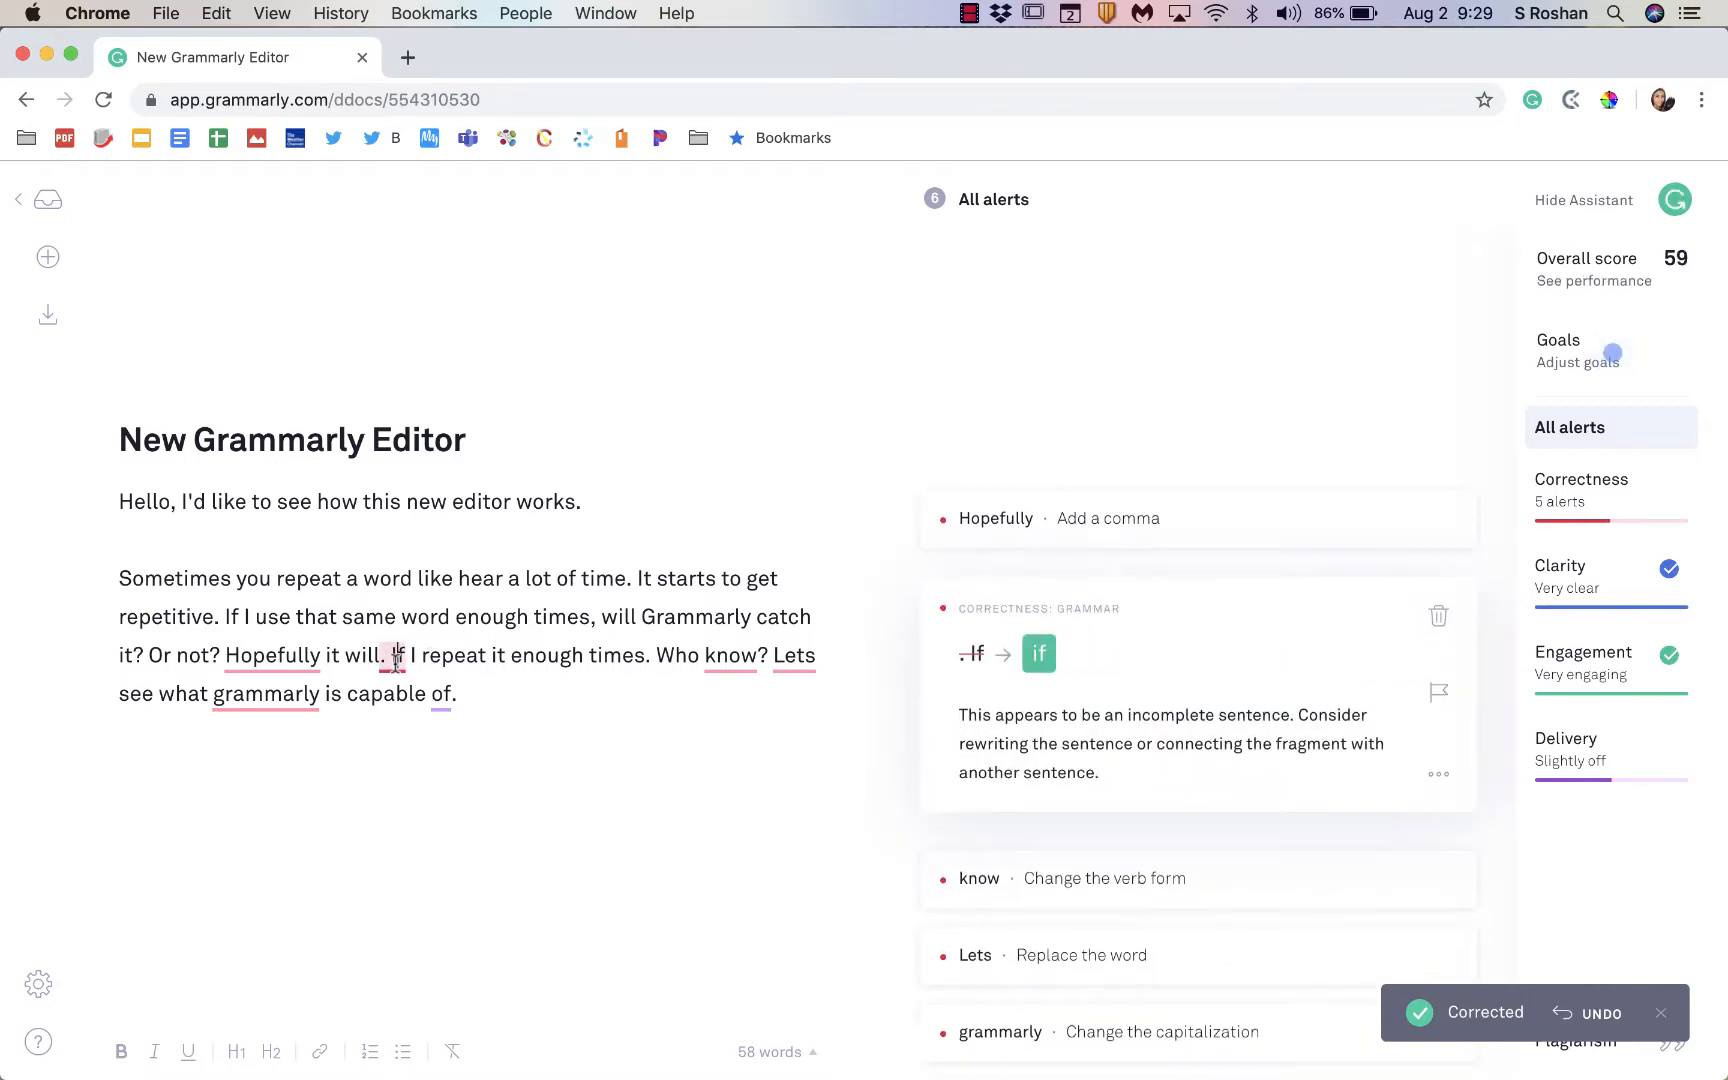
left_click(1038, 652)
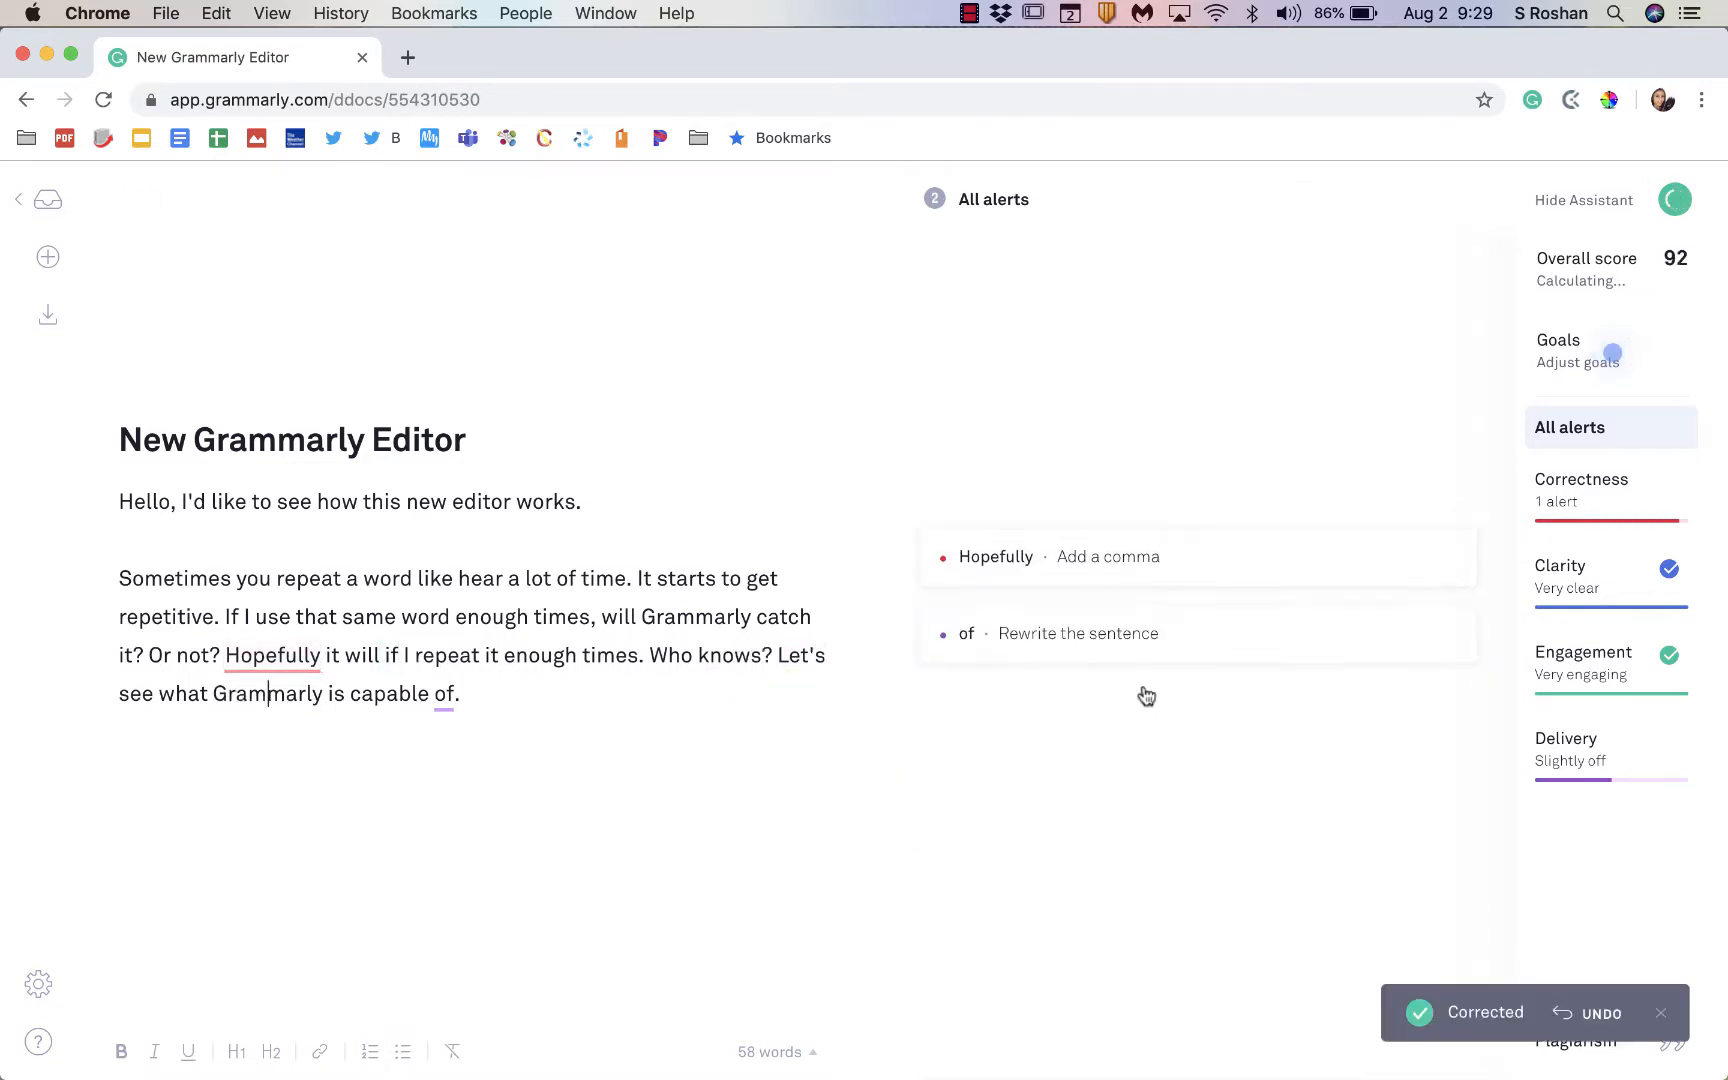
left_click(1586, 270)
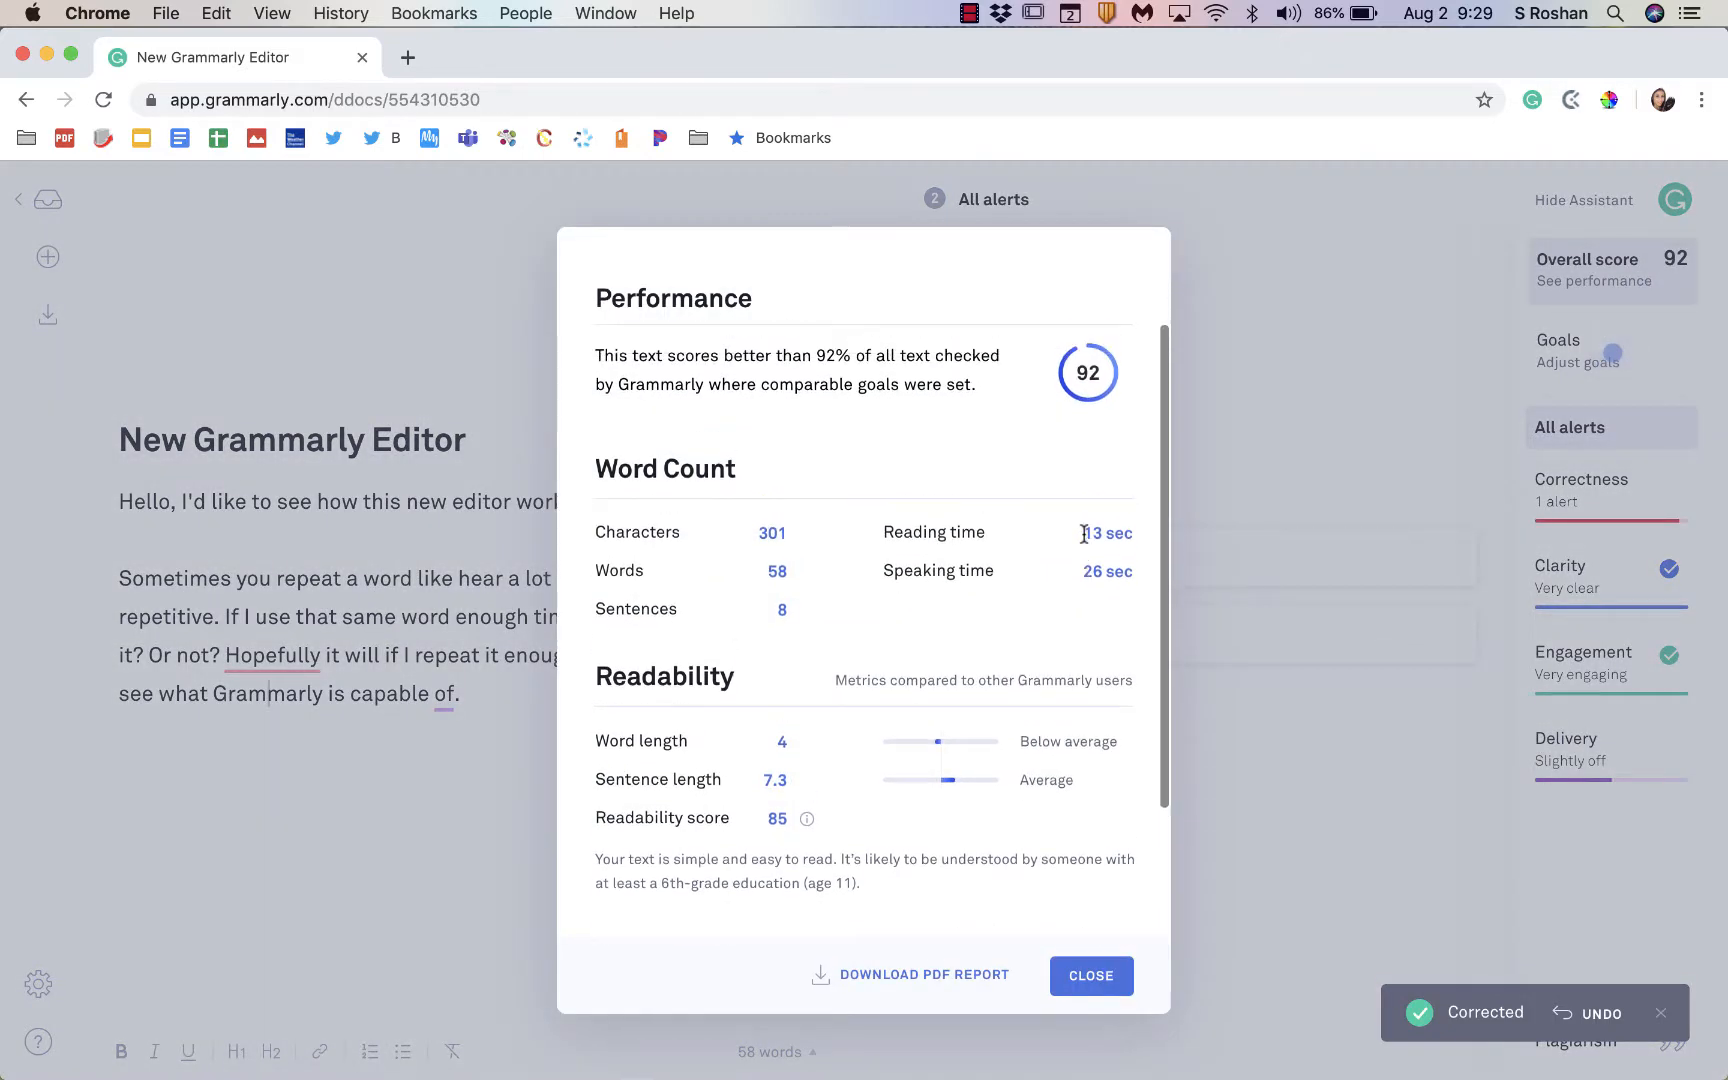
scroll("down", 3)
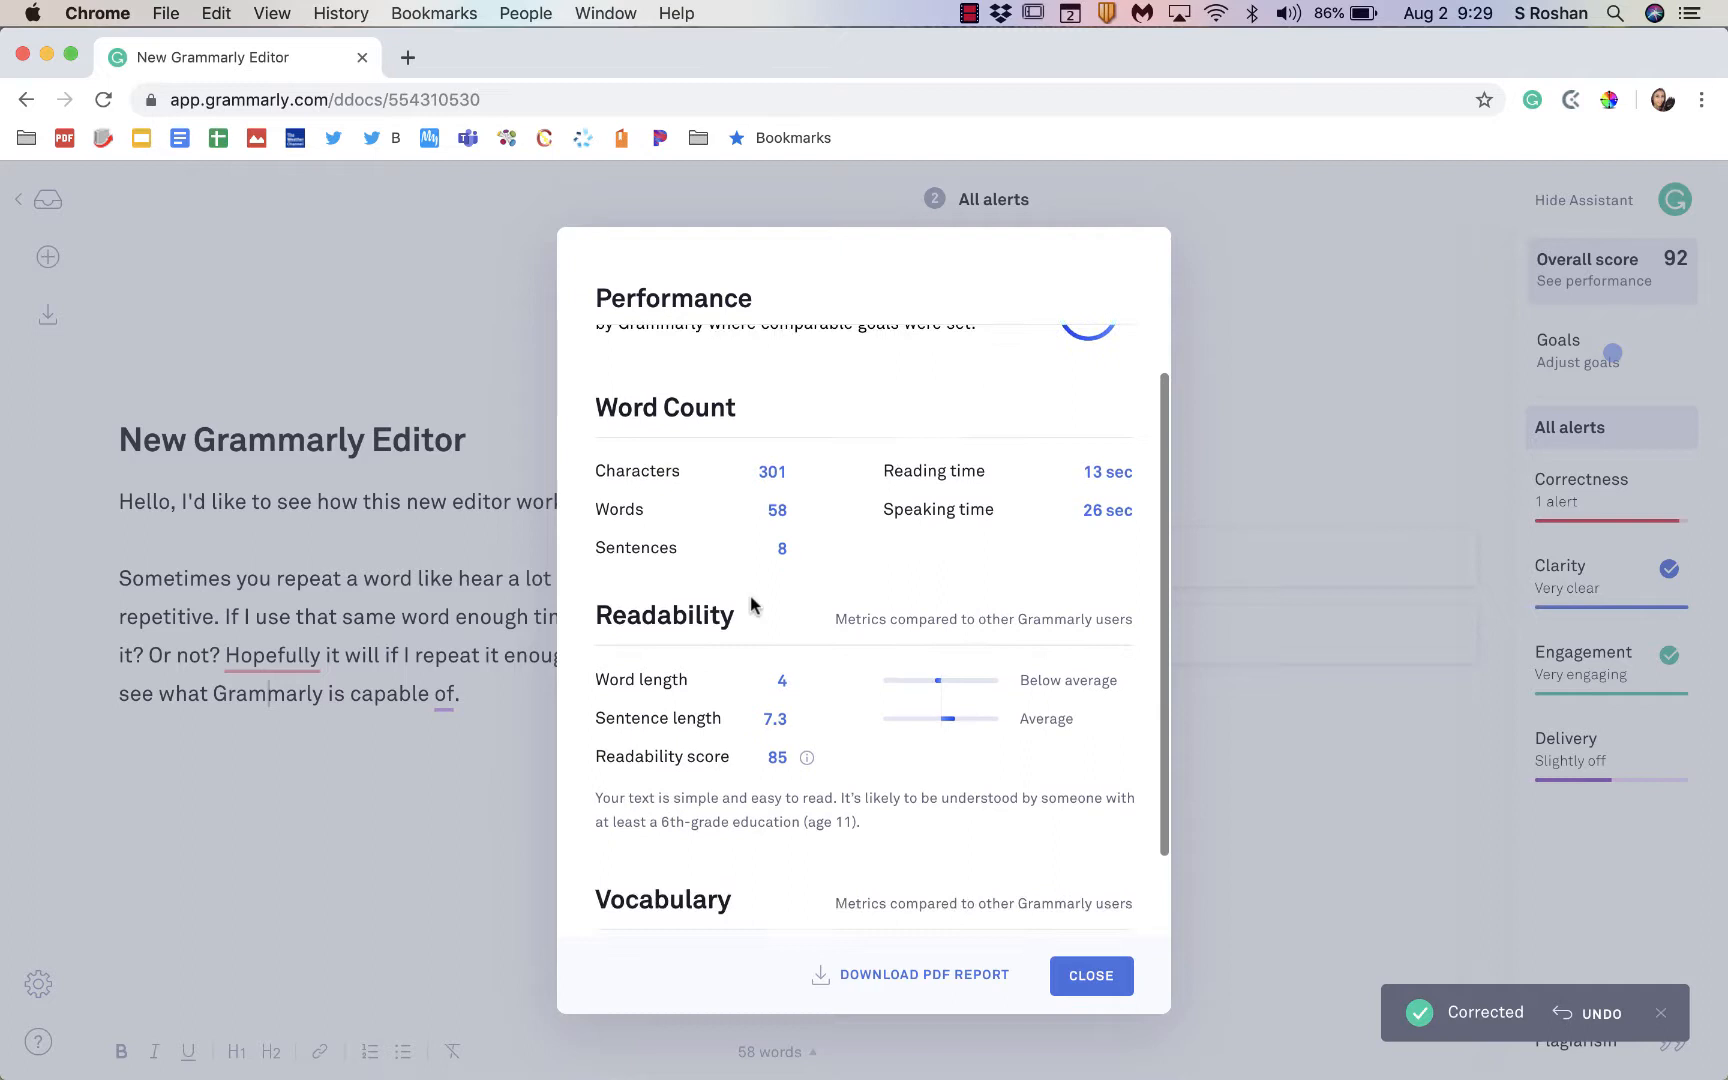
mouse_move(790, 710)
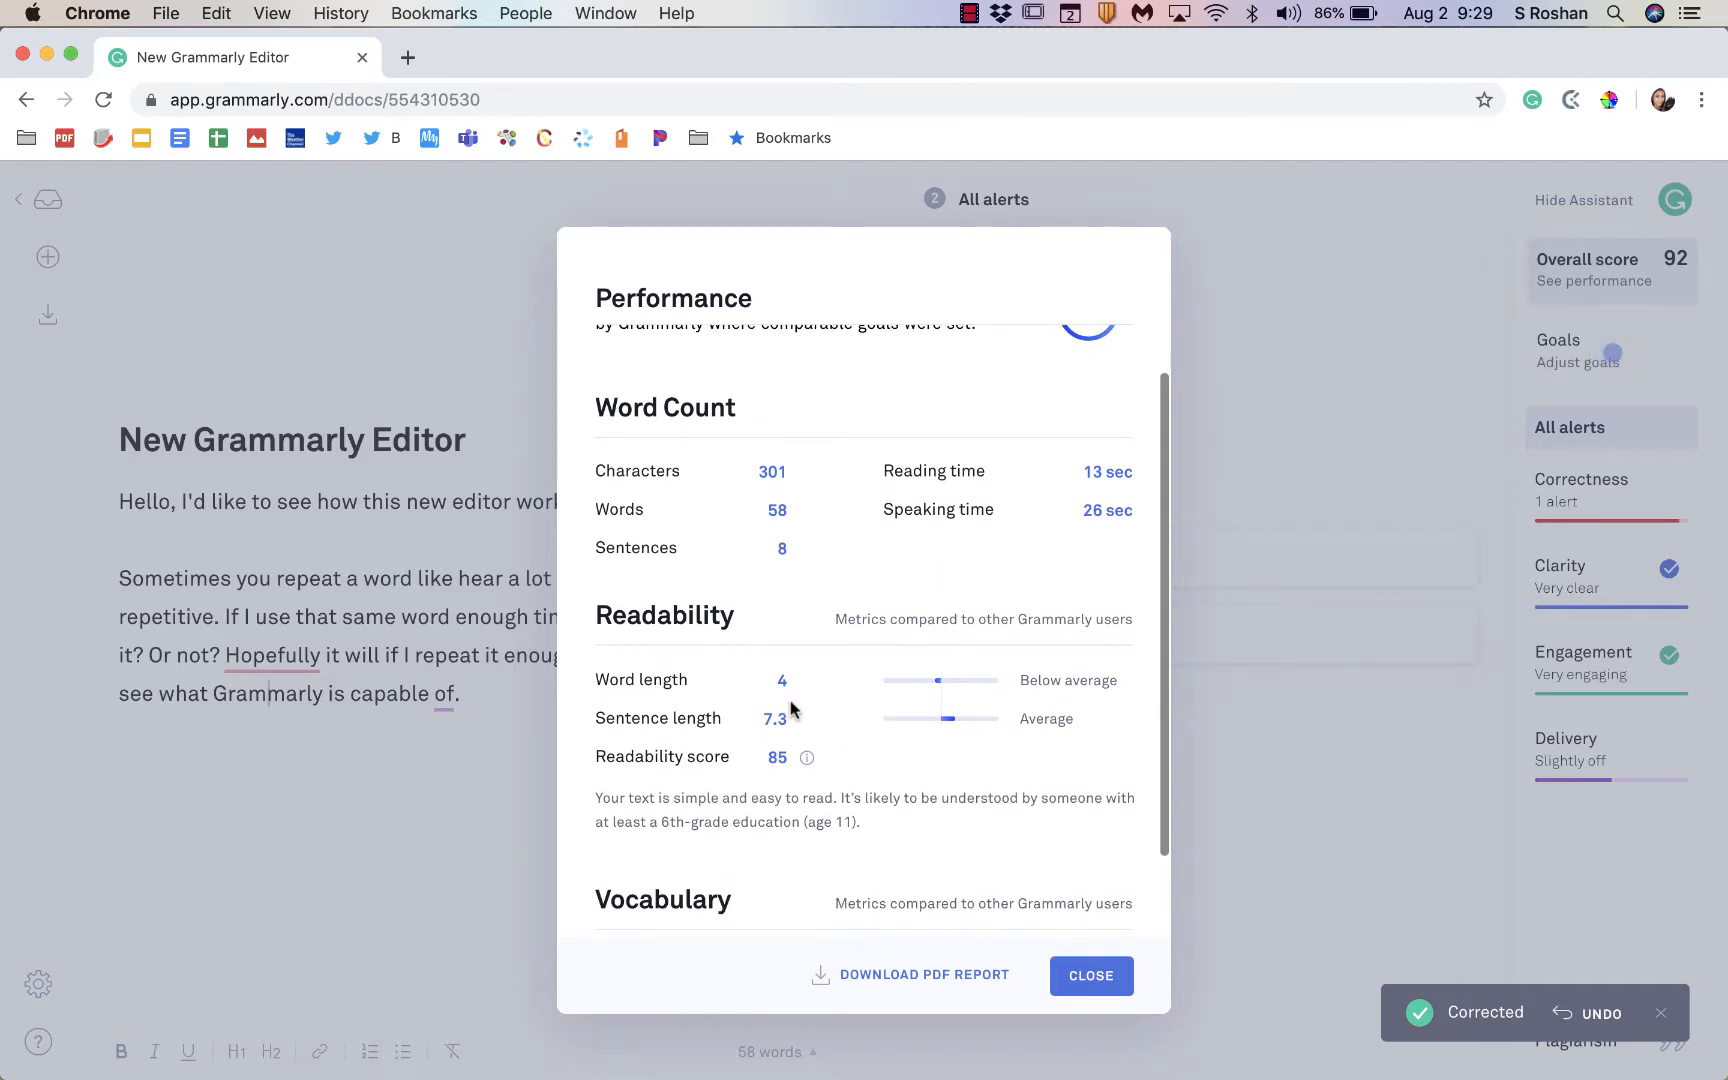
scroll("down", 3)
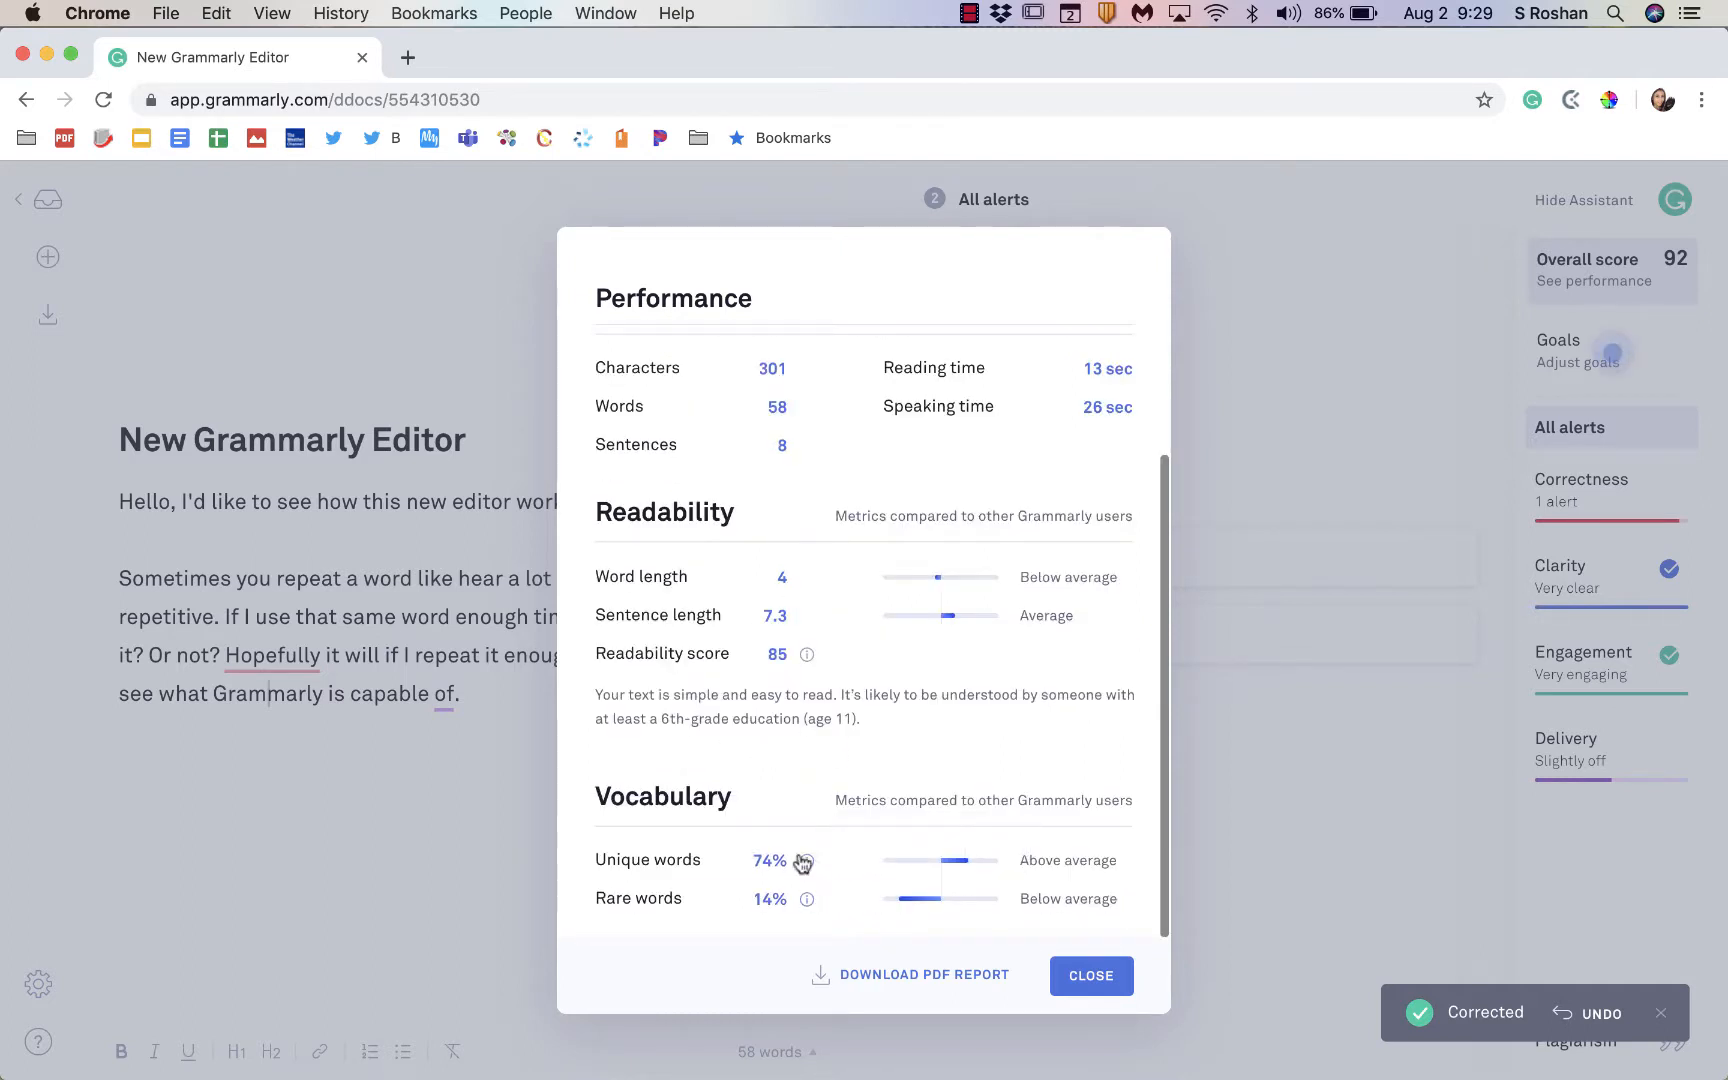
left_click(924, 974)
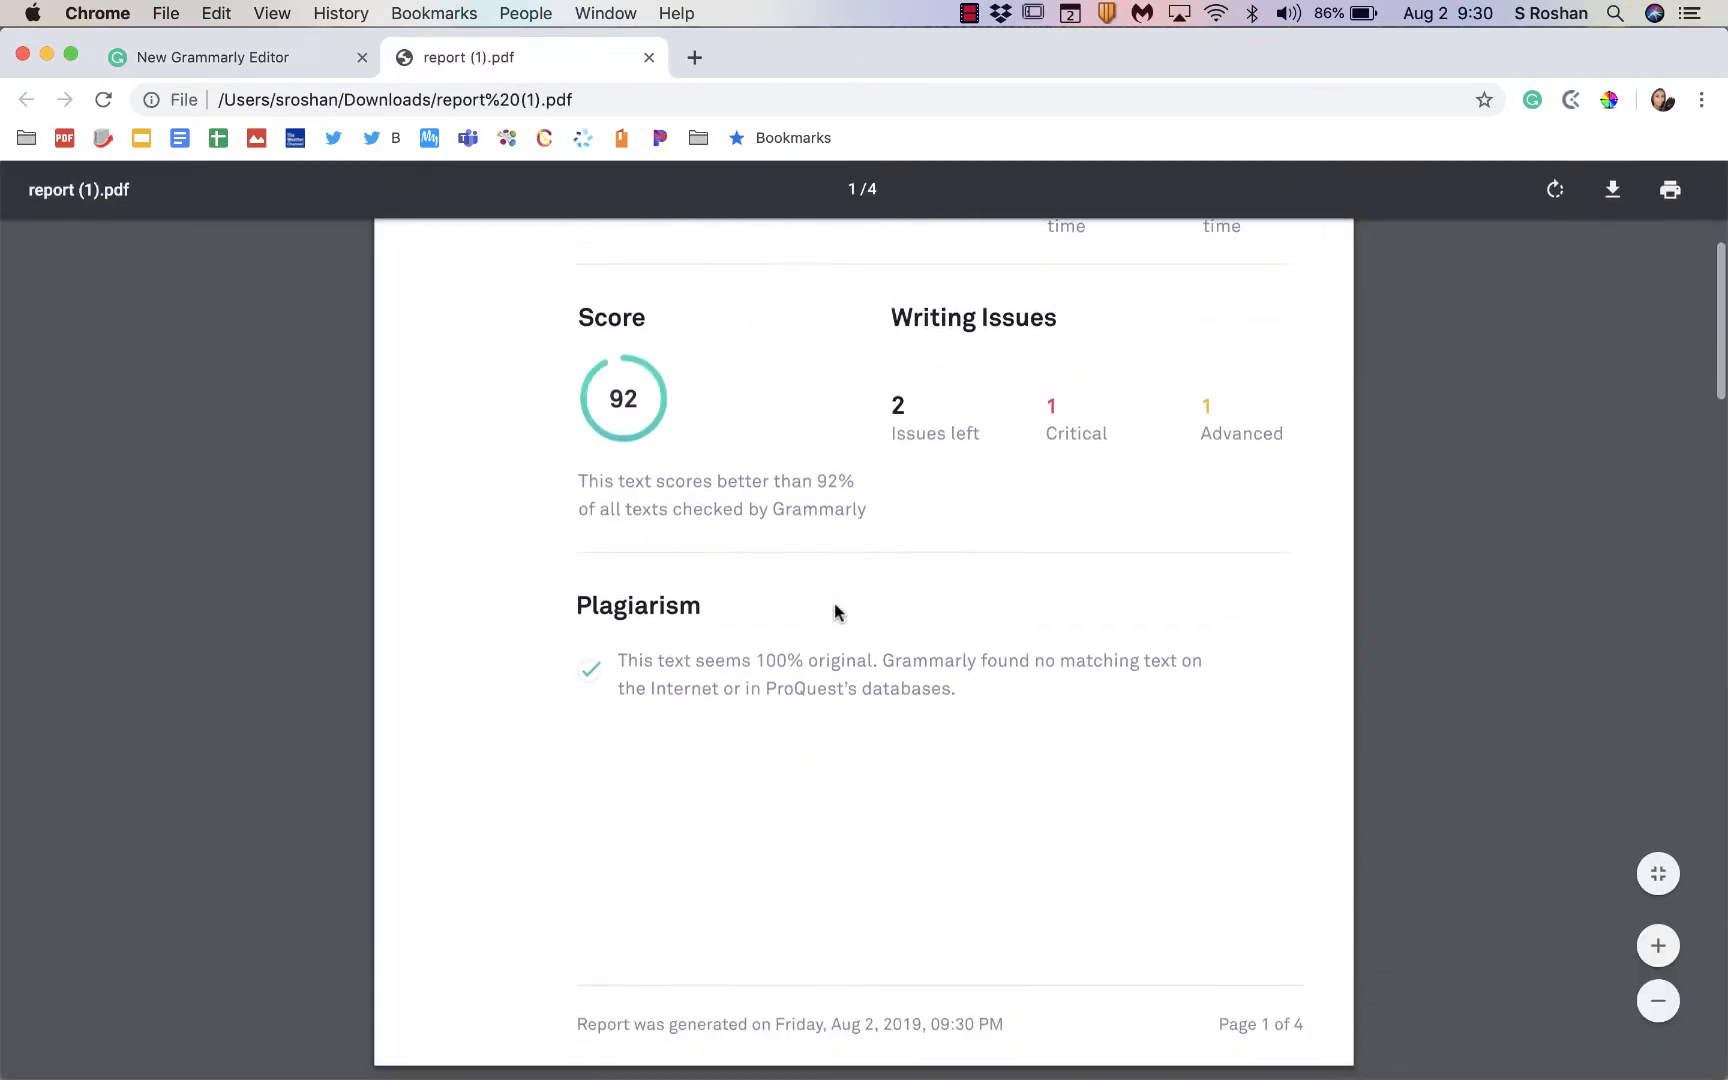
scroll("down", 3)
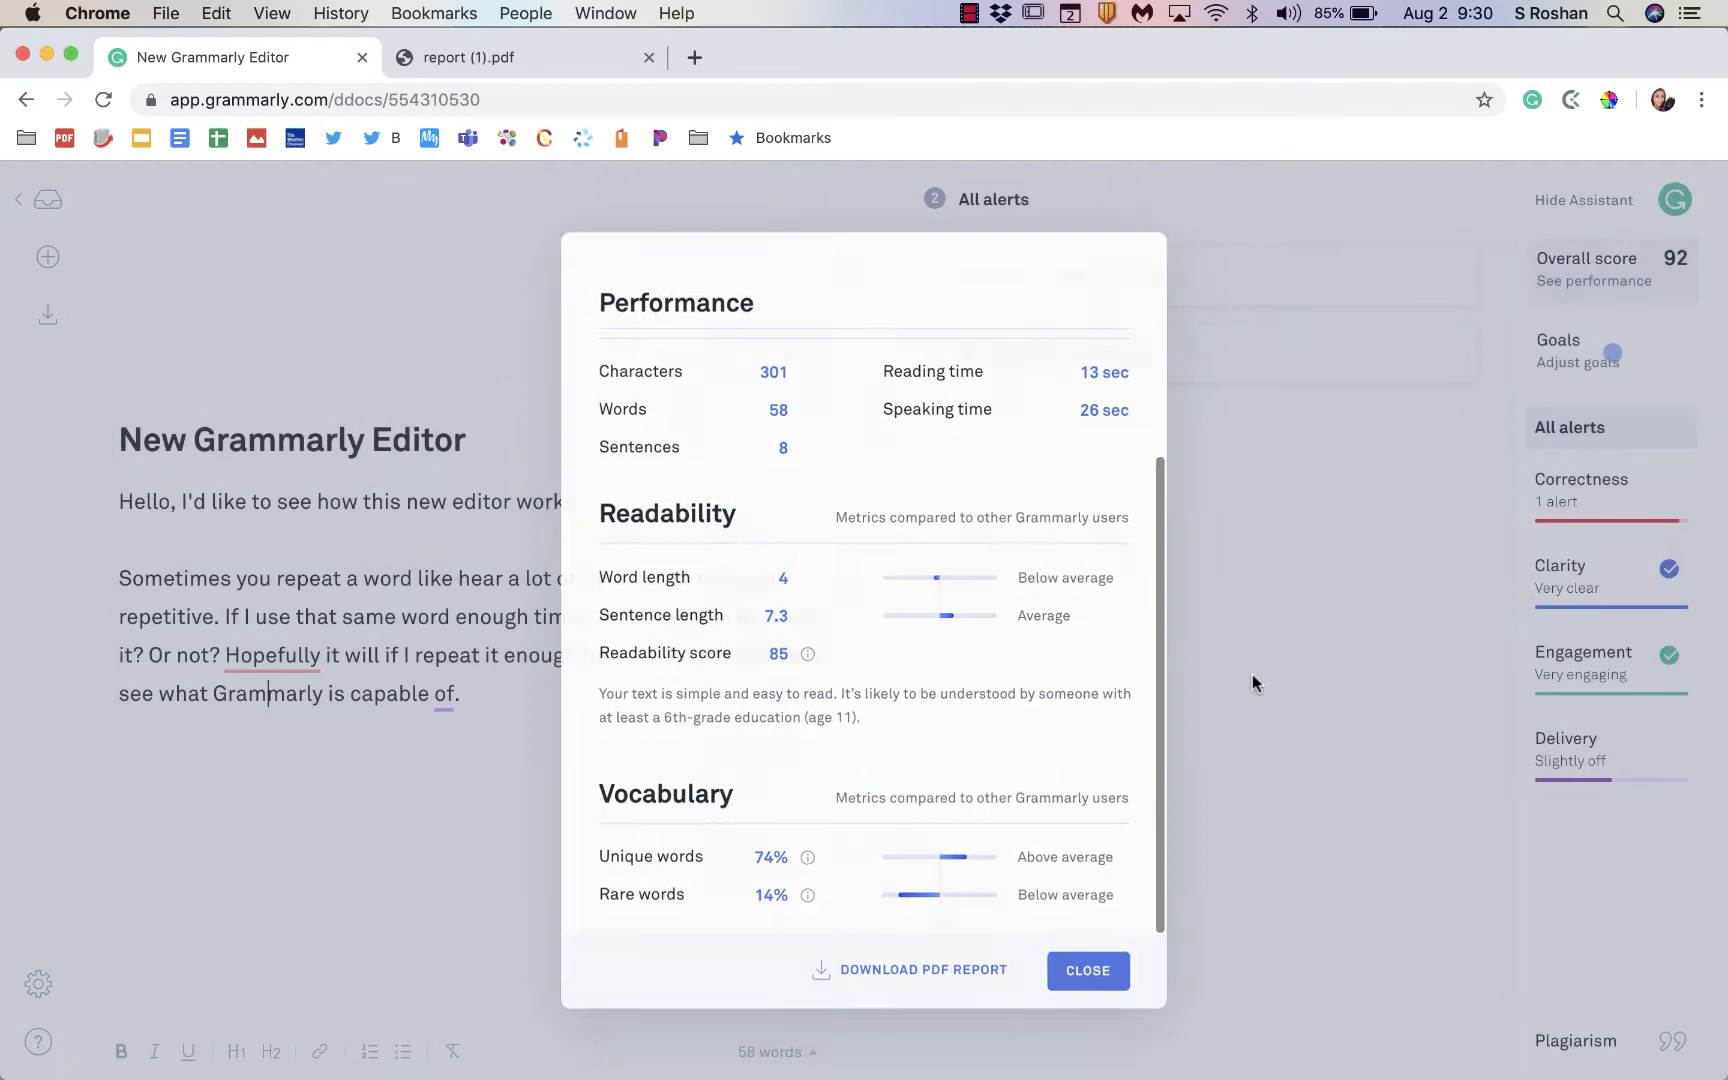
left_click(1086, 970)
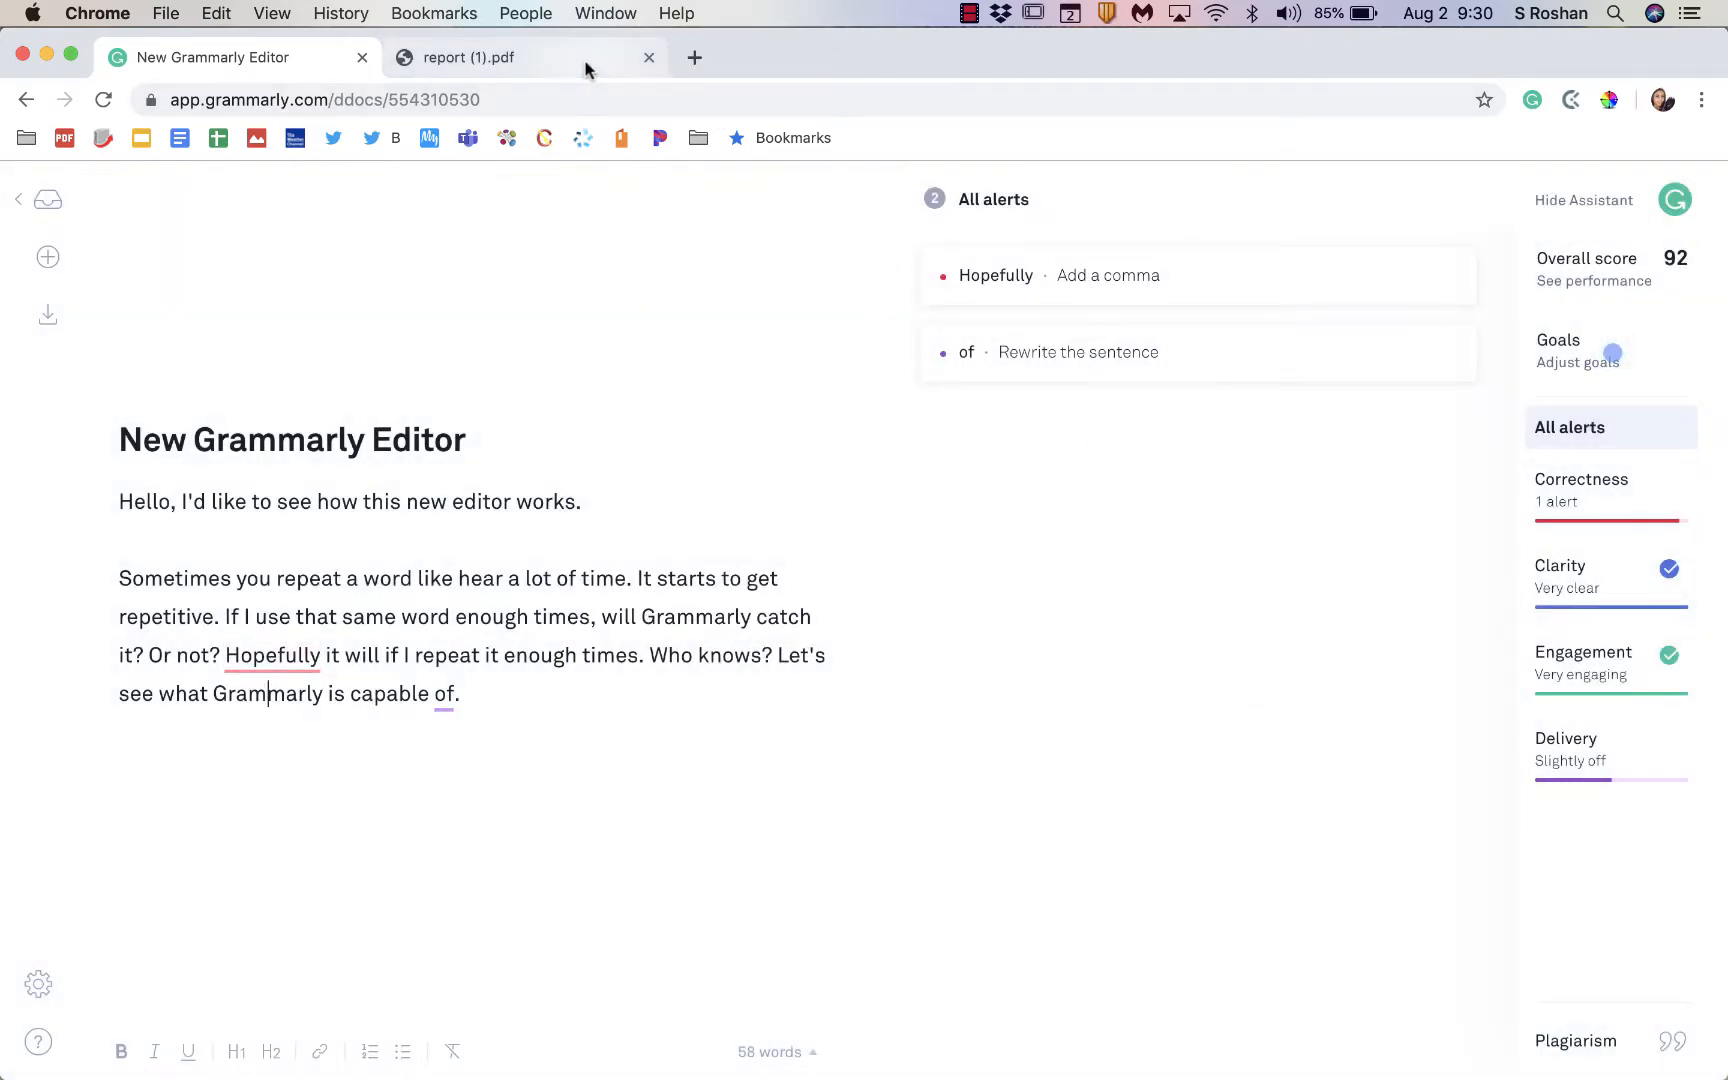
left_click(518, 58)
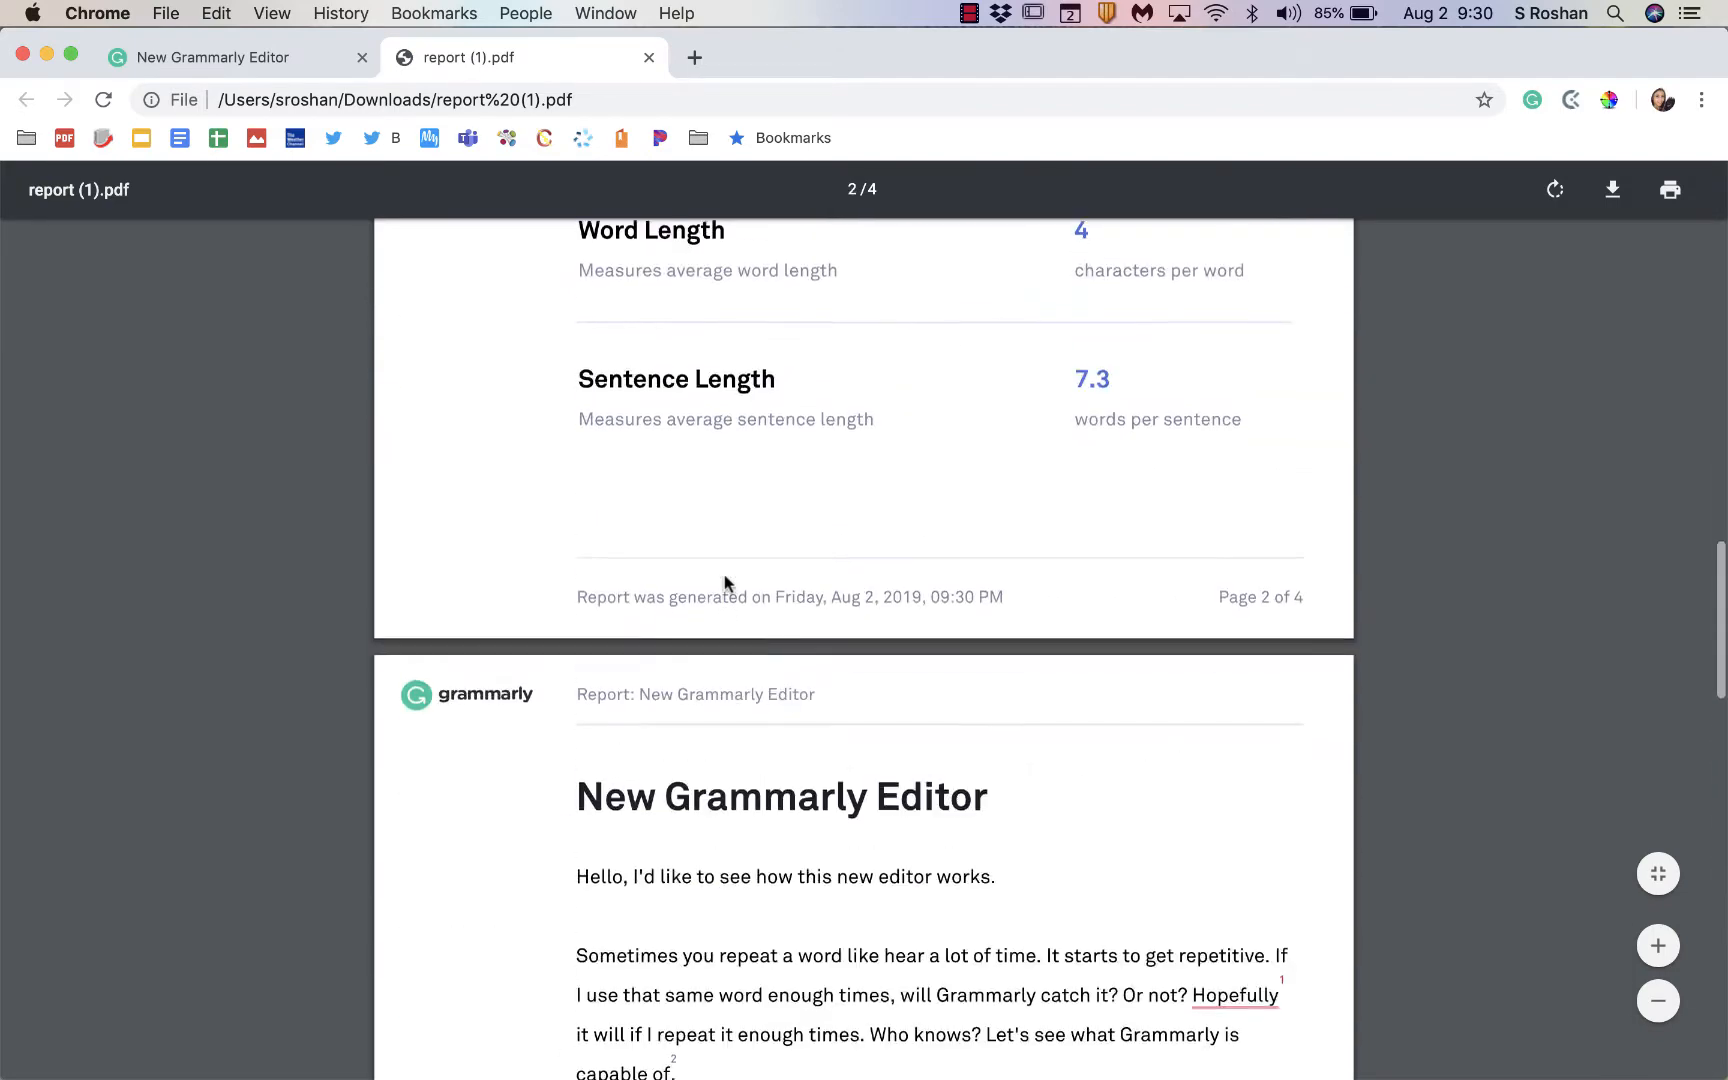
scroll("down", 3)
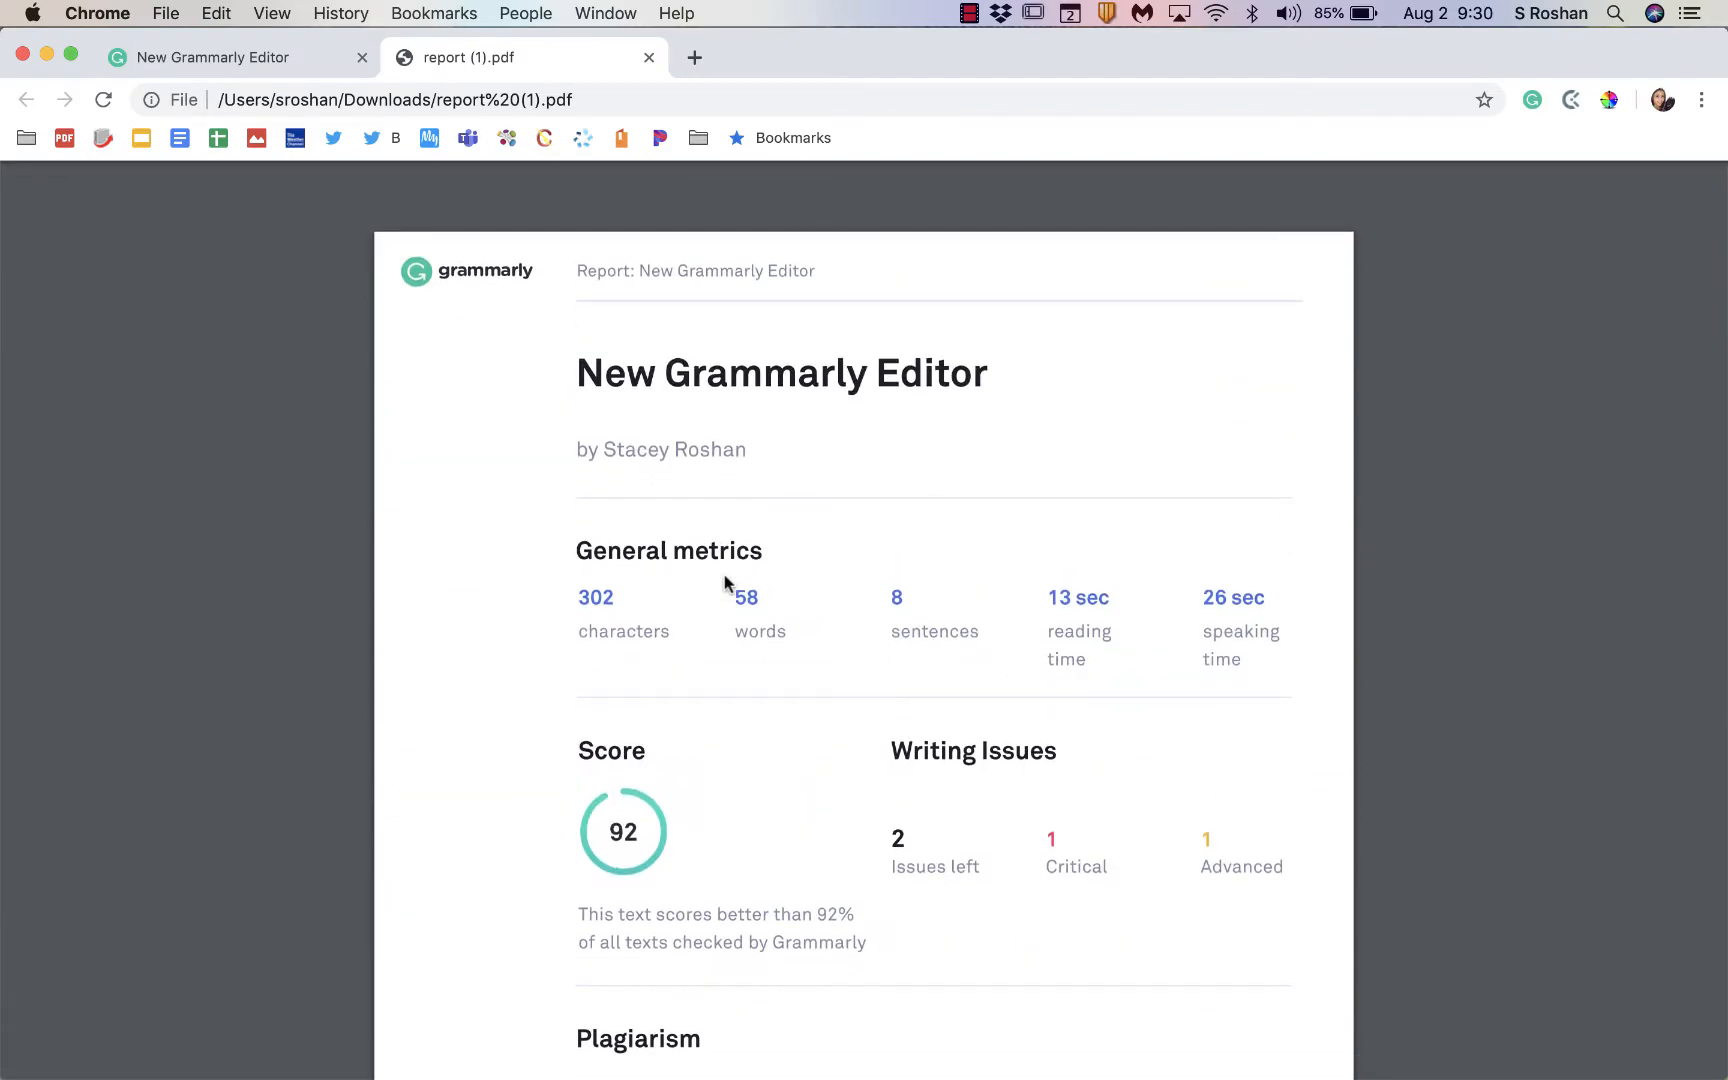
scroll("down", 3)
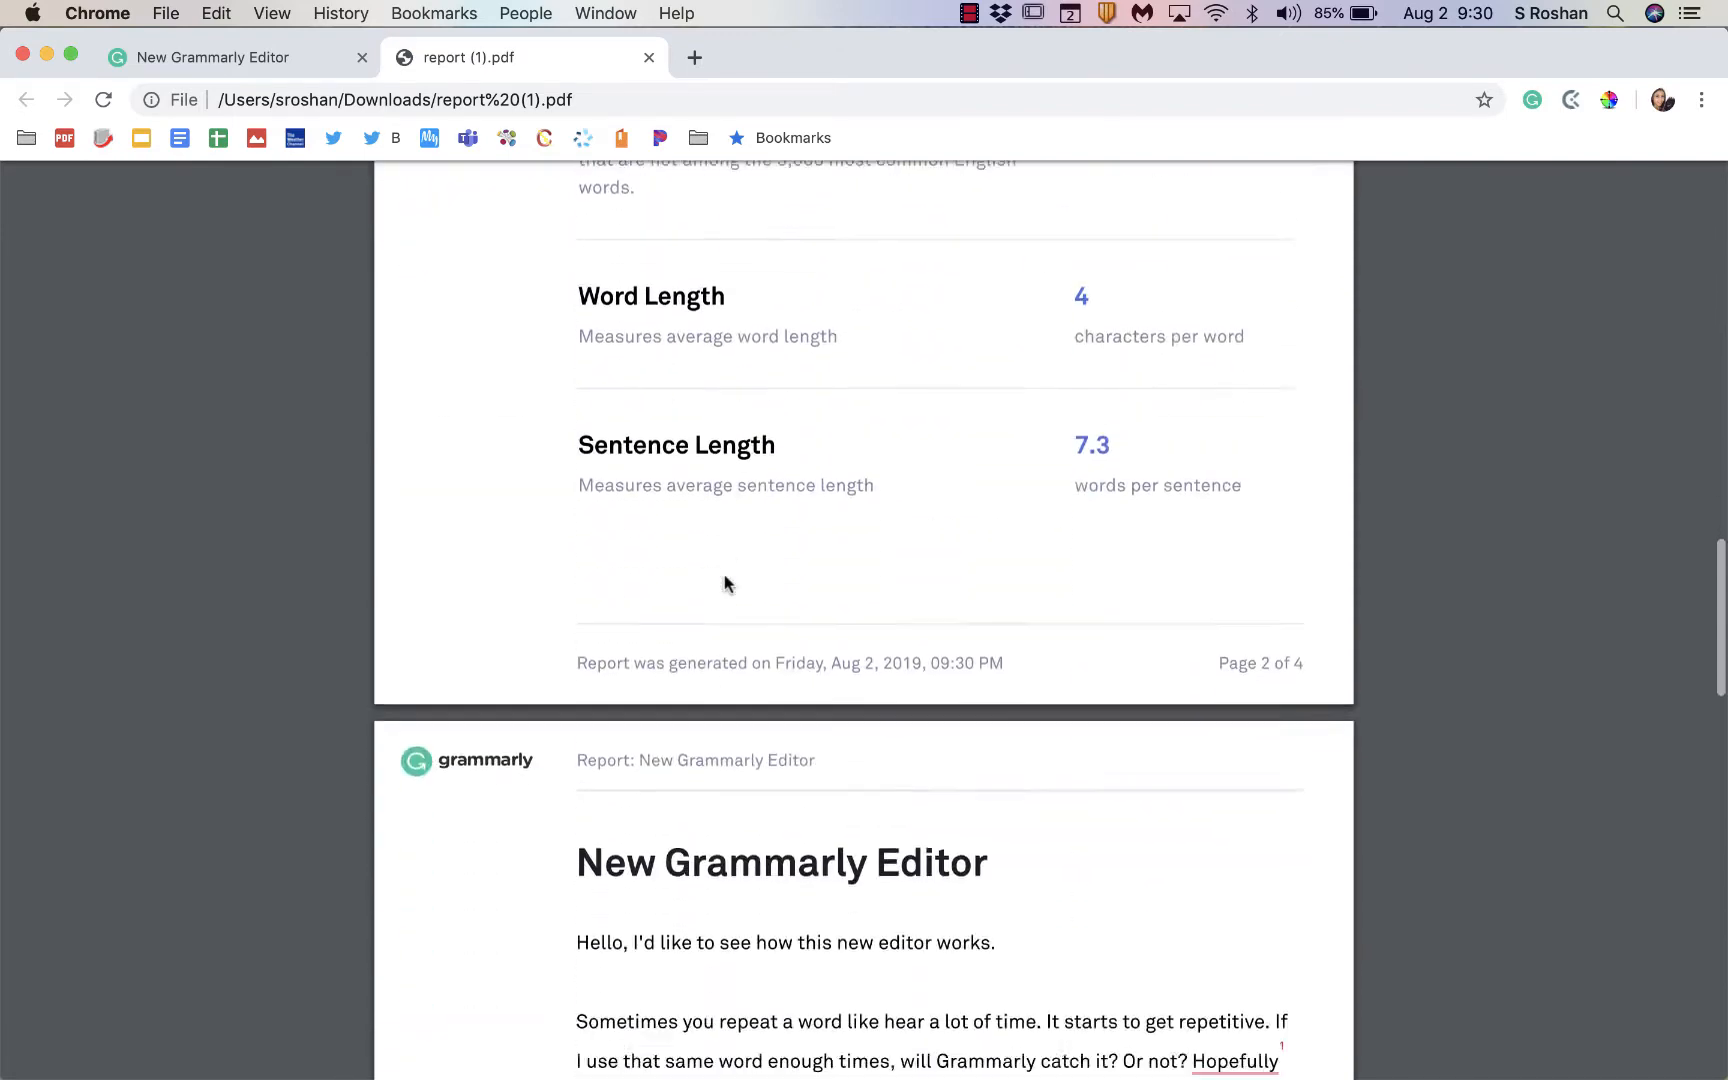
scroll("down", 3)
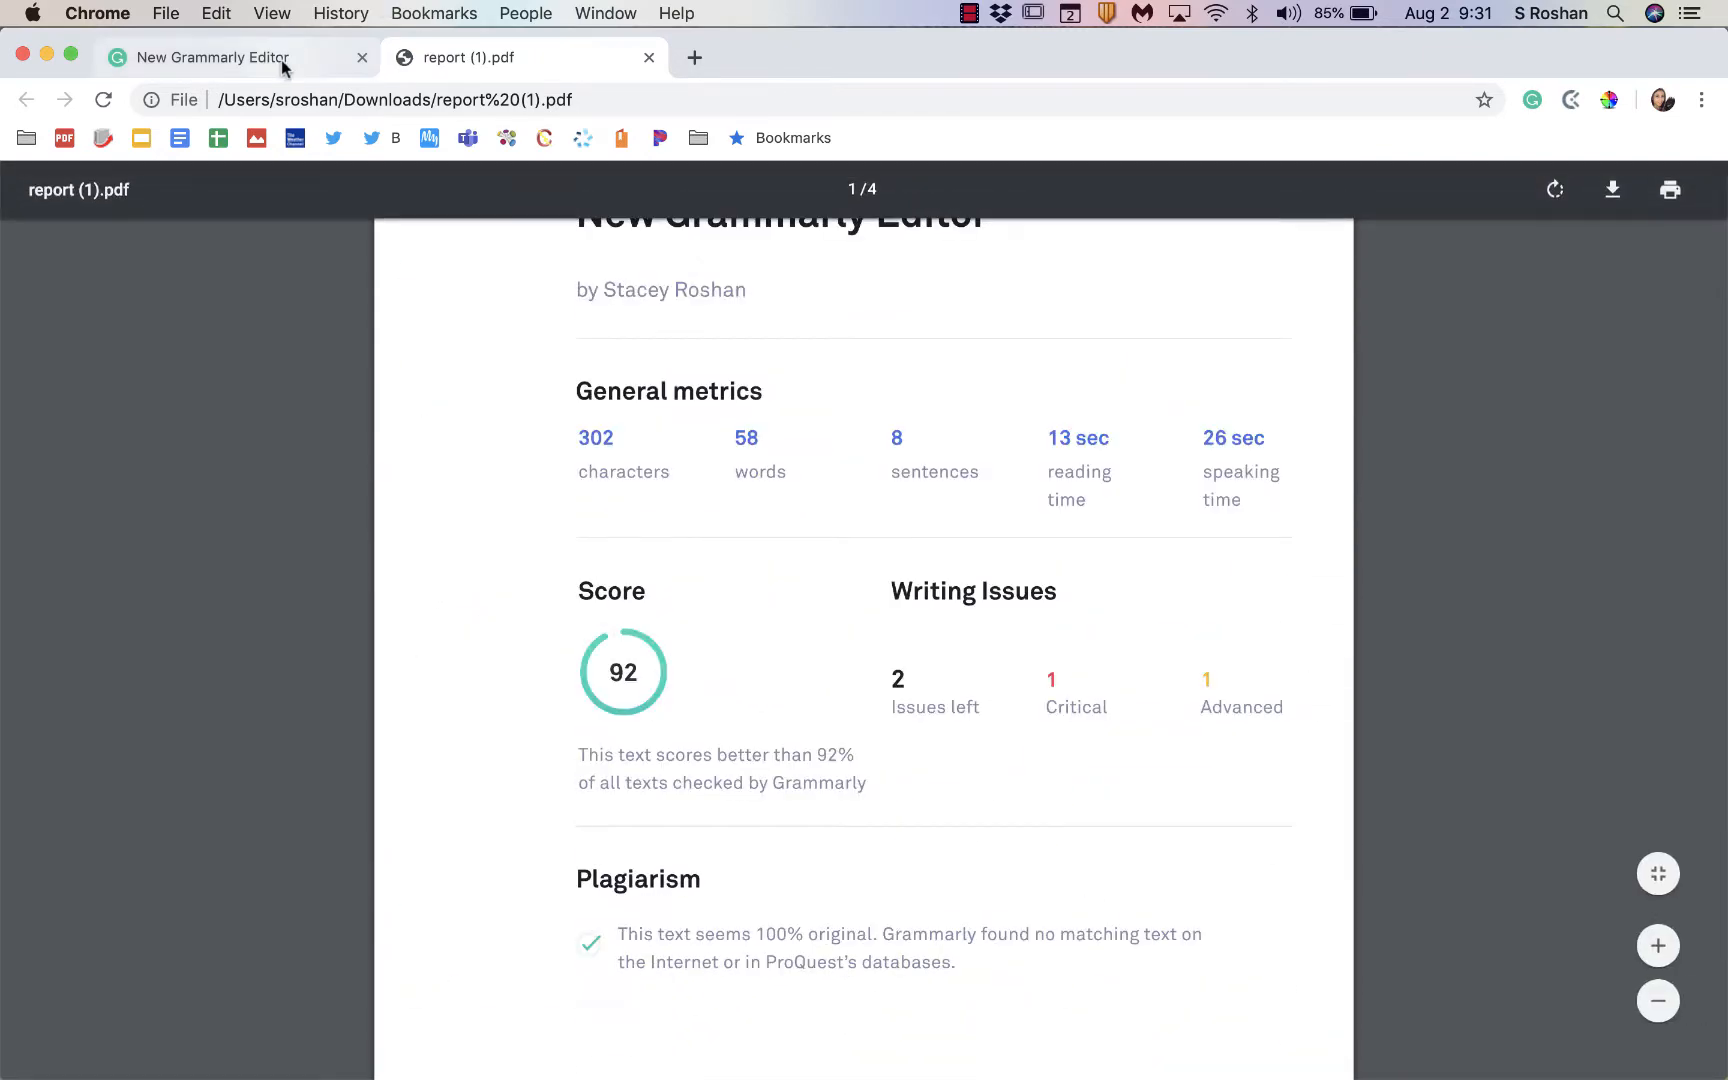
left_click(212, 58)
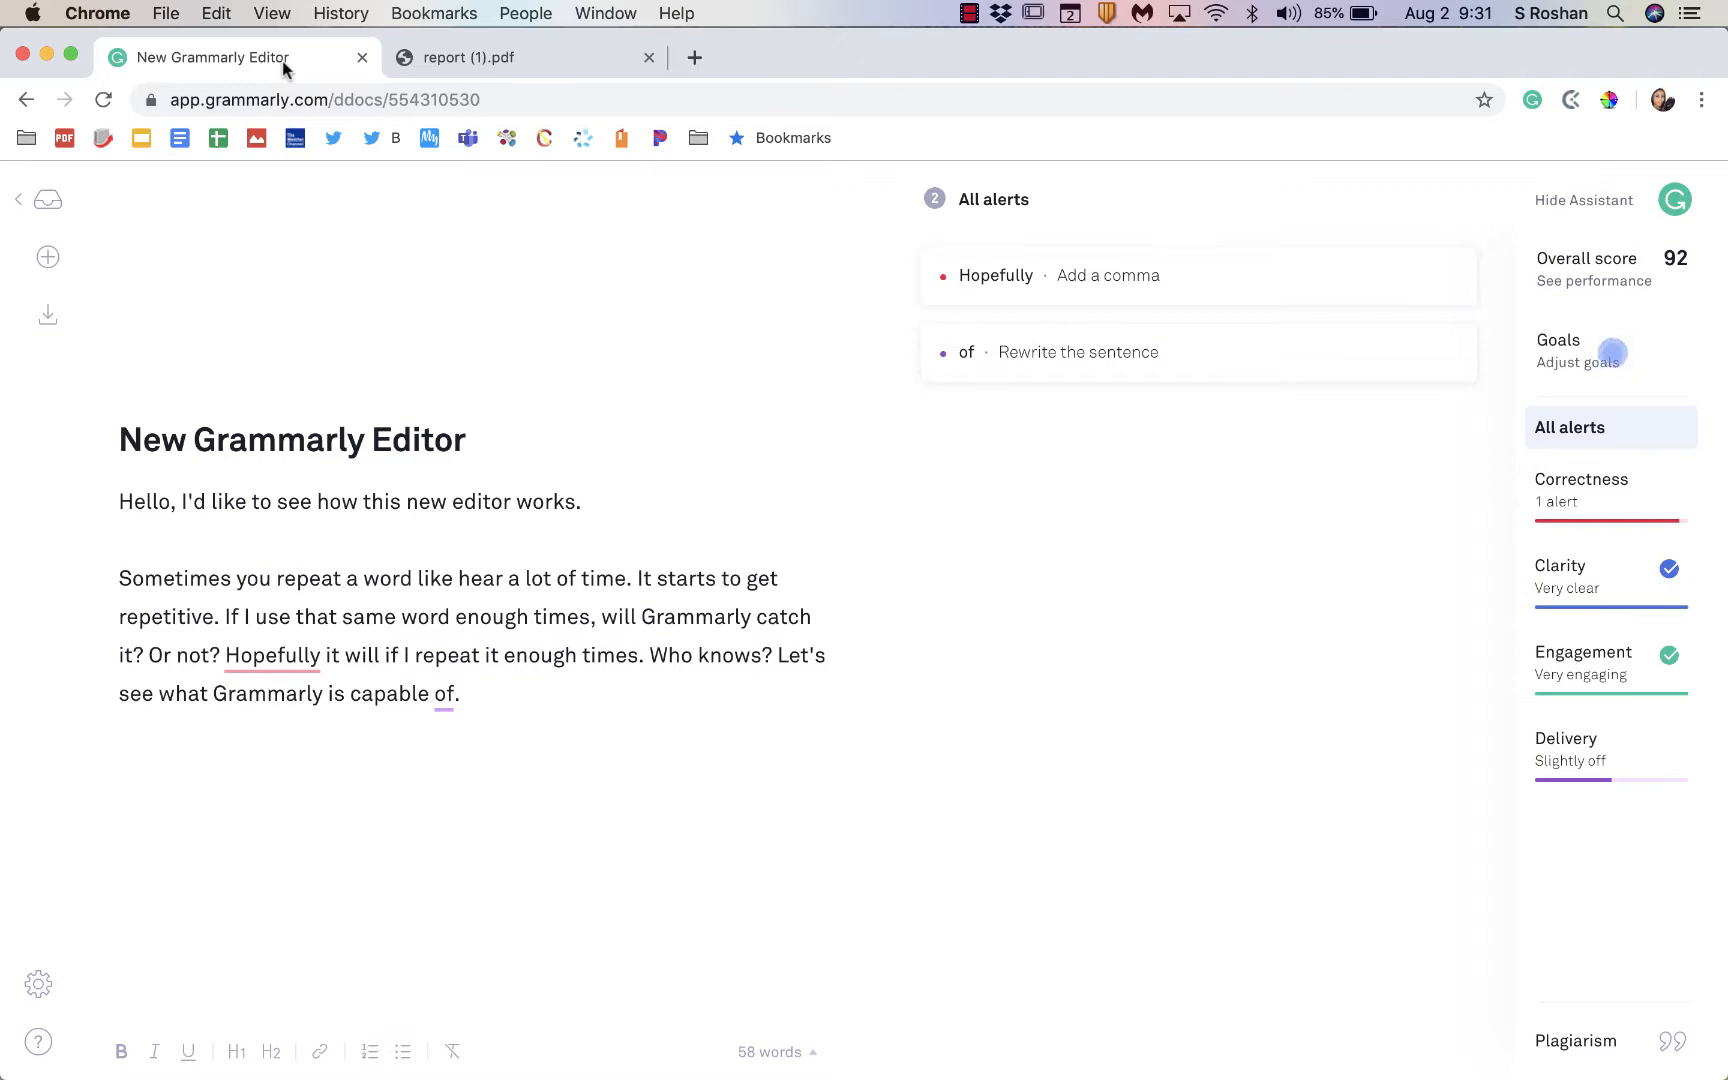
mouse_move(1600, 350)
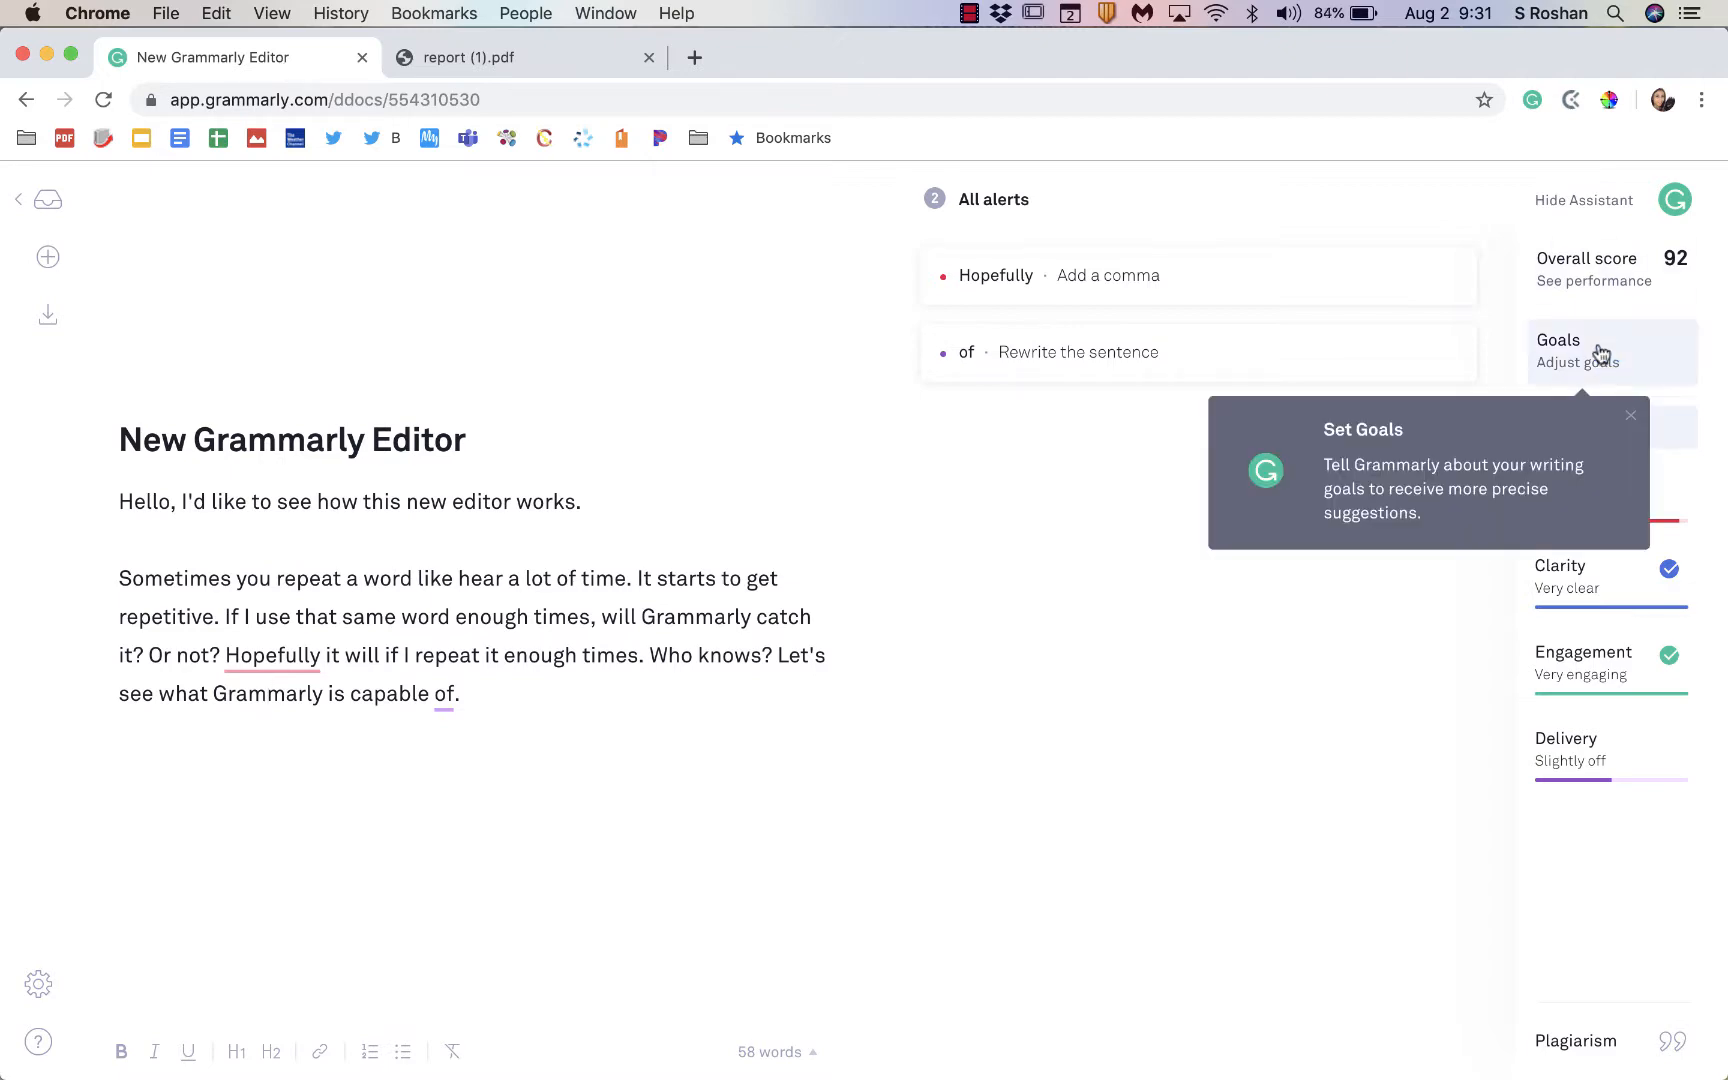
left_click(1578, 362)
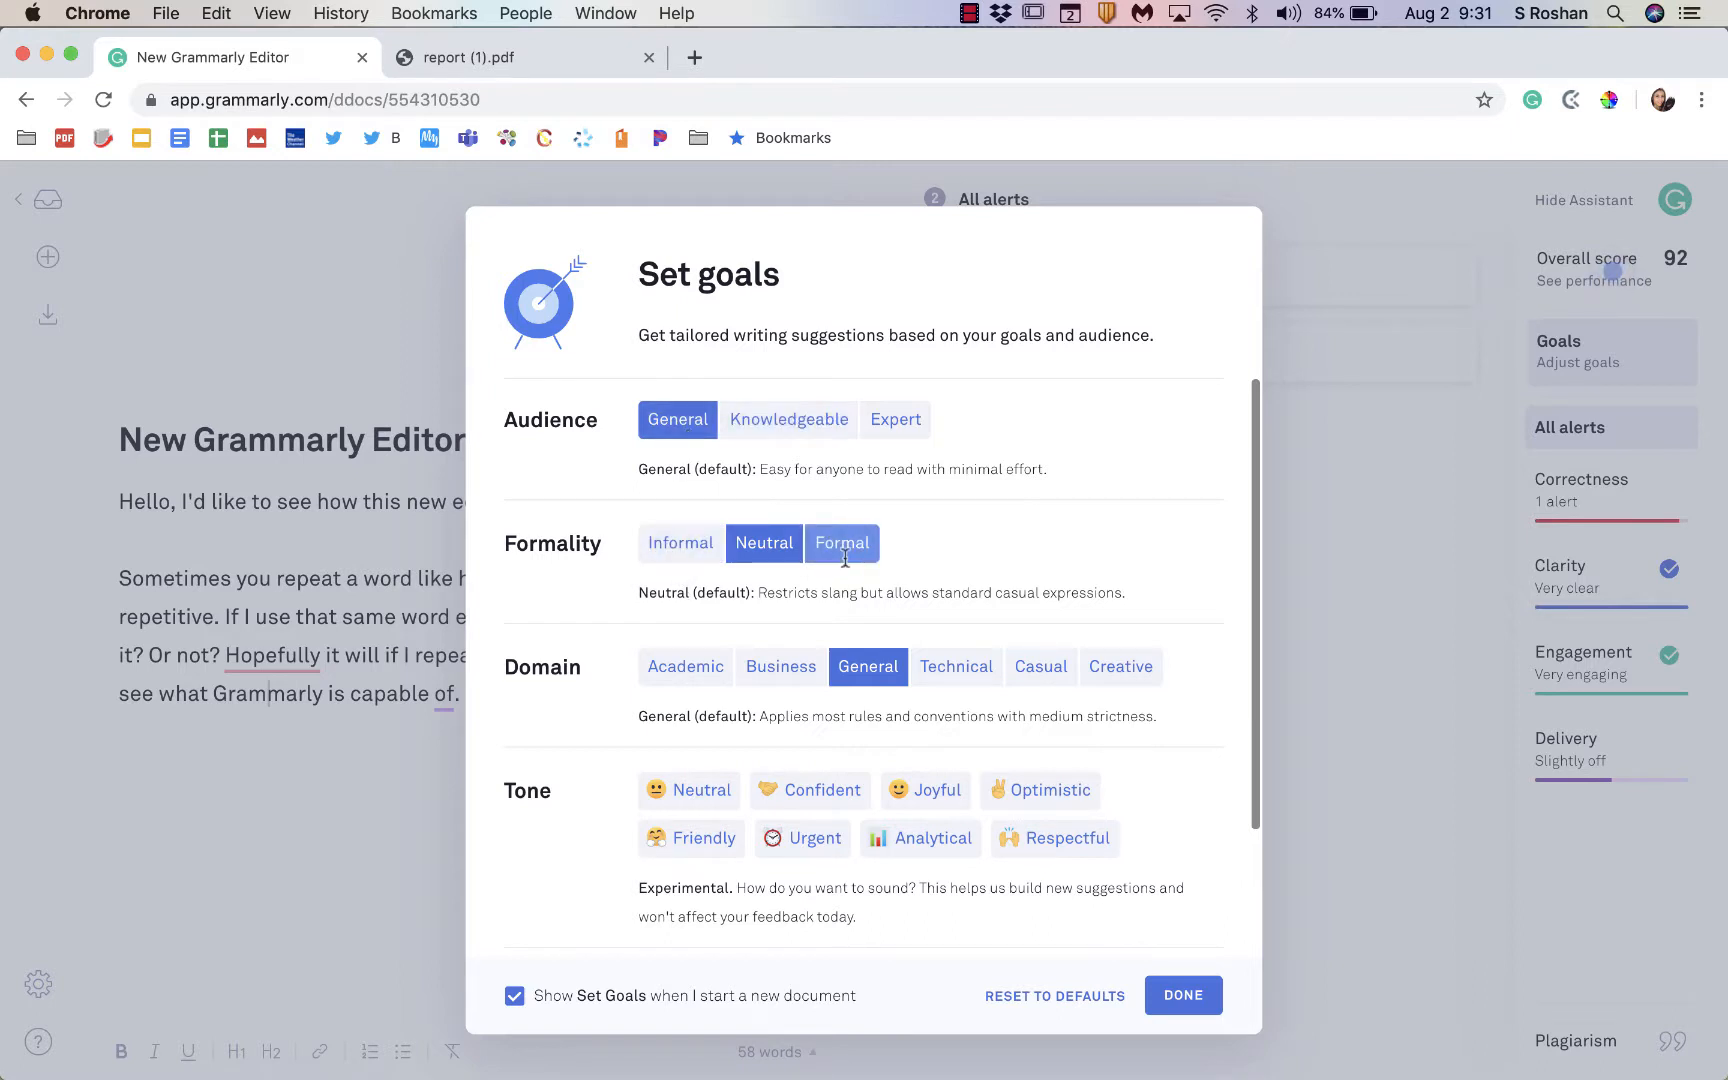
scroll("down", 3)
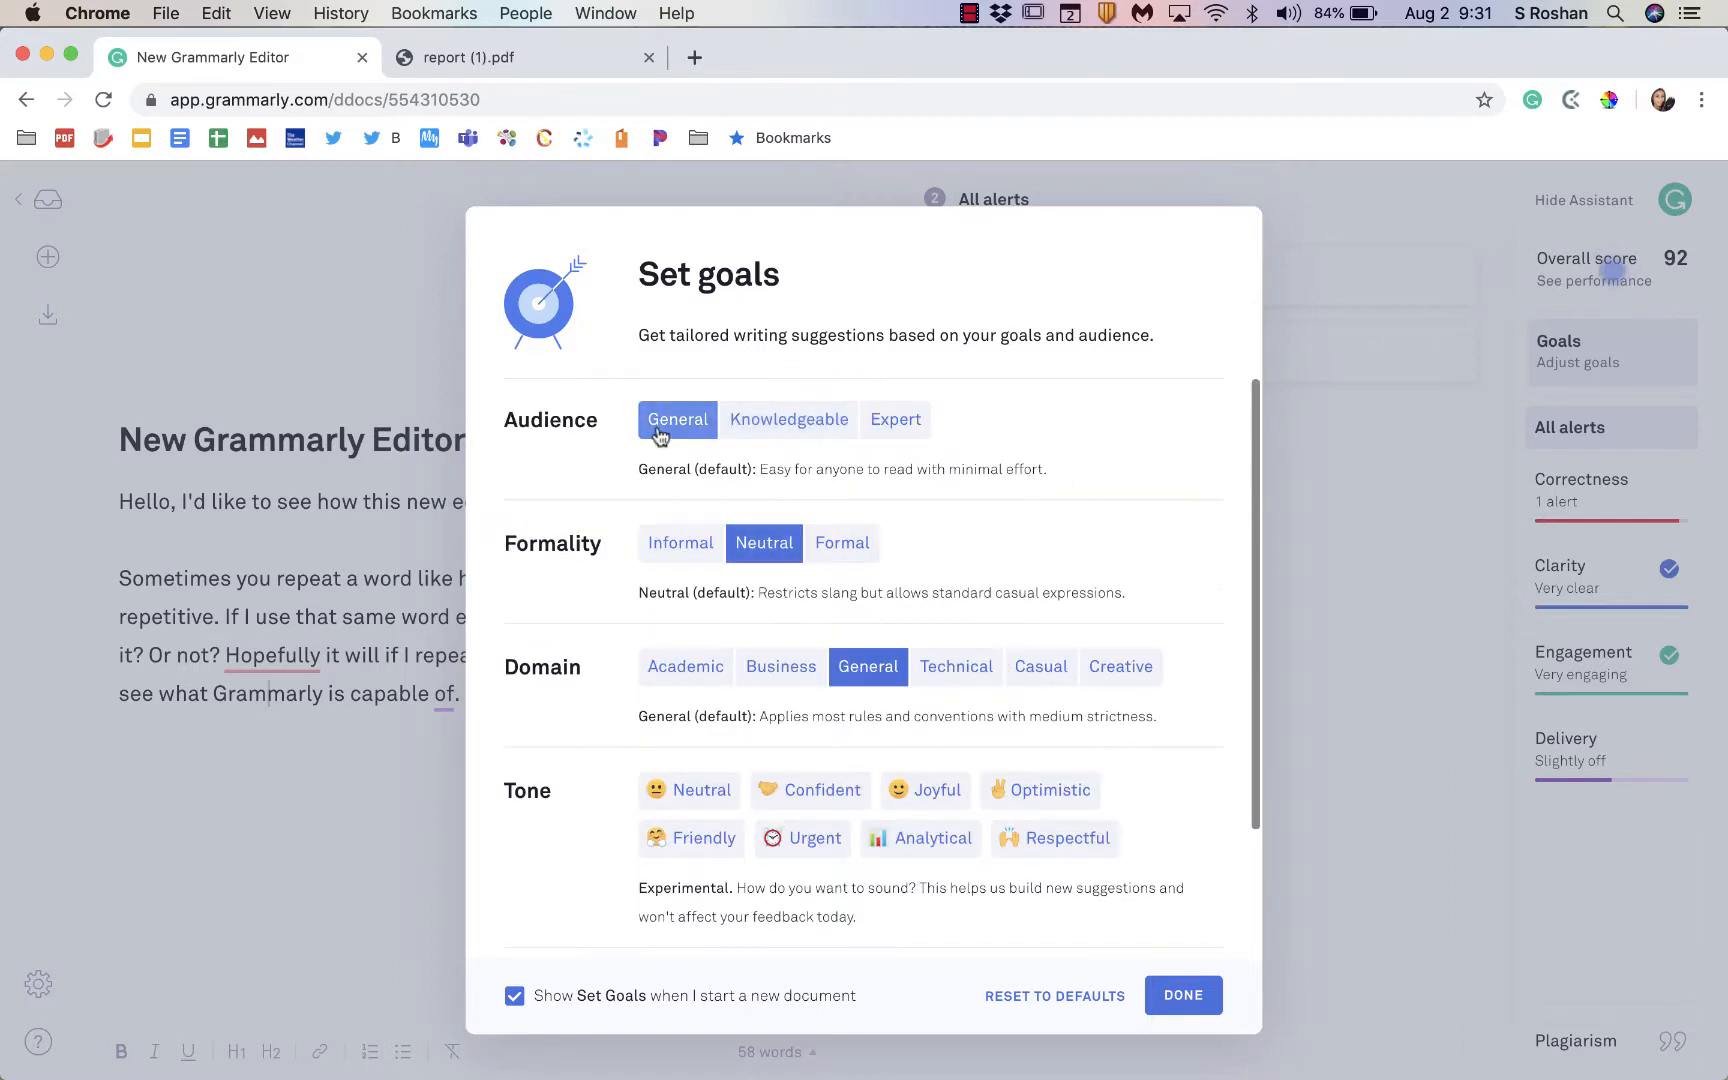
mouse_move(682, 444)
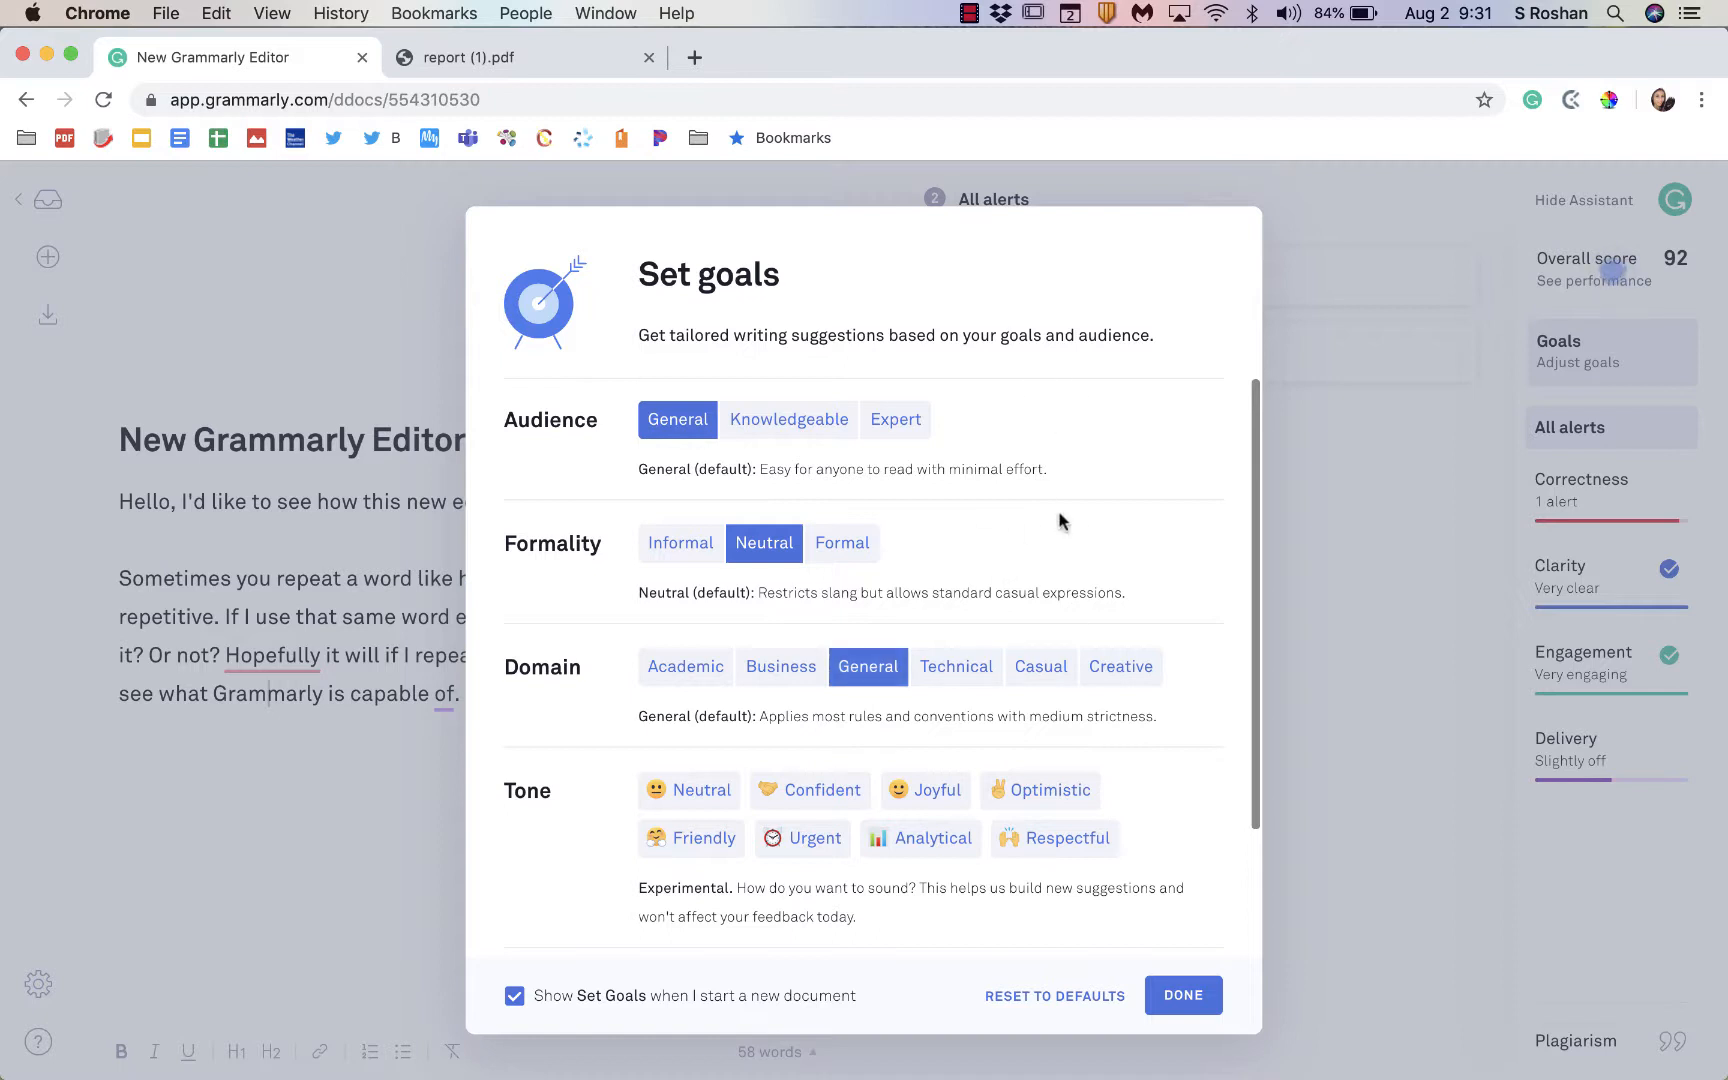
left_click(1182, 996)
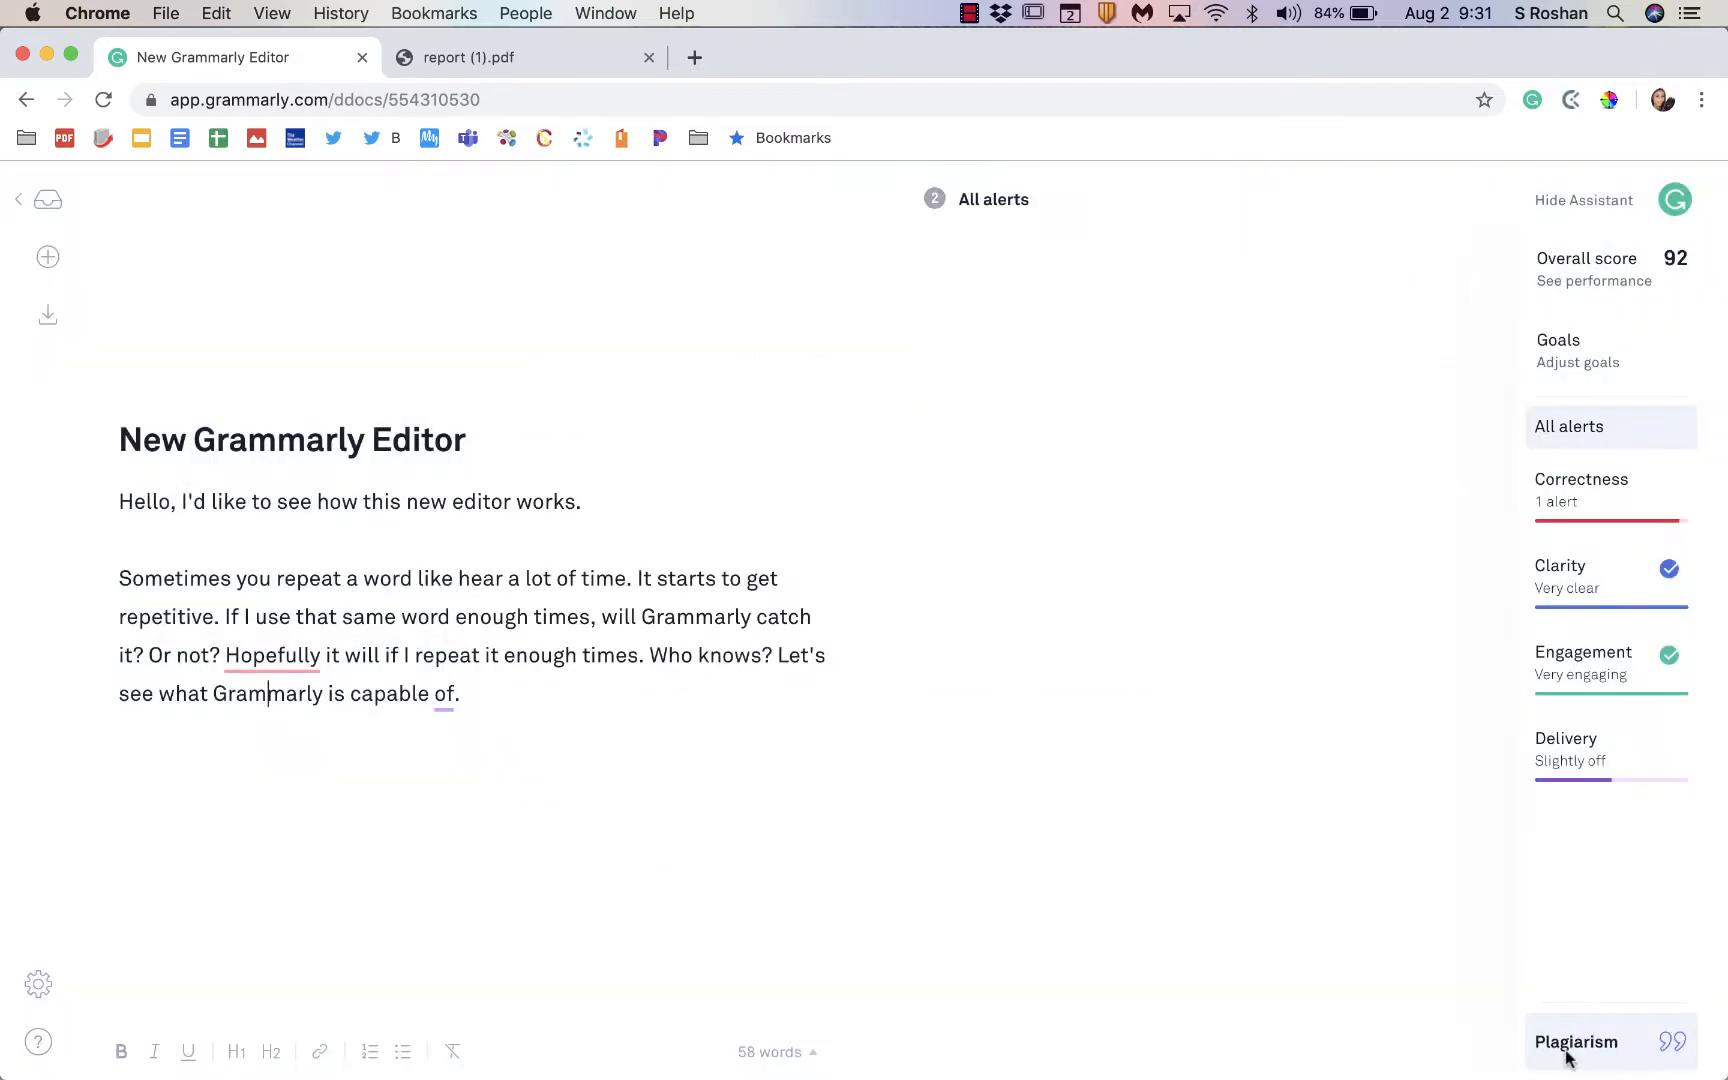
Step: Run the plagiarism check, then view a second document showing a 100% match to an online source
left_click(1580, 1042)
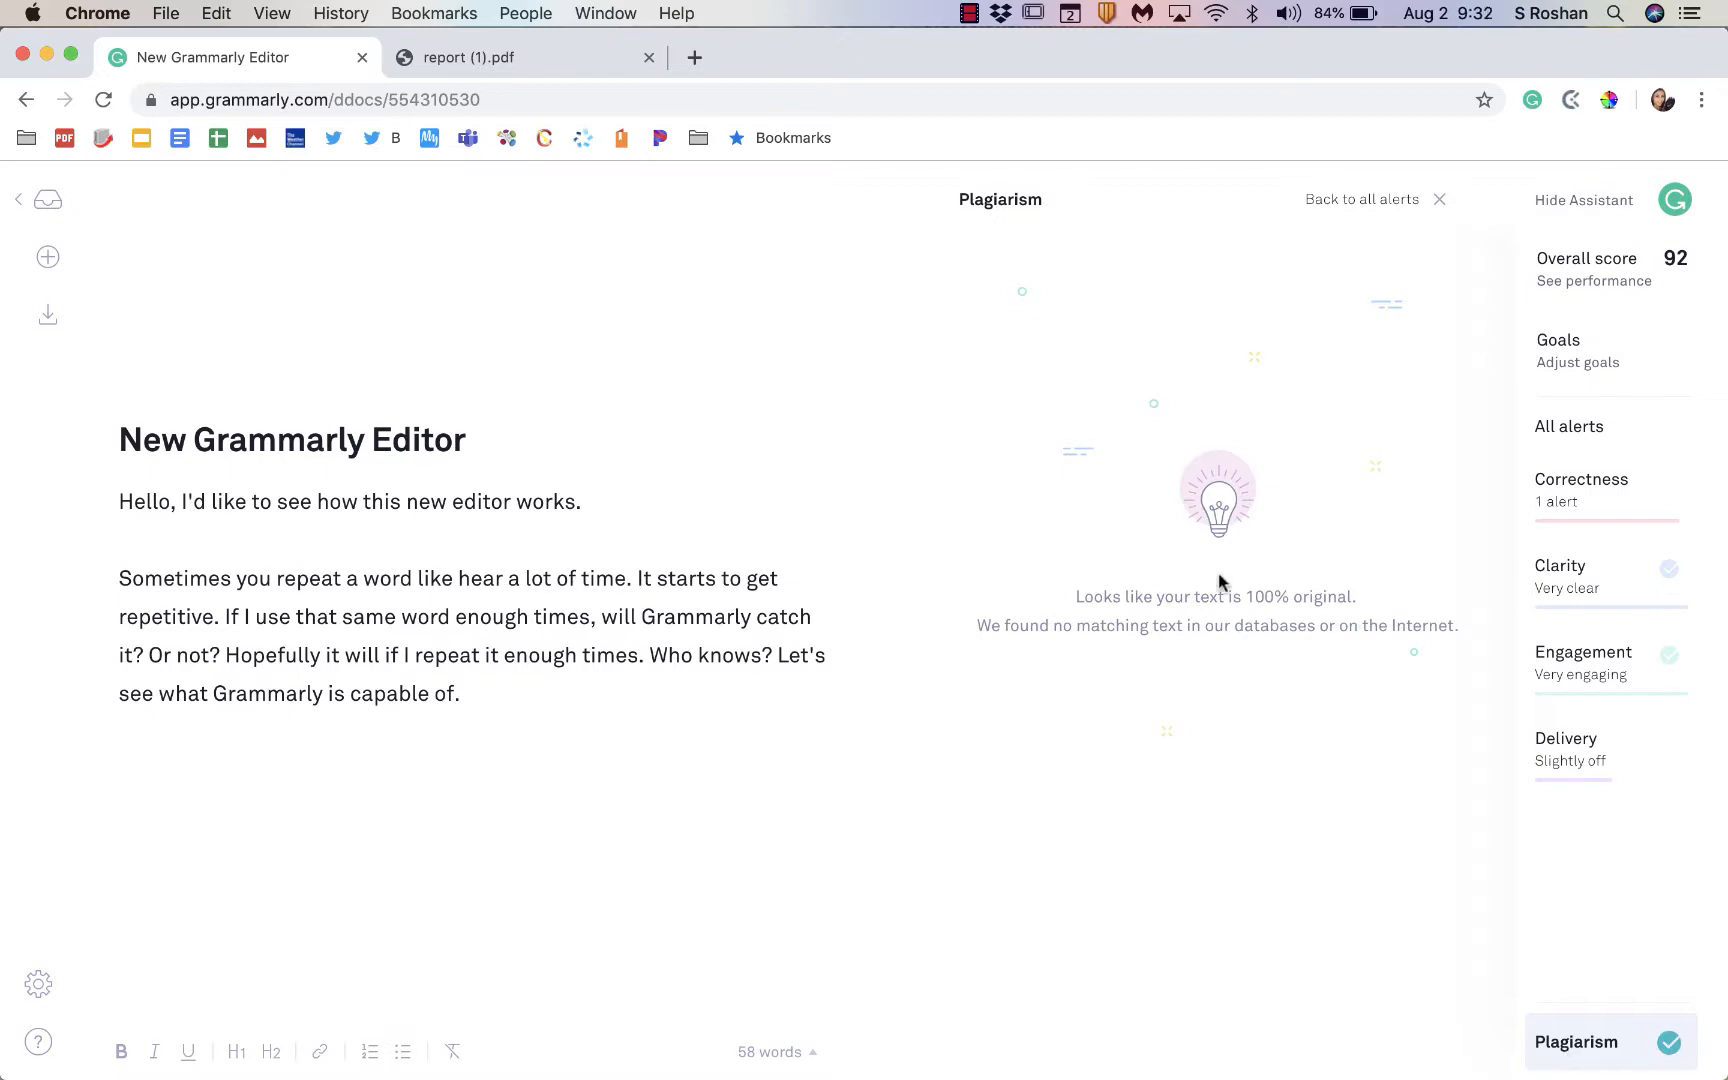
left_click(48, 200)
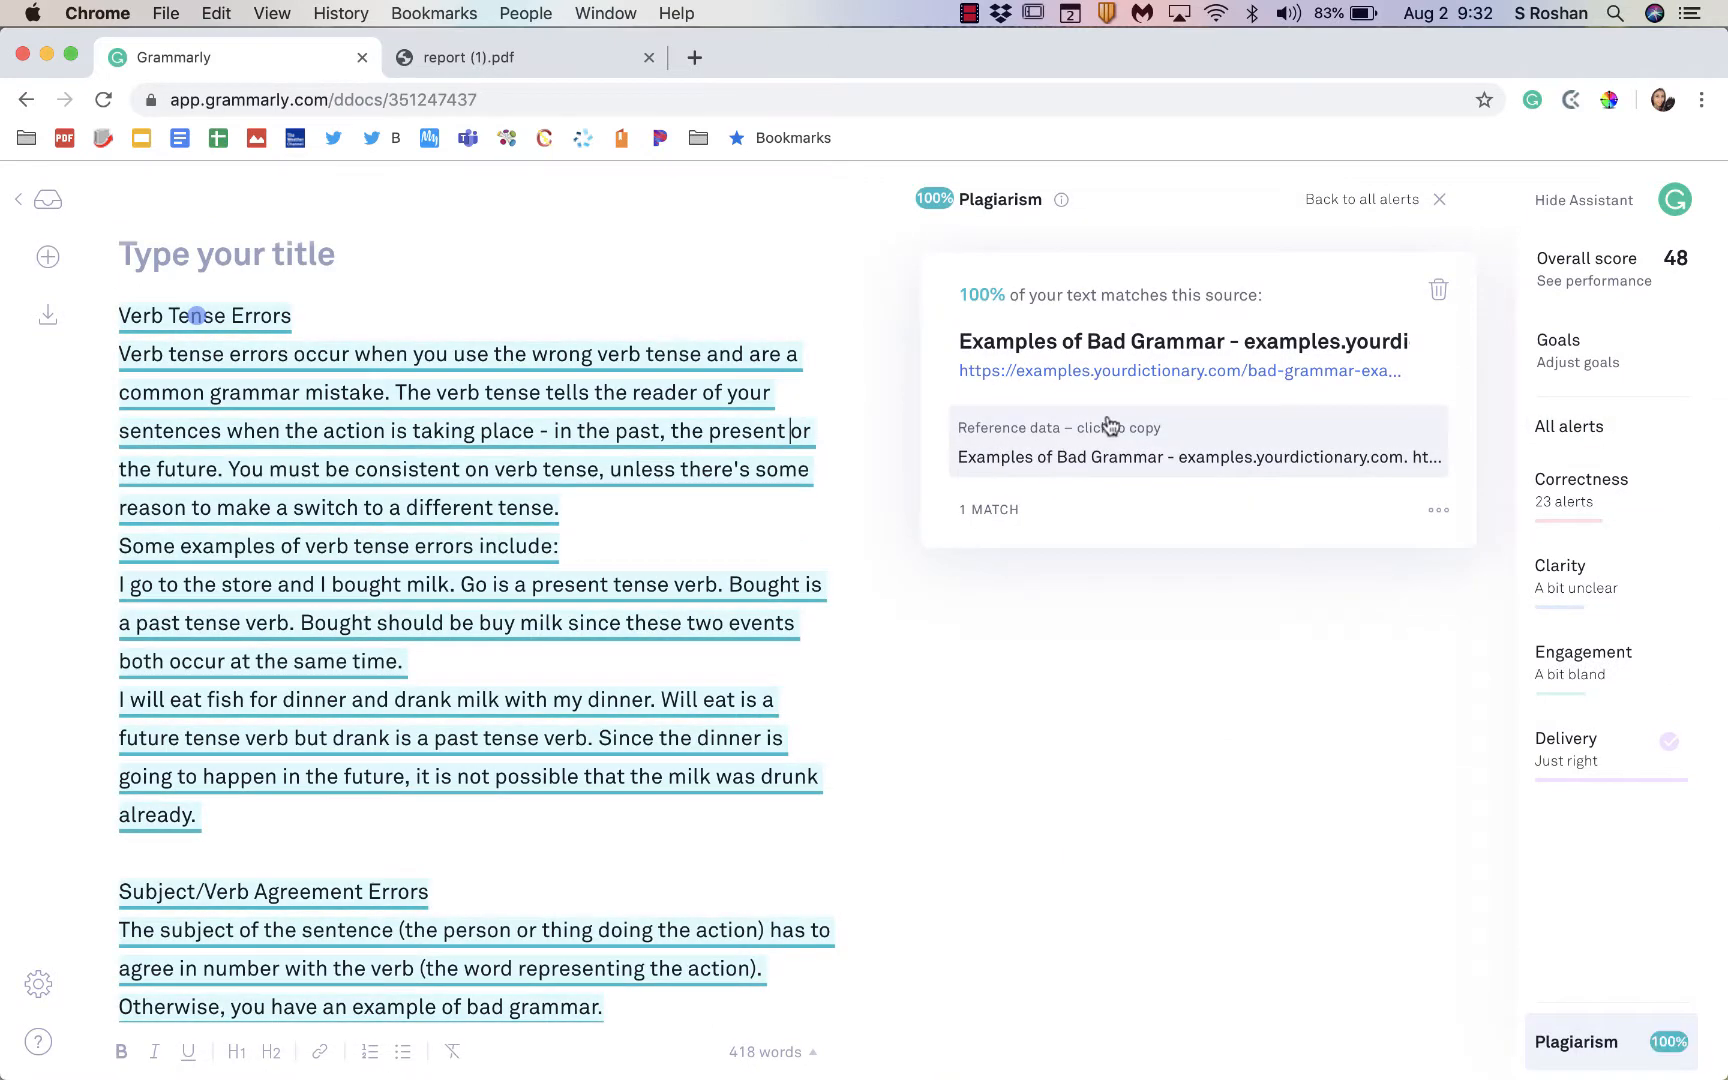
mouse_move(1176, 370)
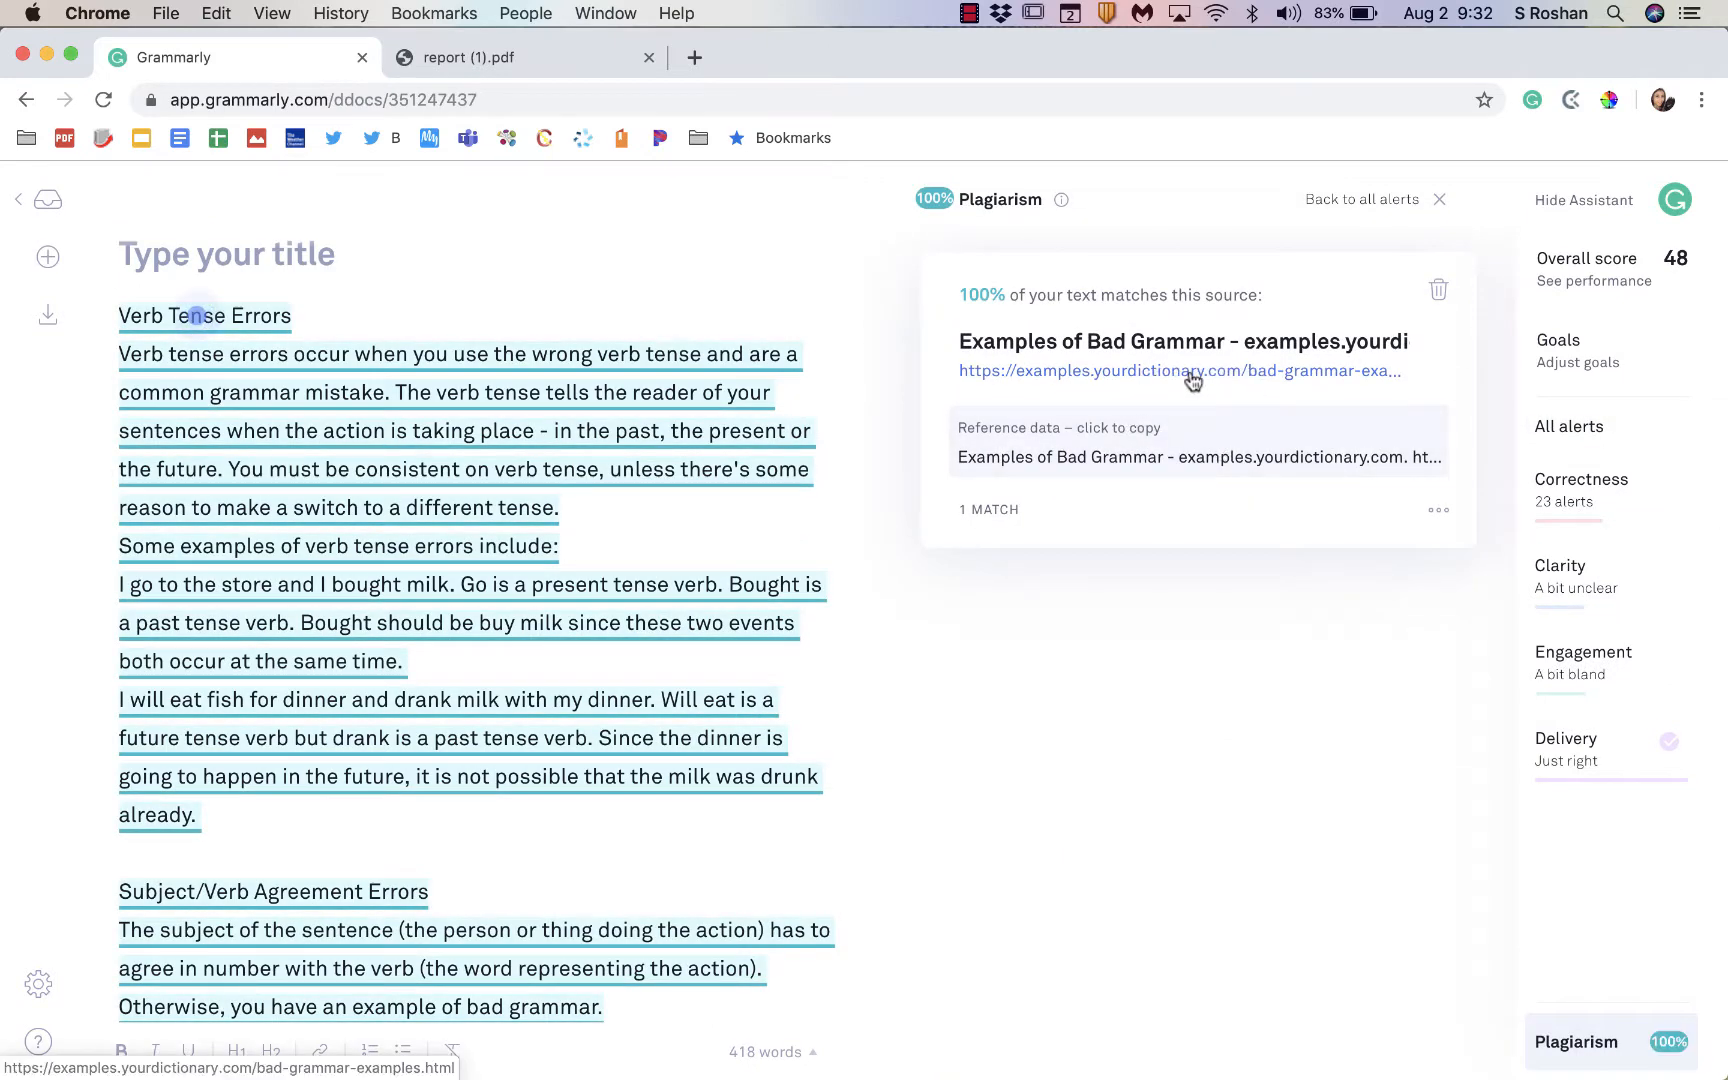
mouse_move(1158, 406)
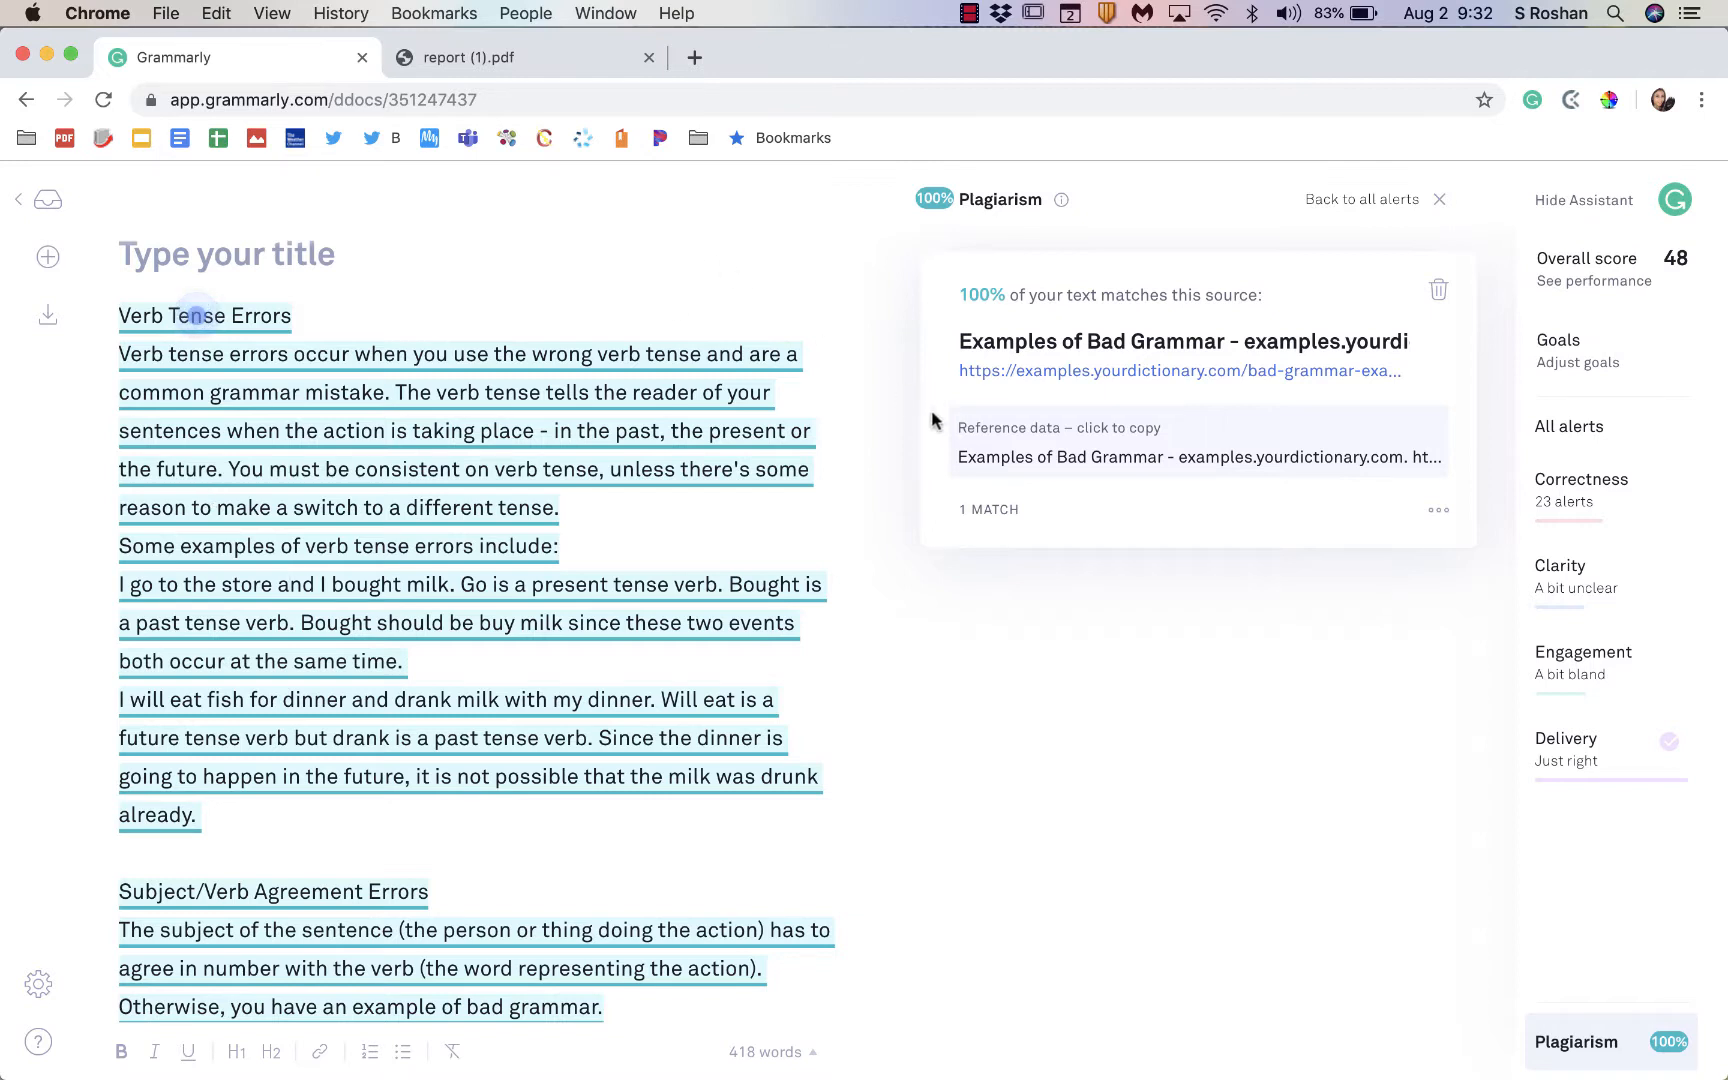
left_click(288, 584)
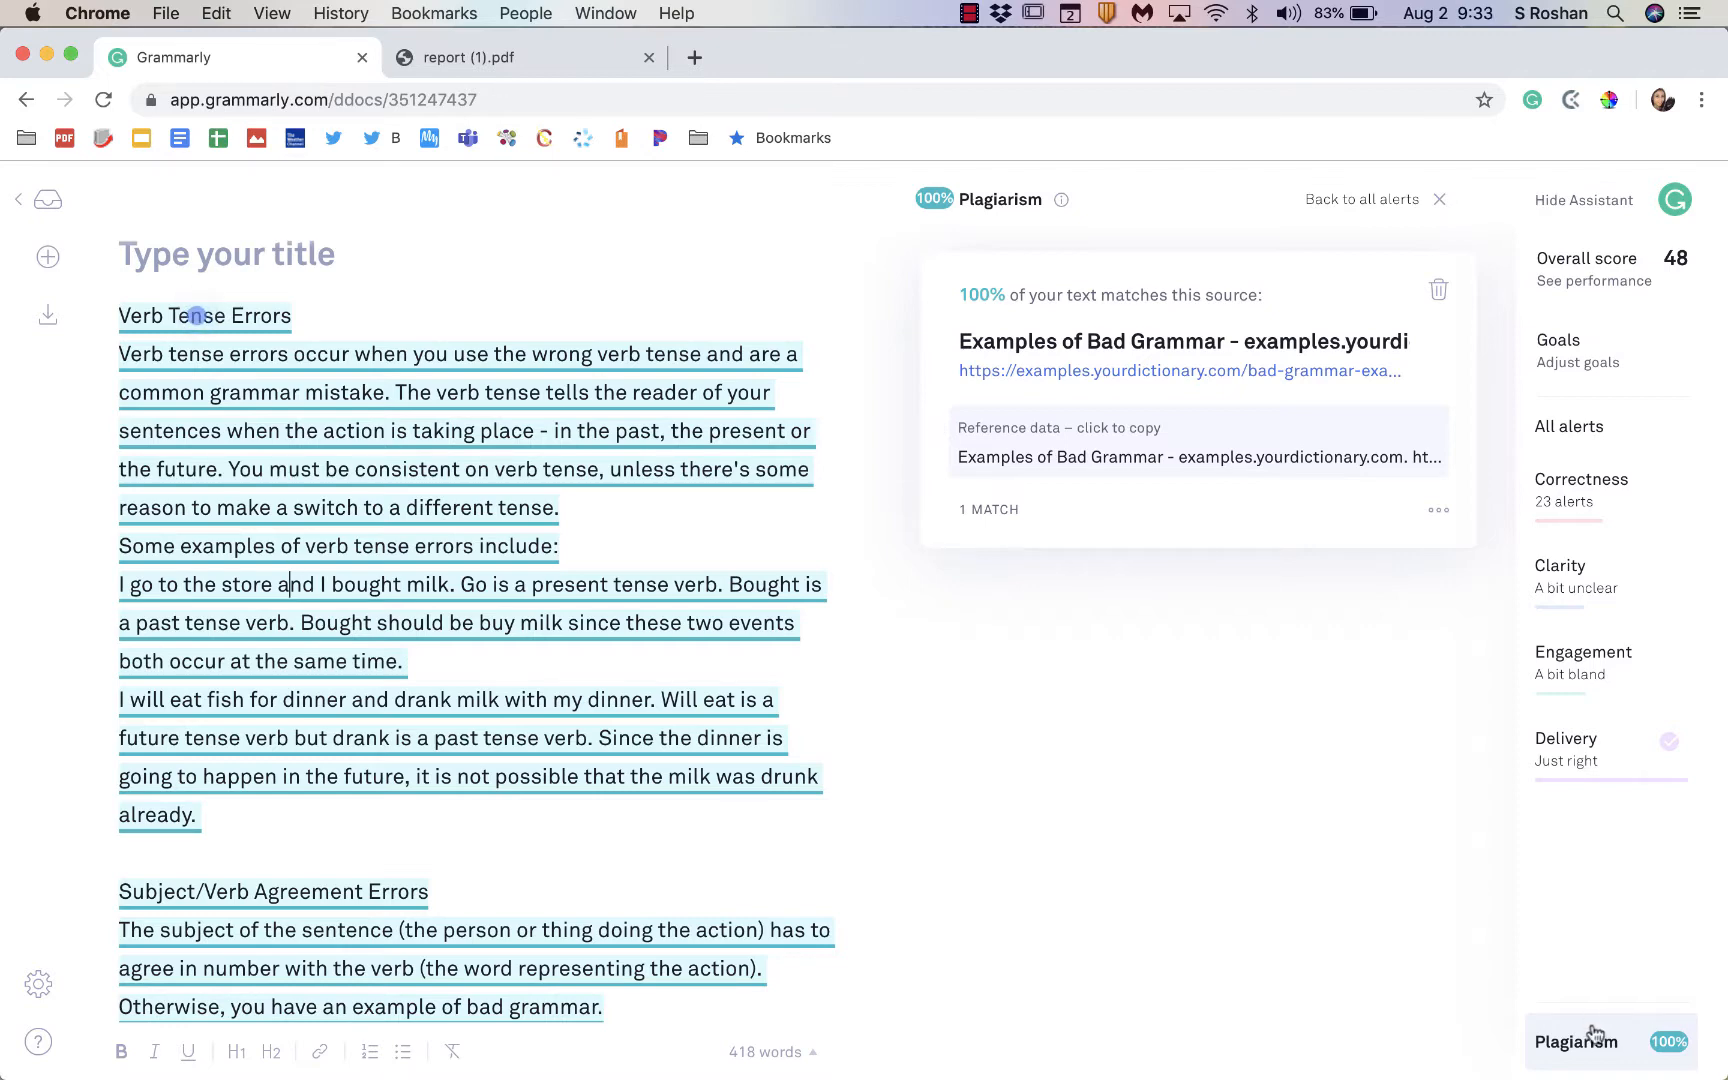
left_click(792, 430)
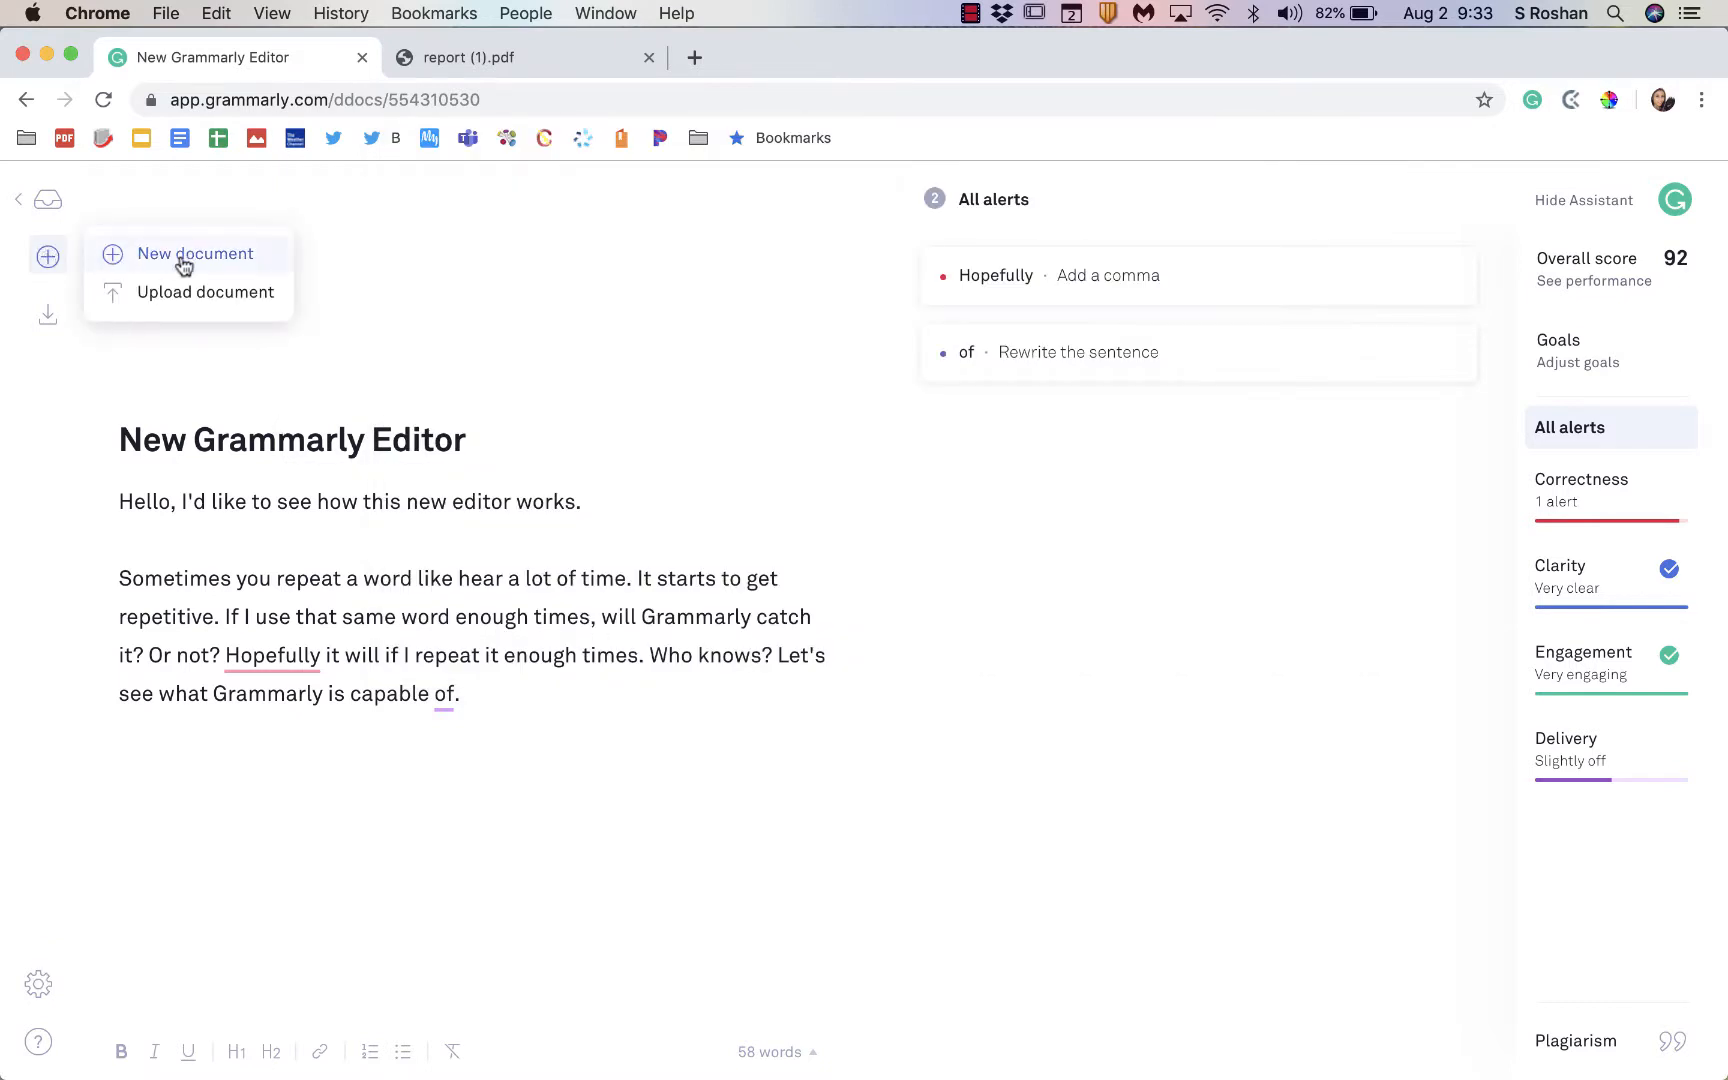
Step: Download the document as a Word file and copy its text to the clipboard
left_click(46, 316)
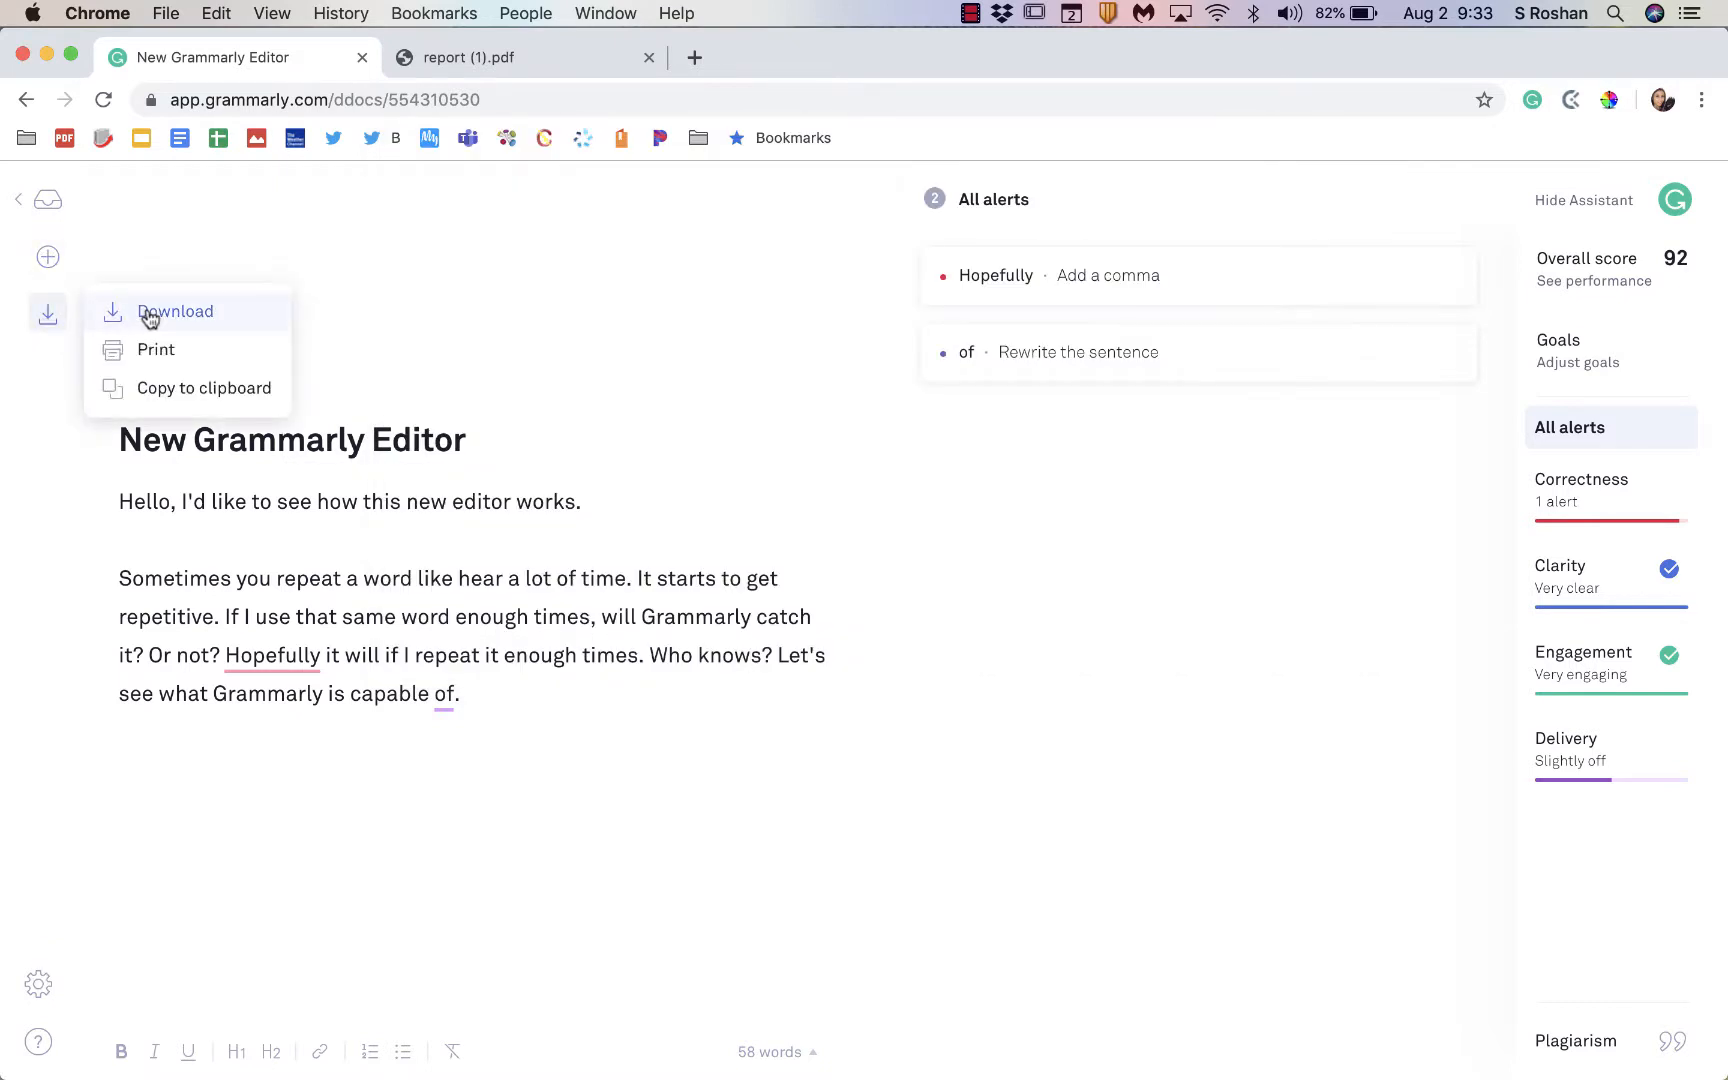
left_click(174, 312)
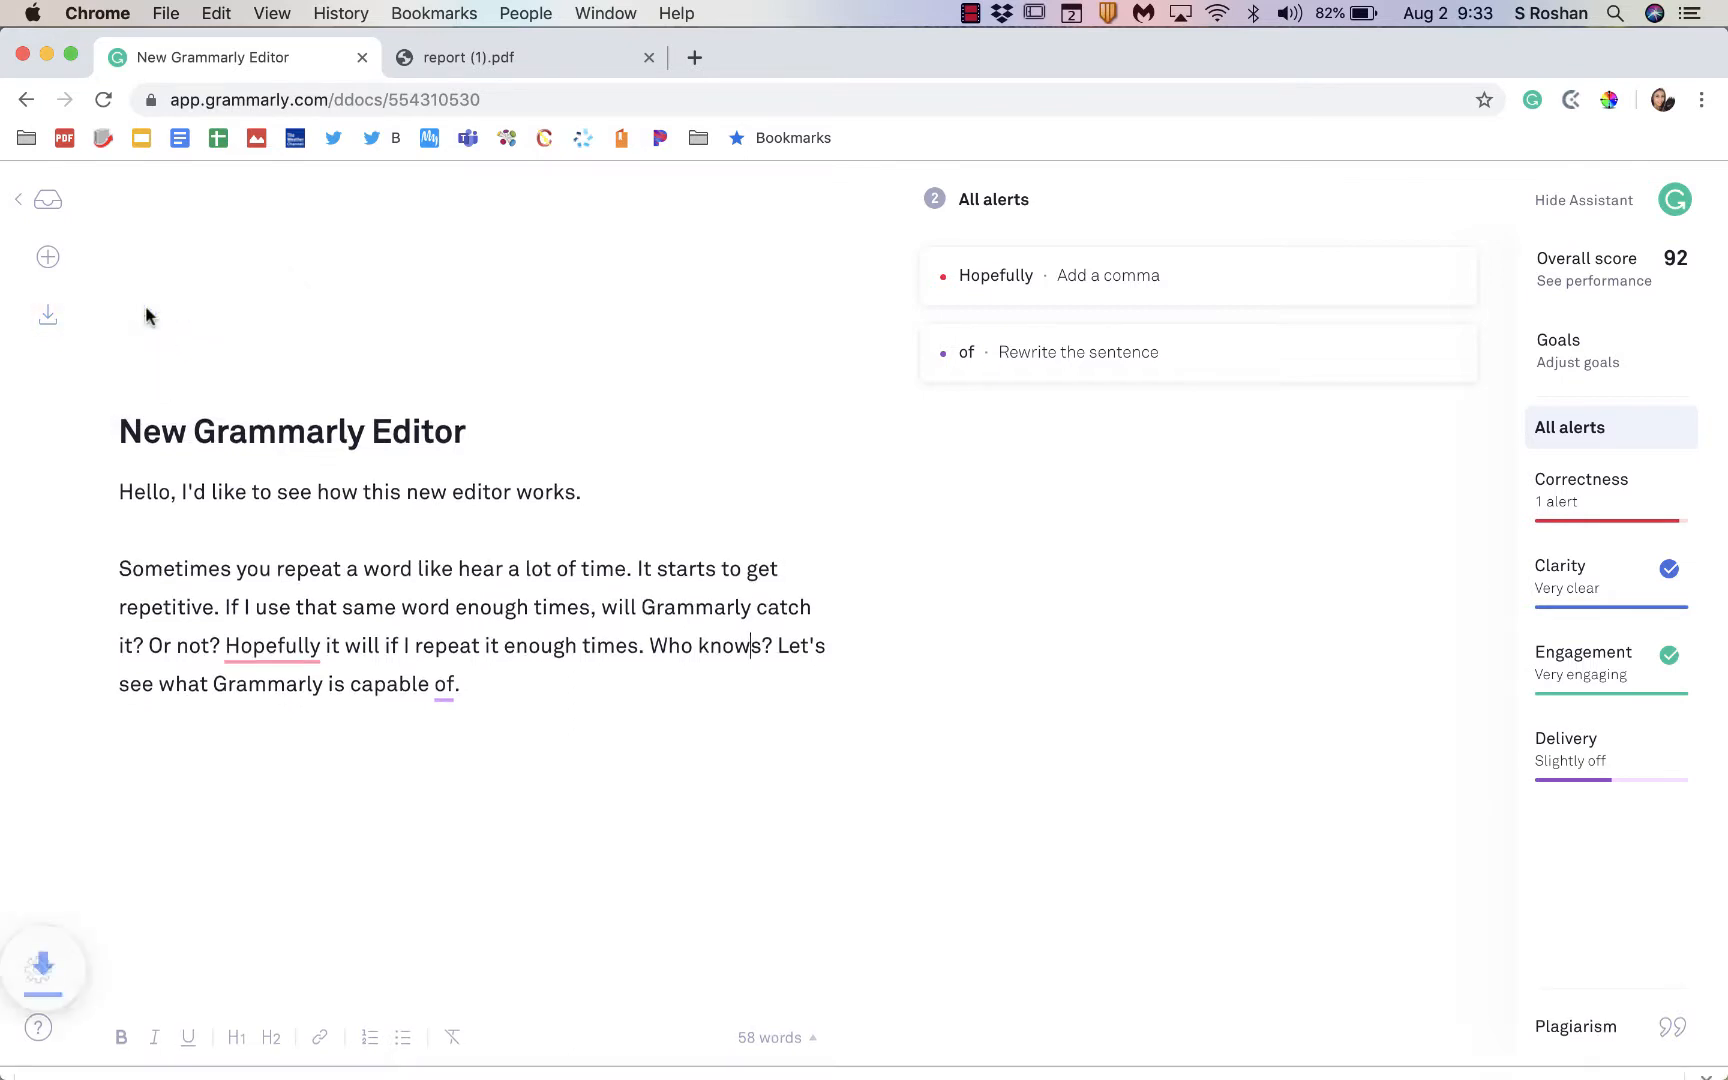
left_click(48, 316)
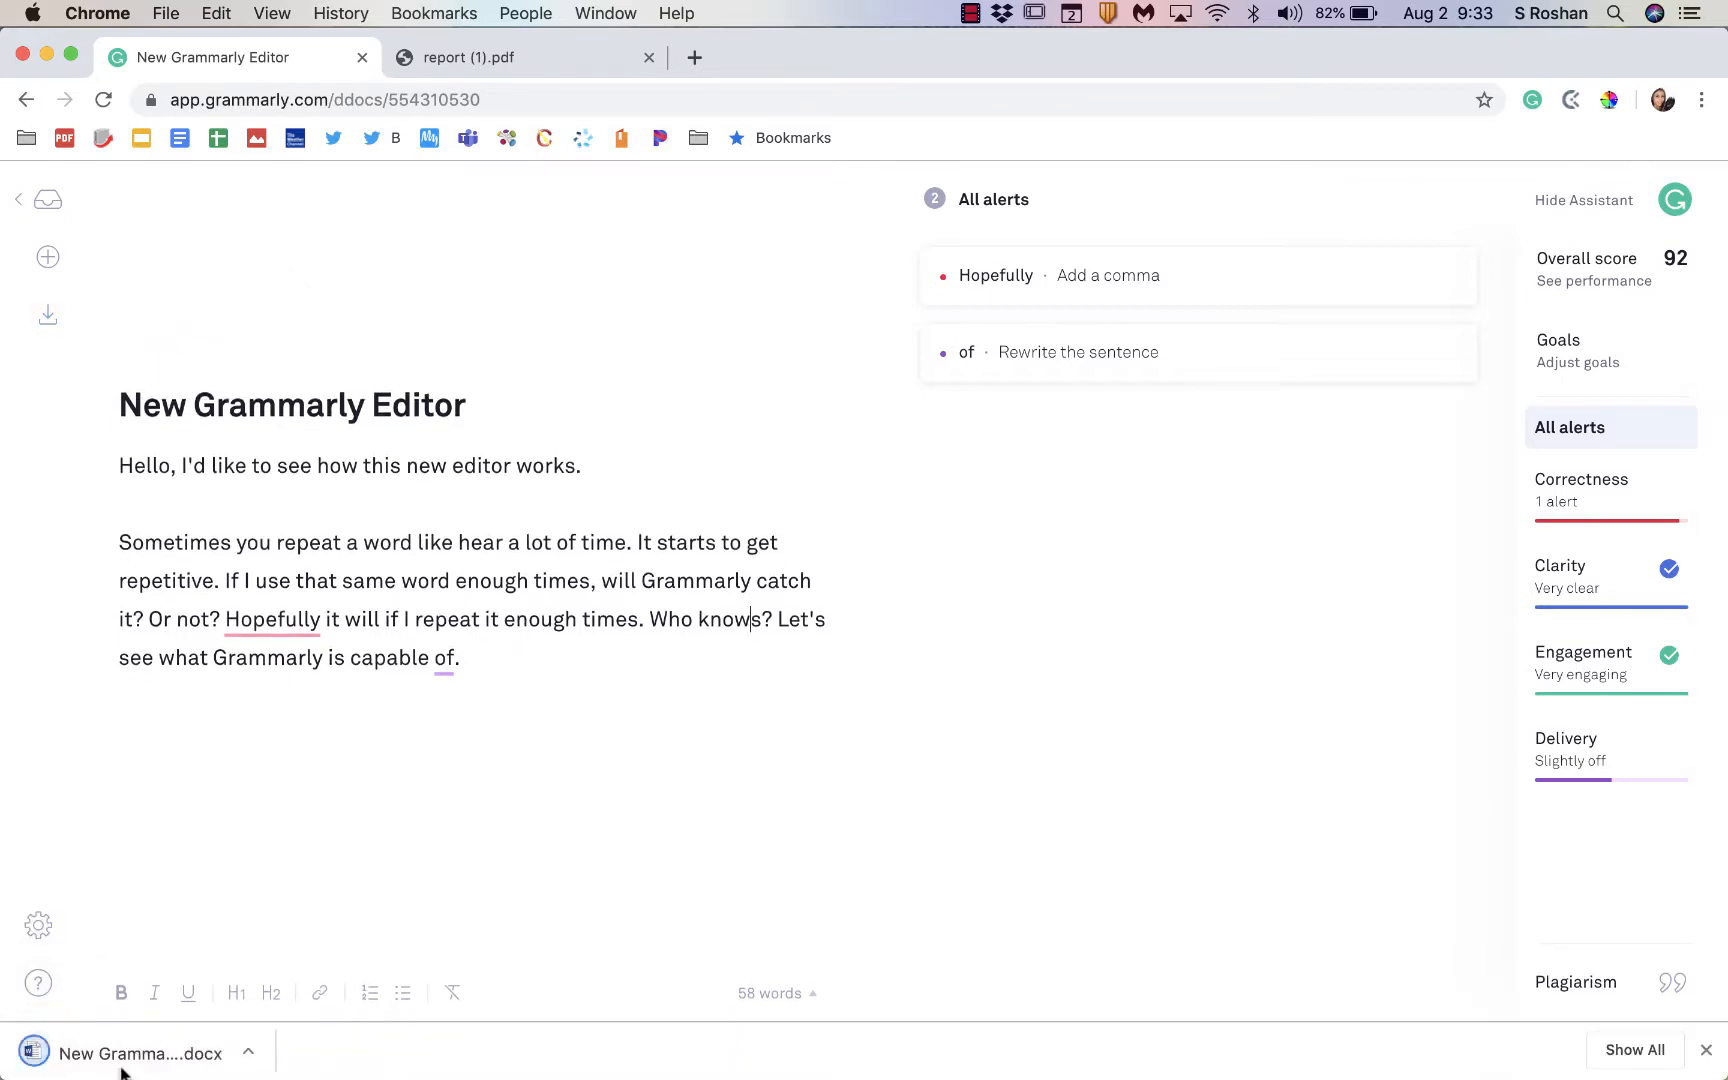
left_click(48, 316)
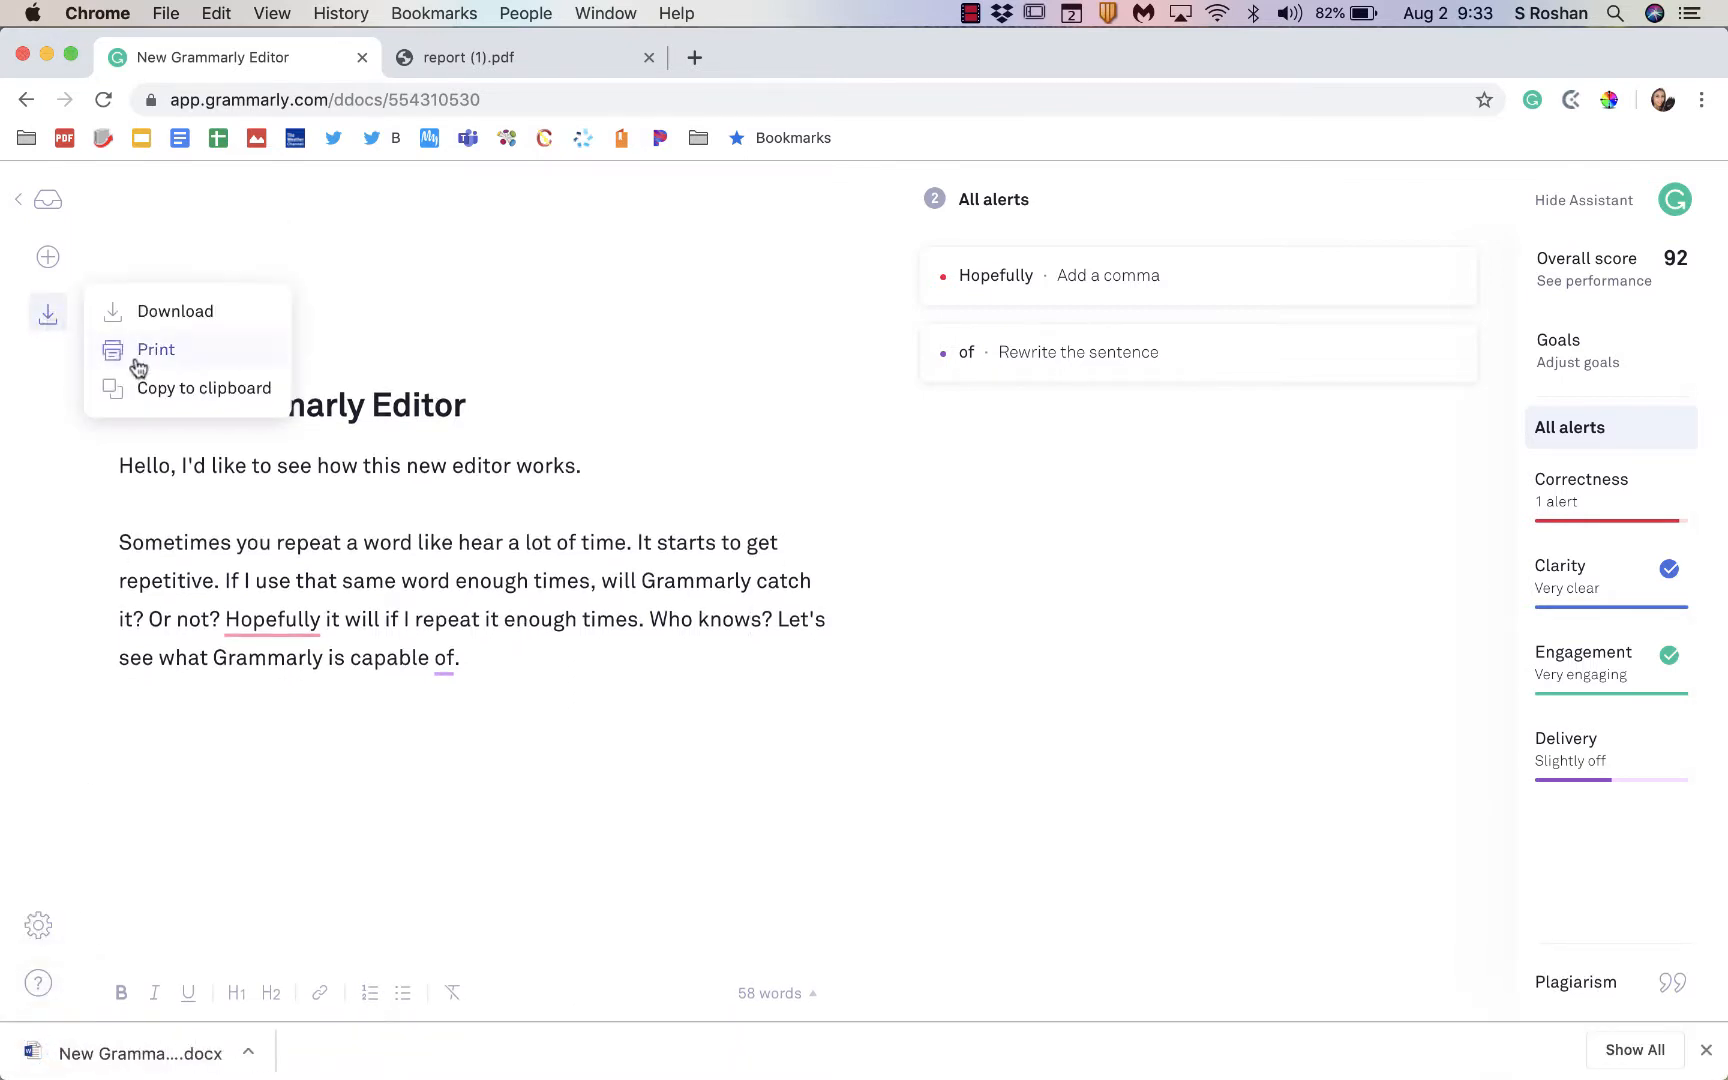
left_click(156, 350)
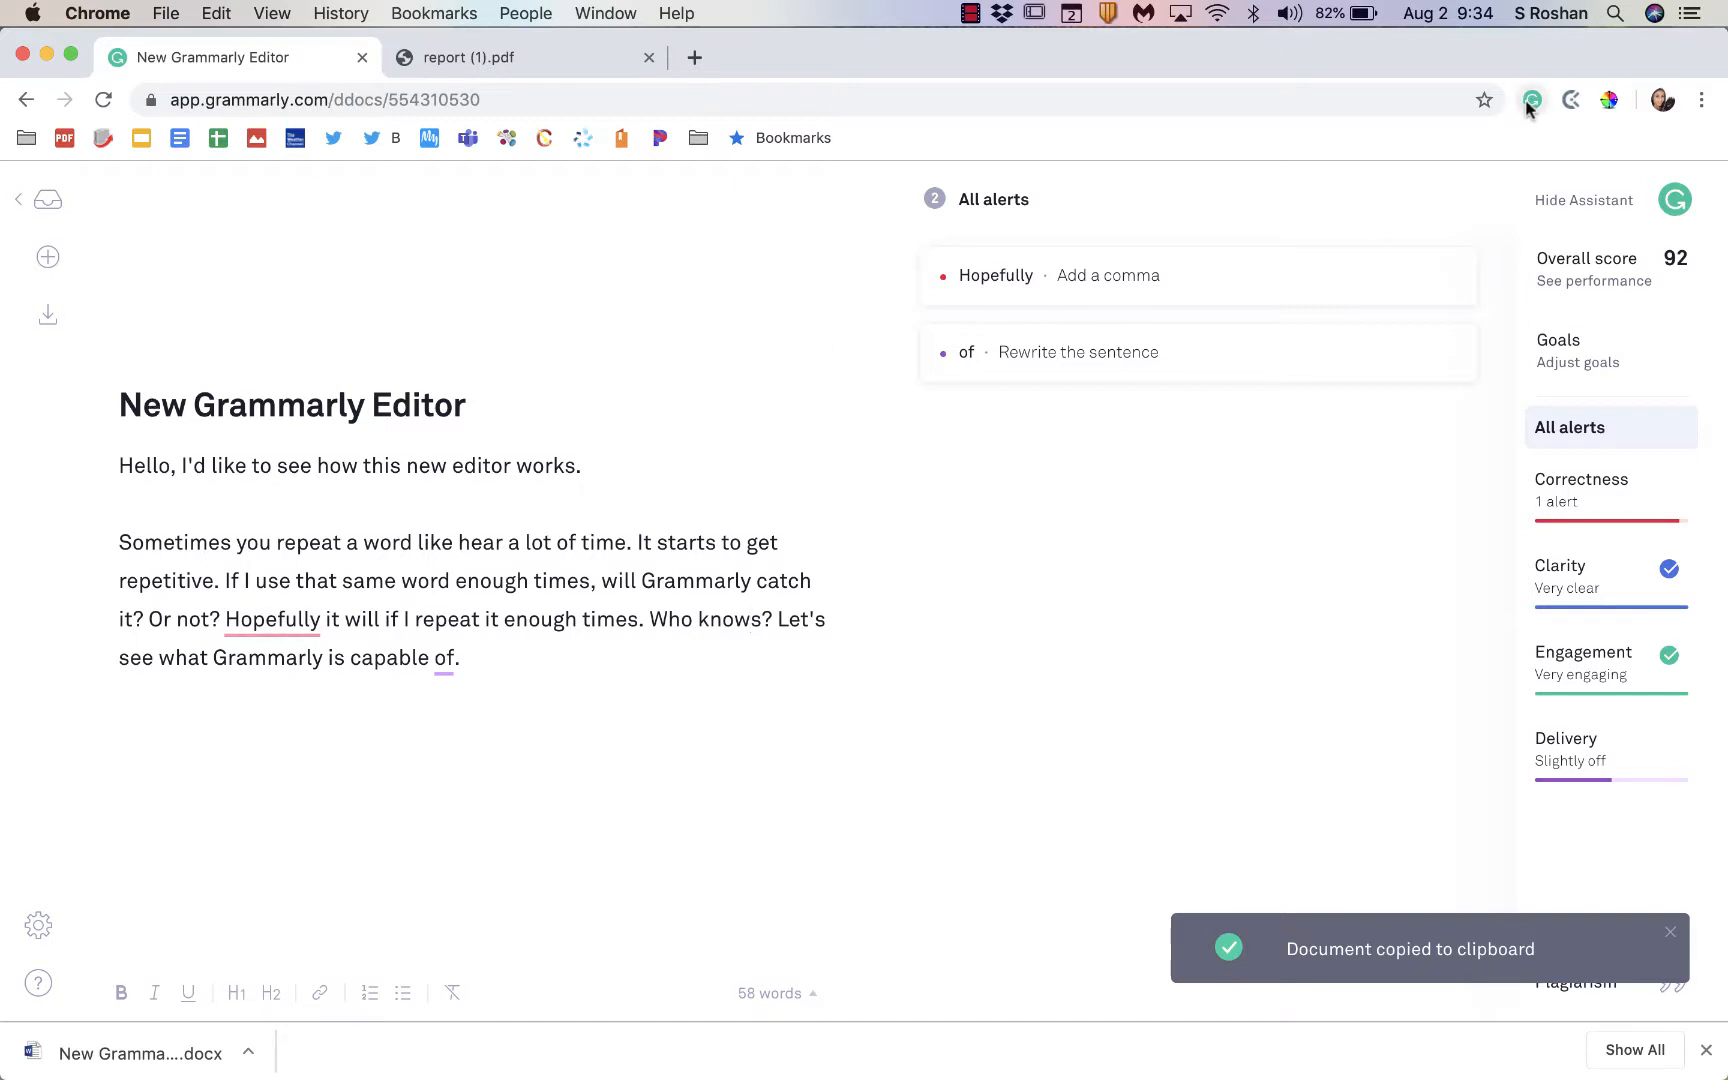
Step: Show the Grammarly extension settings over the downloaded report tab
left_click(1530, 100)
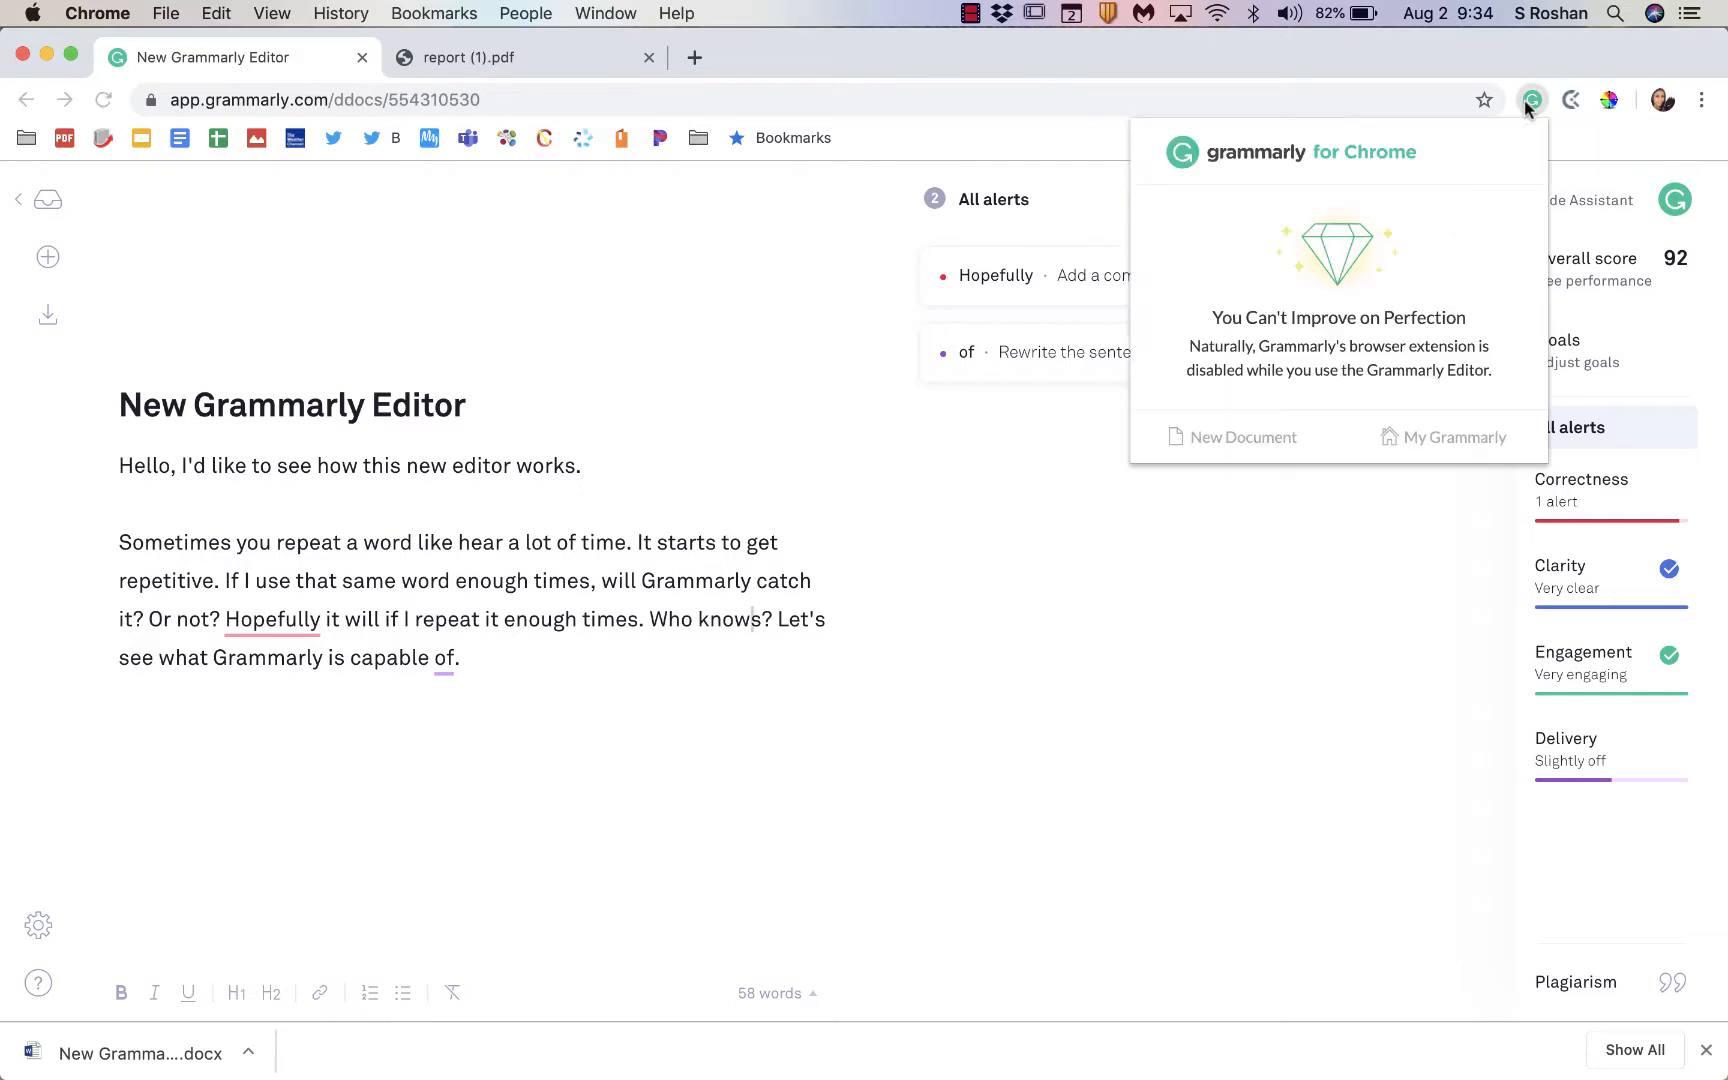
left_click(484, 58)
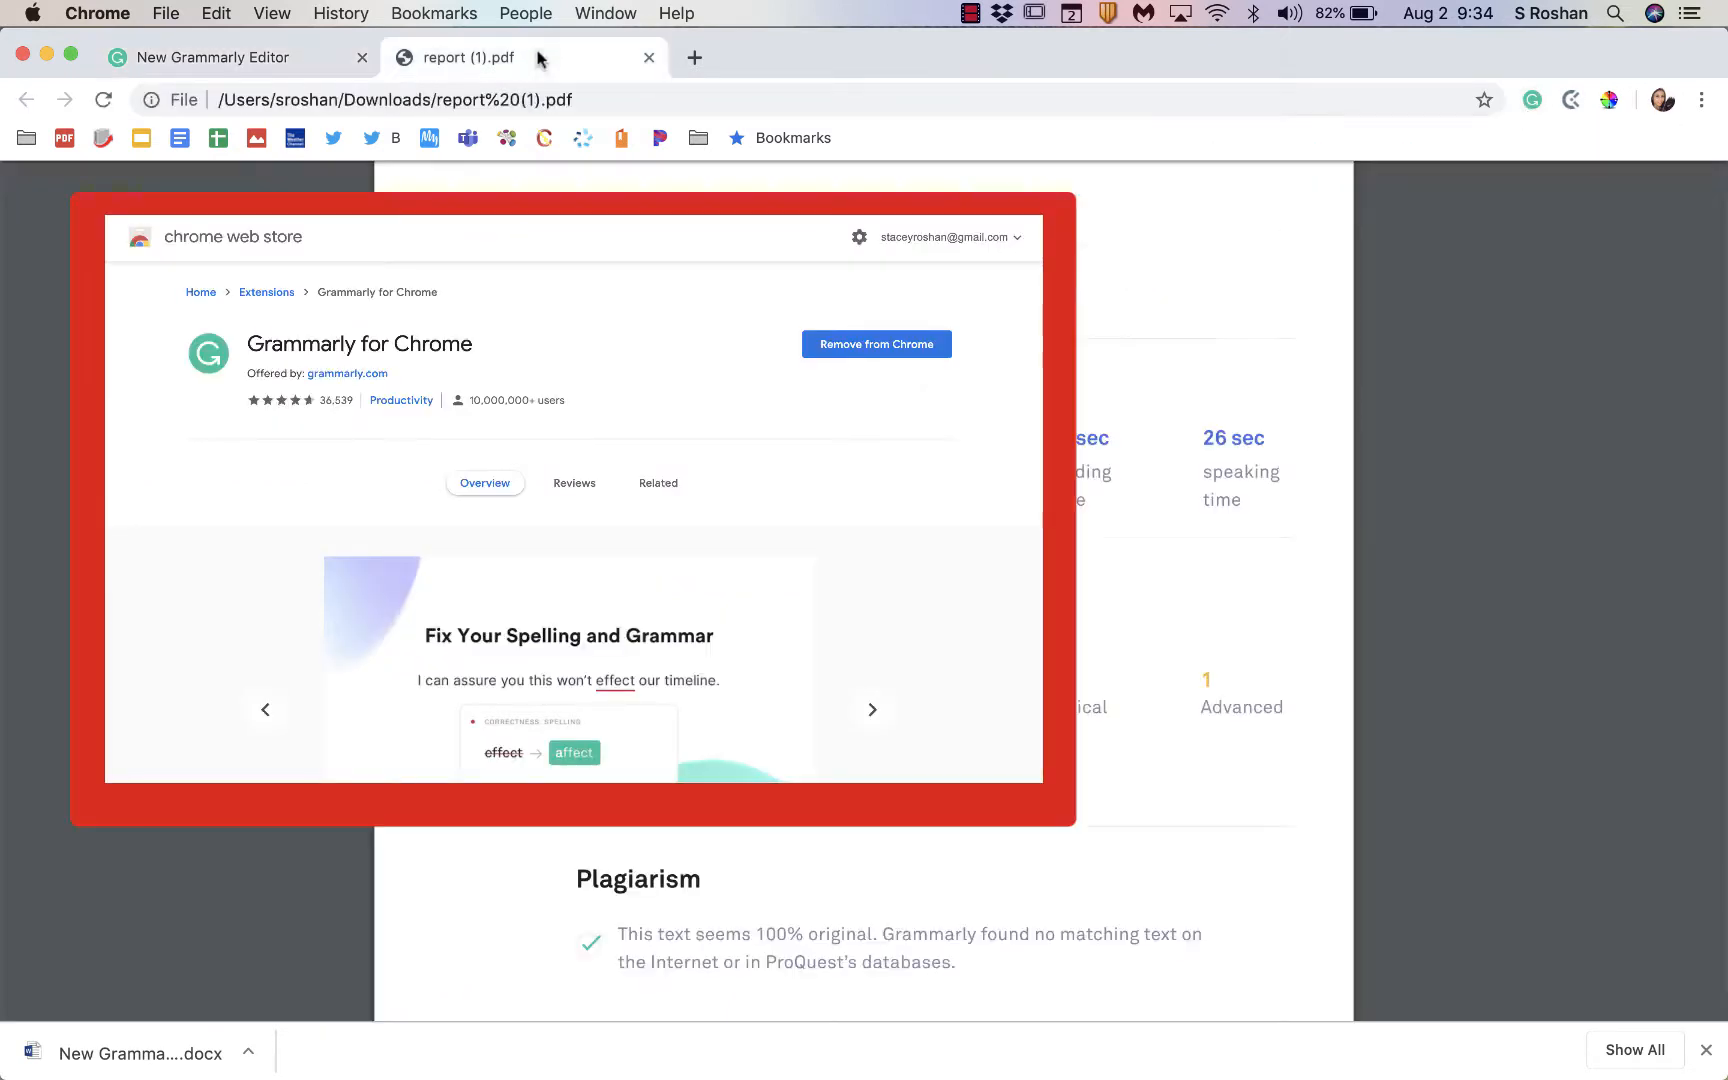
left_click(1530, 100)
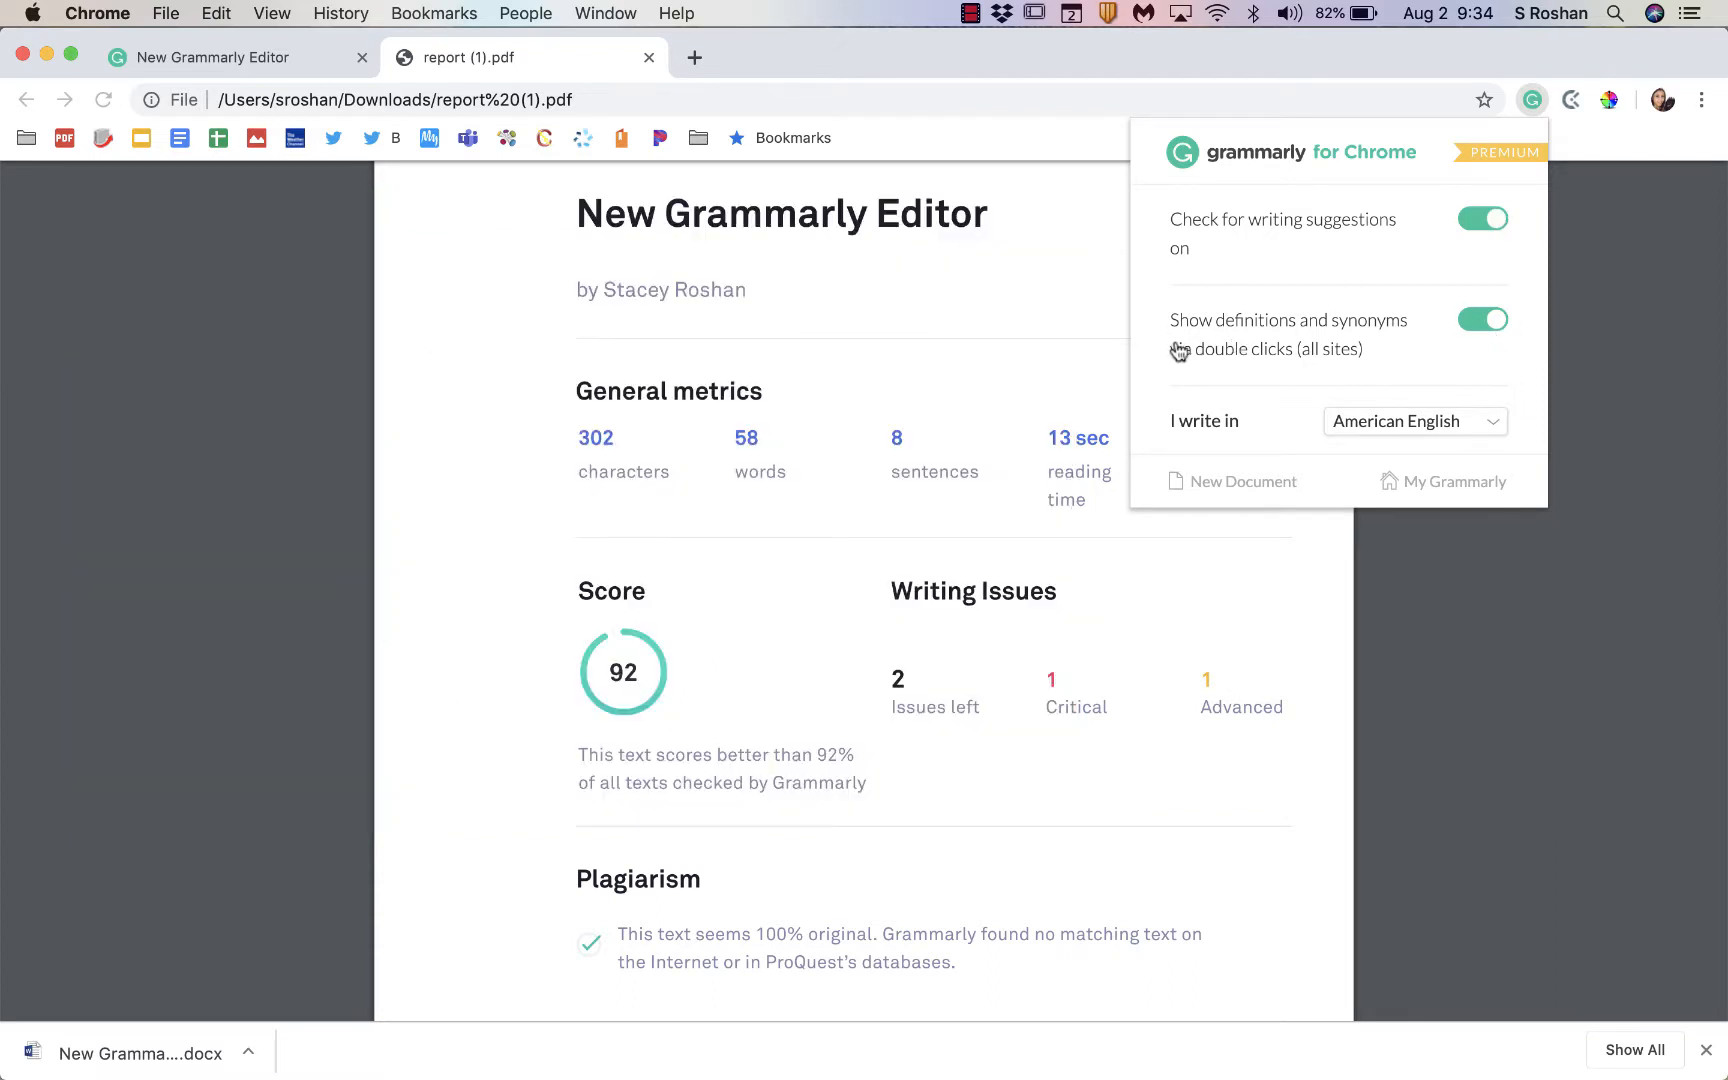
Step: Look up the definition of the word 'across' by double-clicking it on the page
scroll("down", 3)
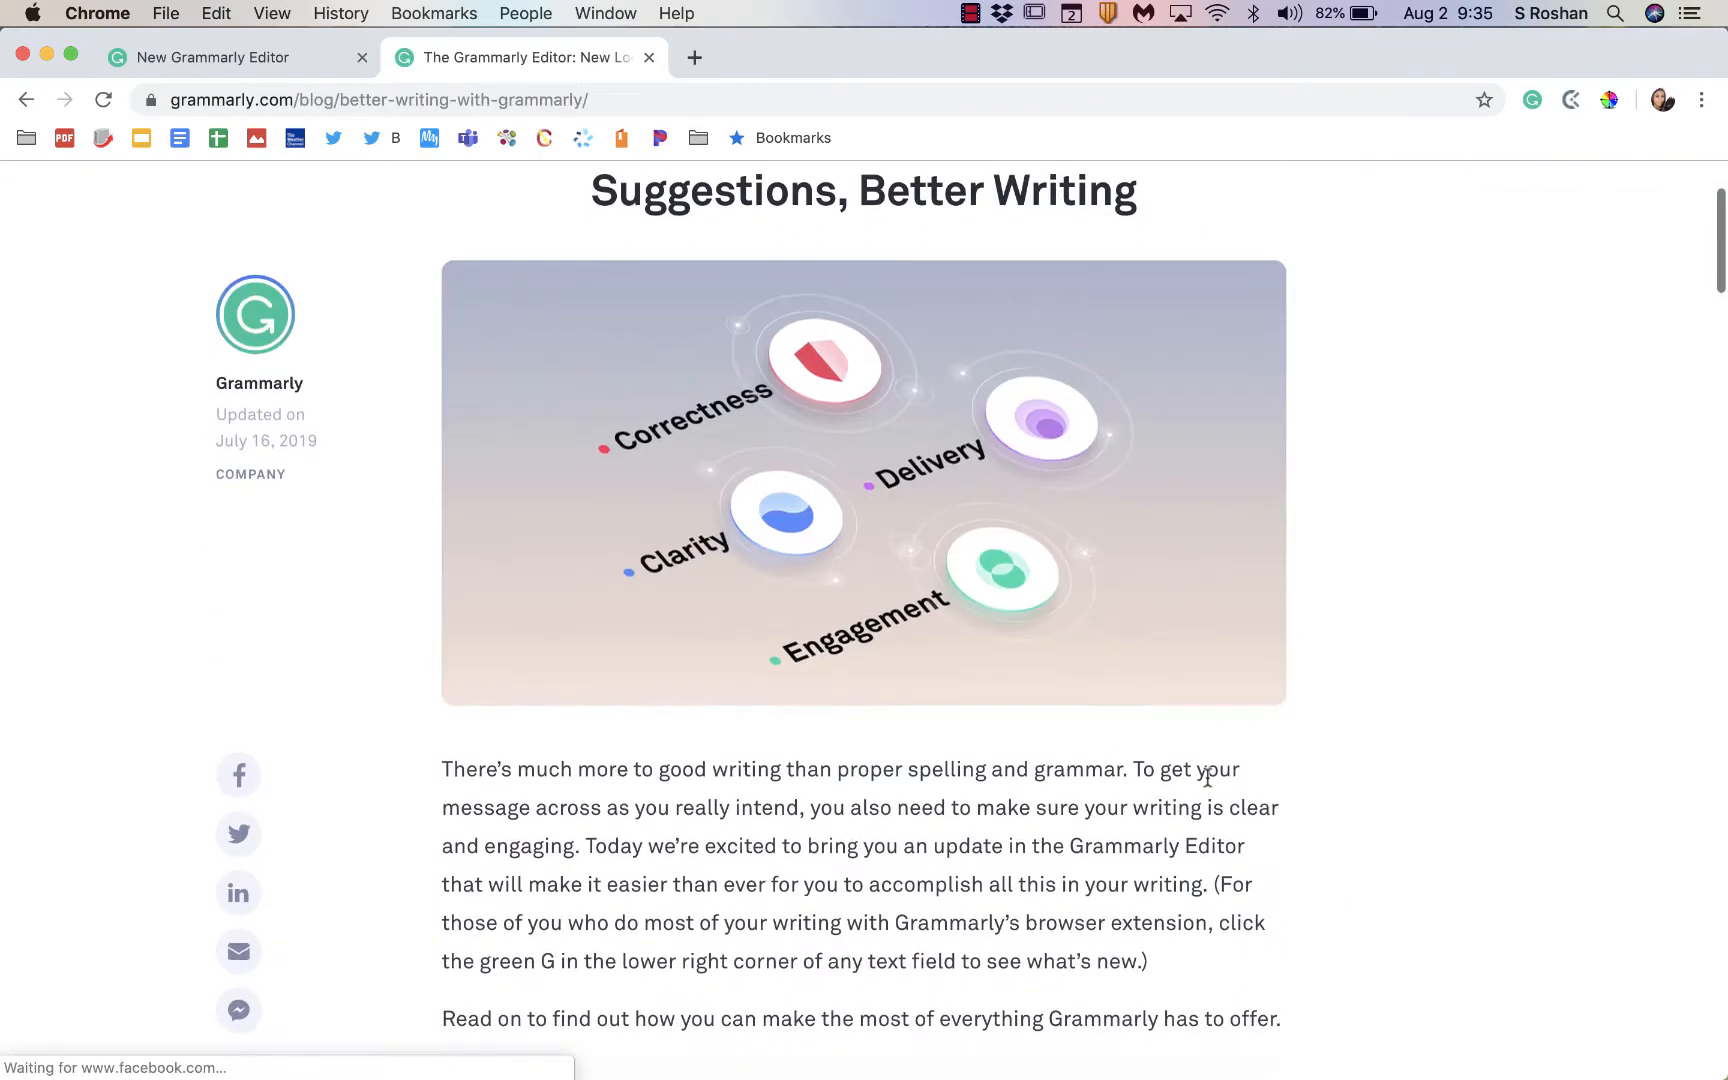
scroll("down", 3)
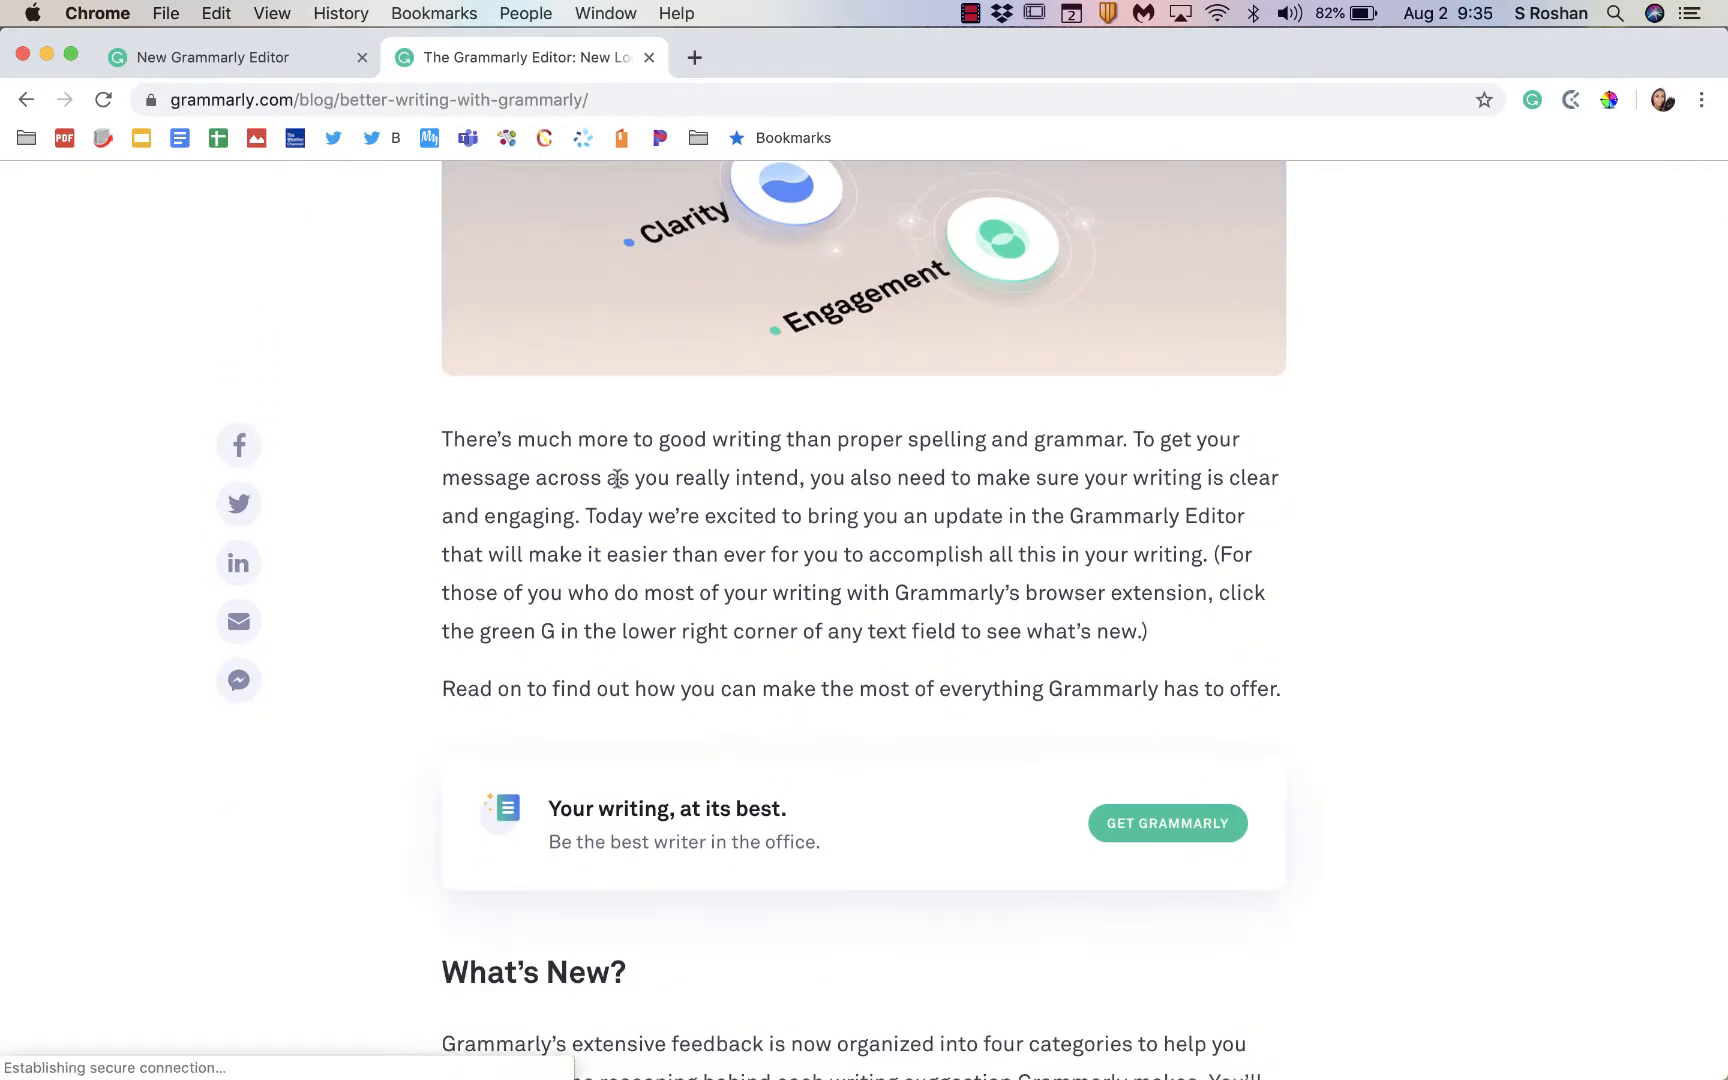
double_click(566, 478)
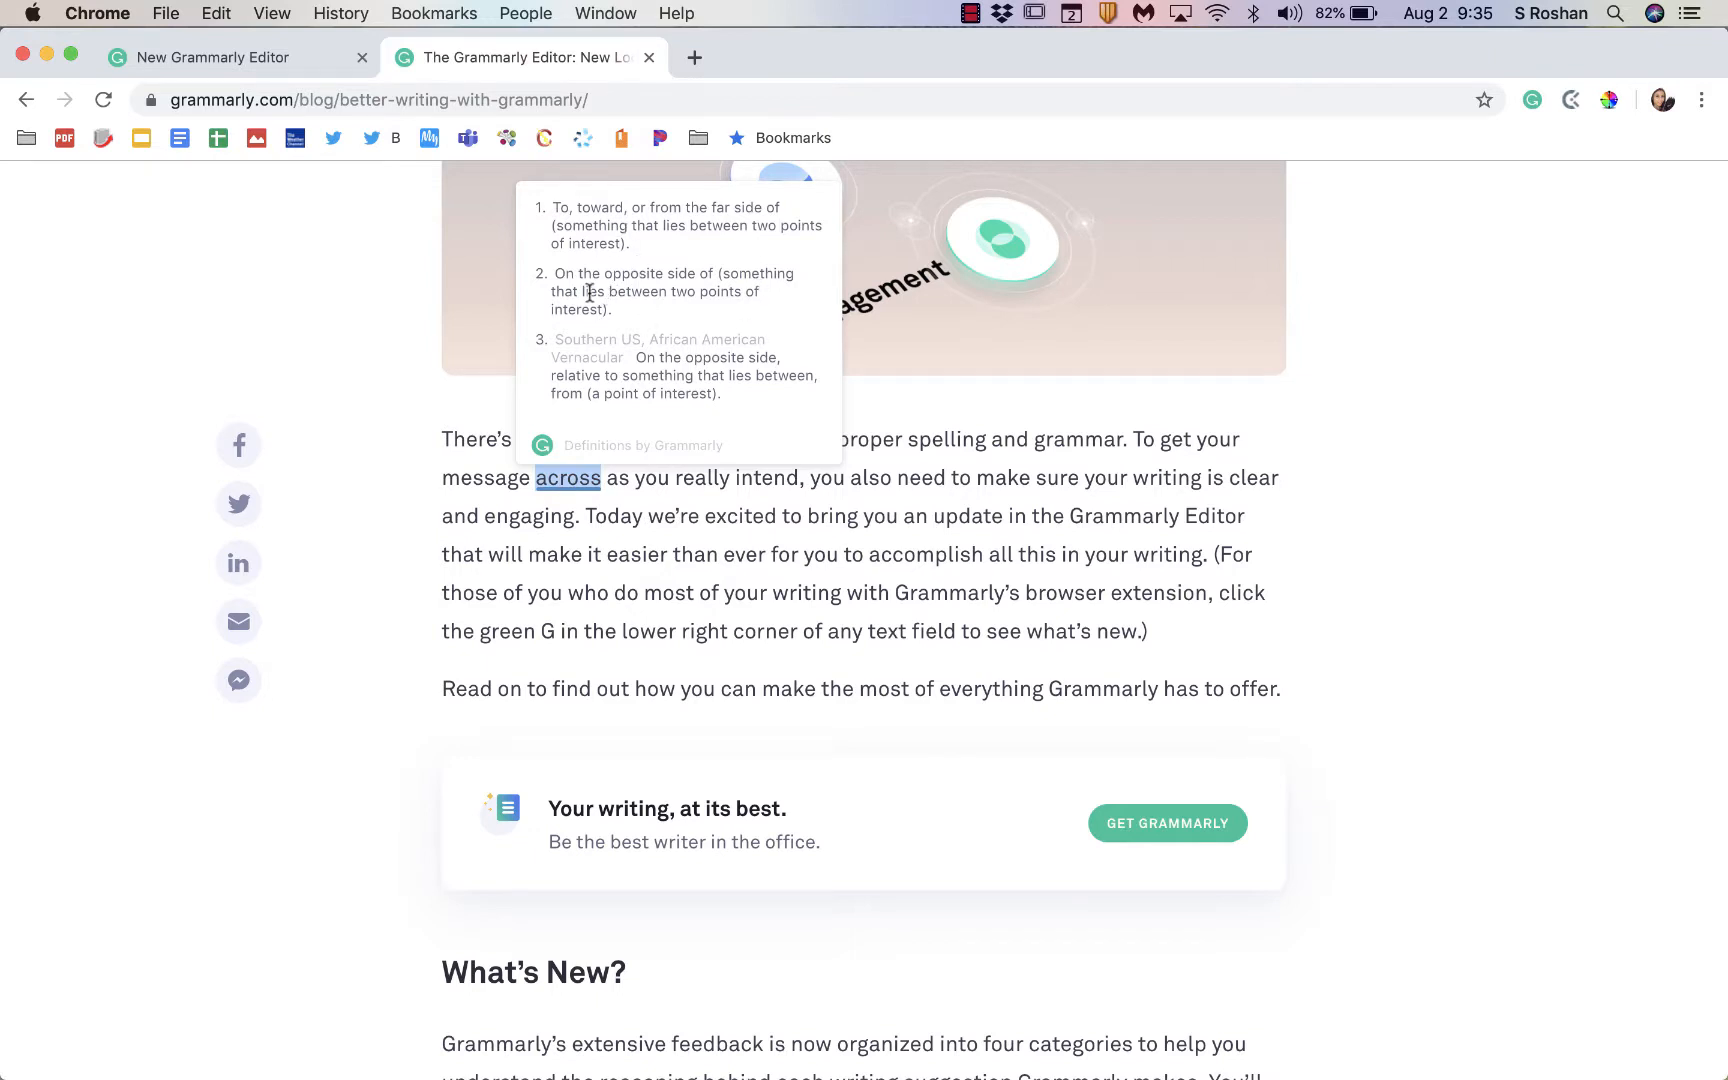
mouse_move(1302, 192)
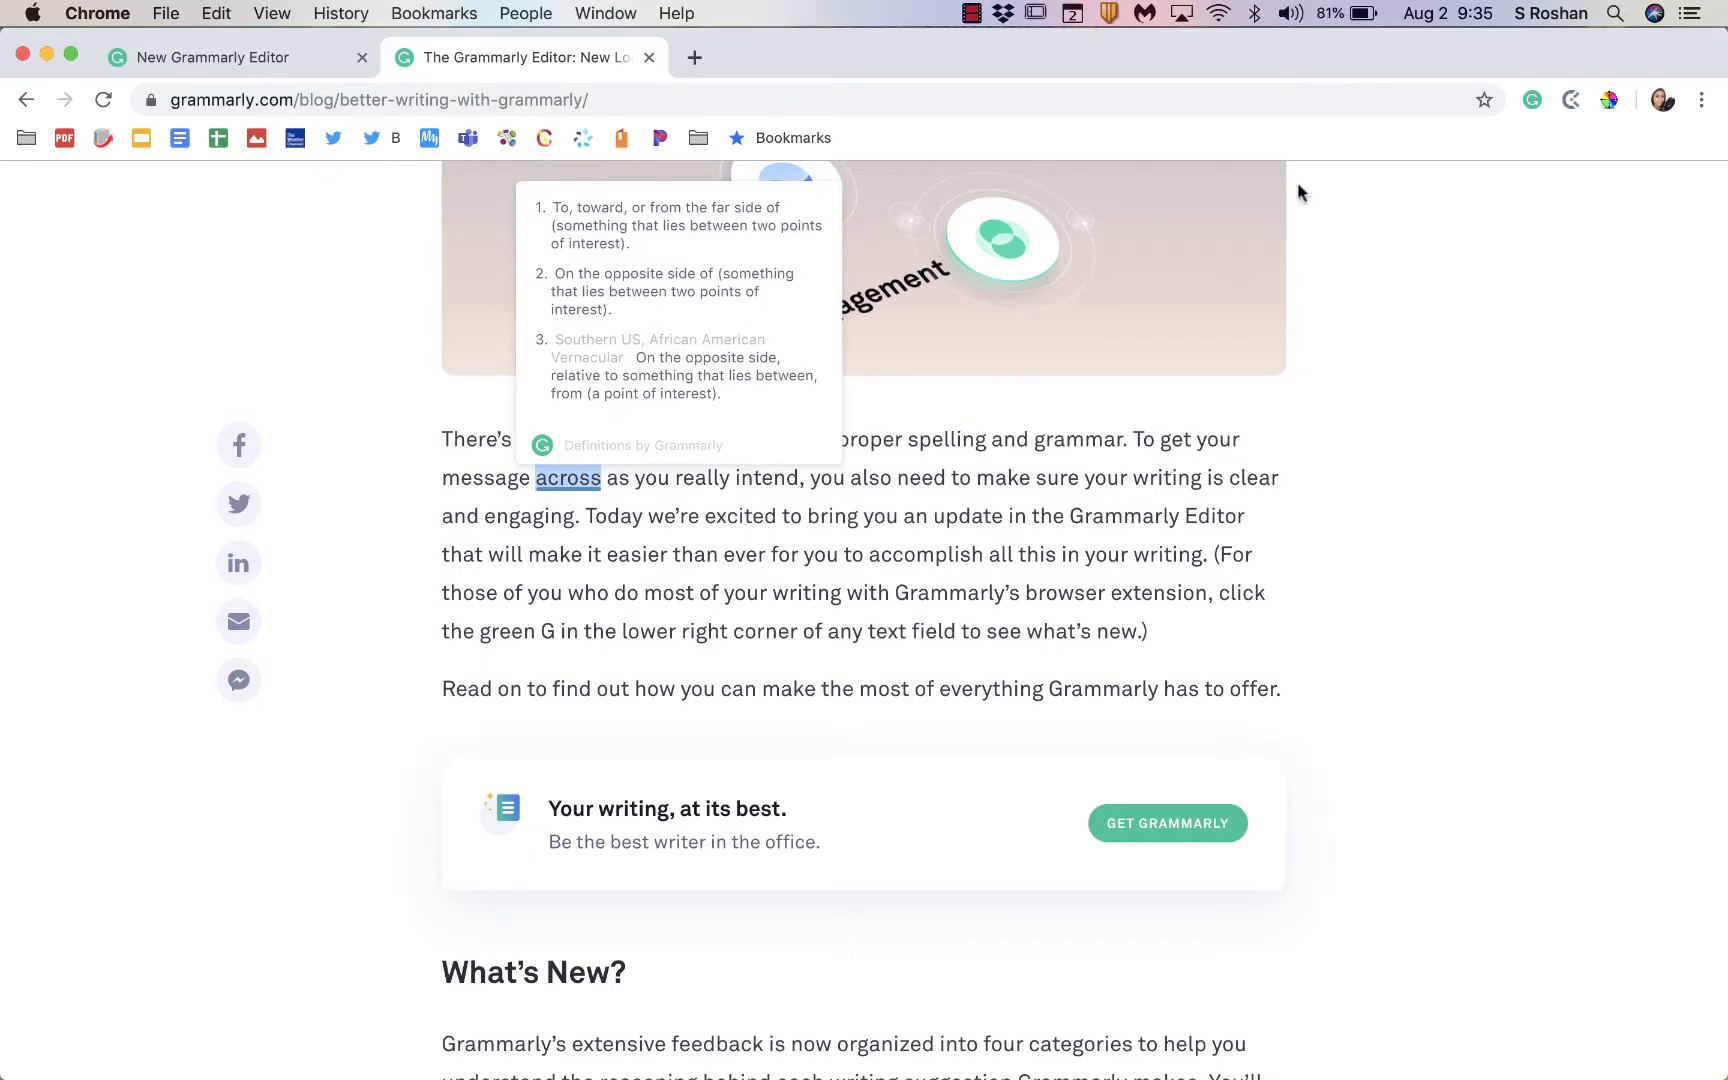
Step: Turn off double-click definitions in the extension settings and confirm 'across' no longer shows one
left_click(1530, 100)
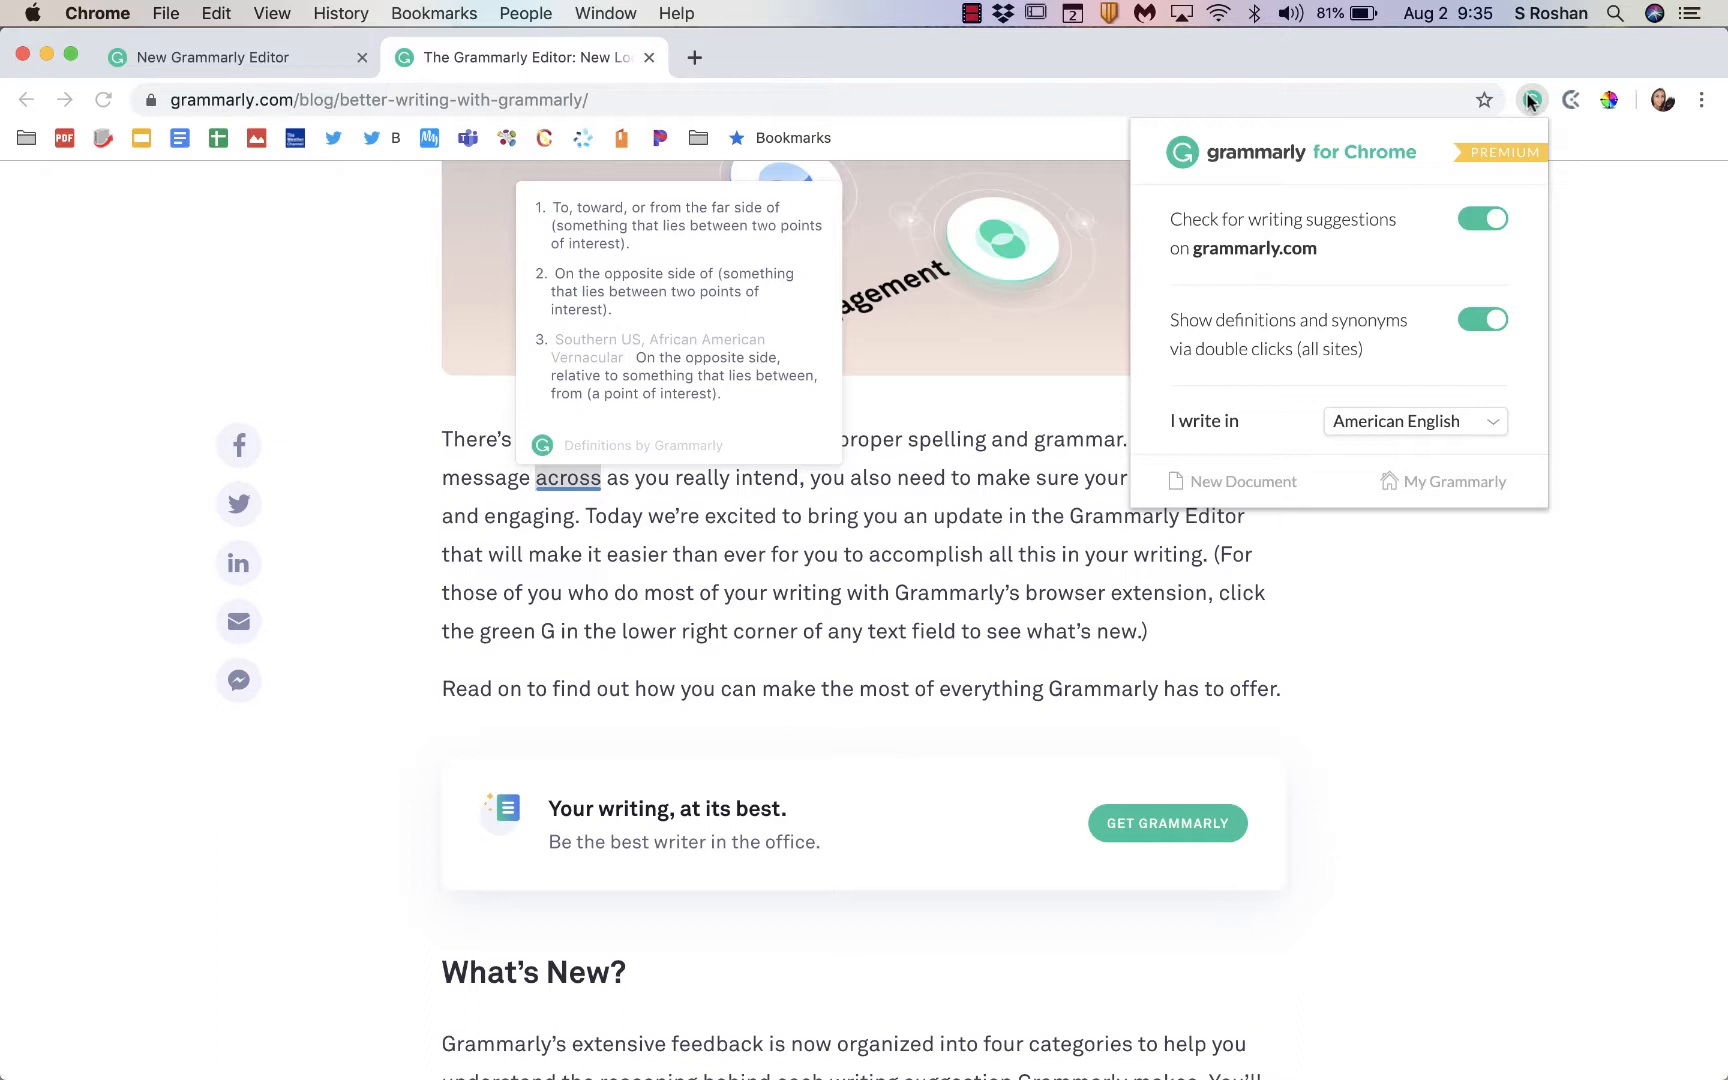
mouse_move(1534, 104)
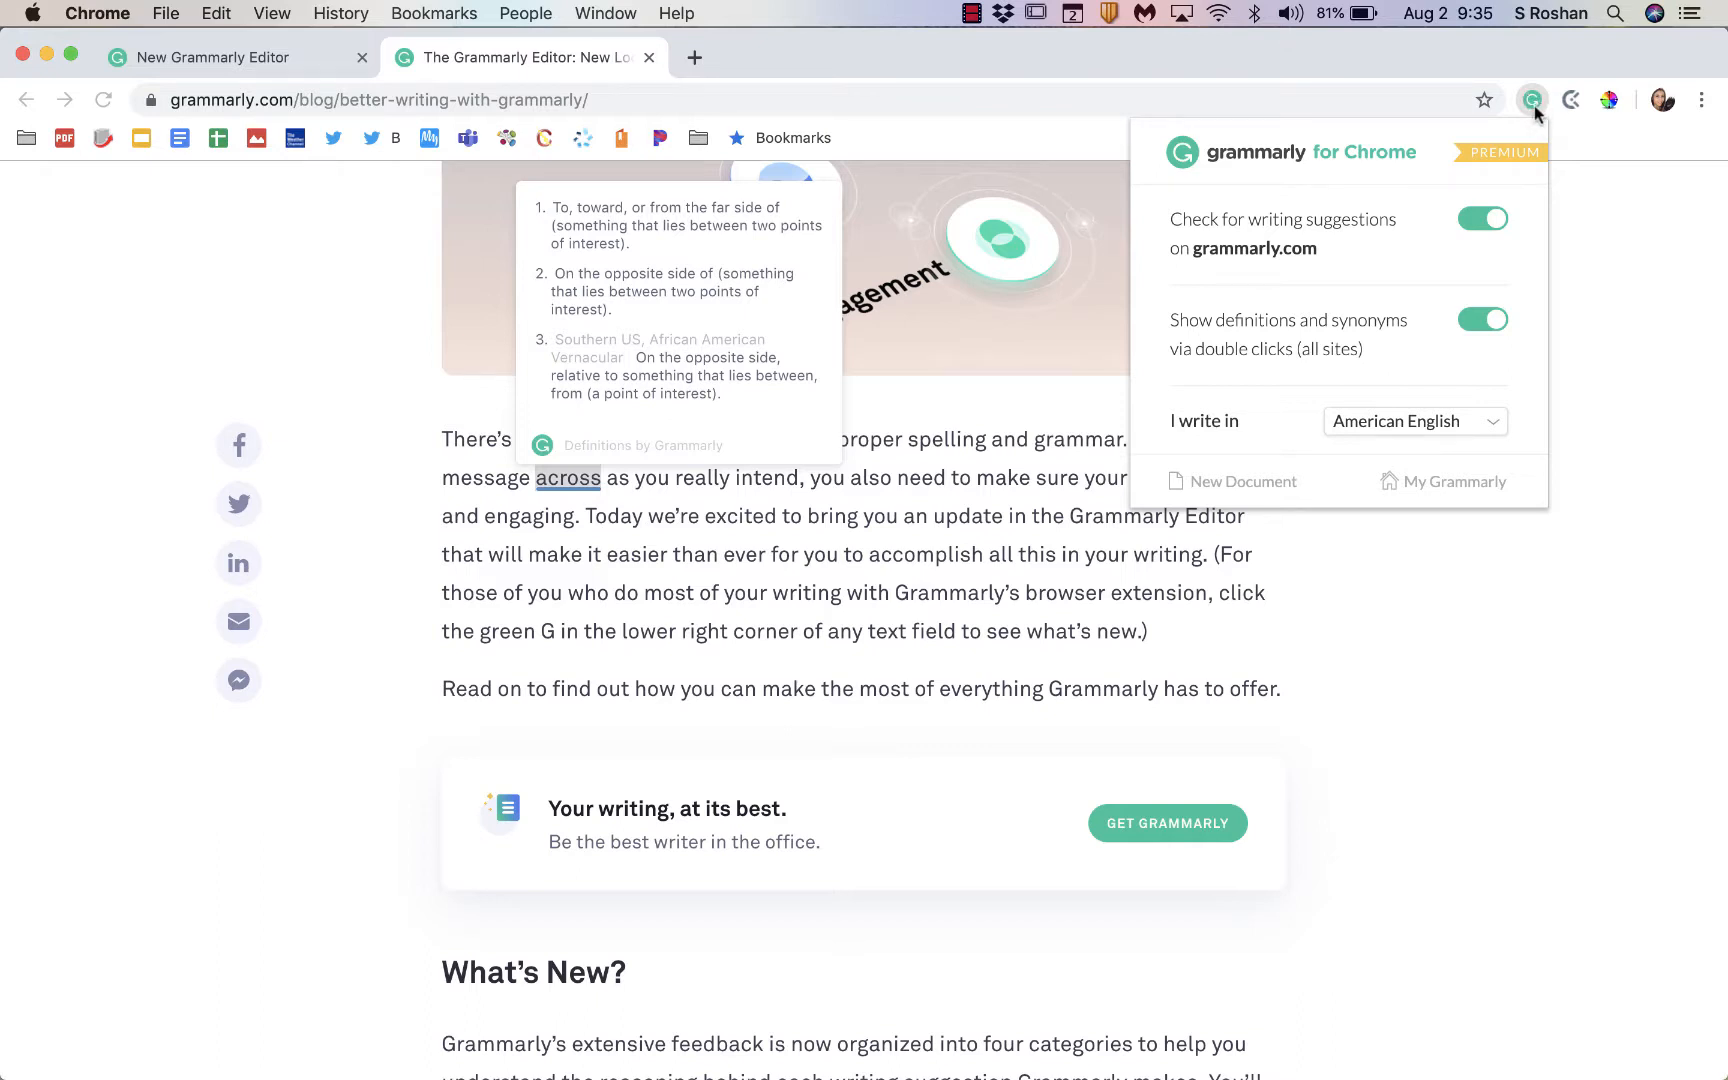
left_click(802, 724)
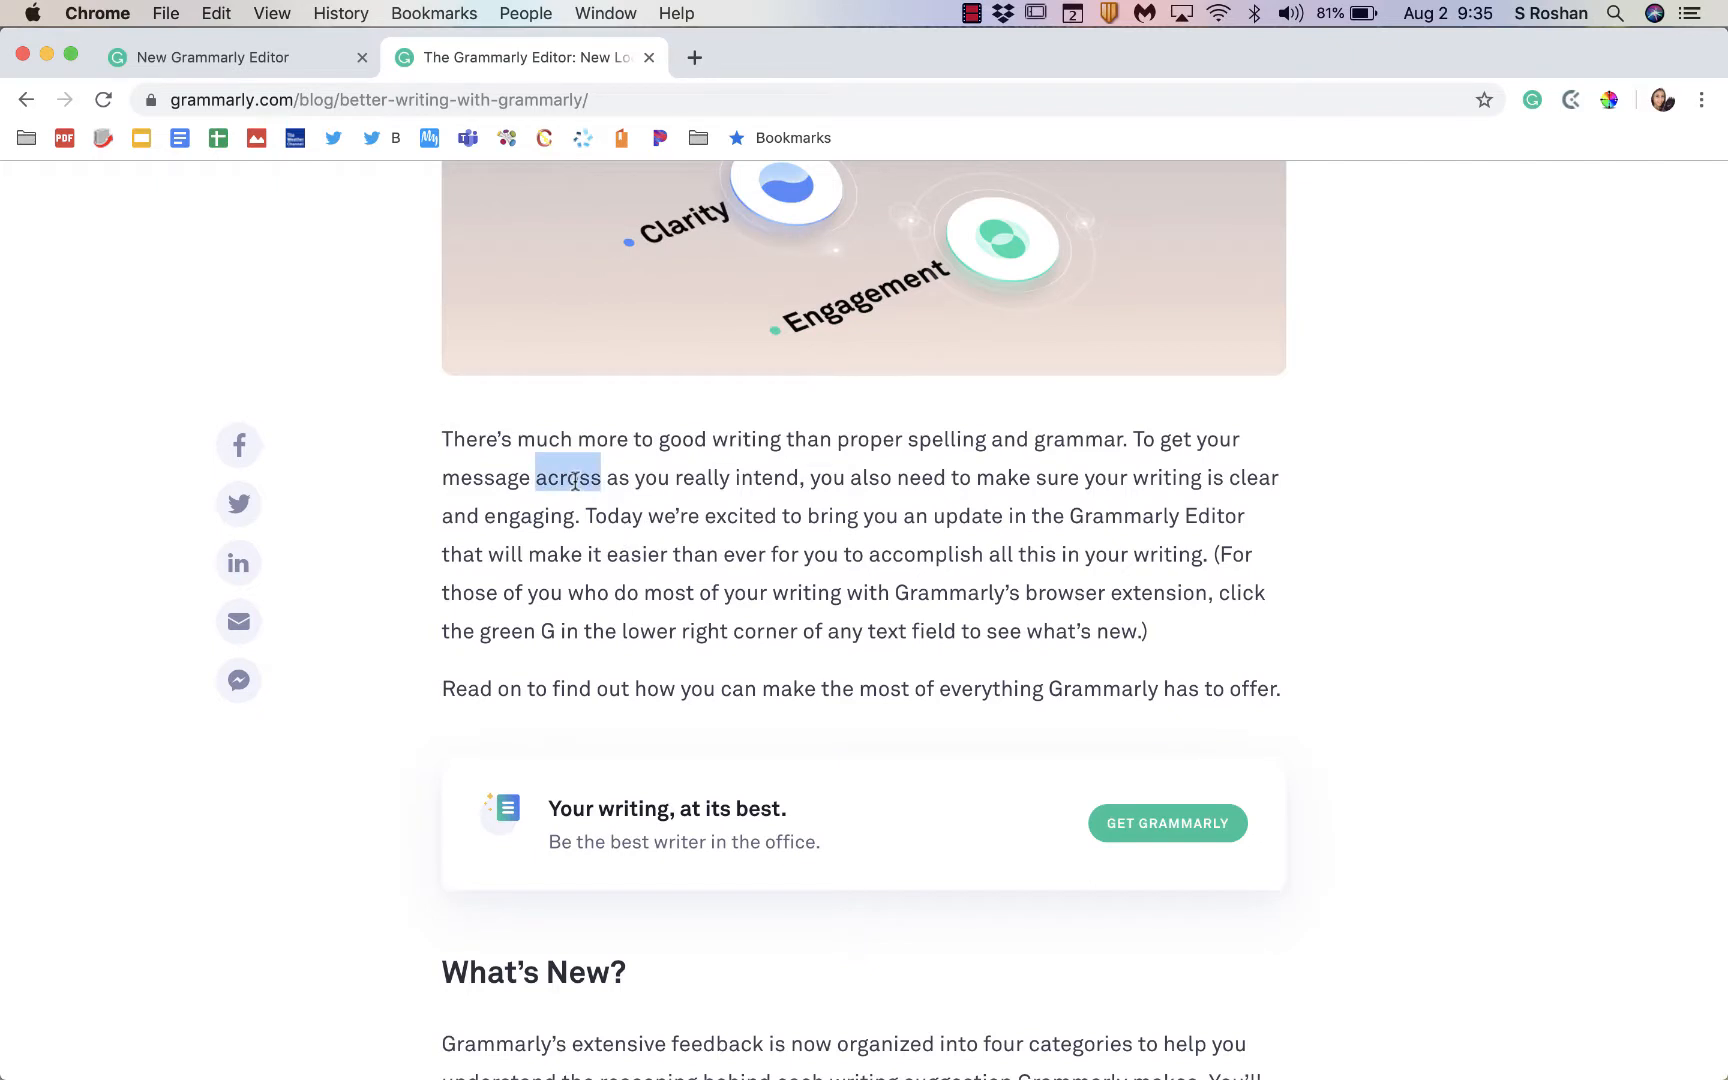
left_click(1530, 100)
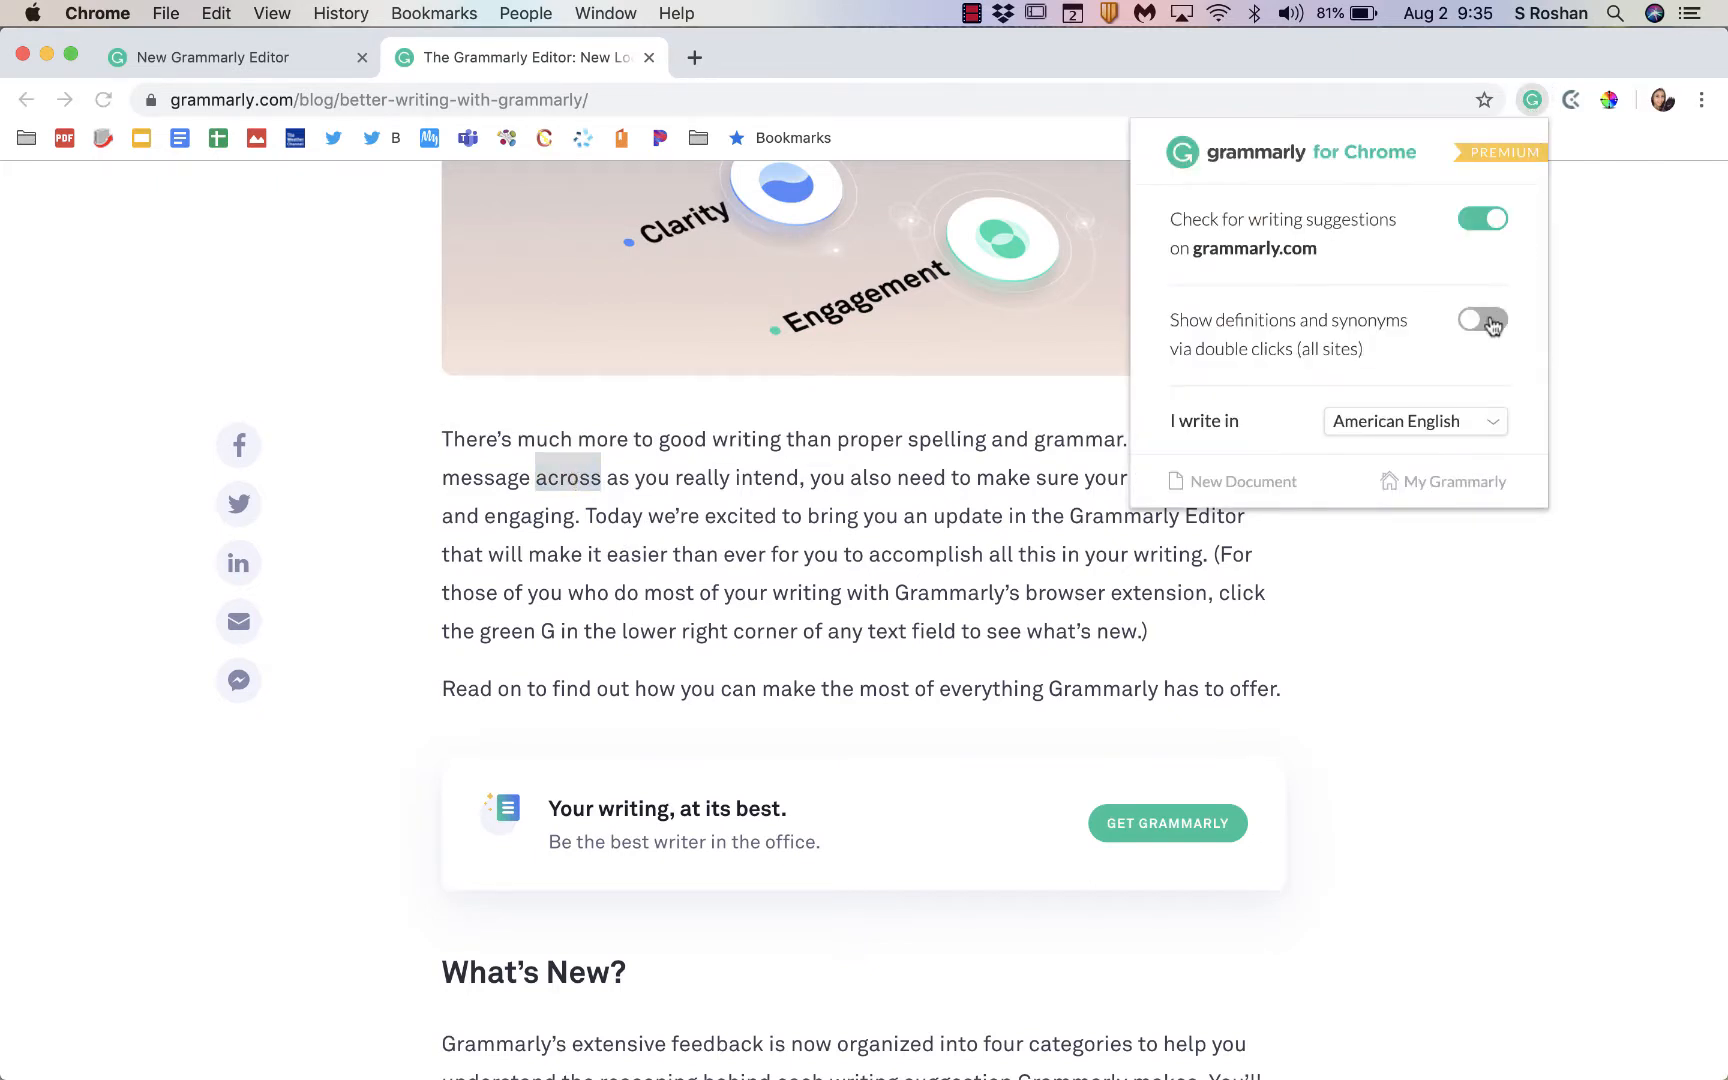
double_click(566, 478)
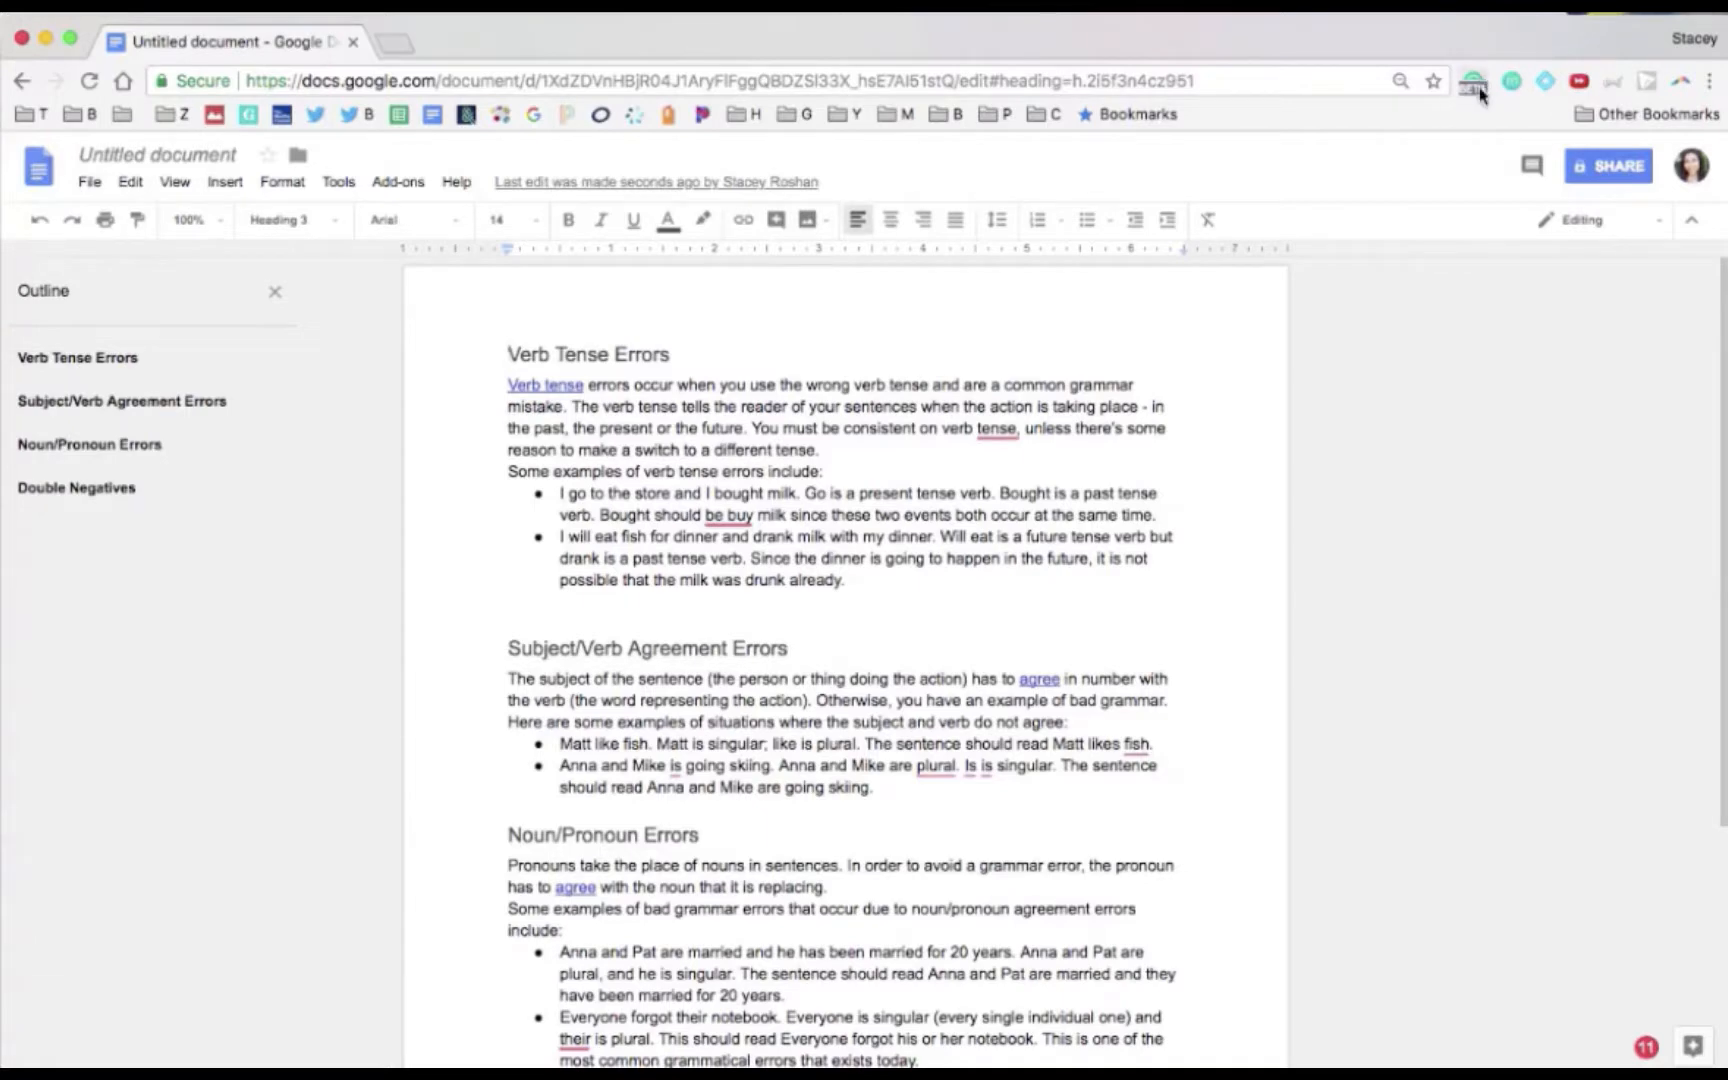
mouse_move(1474, 80)
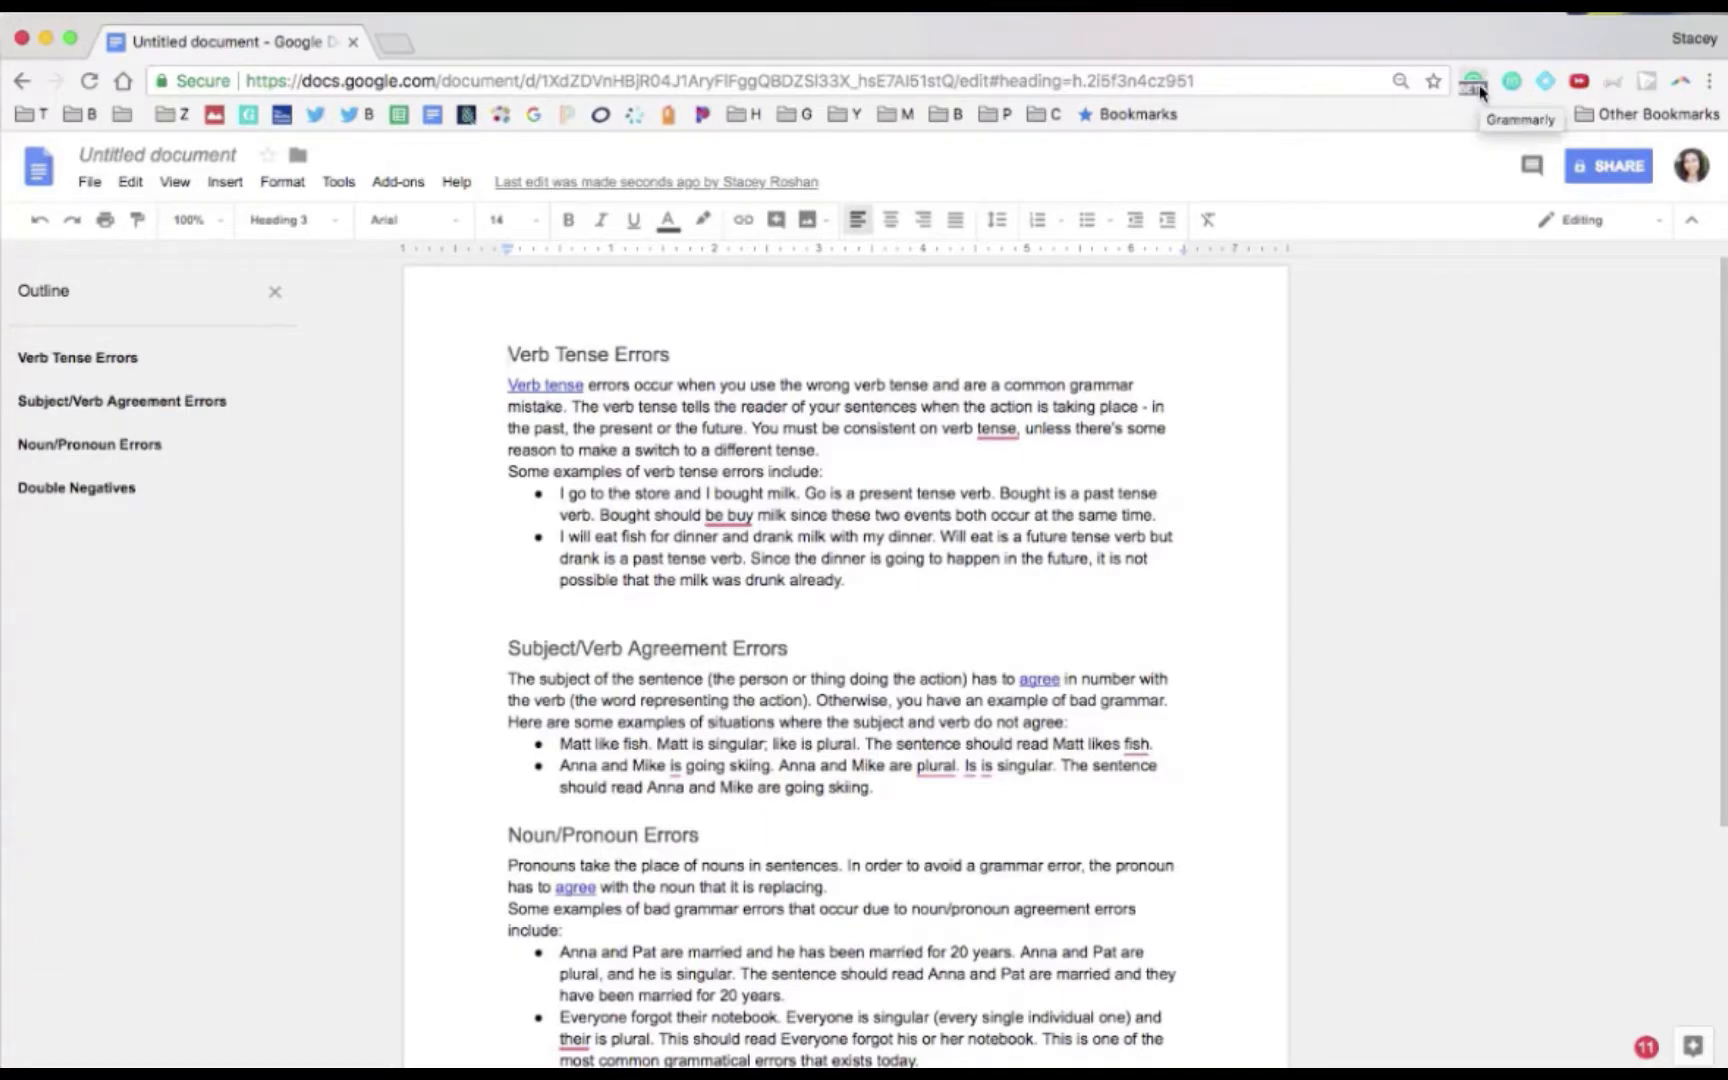
Step: Enable Grammarly beta checking for the Google Doc so errors get red underlines
left_click(508, 354)
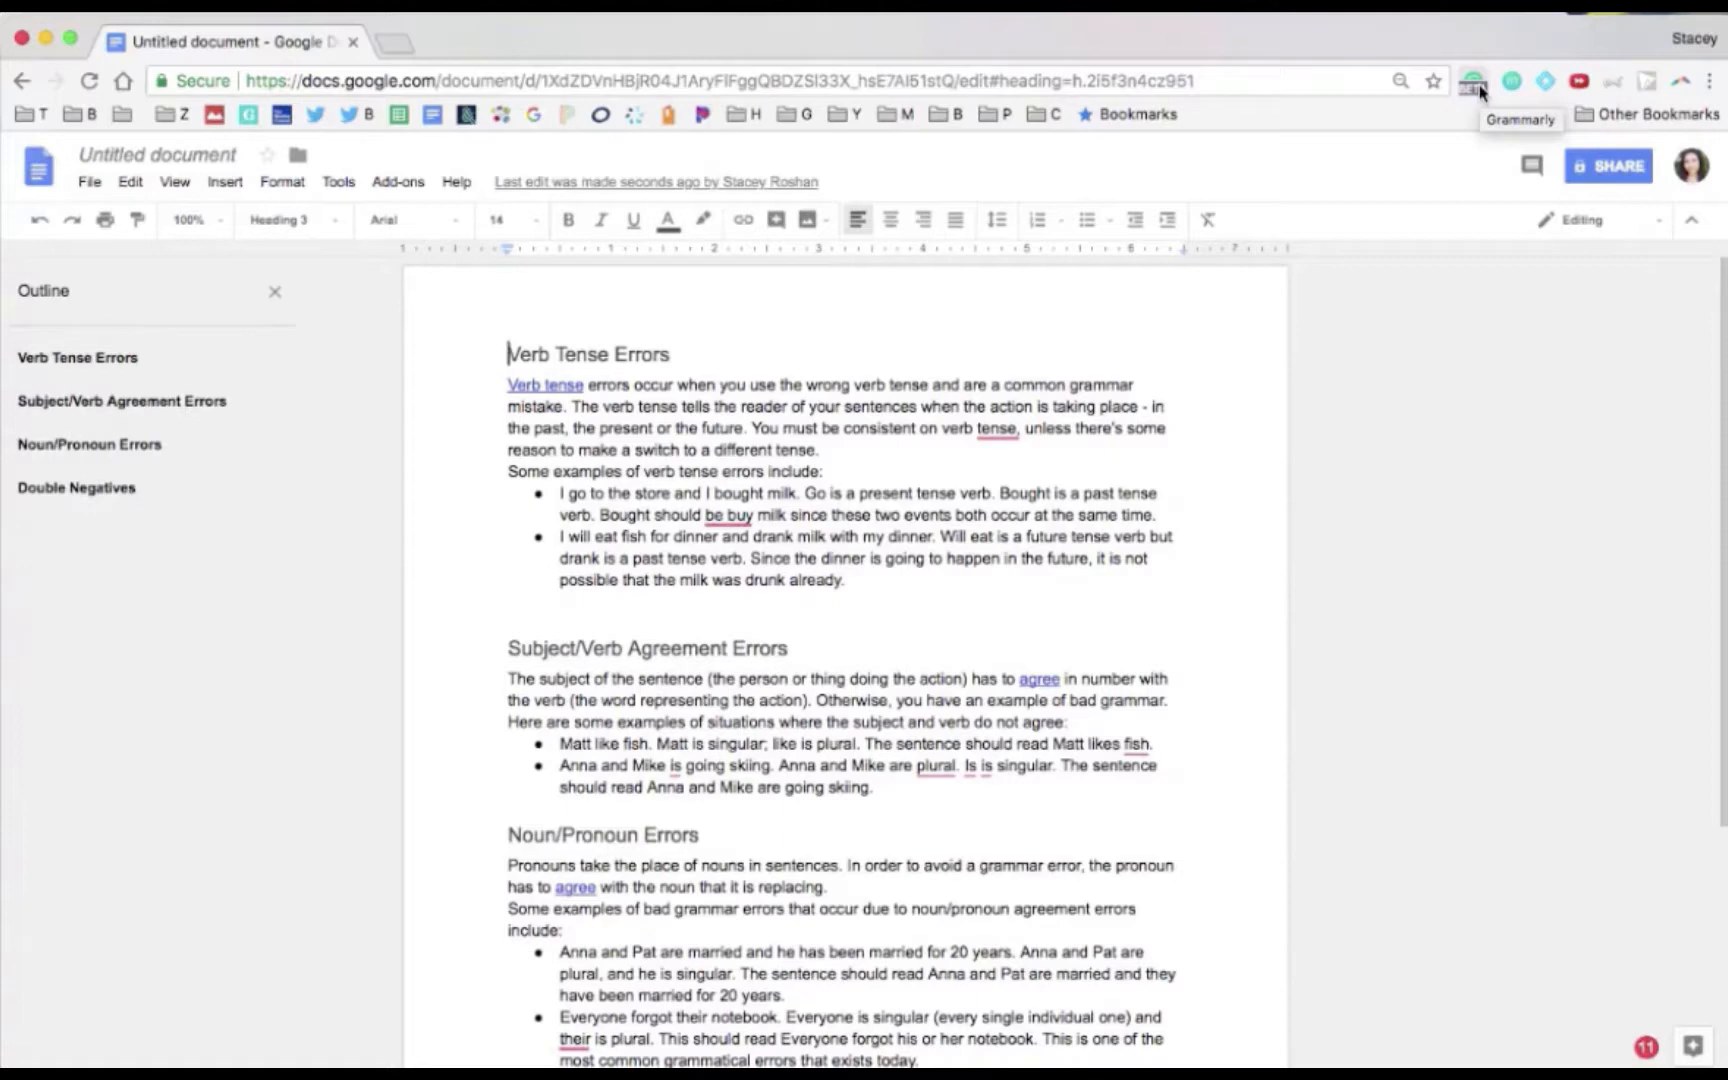
mouse_move(1474, 80)
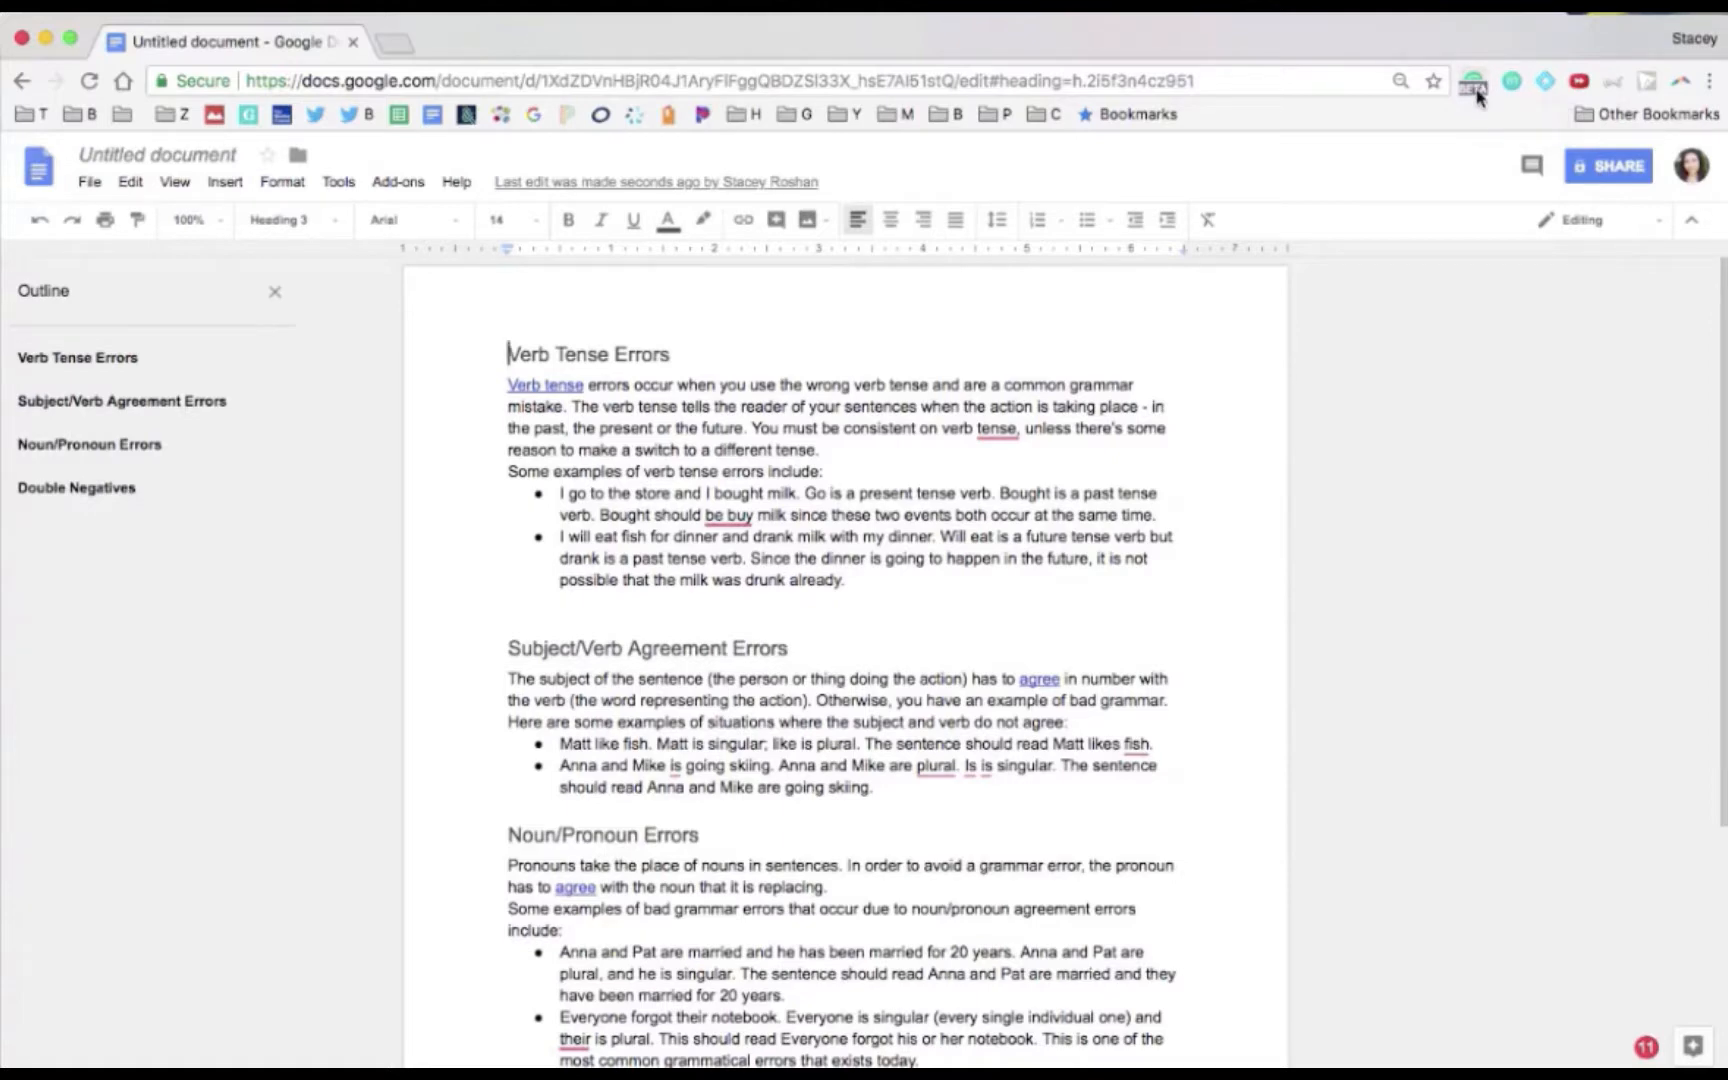
mouse_move(1474, 80)
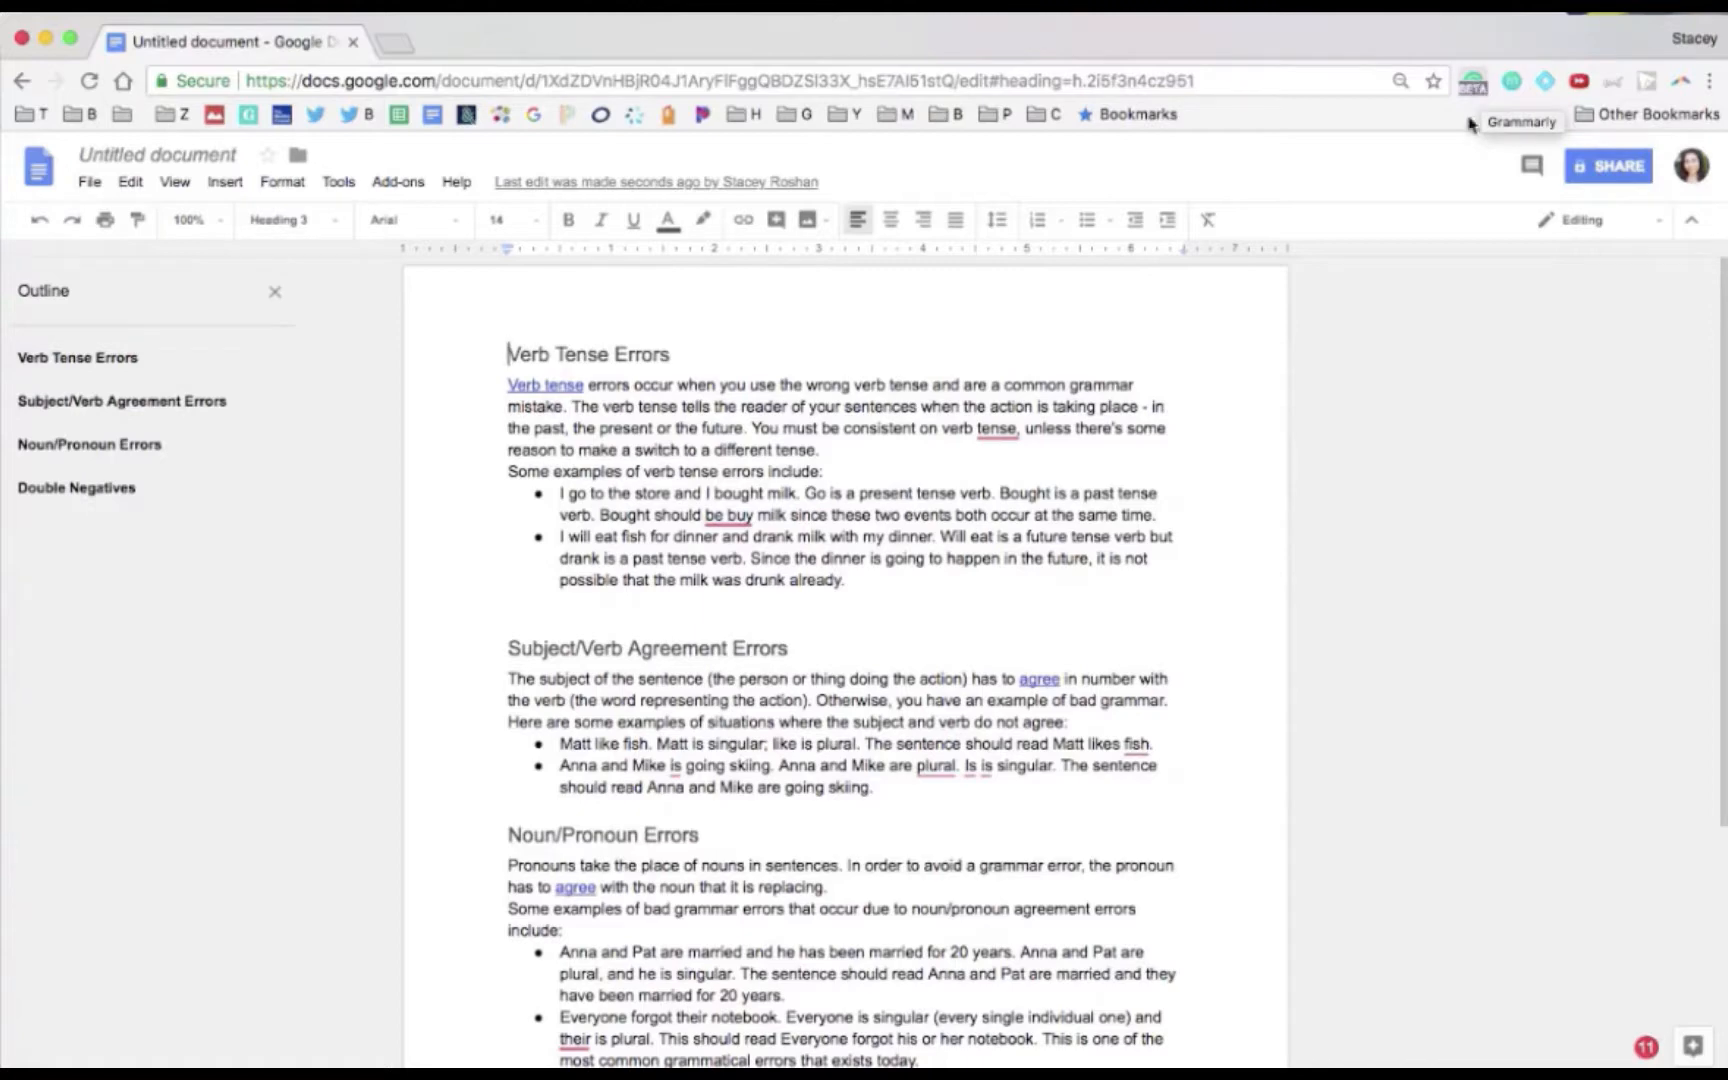
mouse_move(1592, 100)
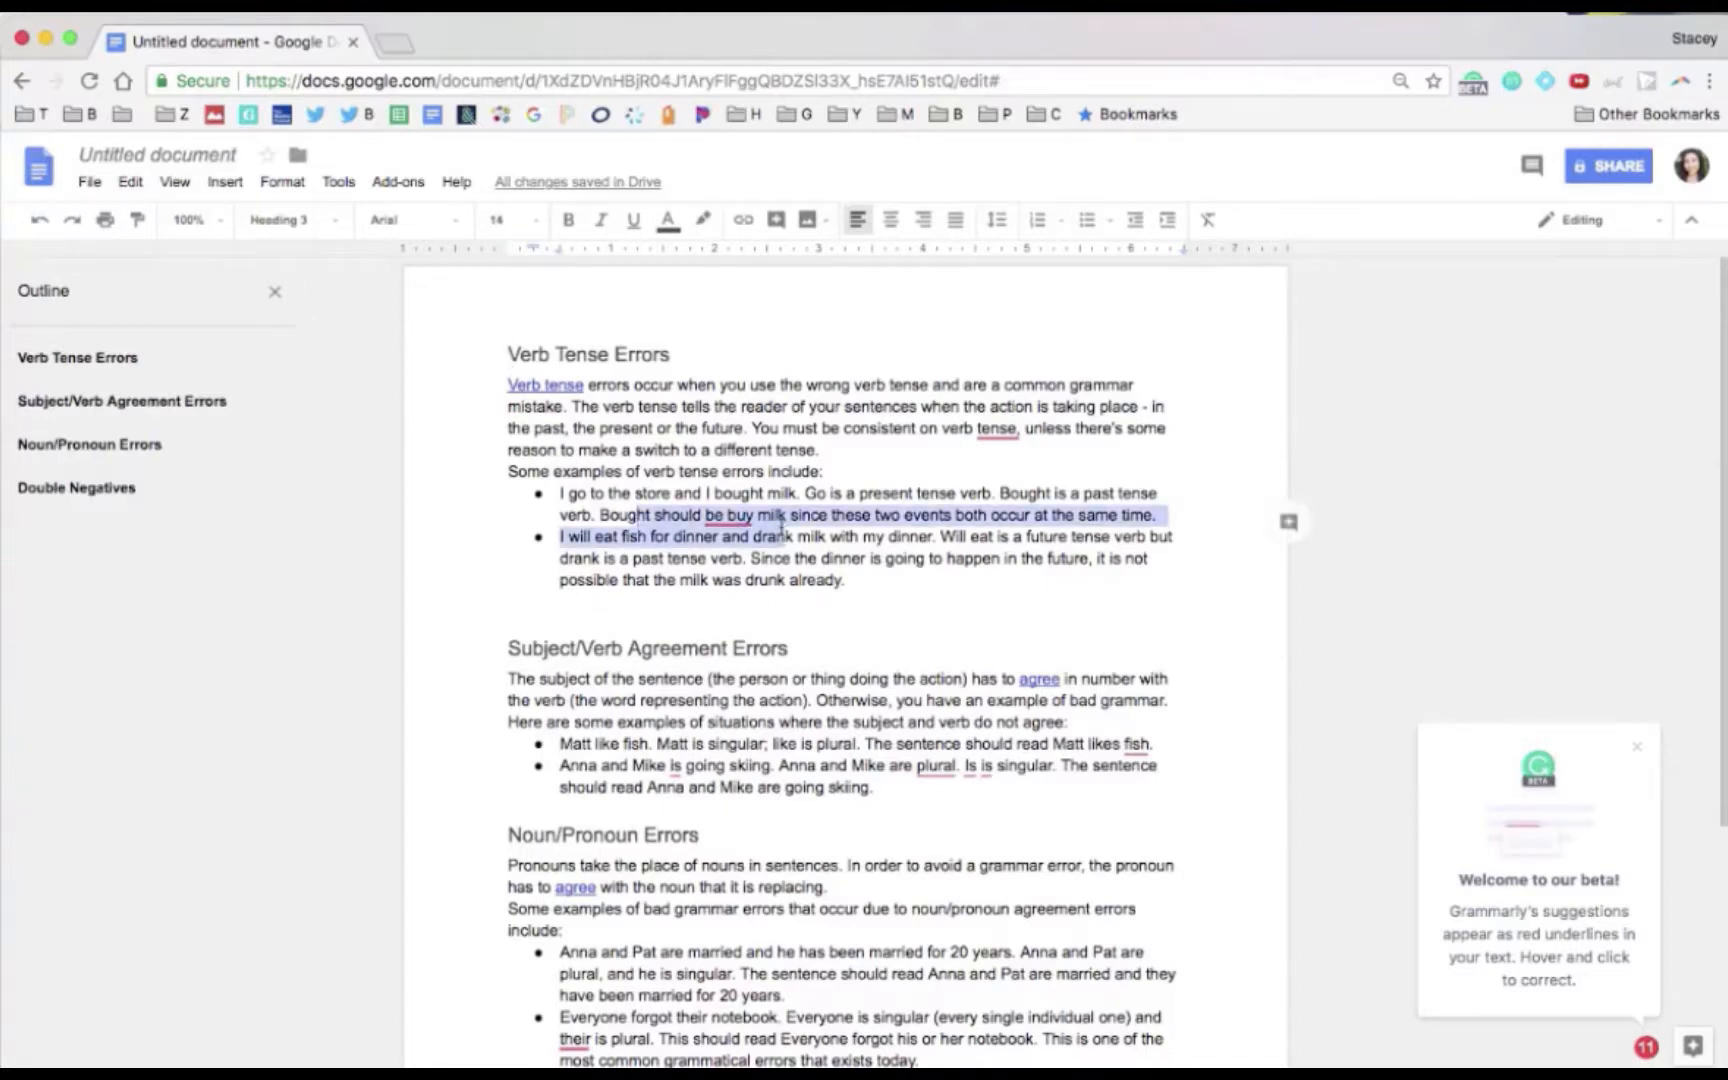
left_click(996, 428)
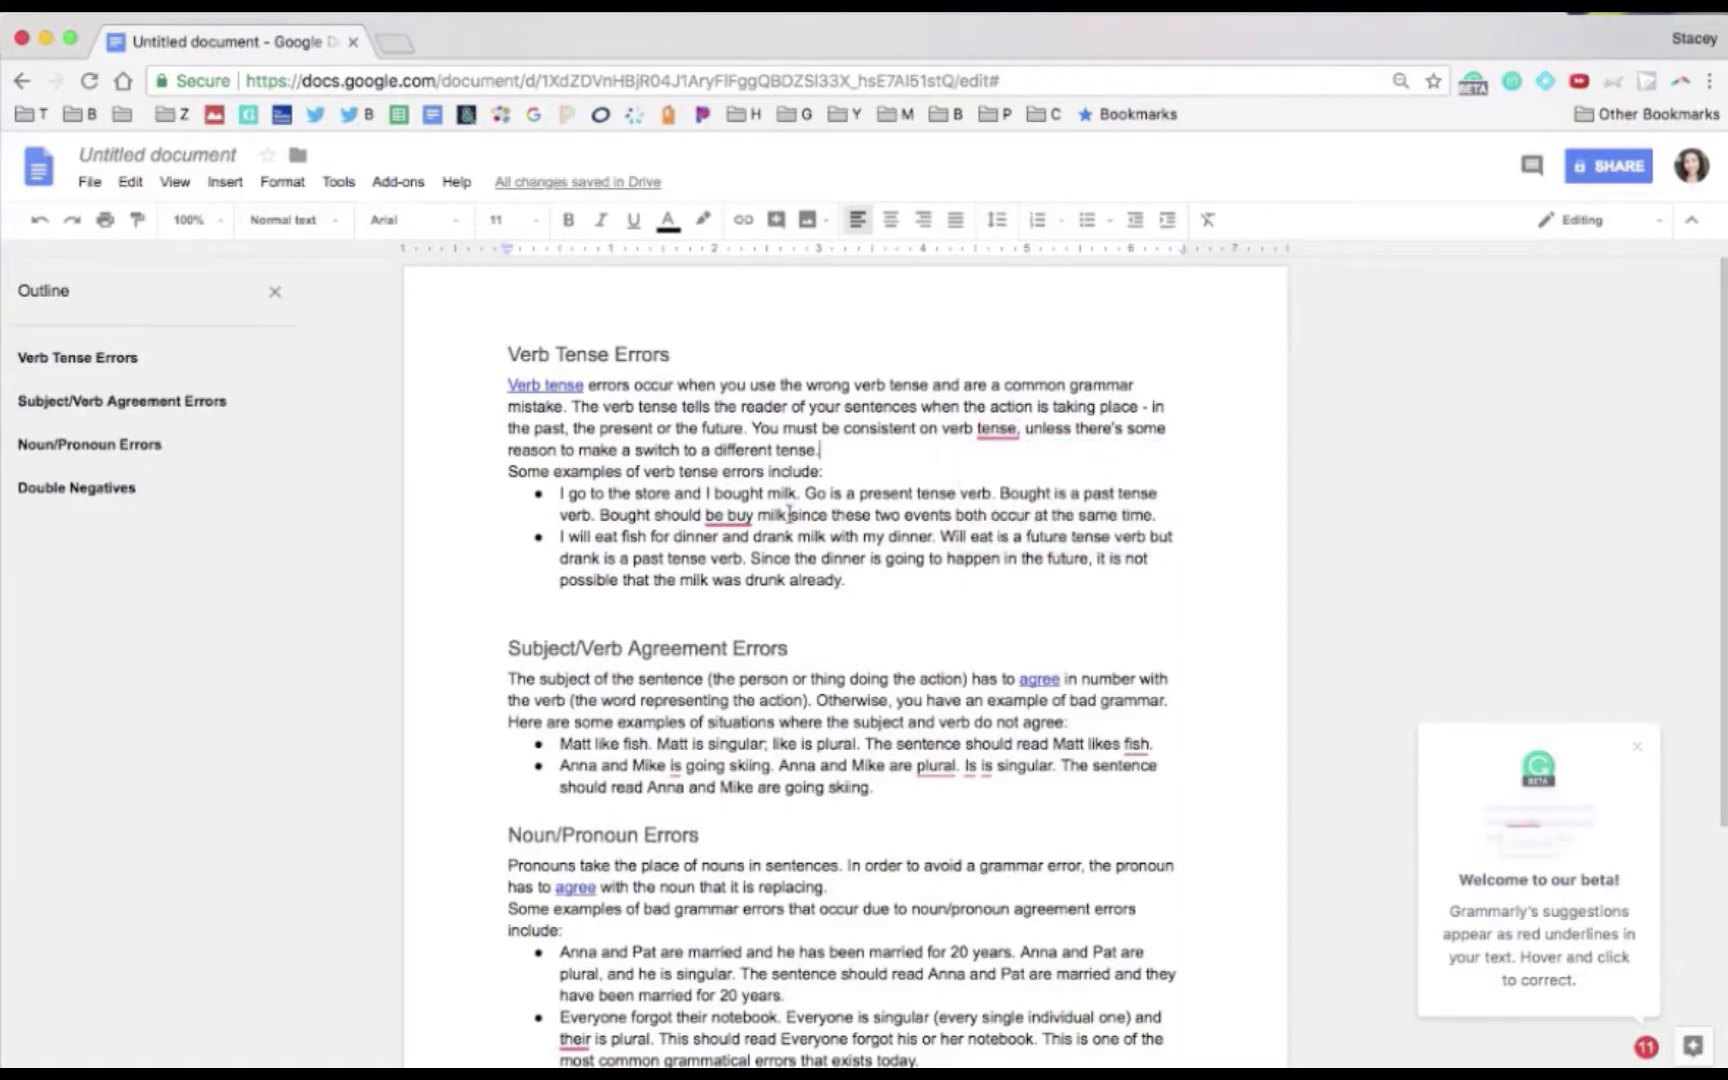
scroll("down", 3)
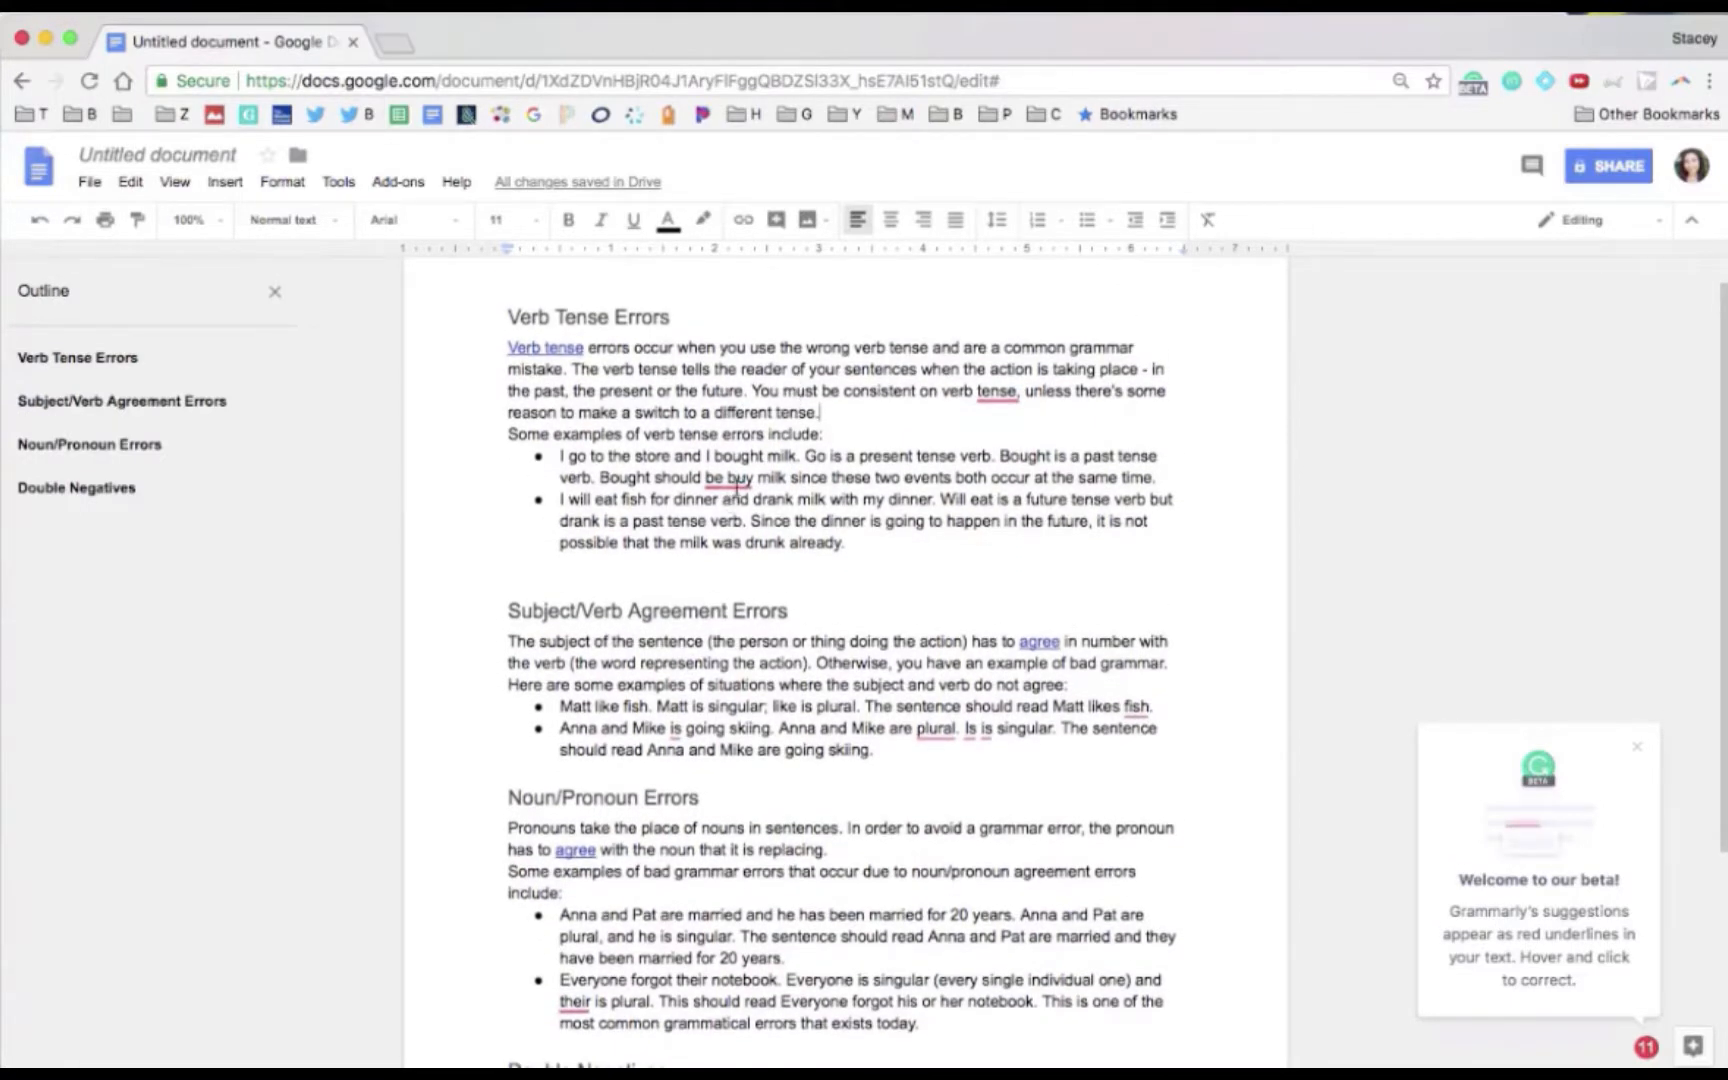
left_click(728, 478)
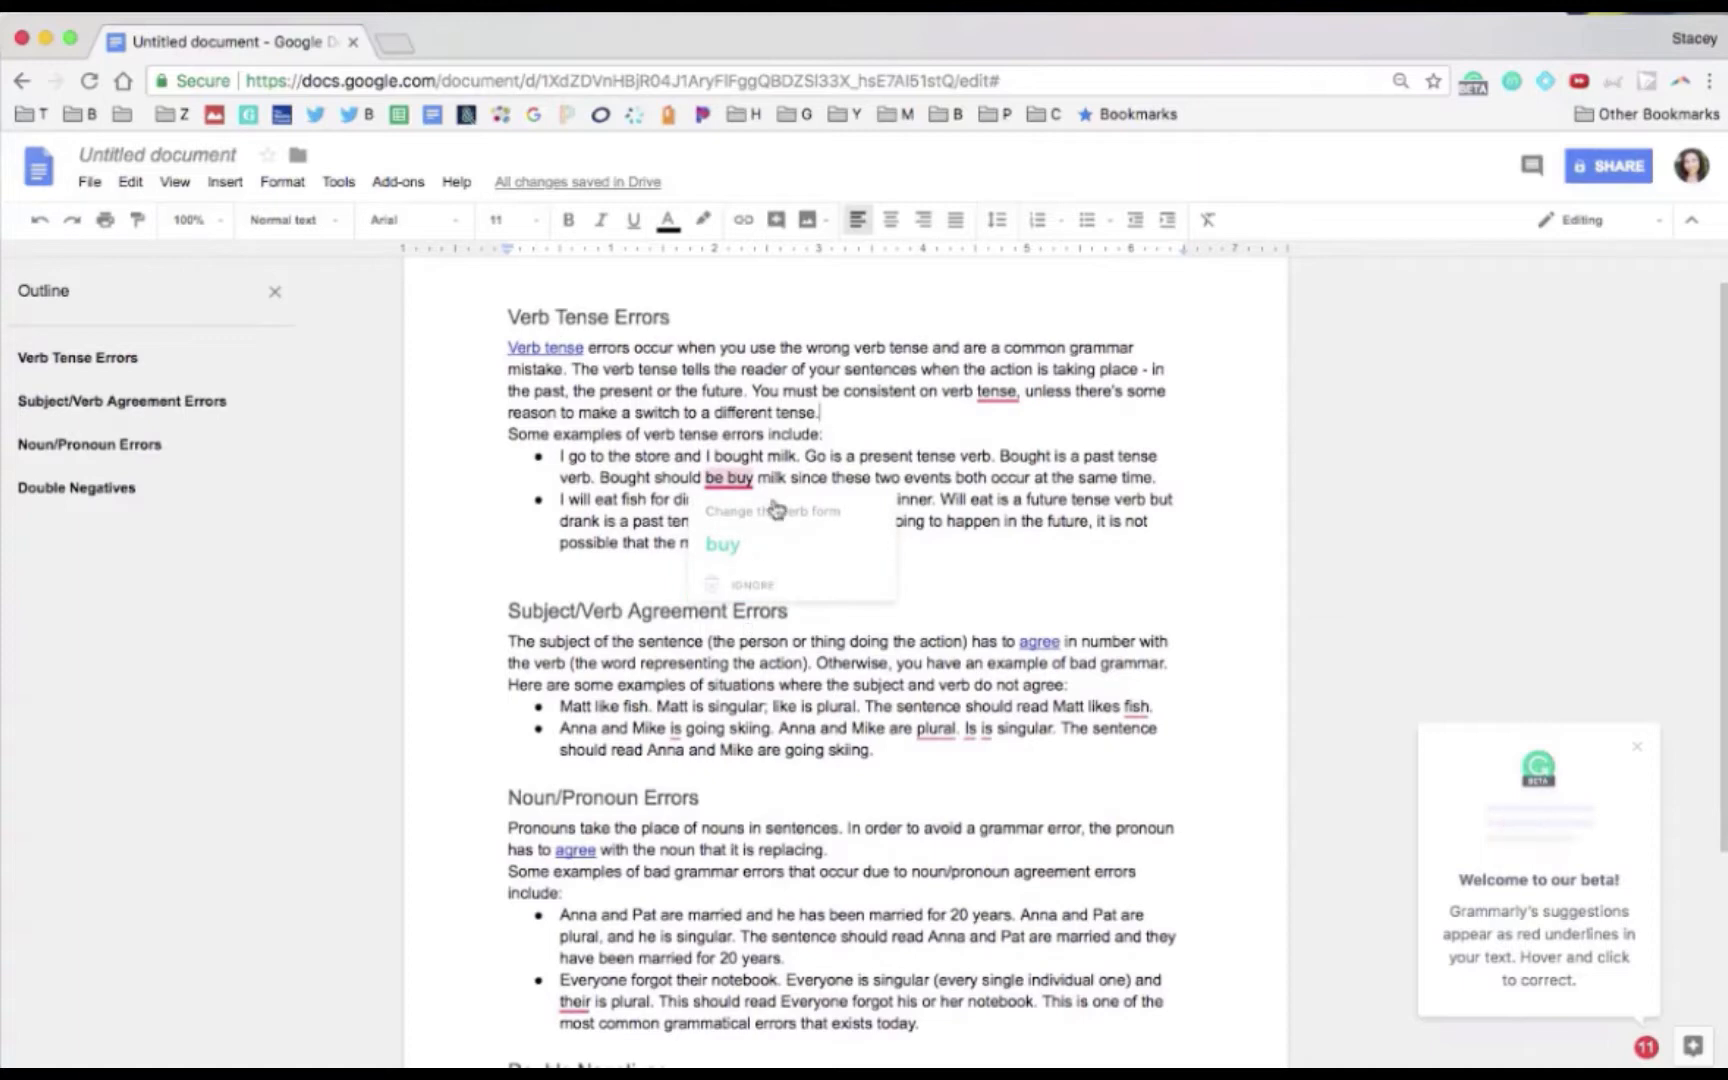
scroll("down", 3)
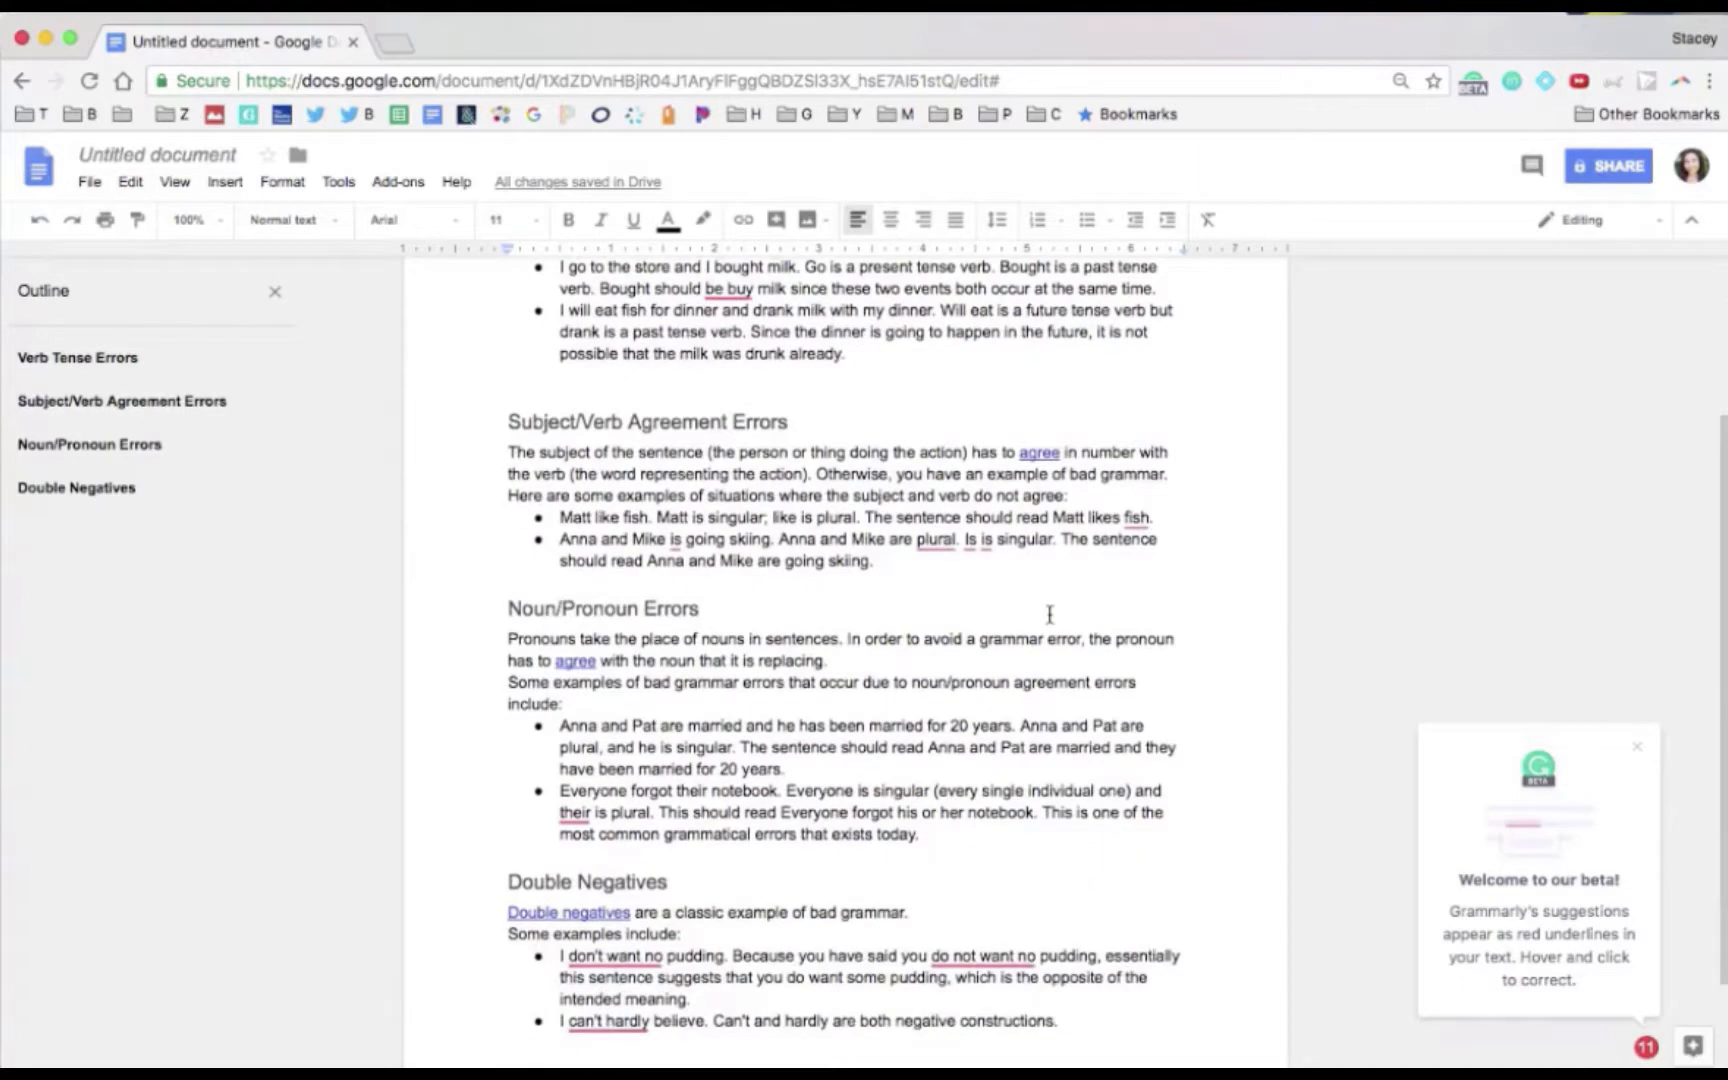
scroll("down", 3)
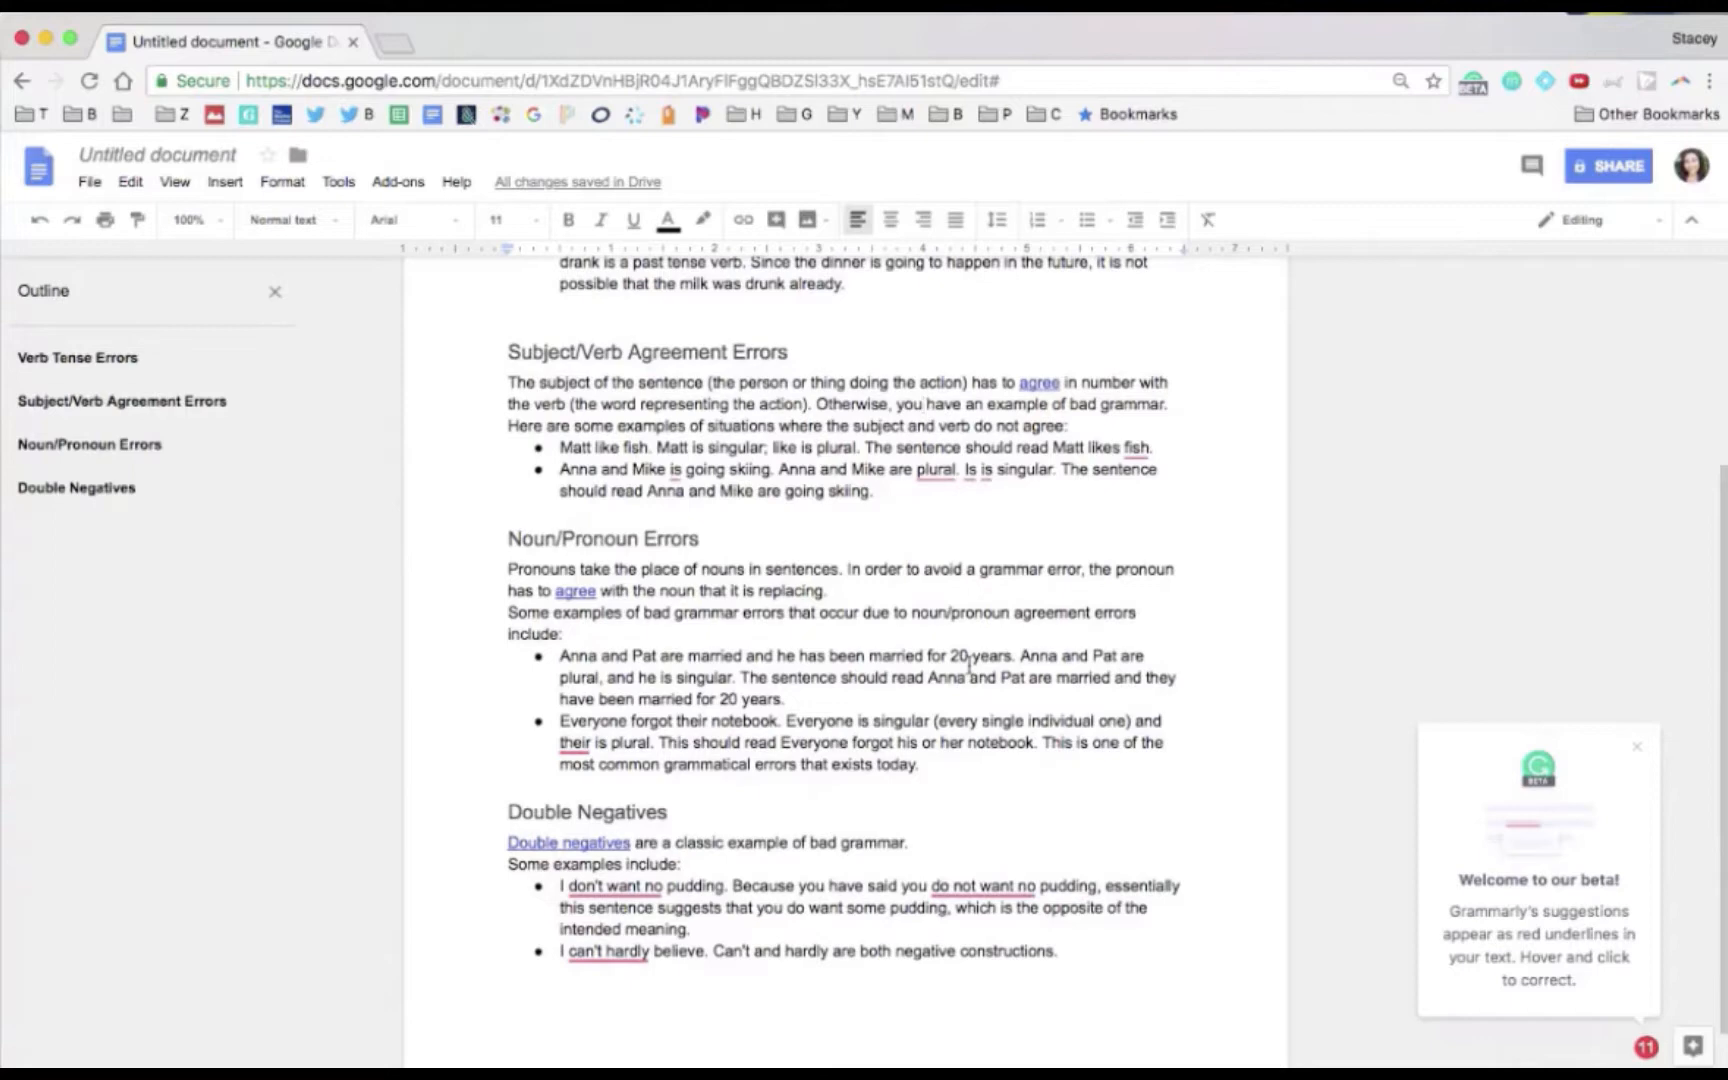
left_click(610, 884)
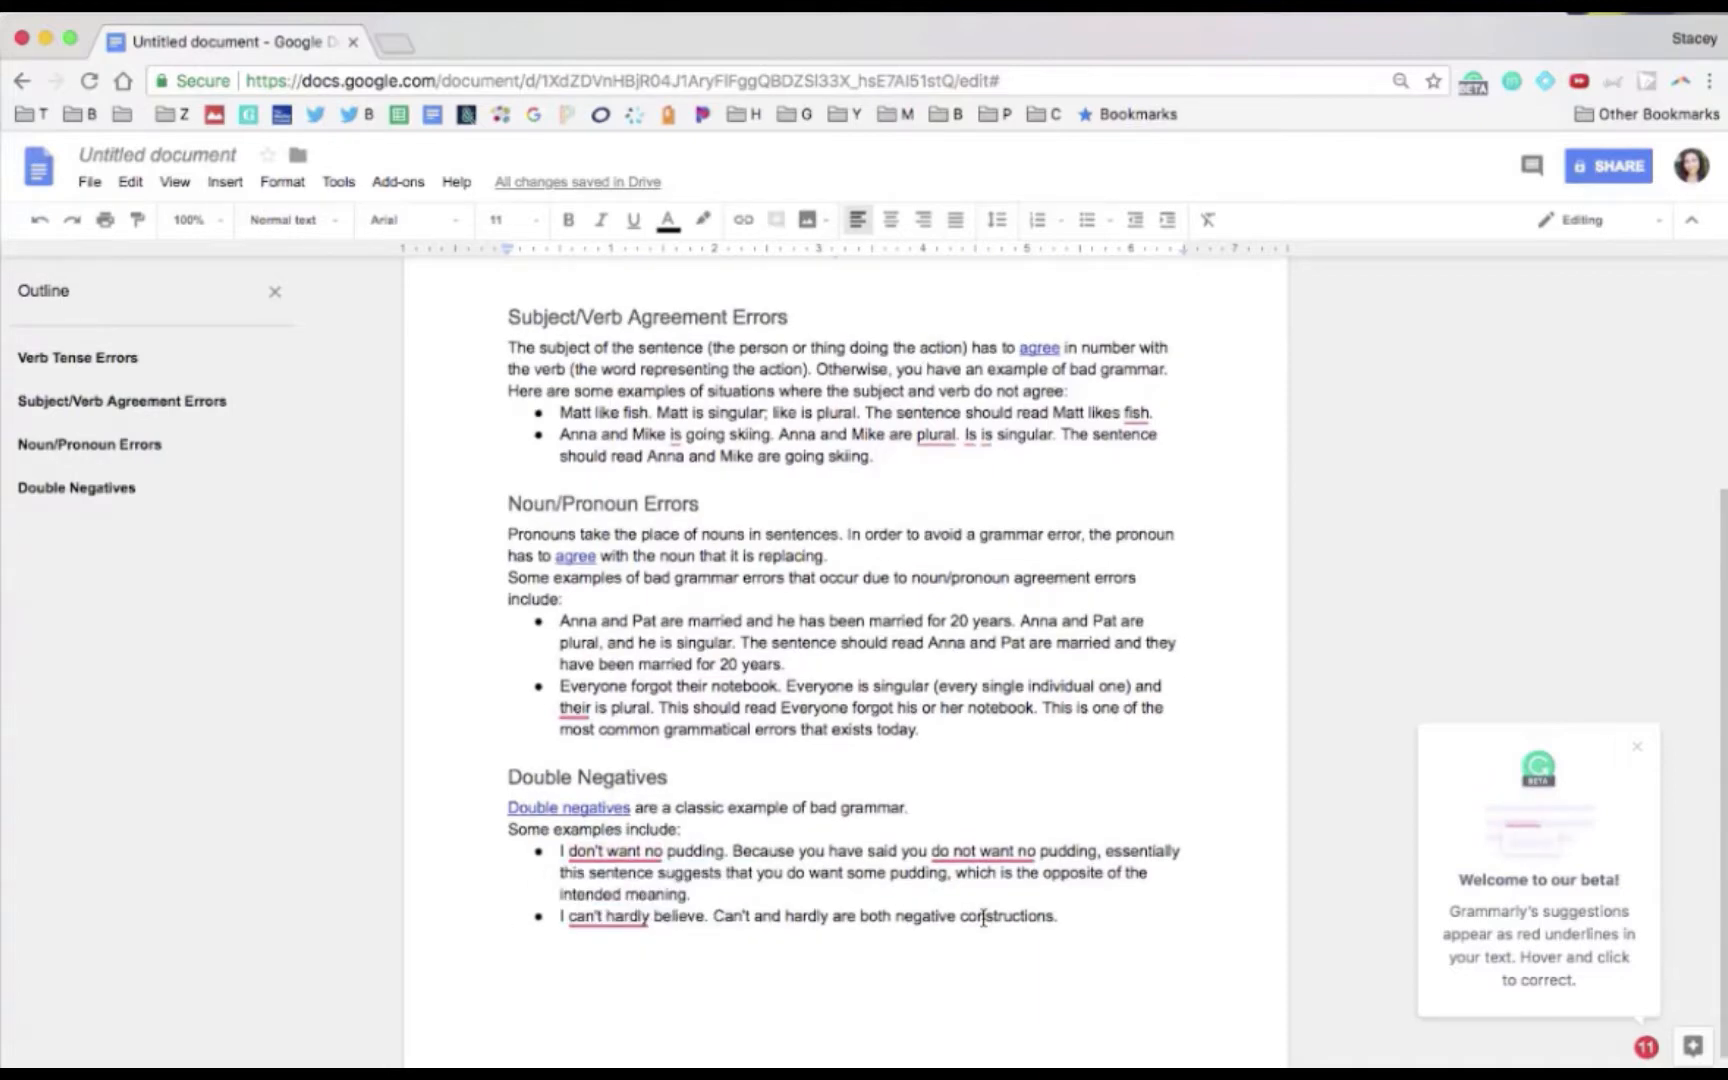
double_click(1006, 916)
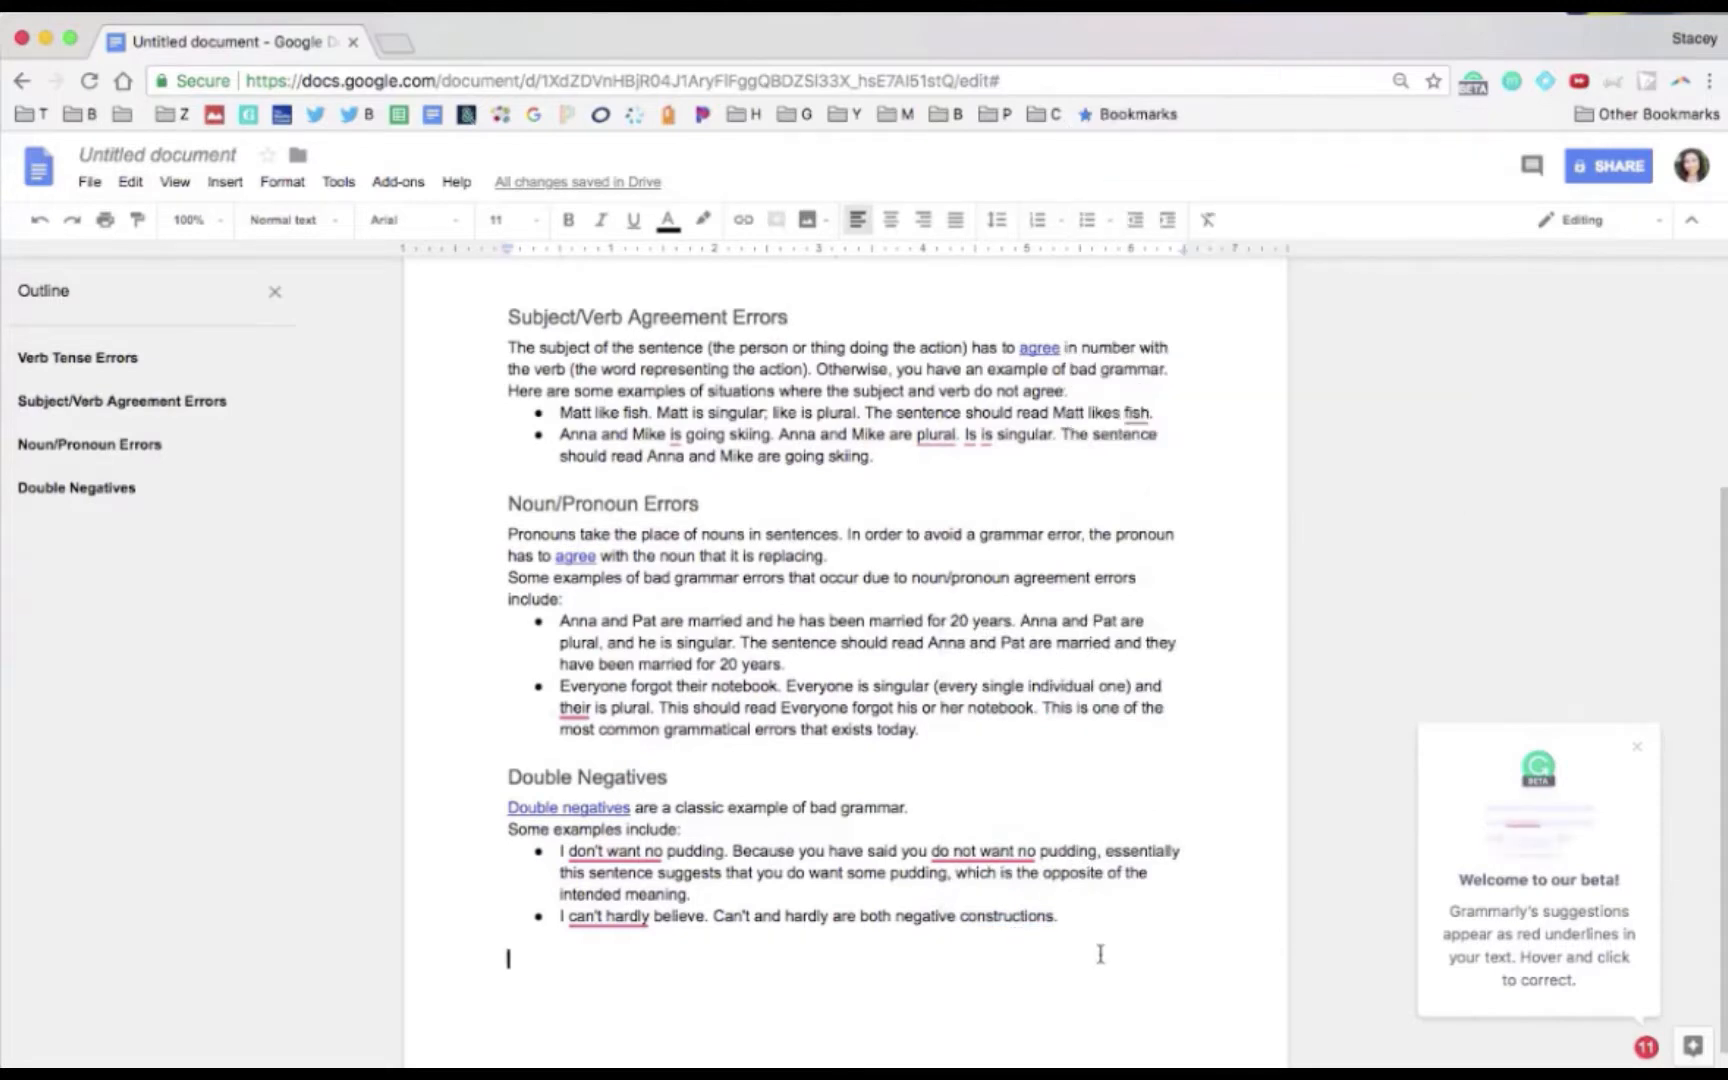
Step: Select the whole text and review the alert list, expanding and collapsing the ', and' missing-comma card
key("cmd+a")
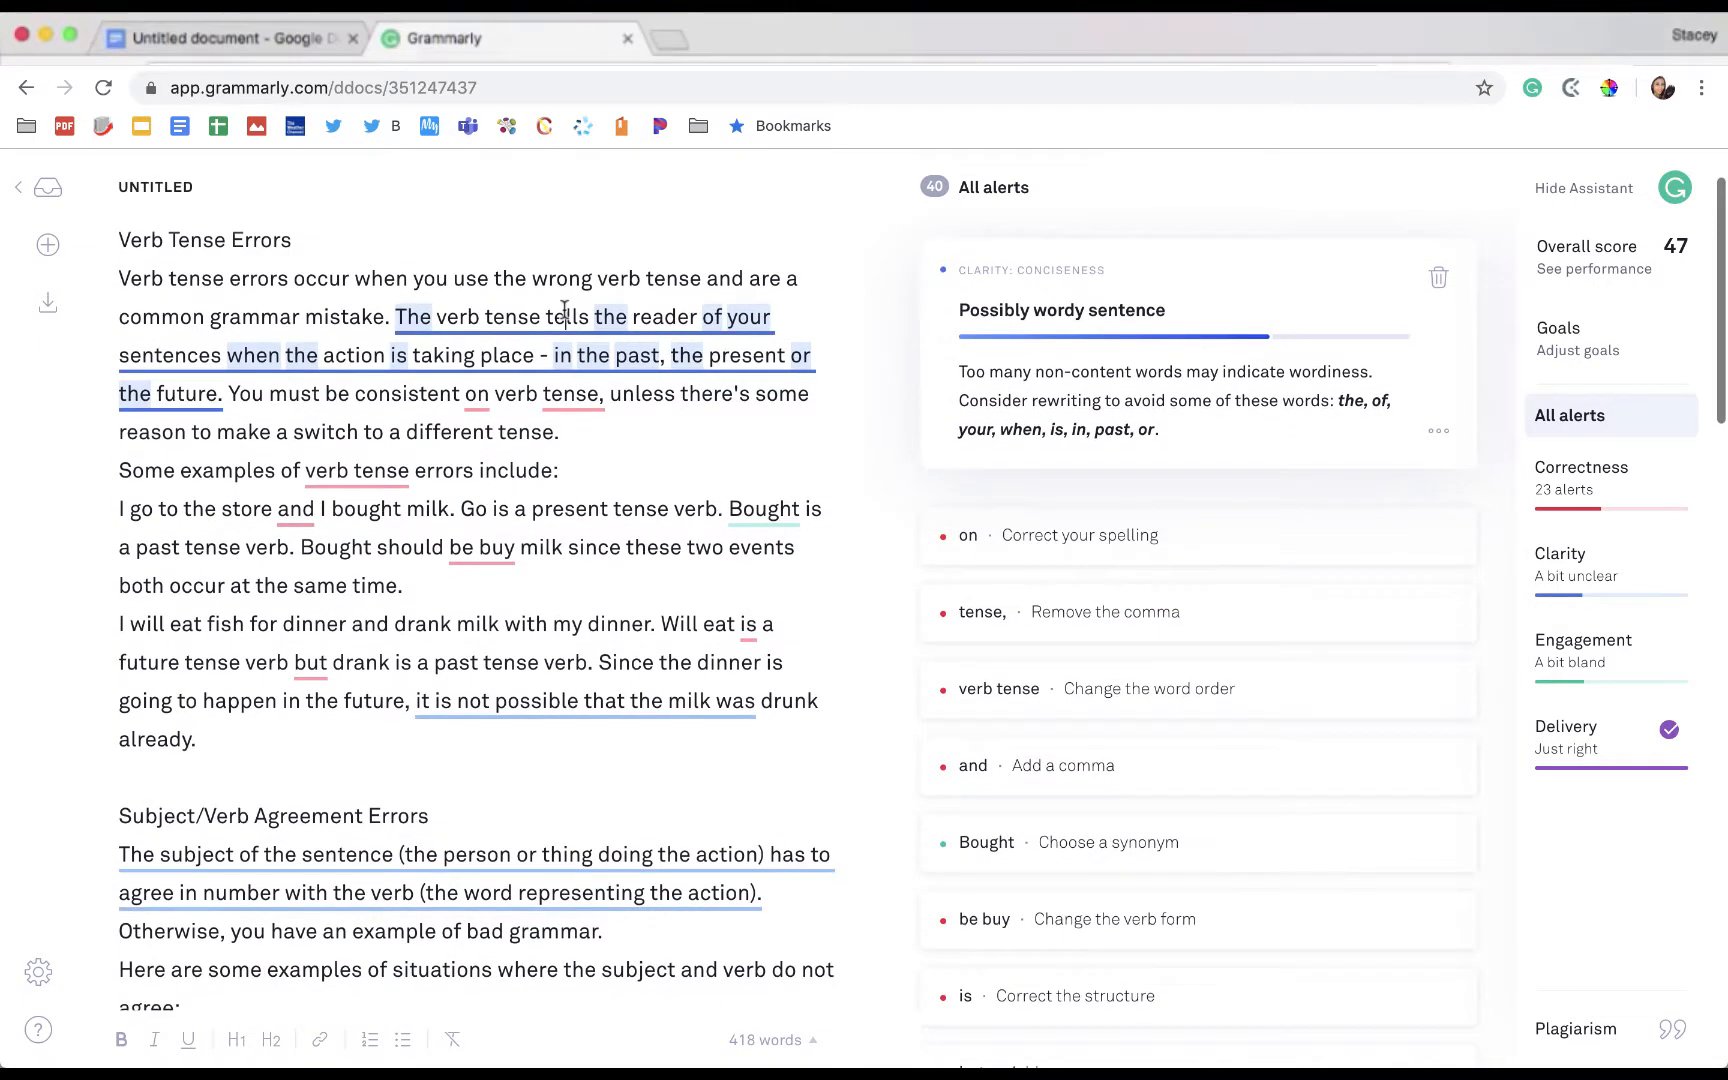
scroll("down", 3)
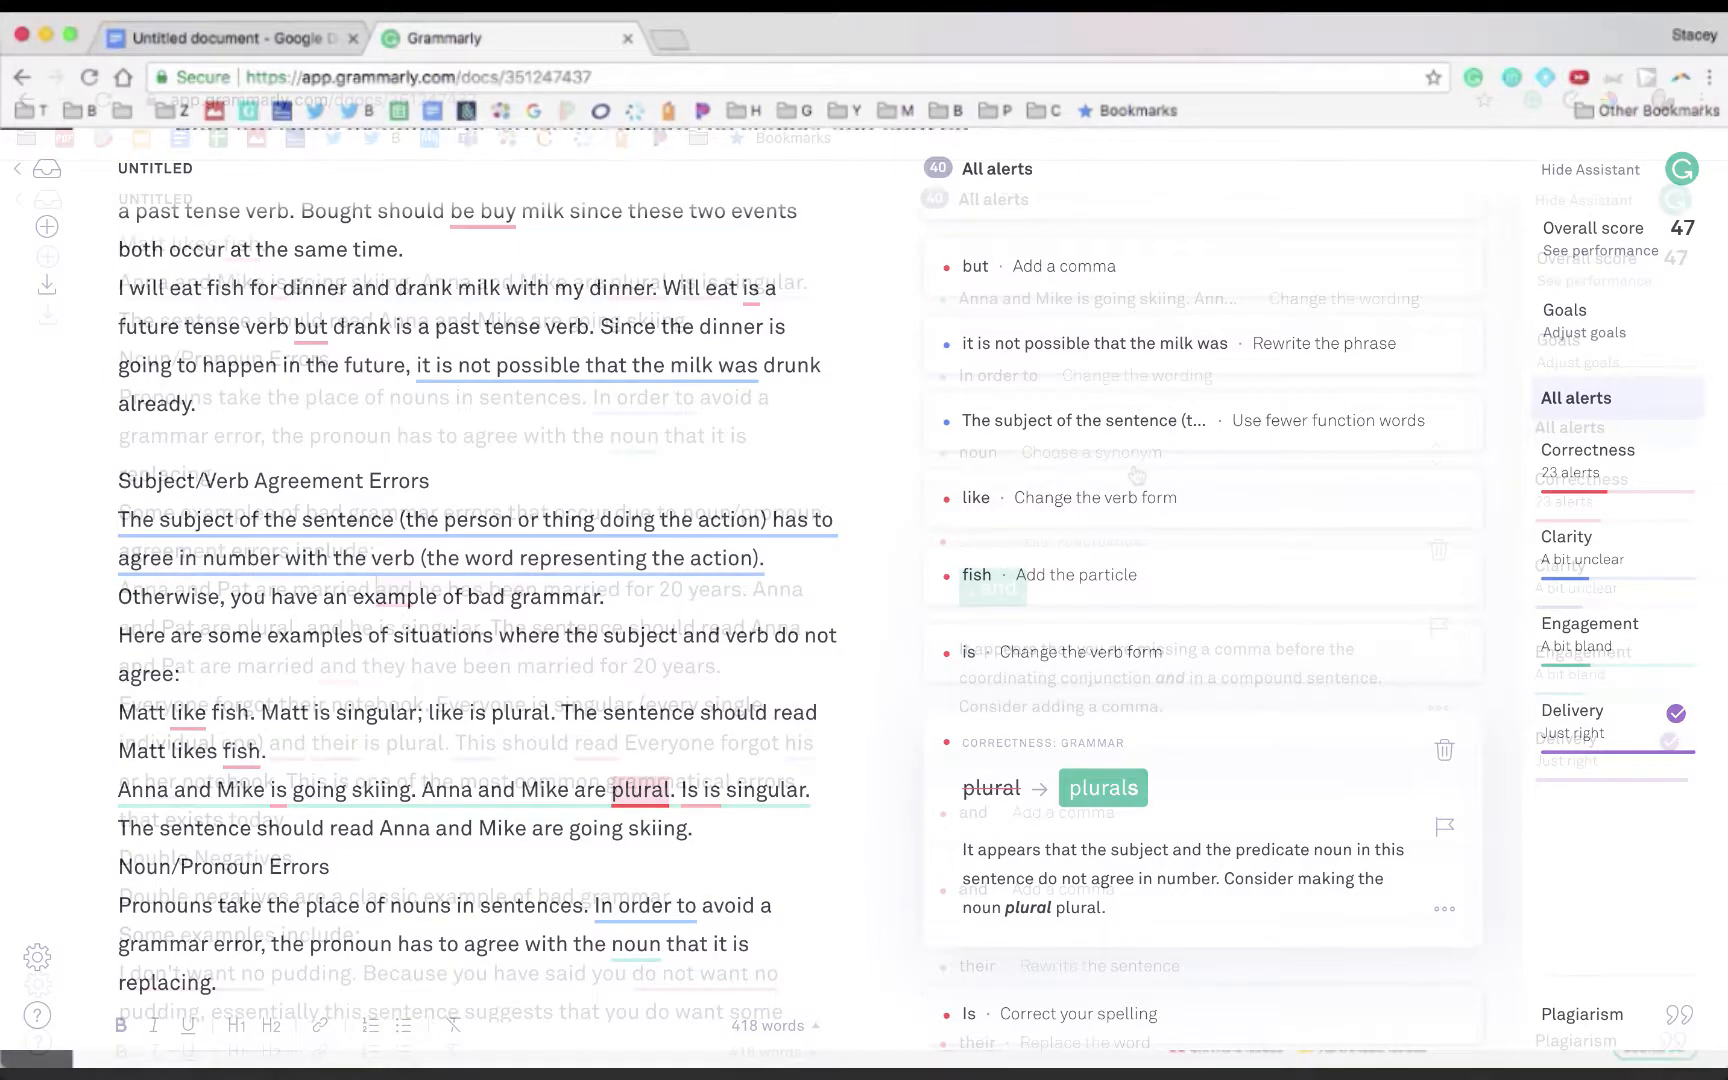
scroll("down", 3)
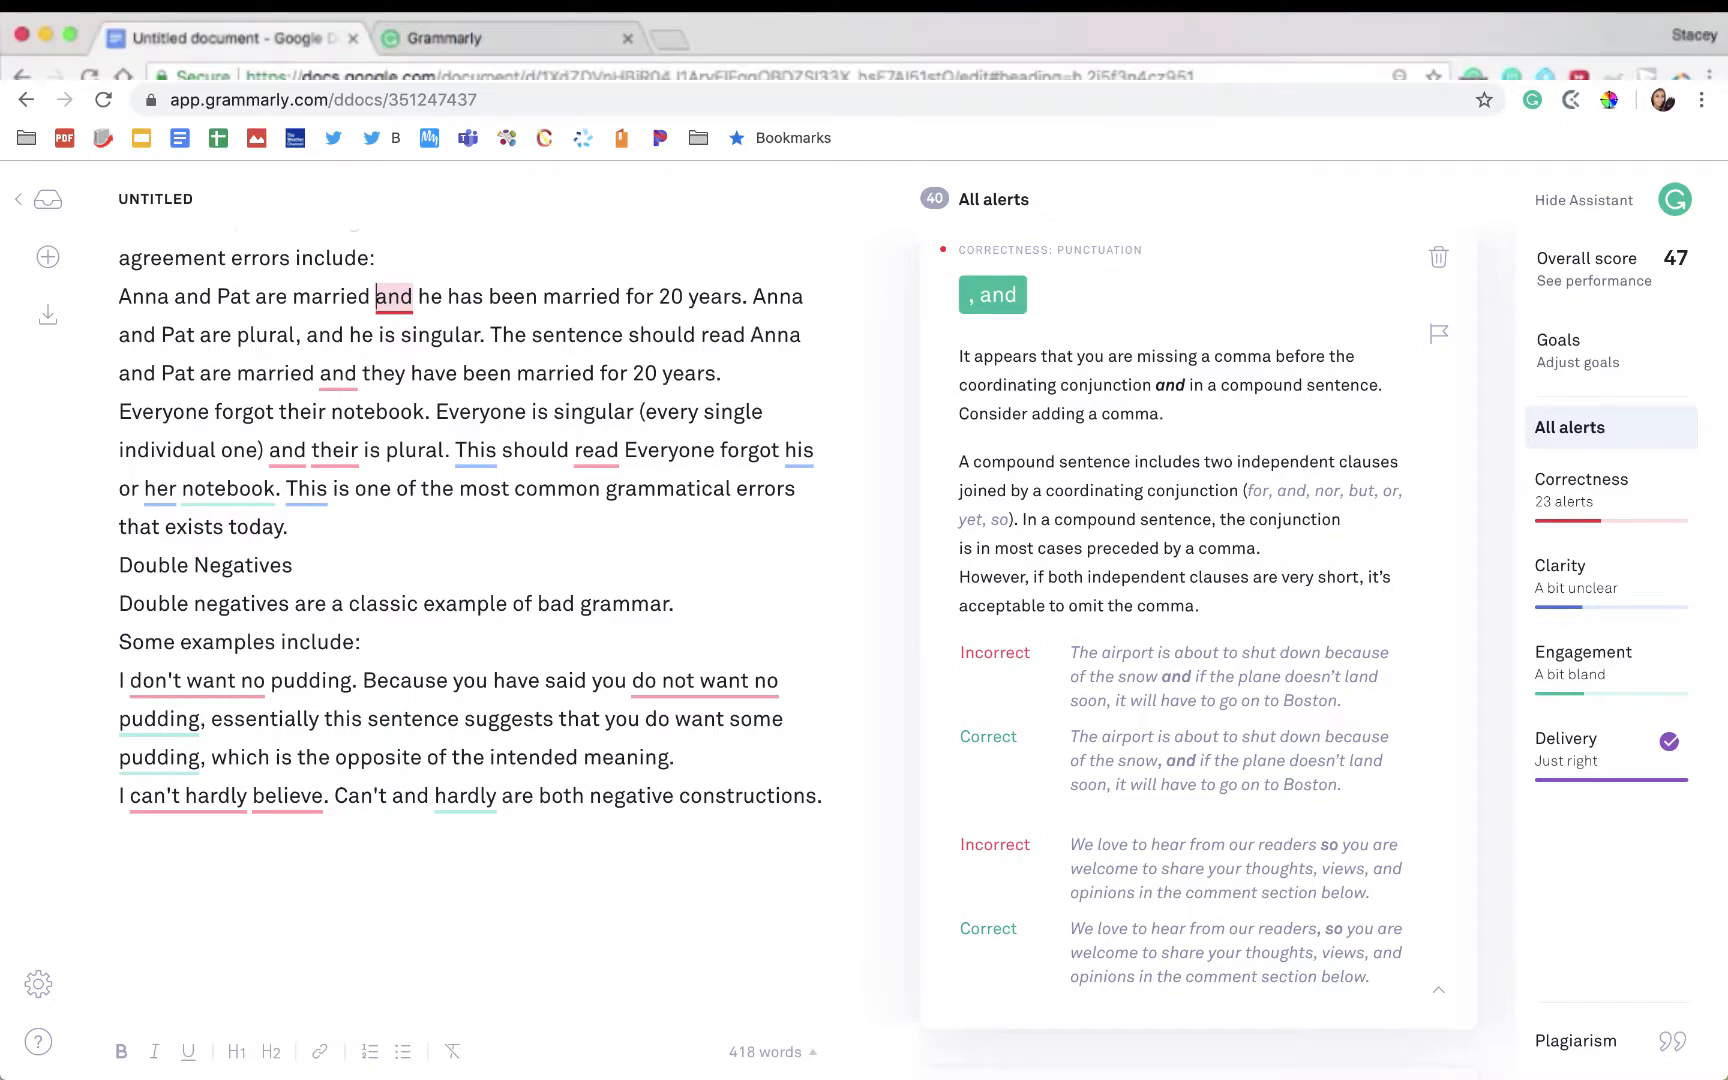
left_click(232, 38)
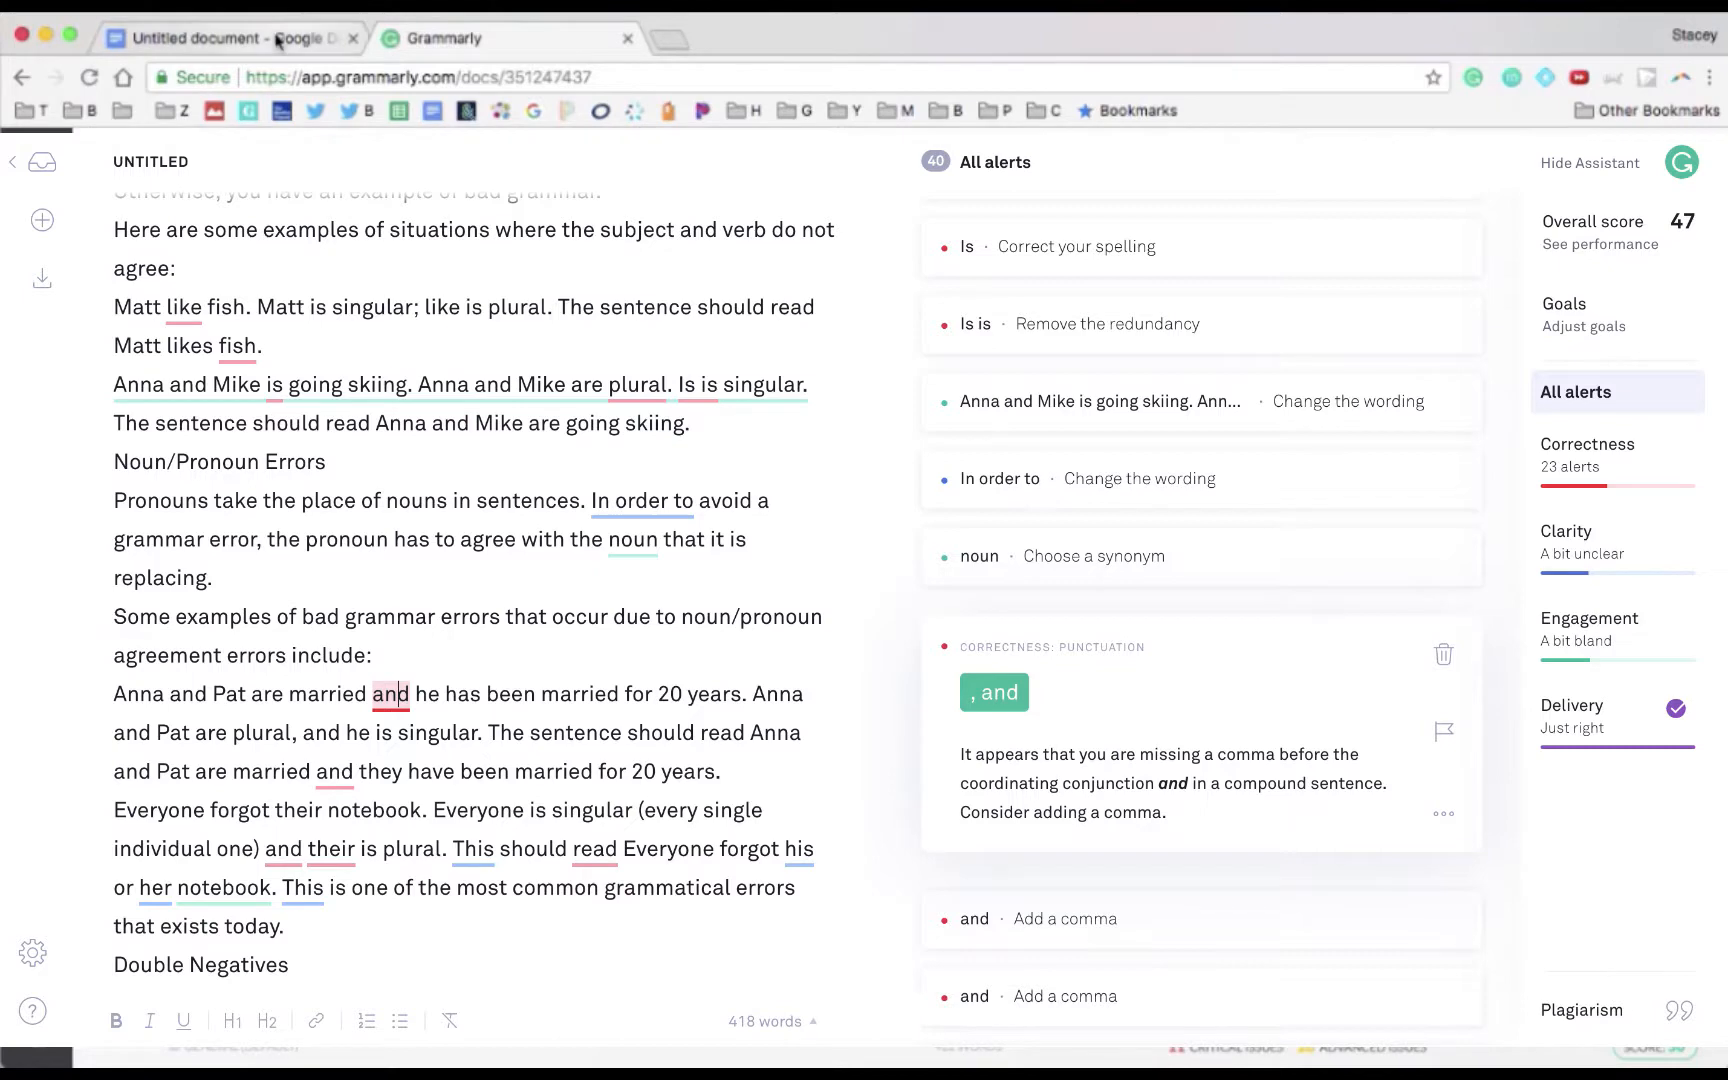
Step: Return to the Google Docs grammar document and show the Grammarly for Chrome site settings
left_click(232, 38)
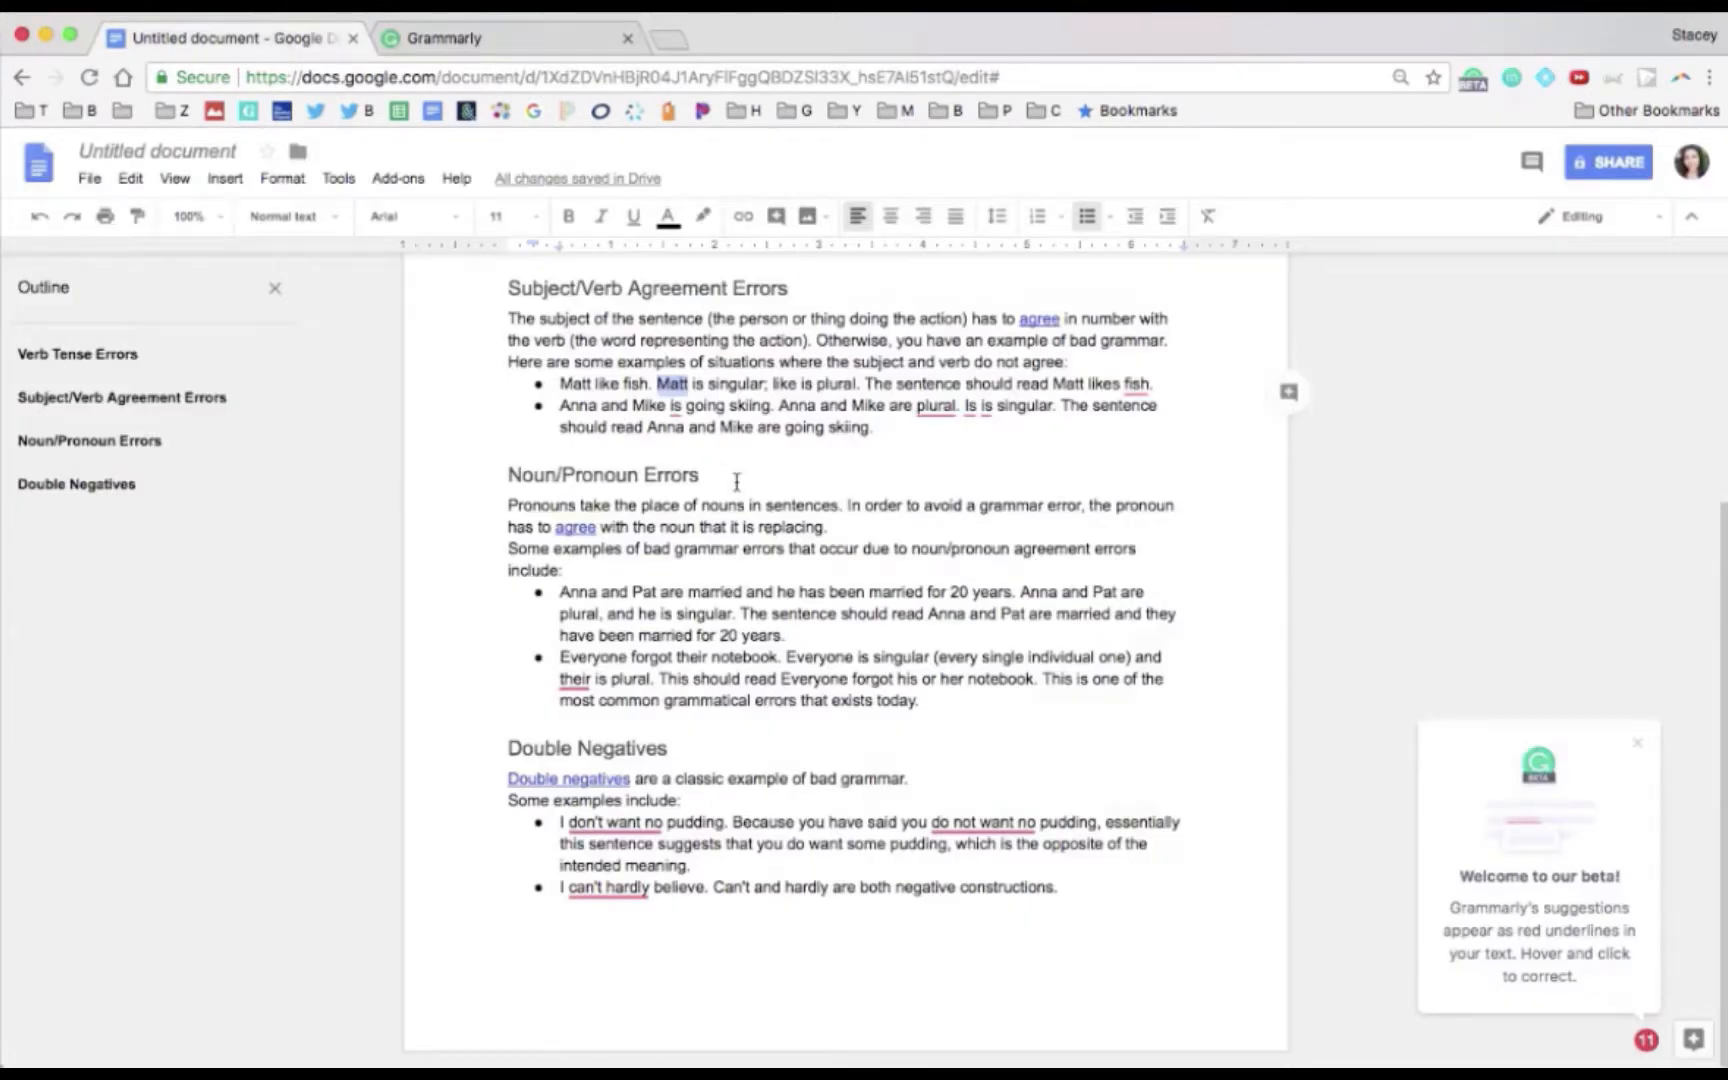
left_click(1472, 78)
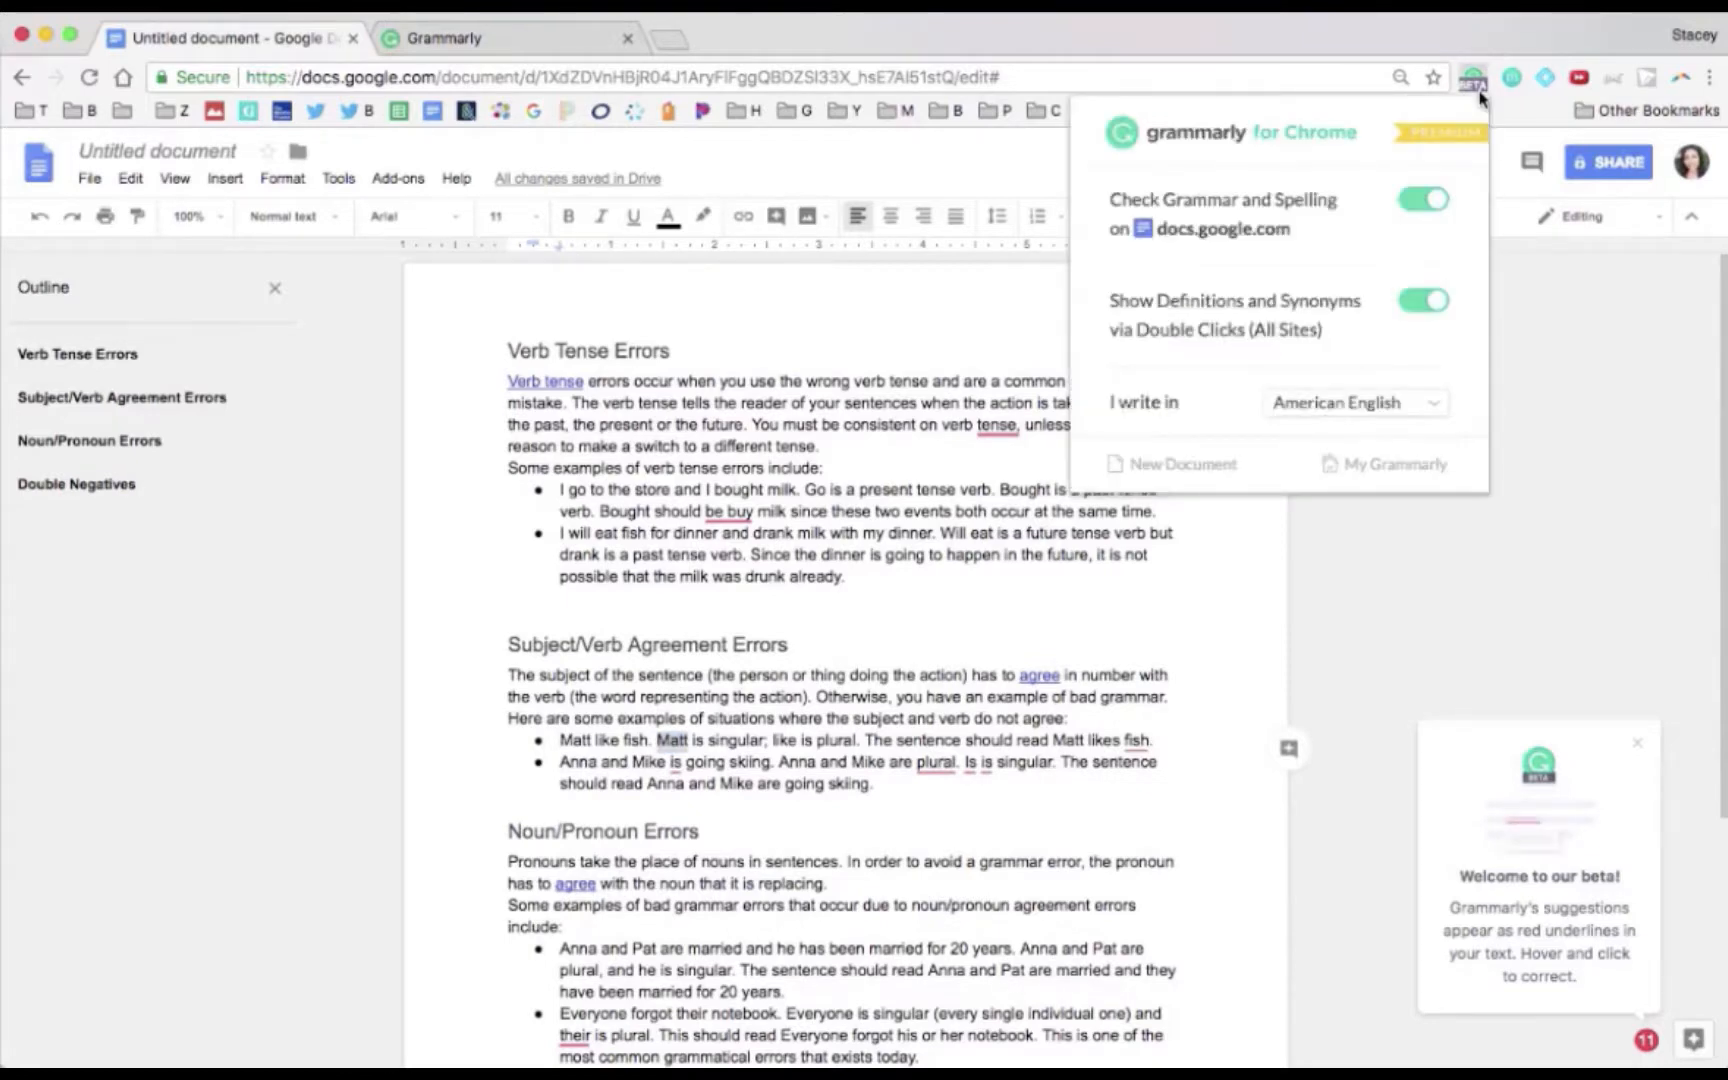